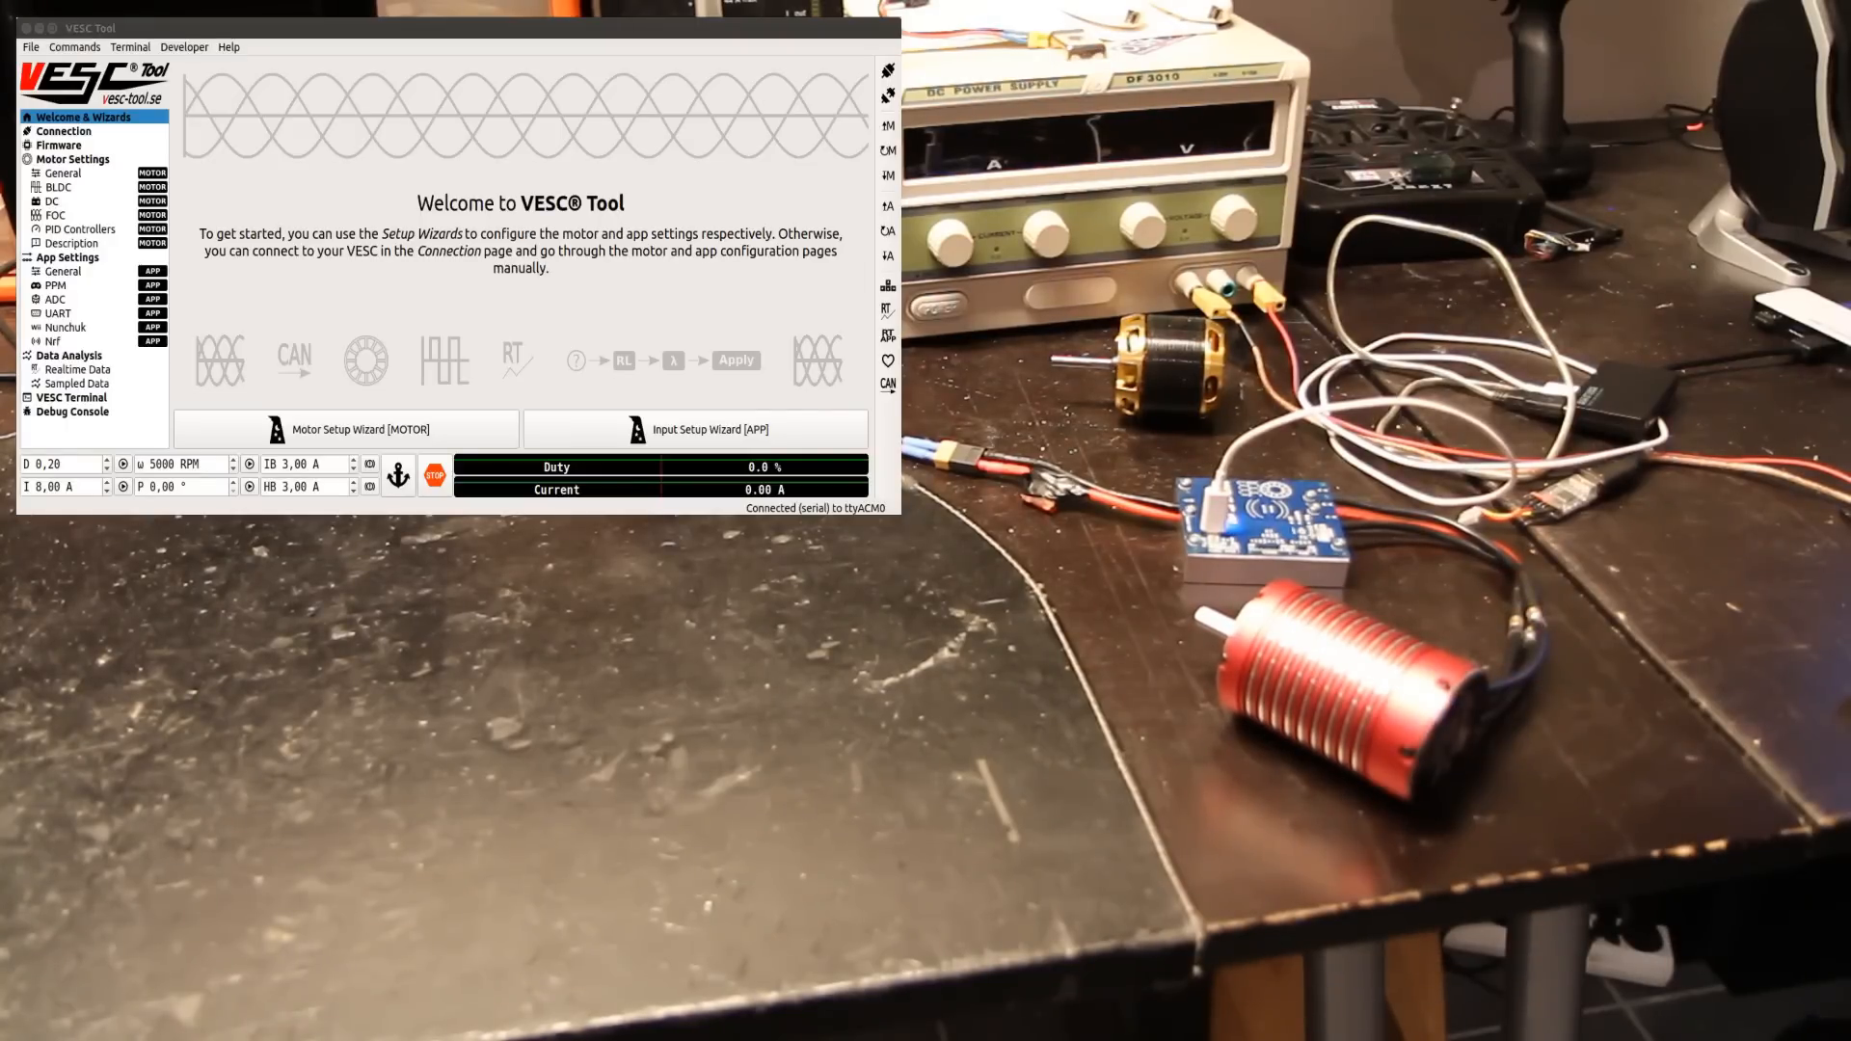
# Step: Open the Realtime Data view, then the Sampled Data page with its empty current plot
pyautogui.click(75, 370)
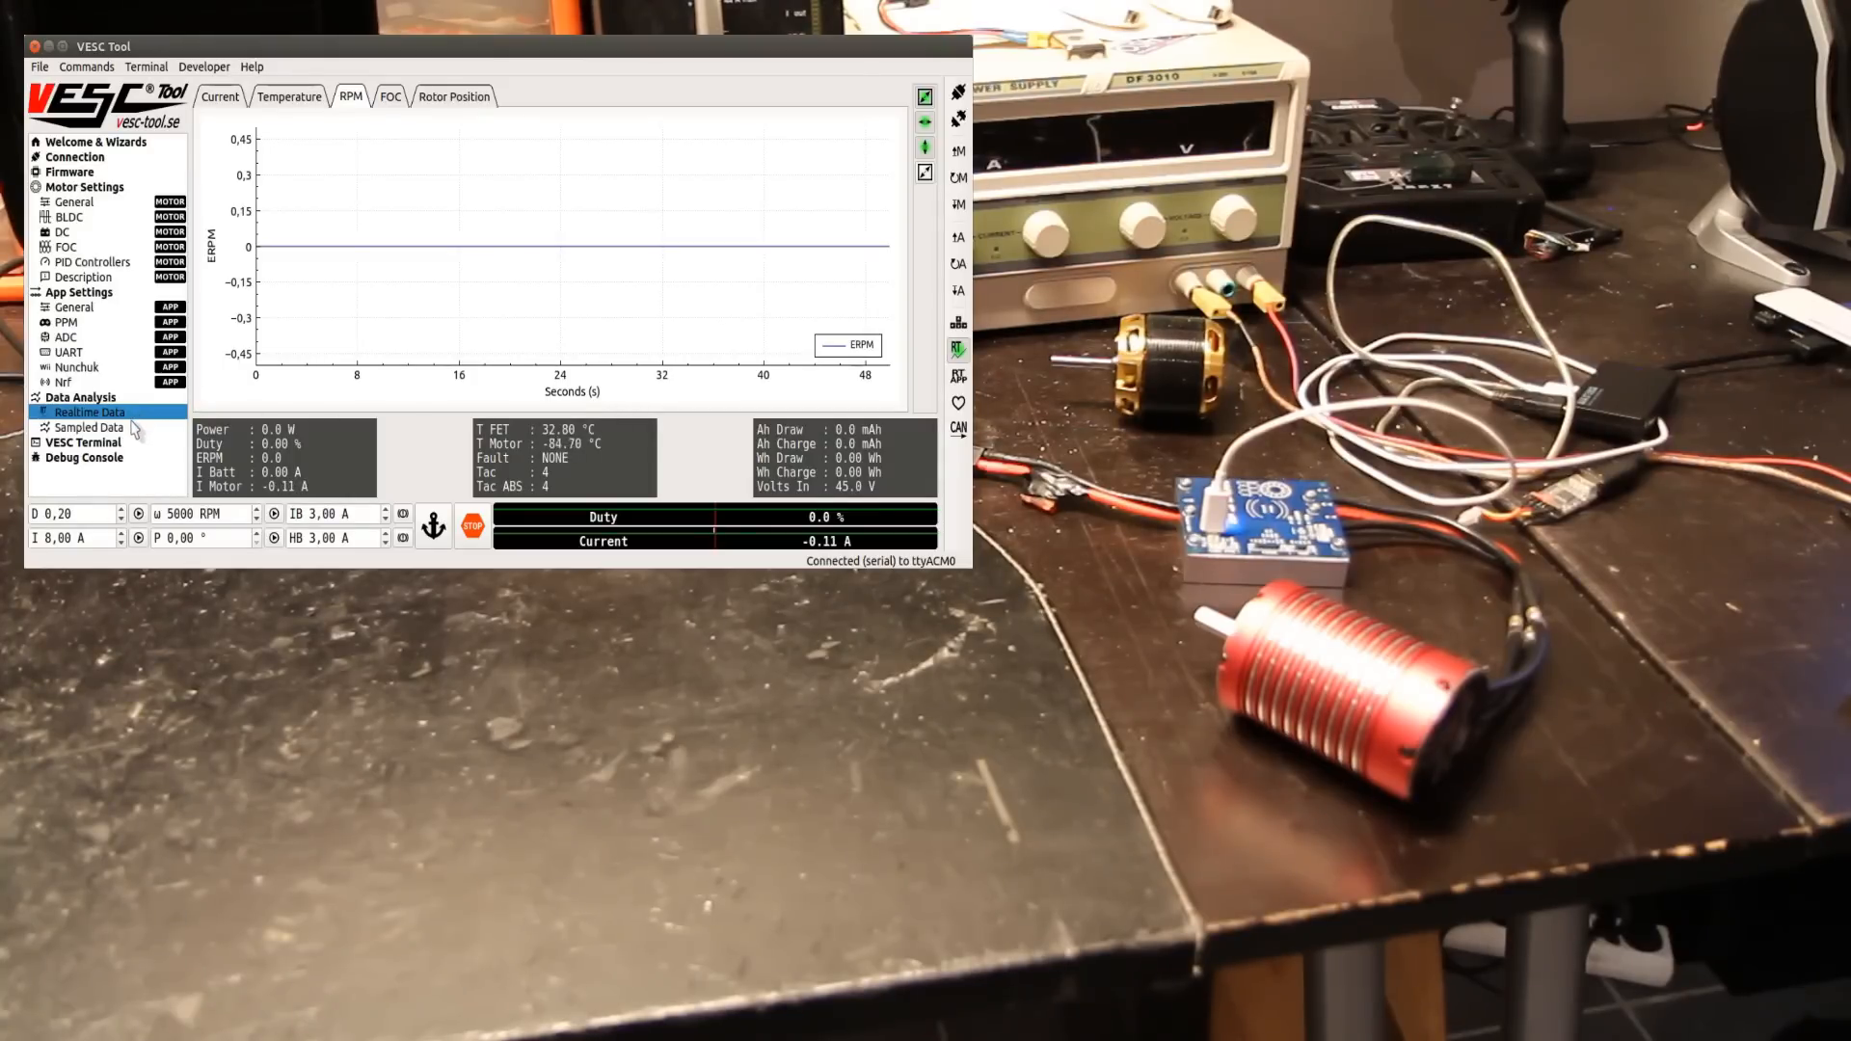
pyautogui.click(89, 426)
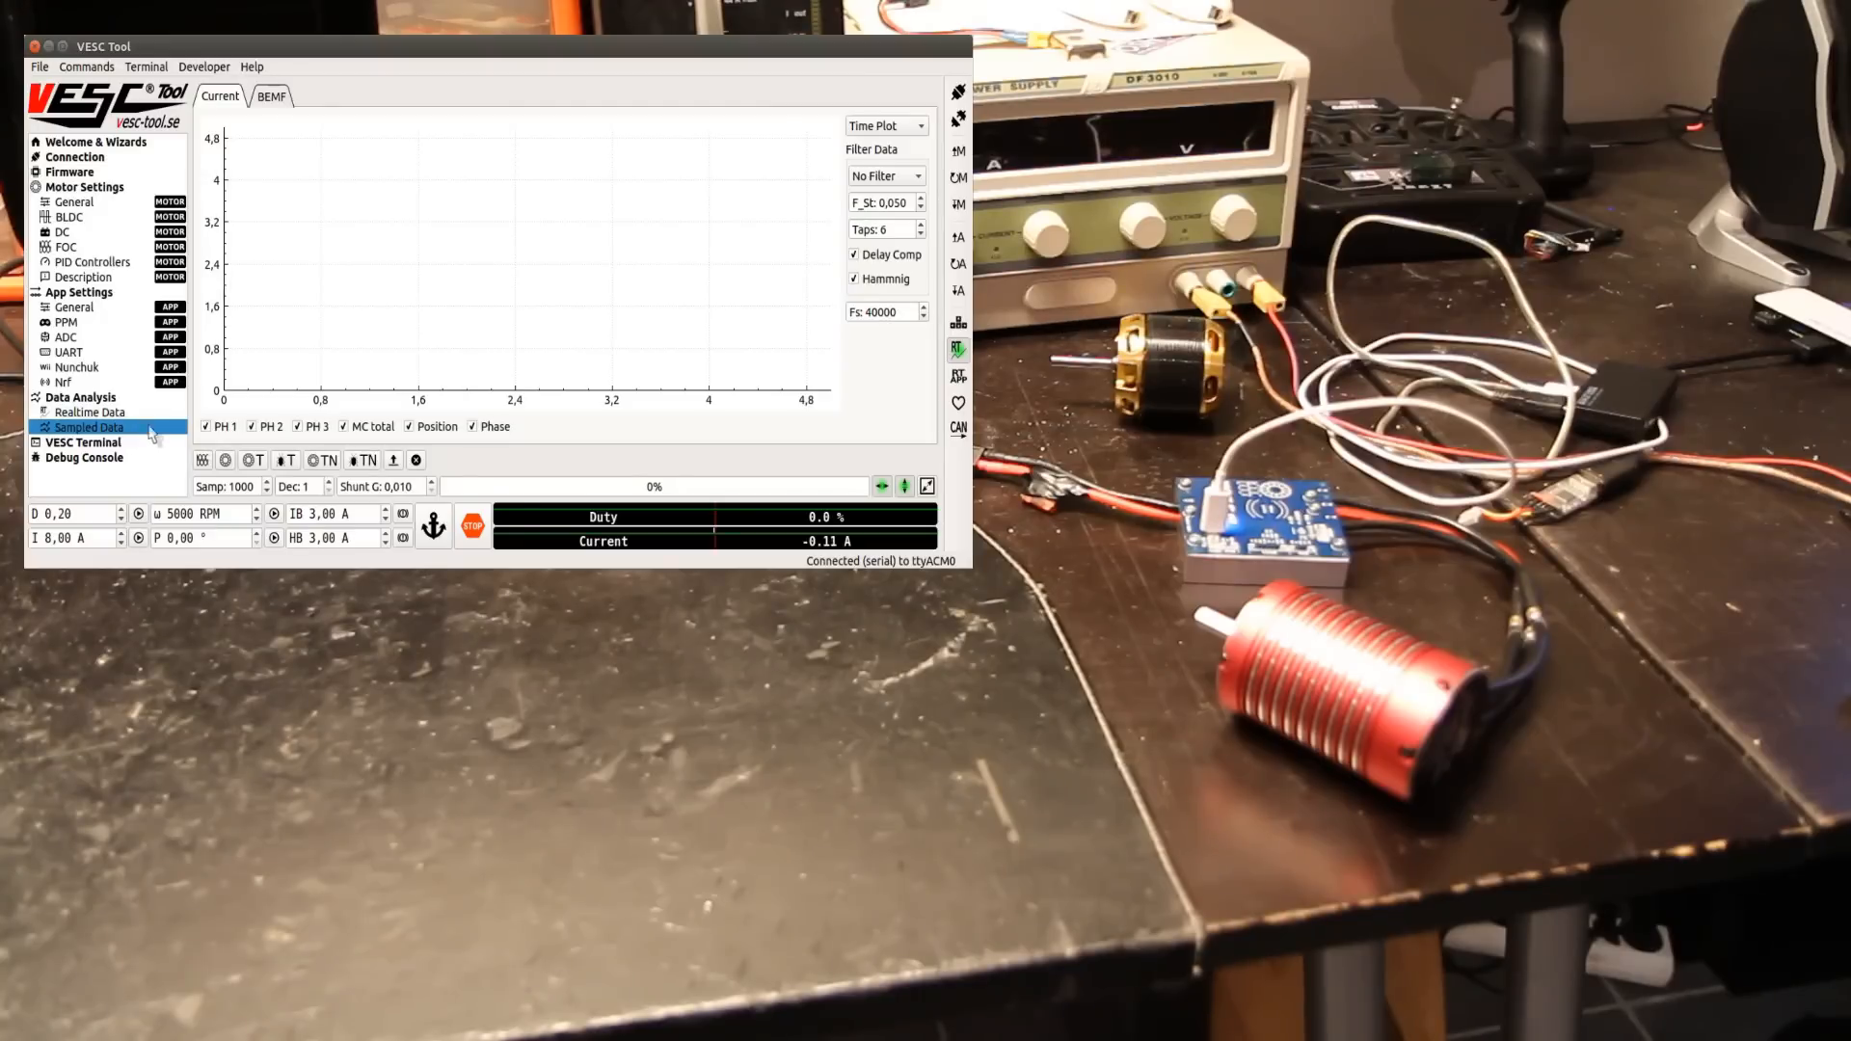
pyautogui.moveTo(173, 399)
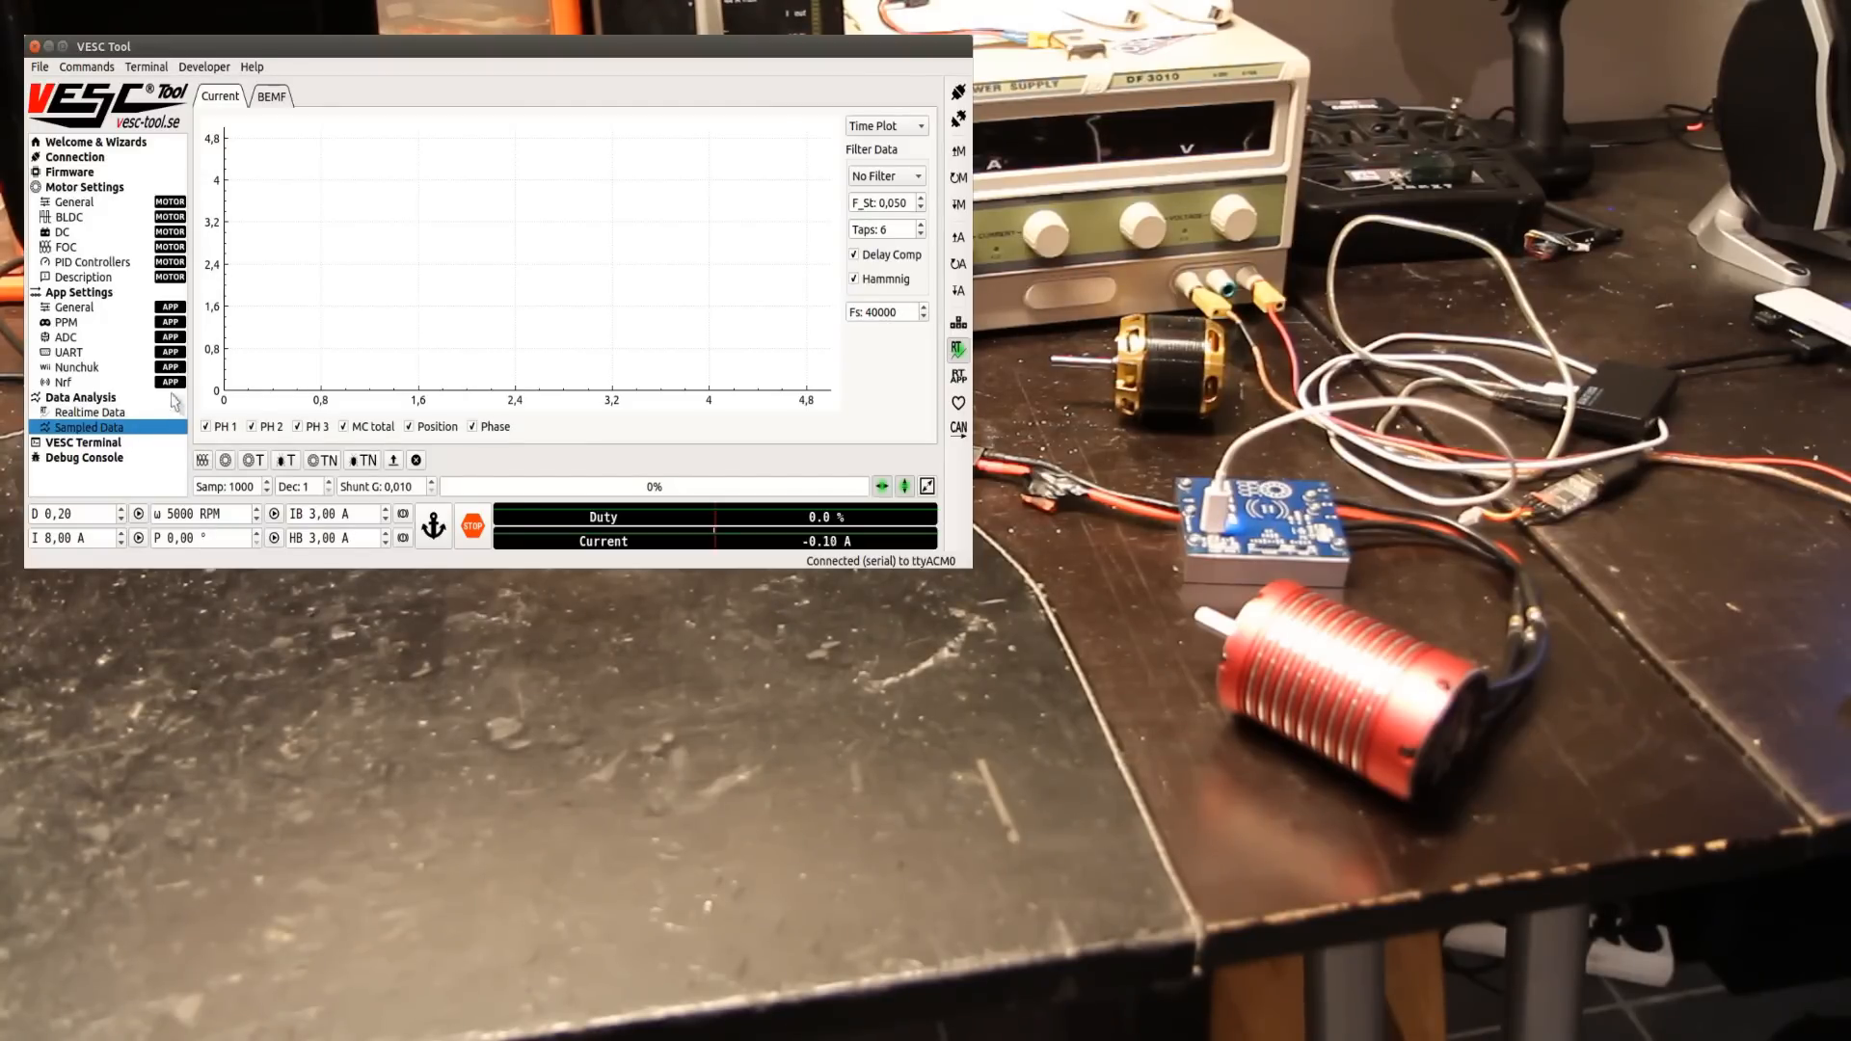
# Step: Start the Motor Setup Wizard with defaults, FOC type, 60 A limits and no battery cutoff
pyautogui.click(252, 67)
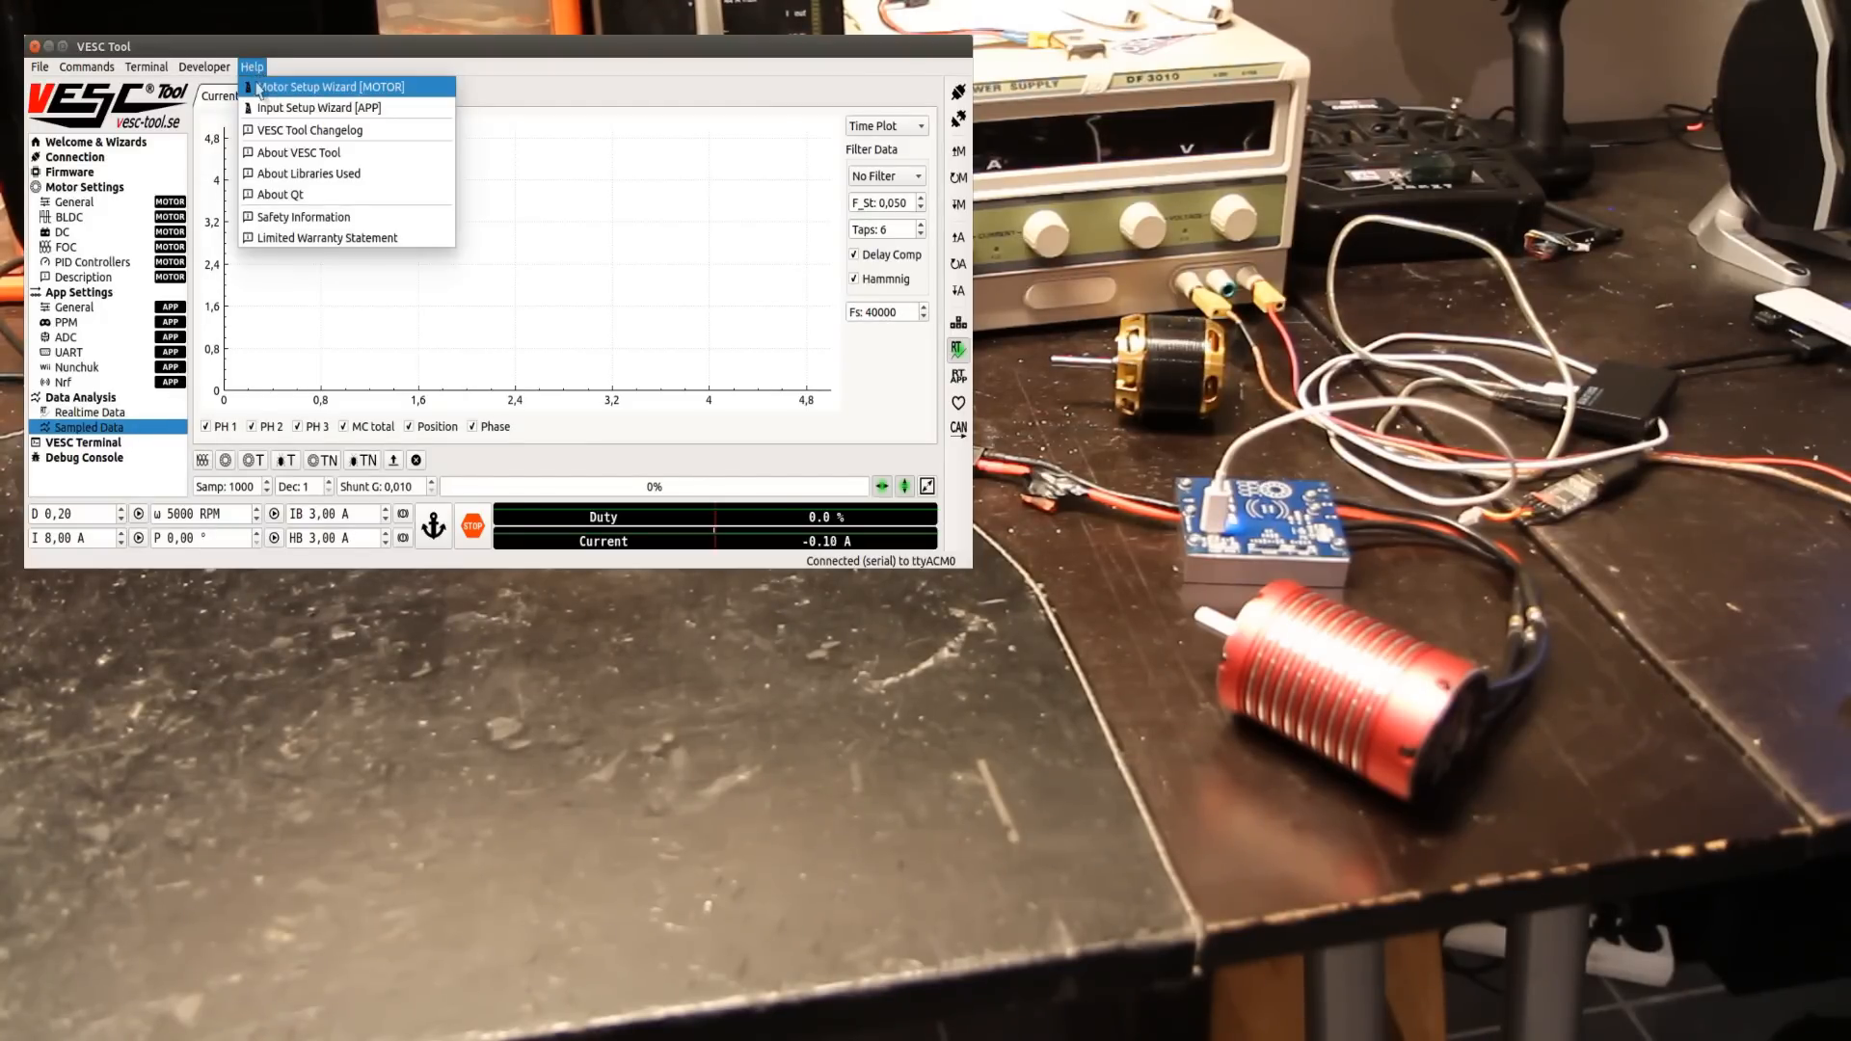
pyautogui.click(332, 86)
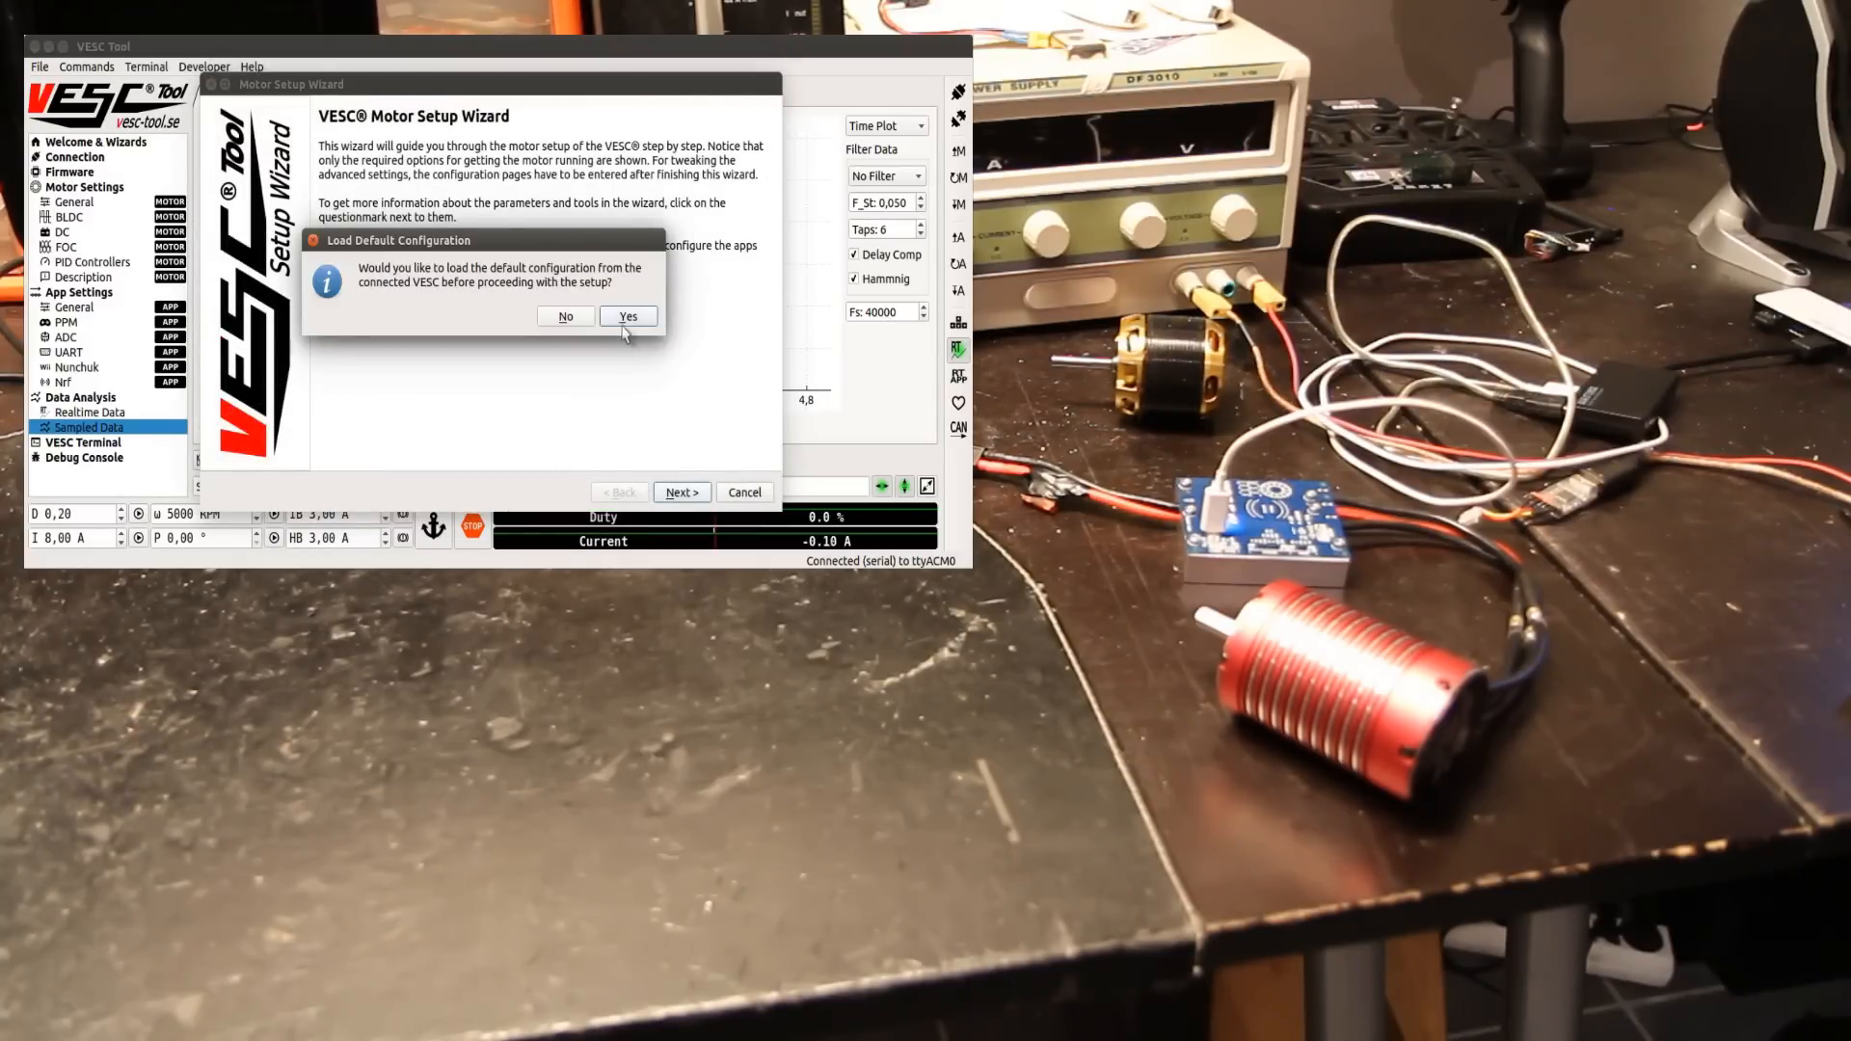
pyautogui.click(628, 316)
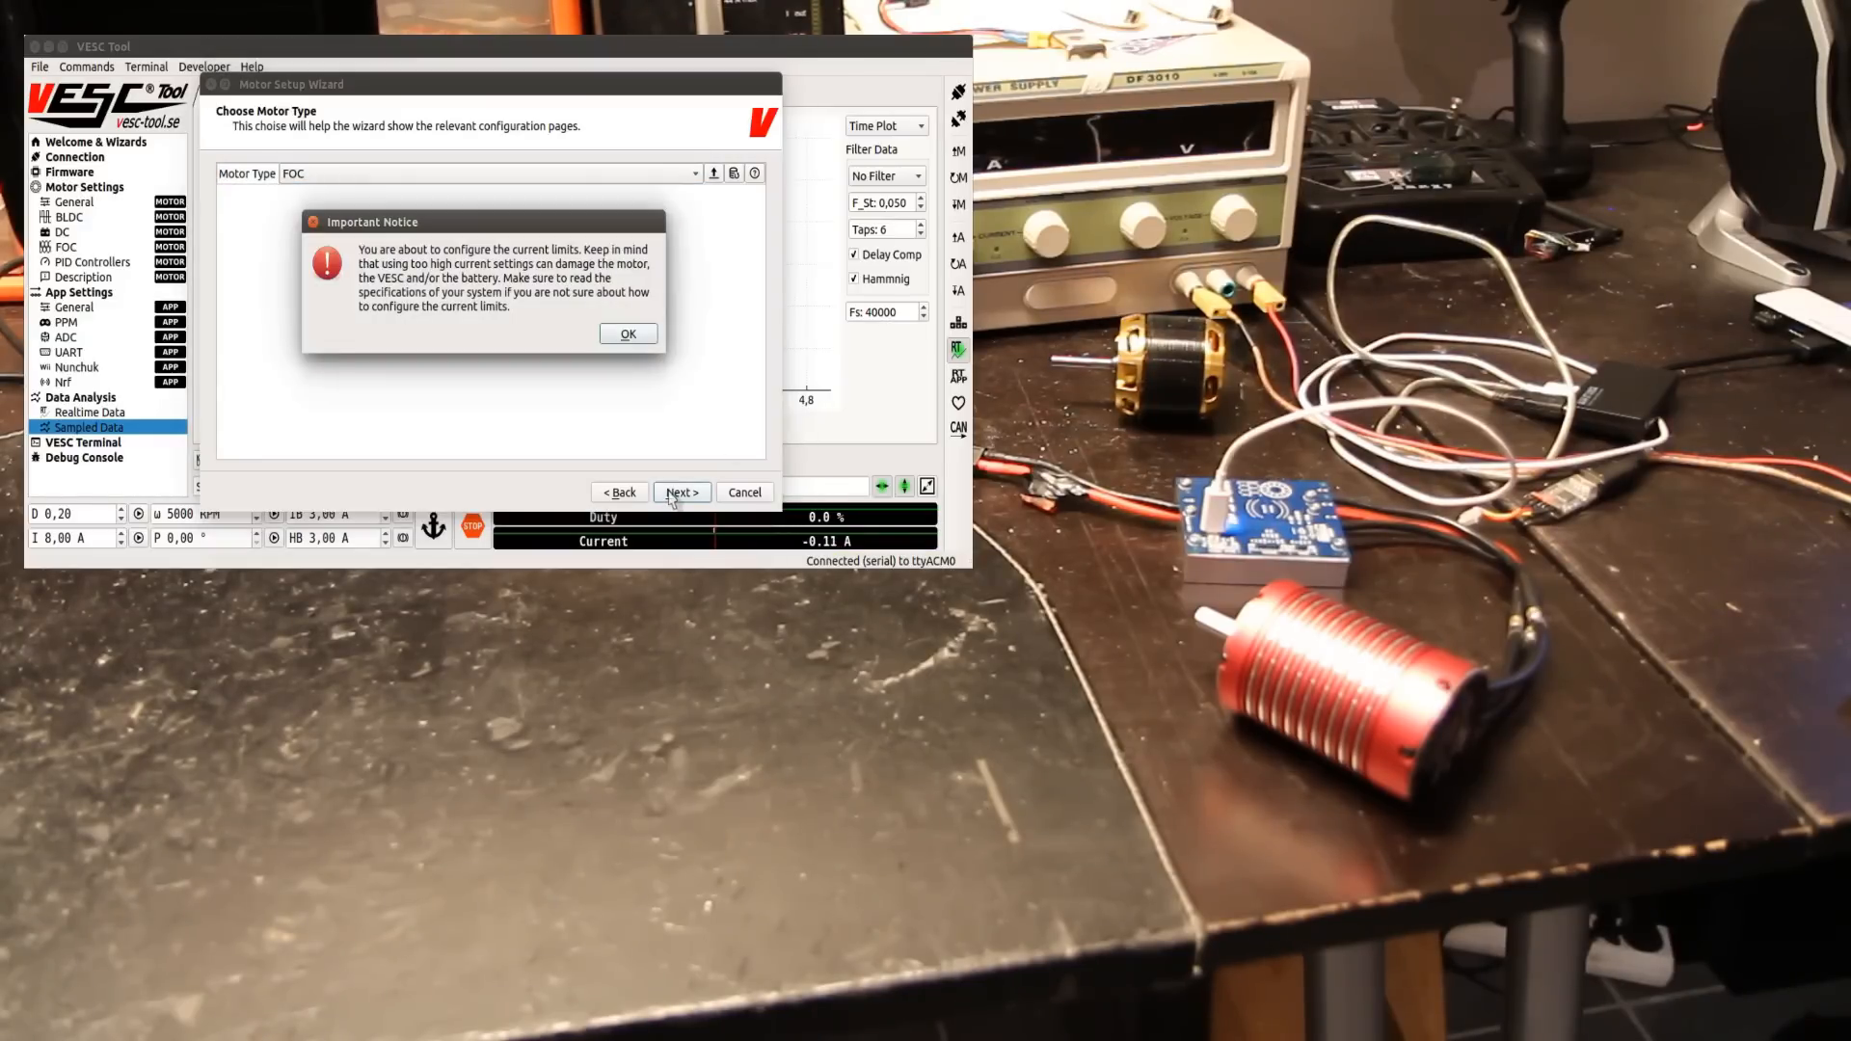
pyautogui.click(627, 333)
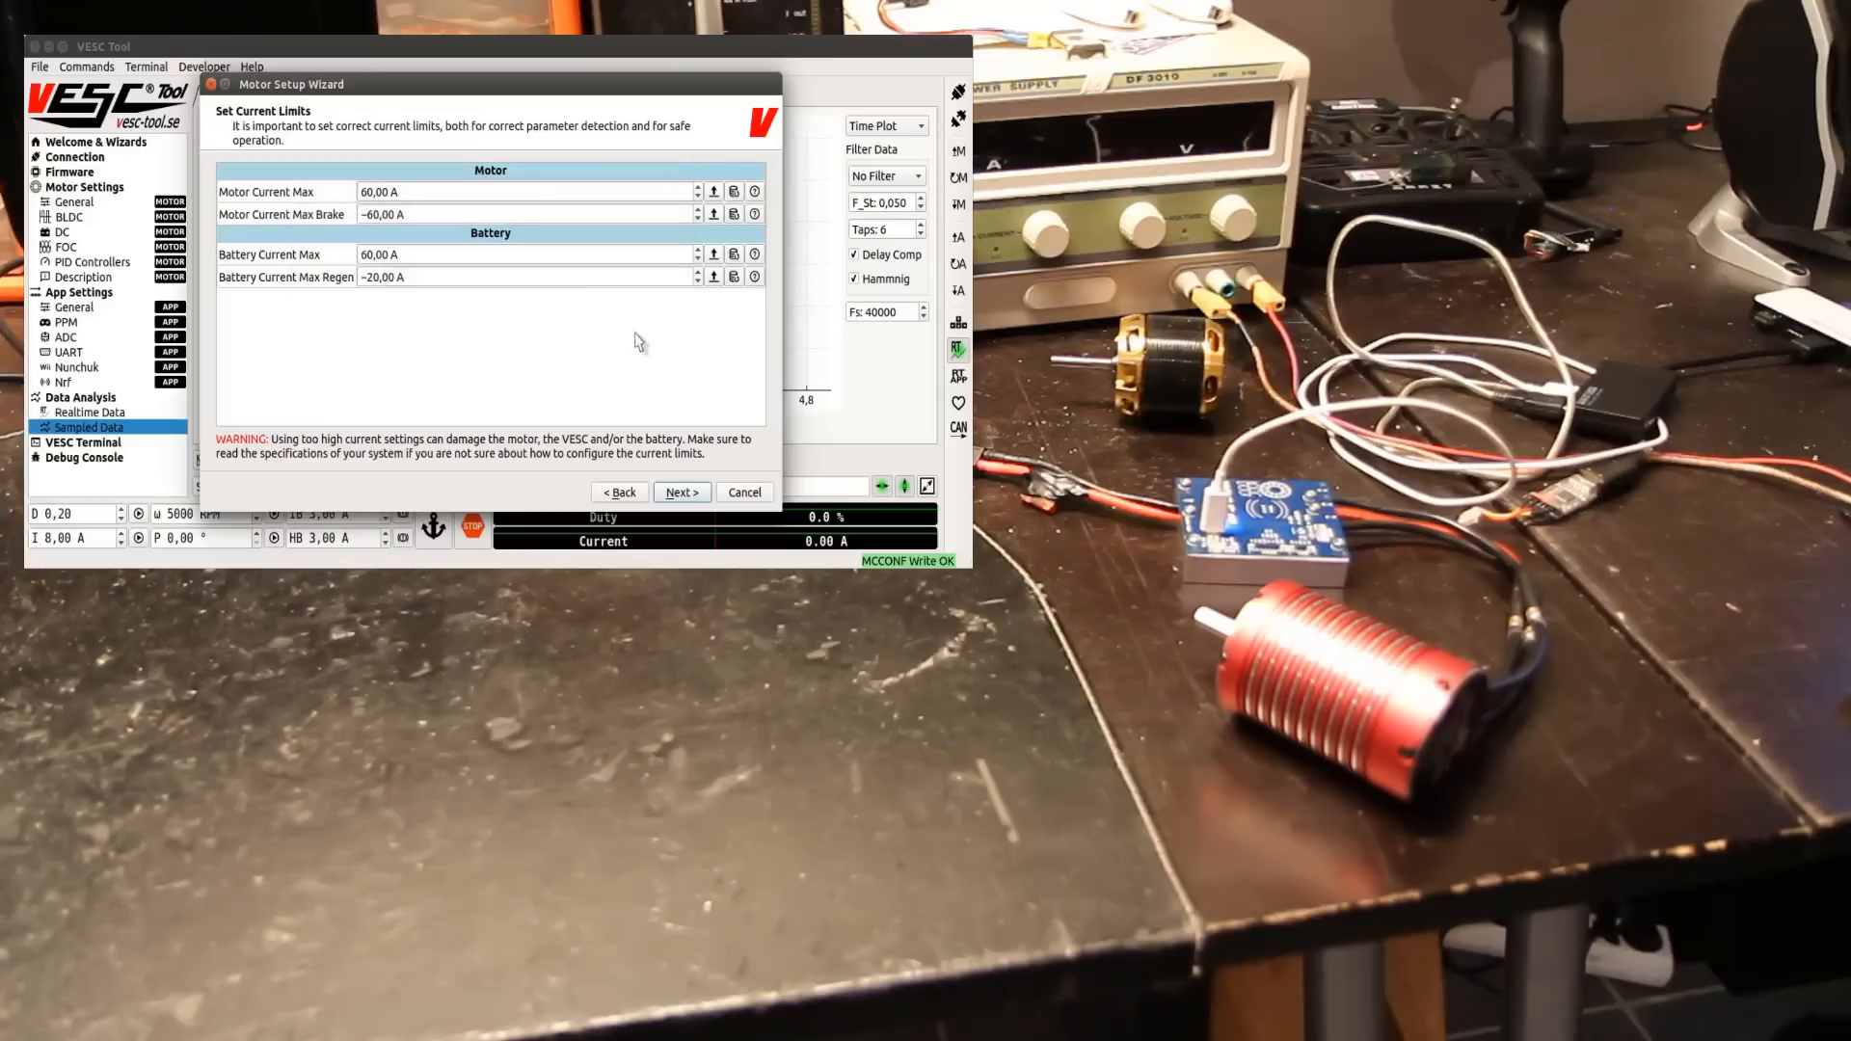
pyautogui.click(681, 493)
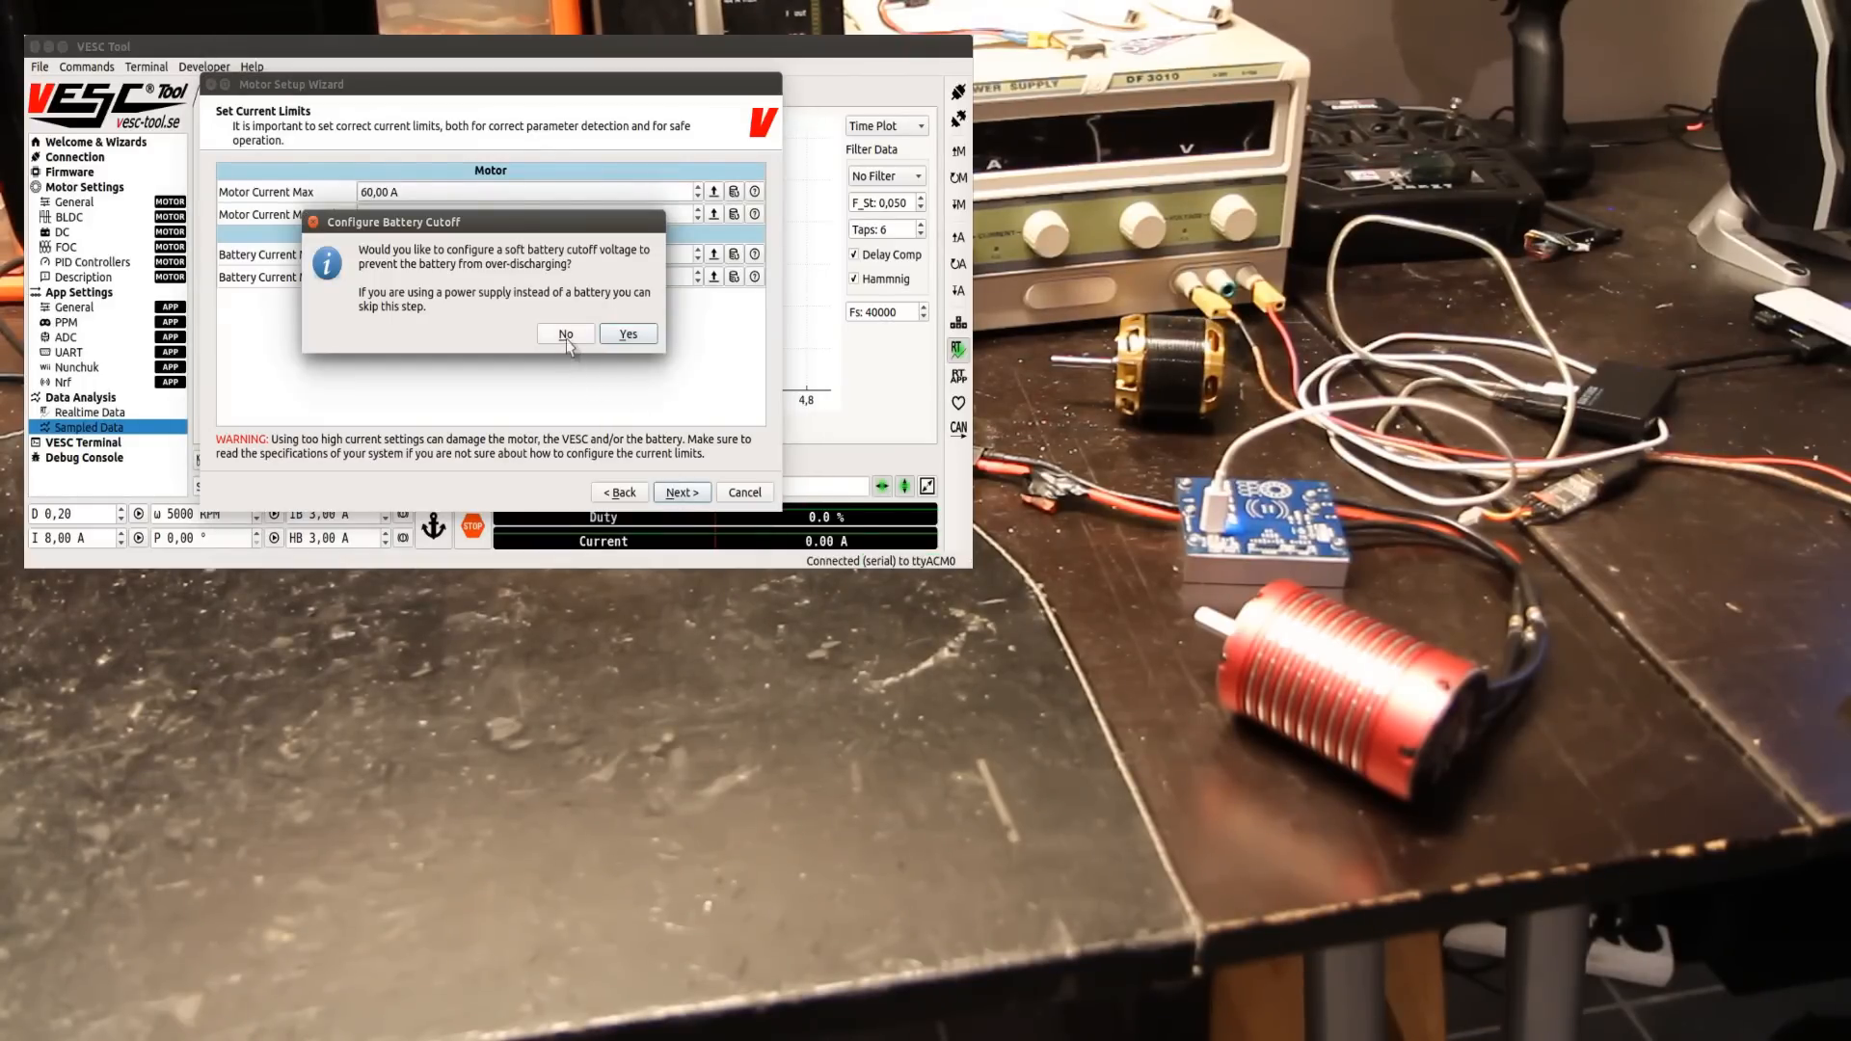
pyautogui.click(566, 333)
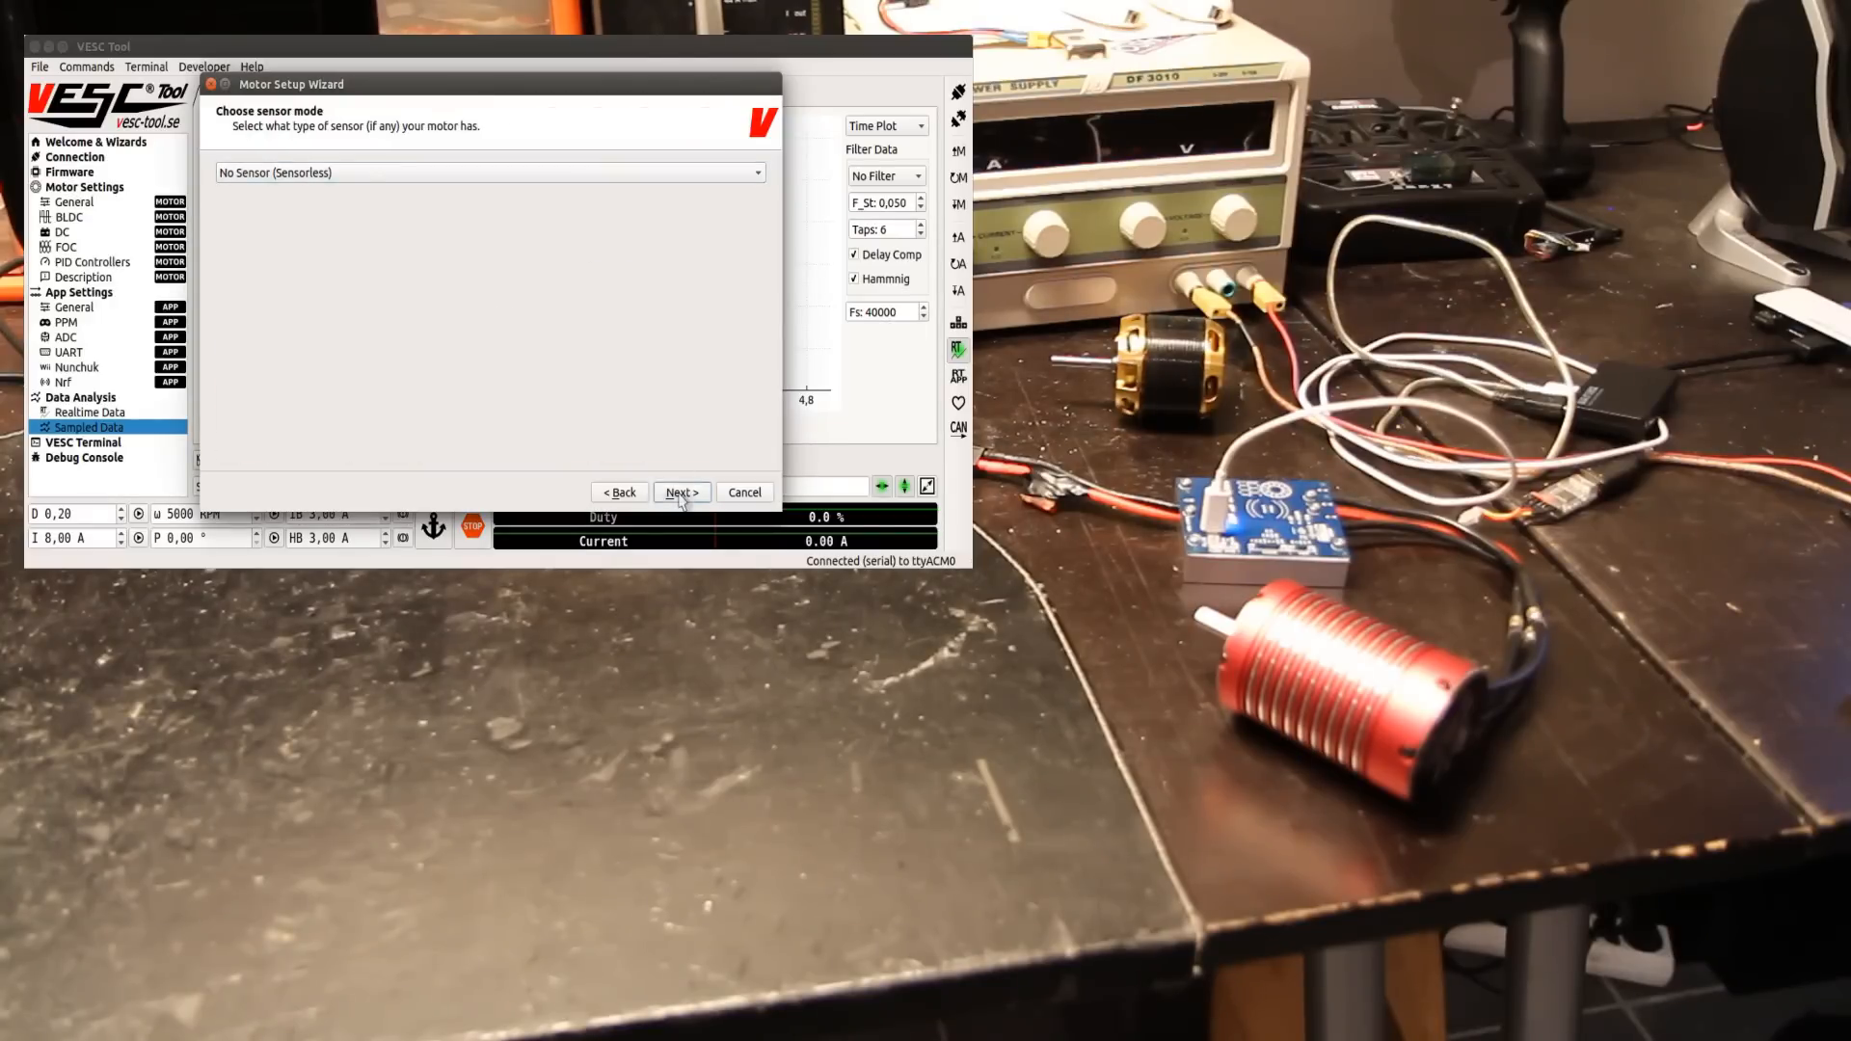
# Step: Keep sensorless mode, run RL detection and attempt flux linkage detection, dismissing two failures
pyautogui.click(681, 492)
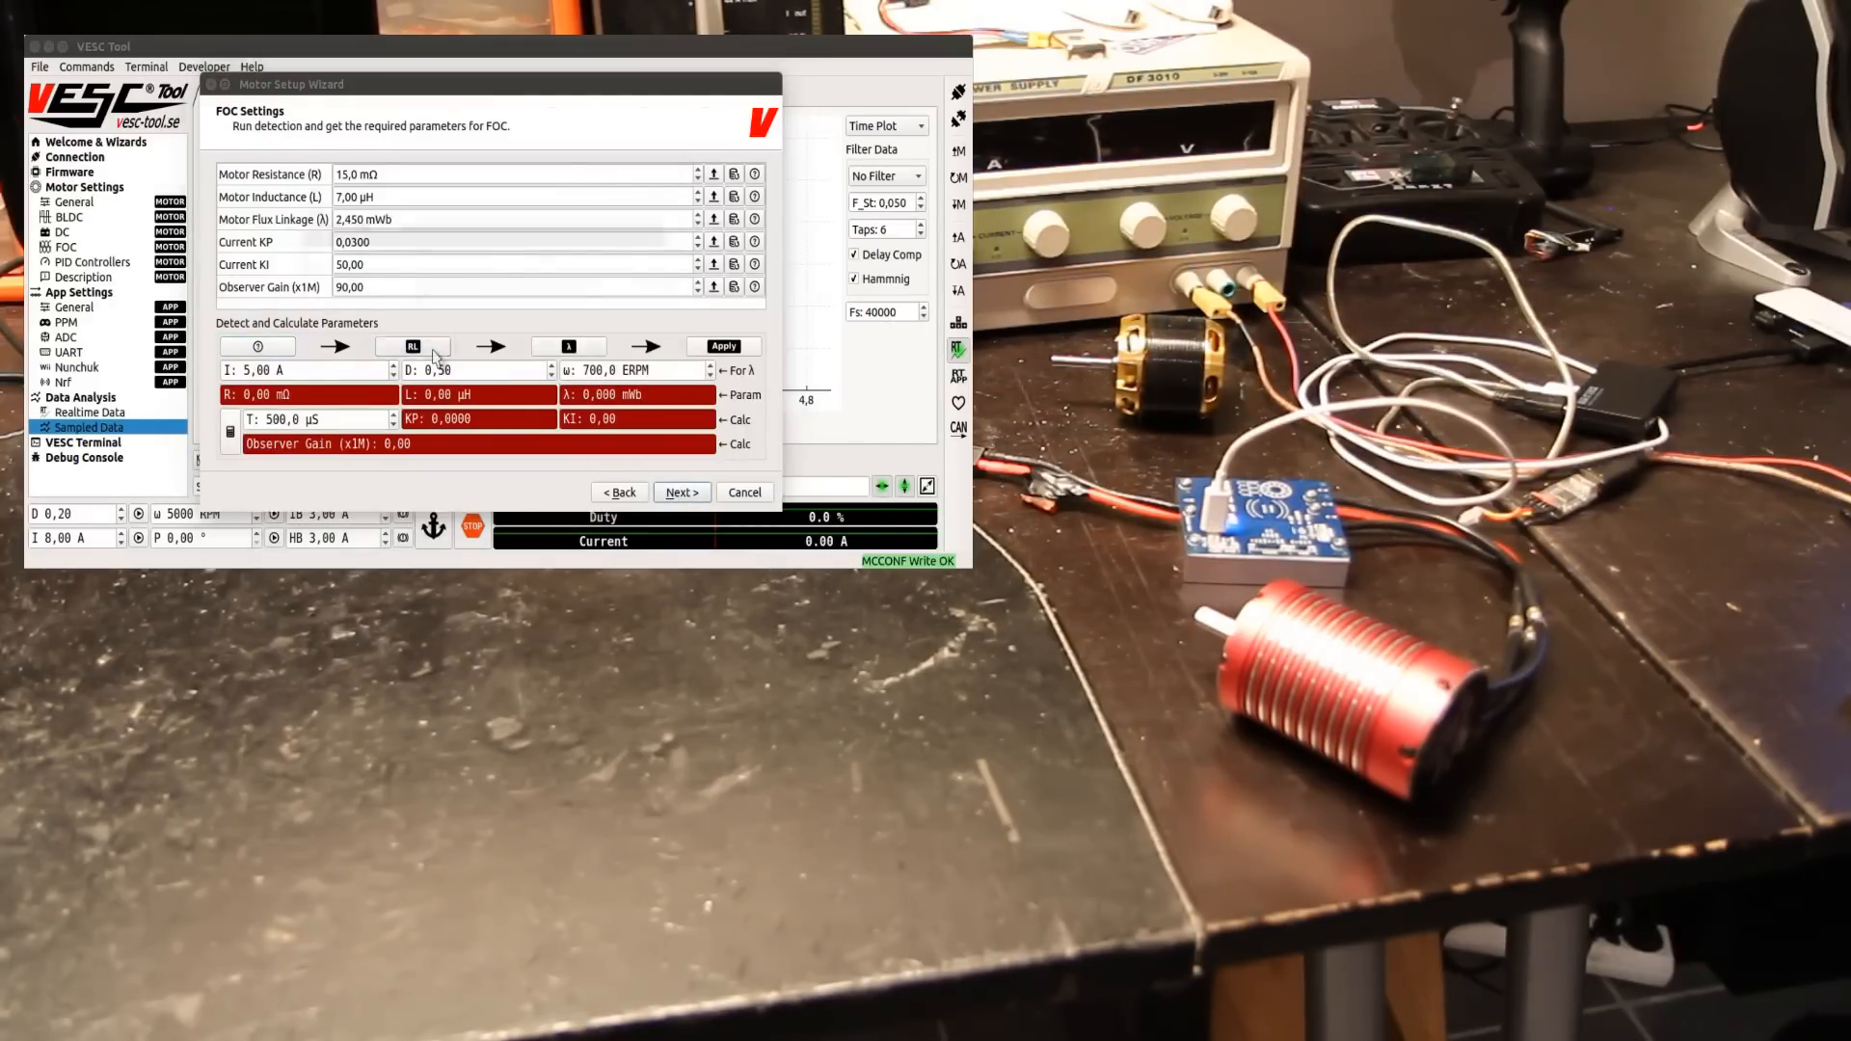
pyautogui.click(411, 346)
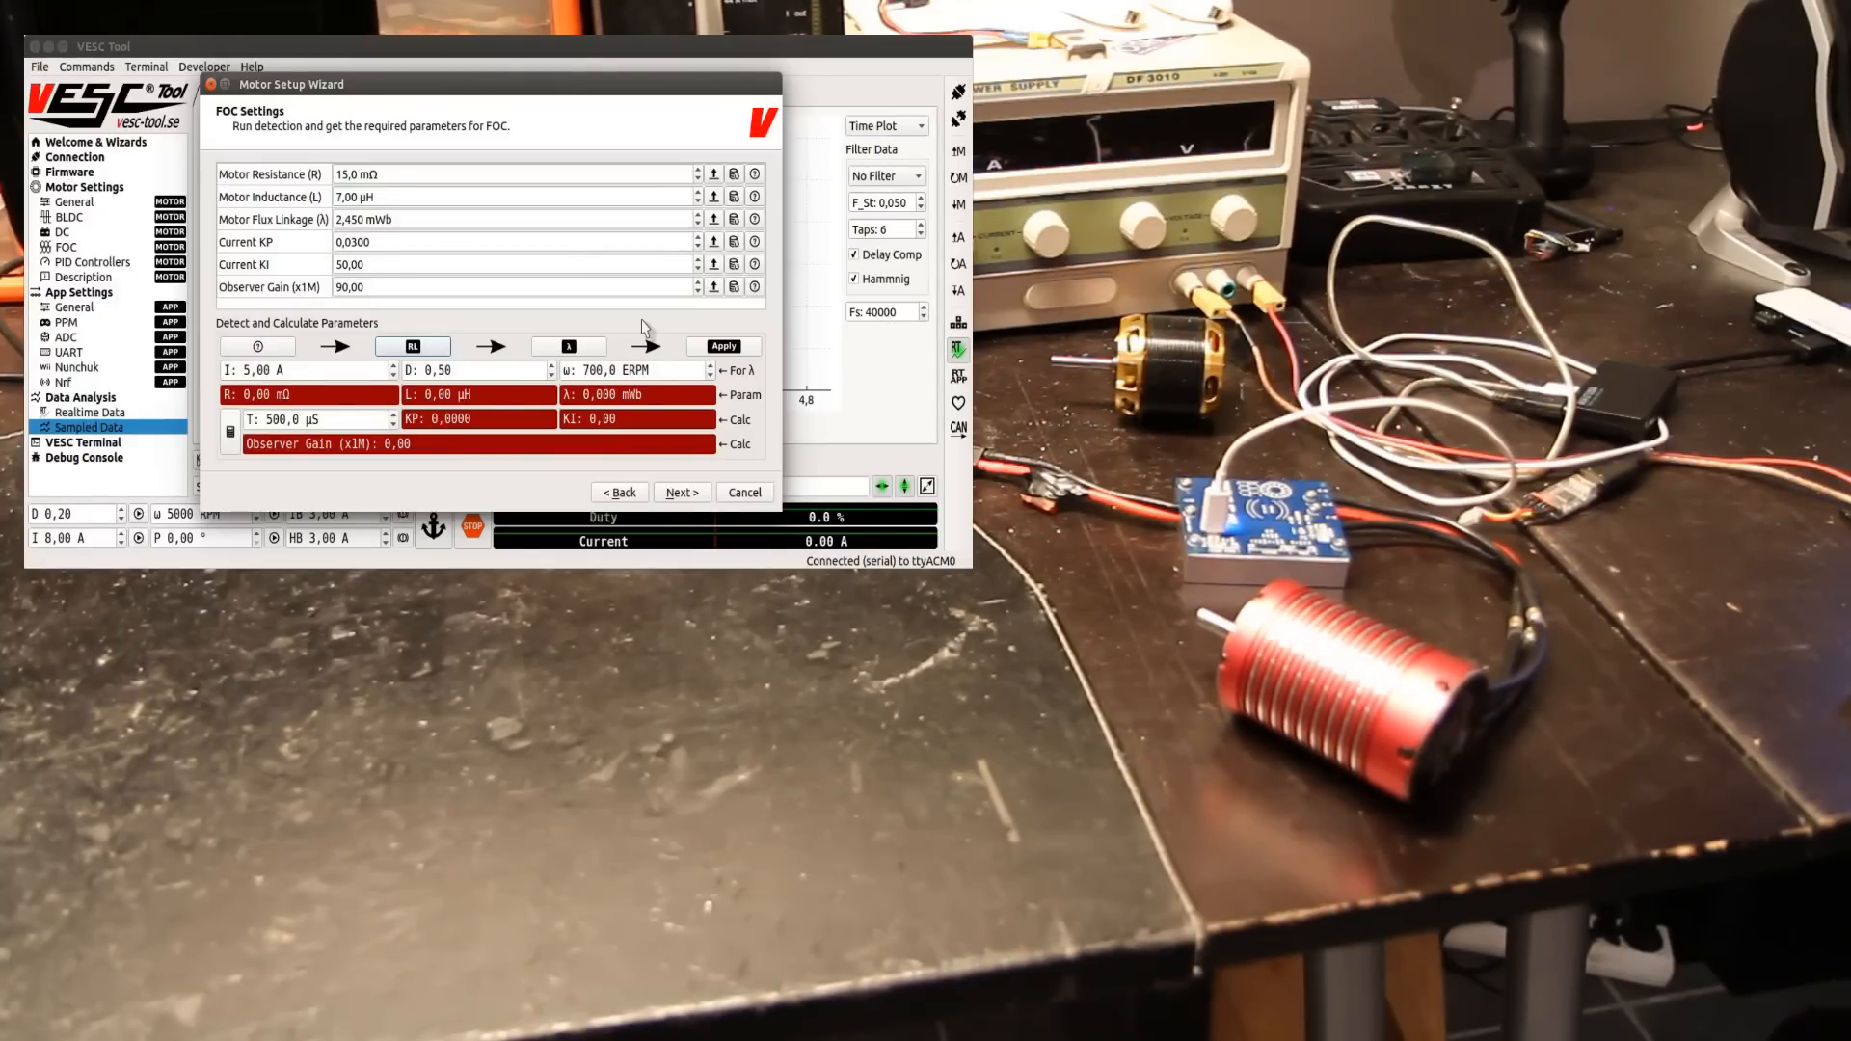
pyautogui.click(413, 346)
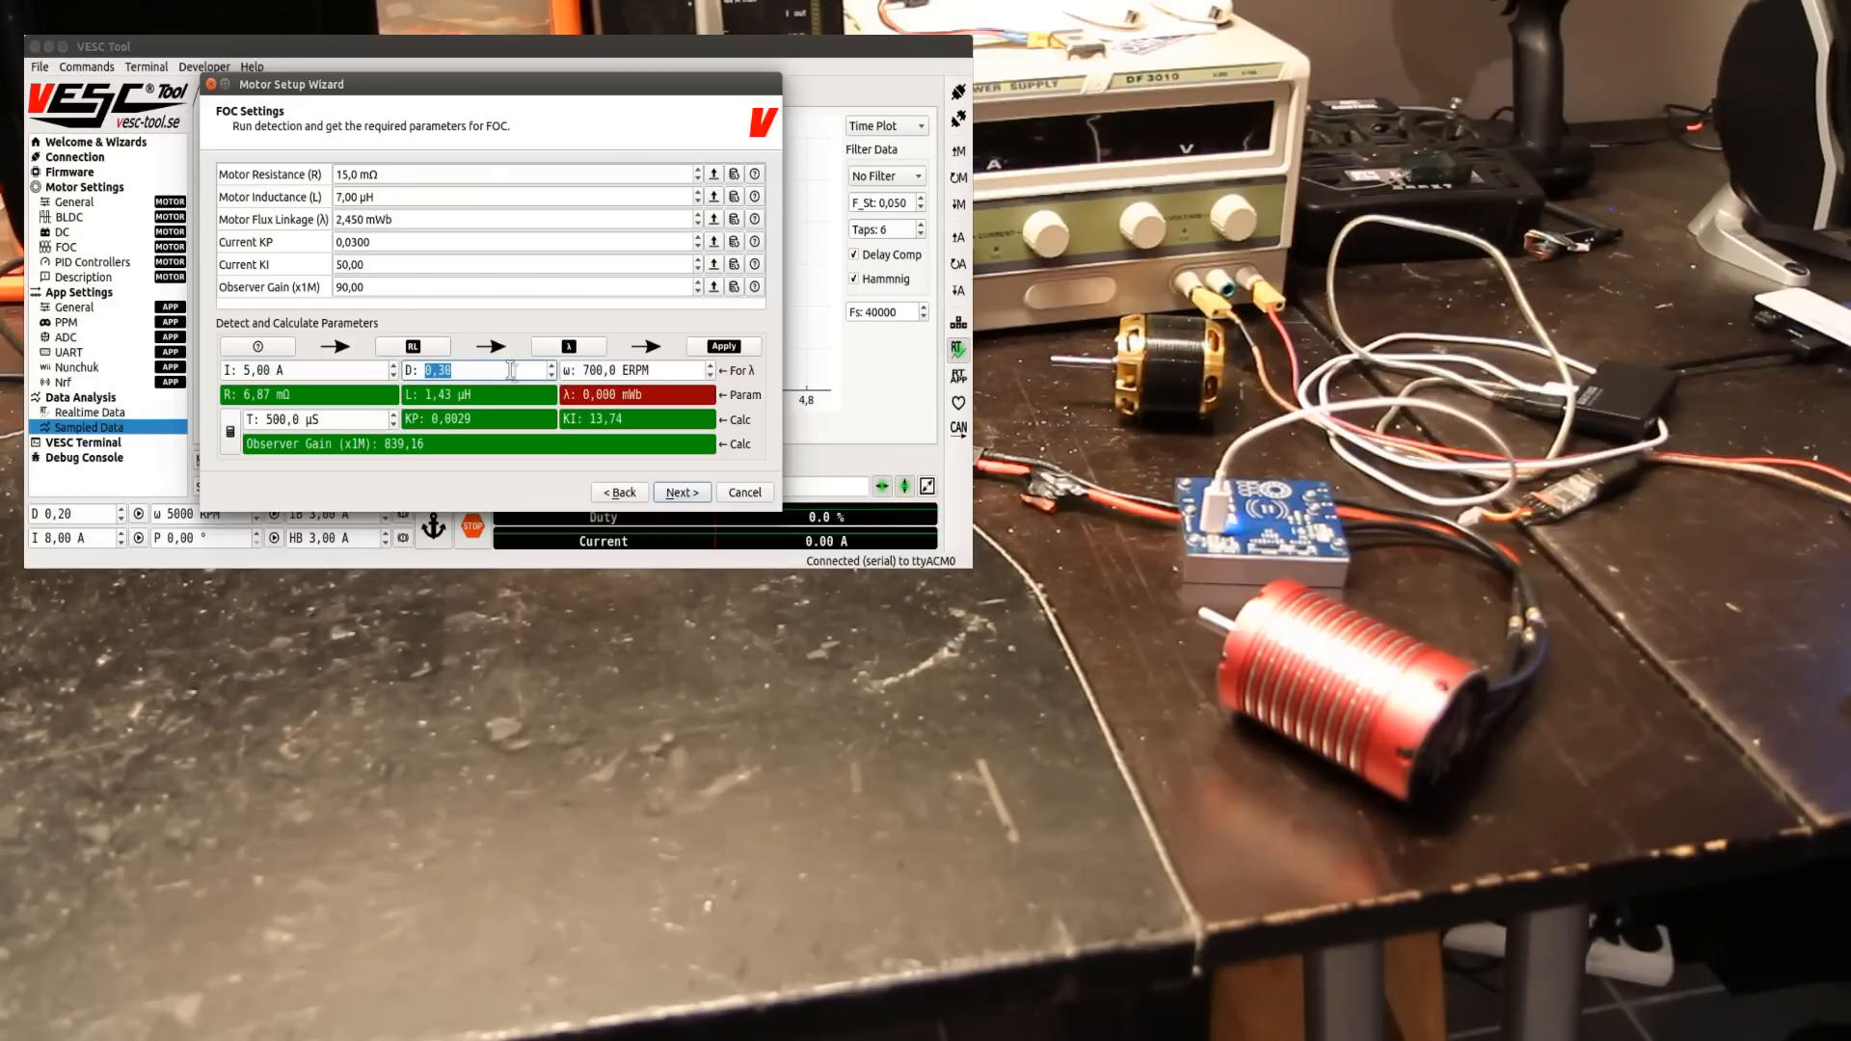
pyautogui.moveTo(341, 372)
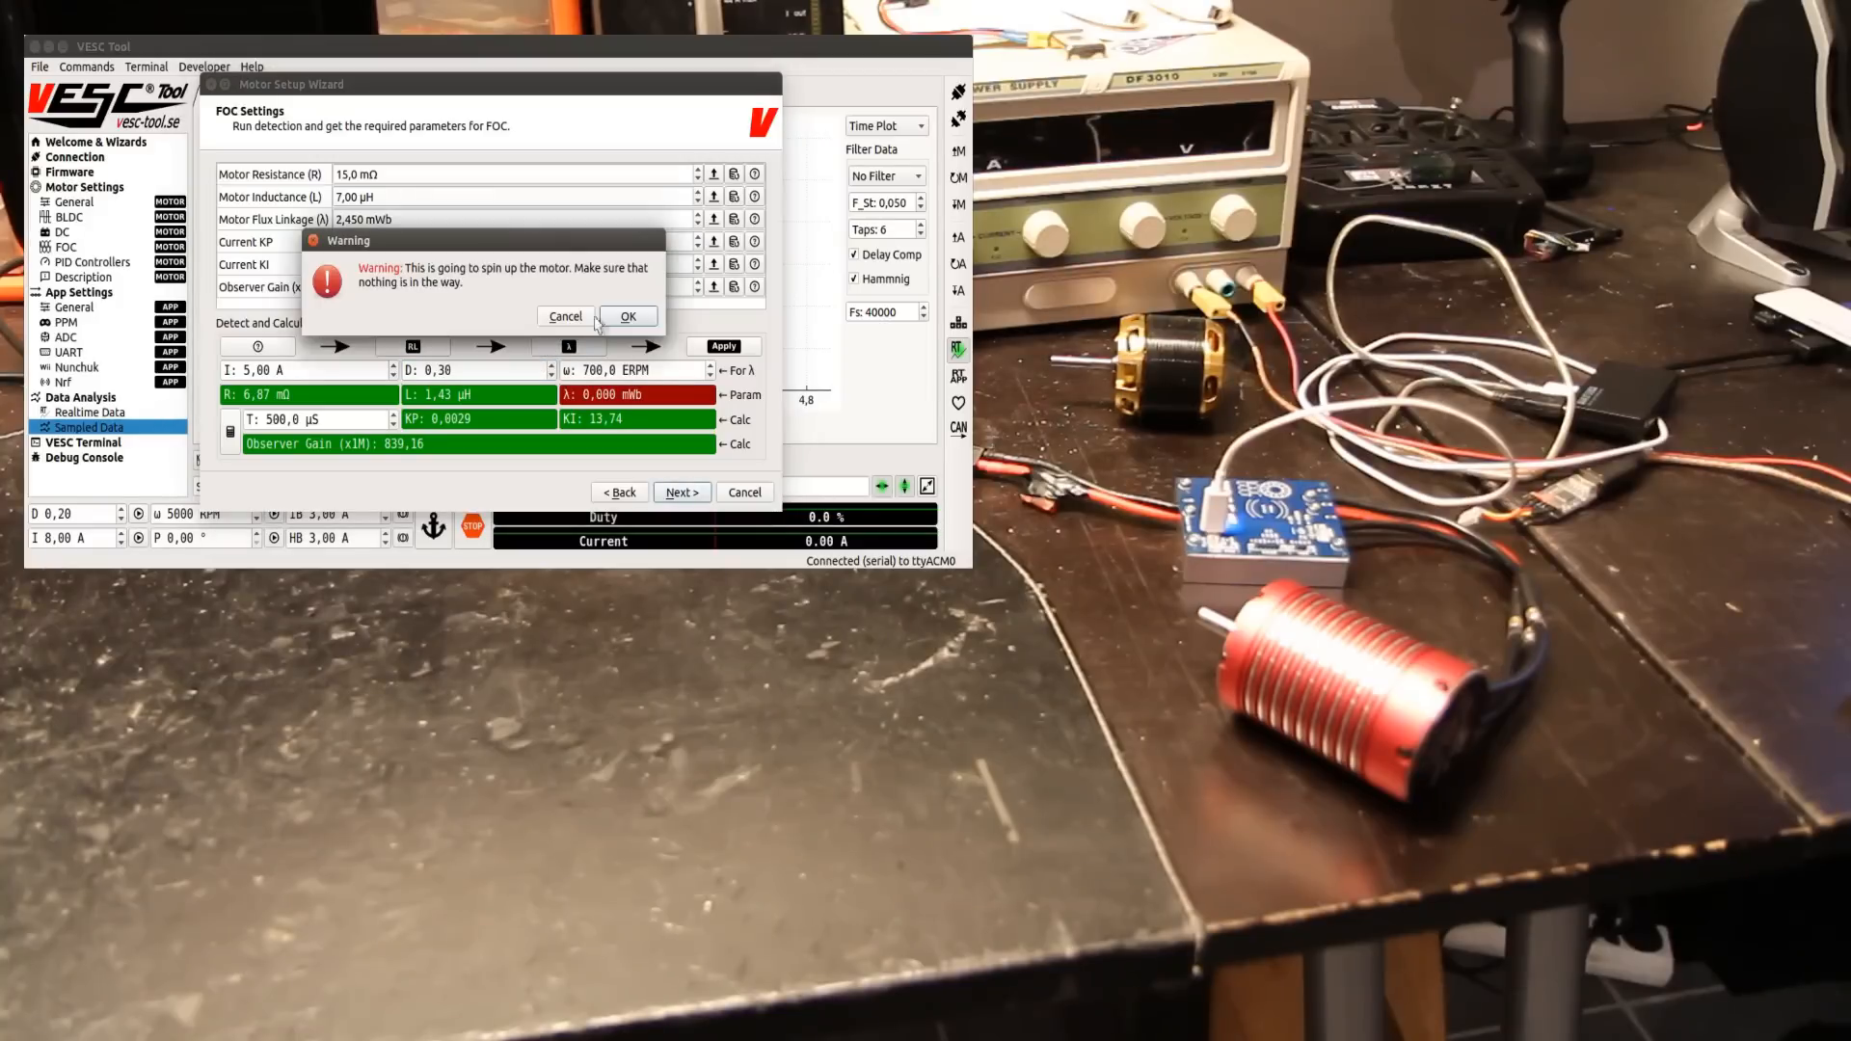
pyautogui.click(628, 315)
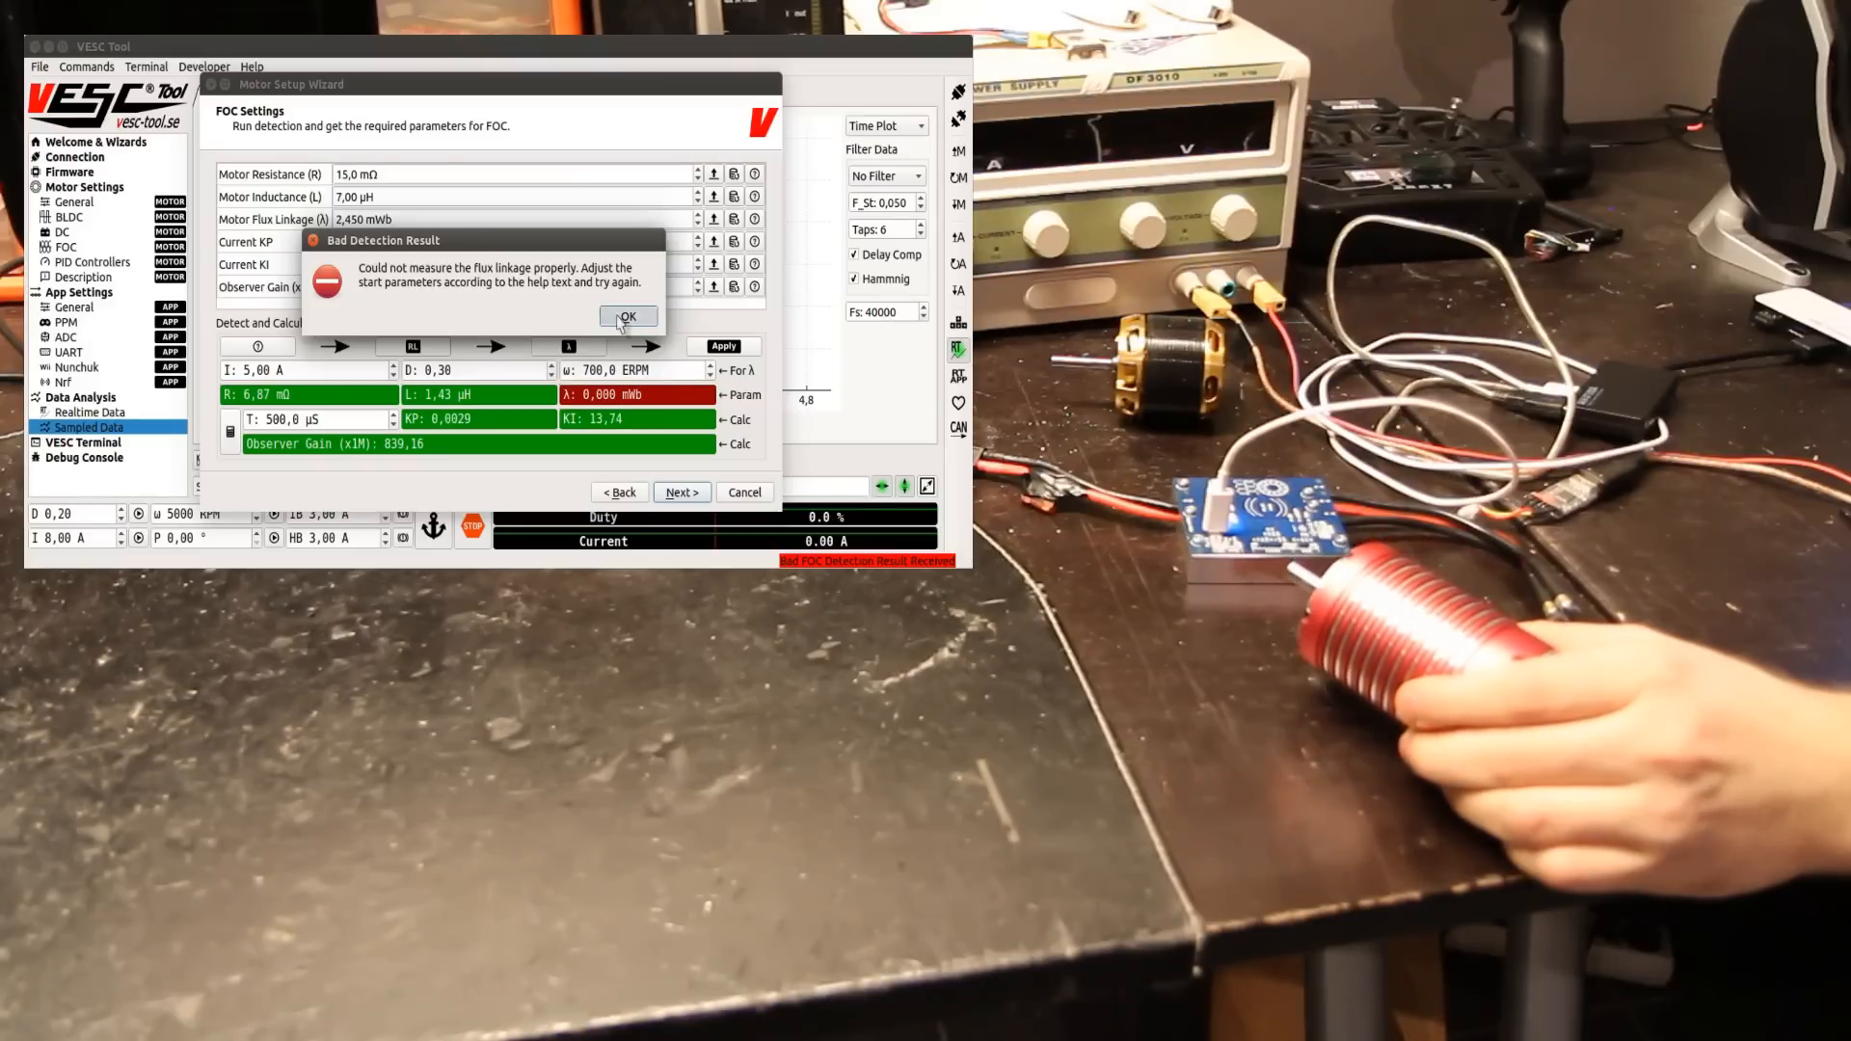
pyautogui.click(627, 316)
pyautogui.write('99')
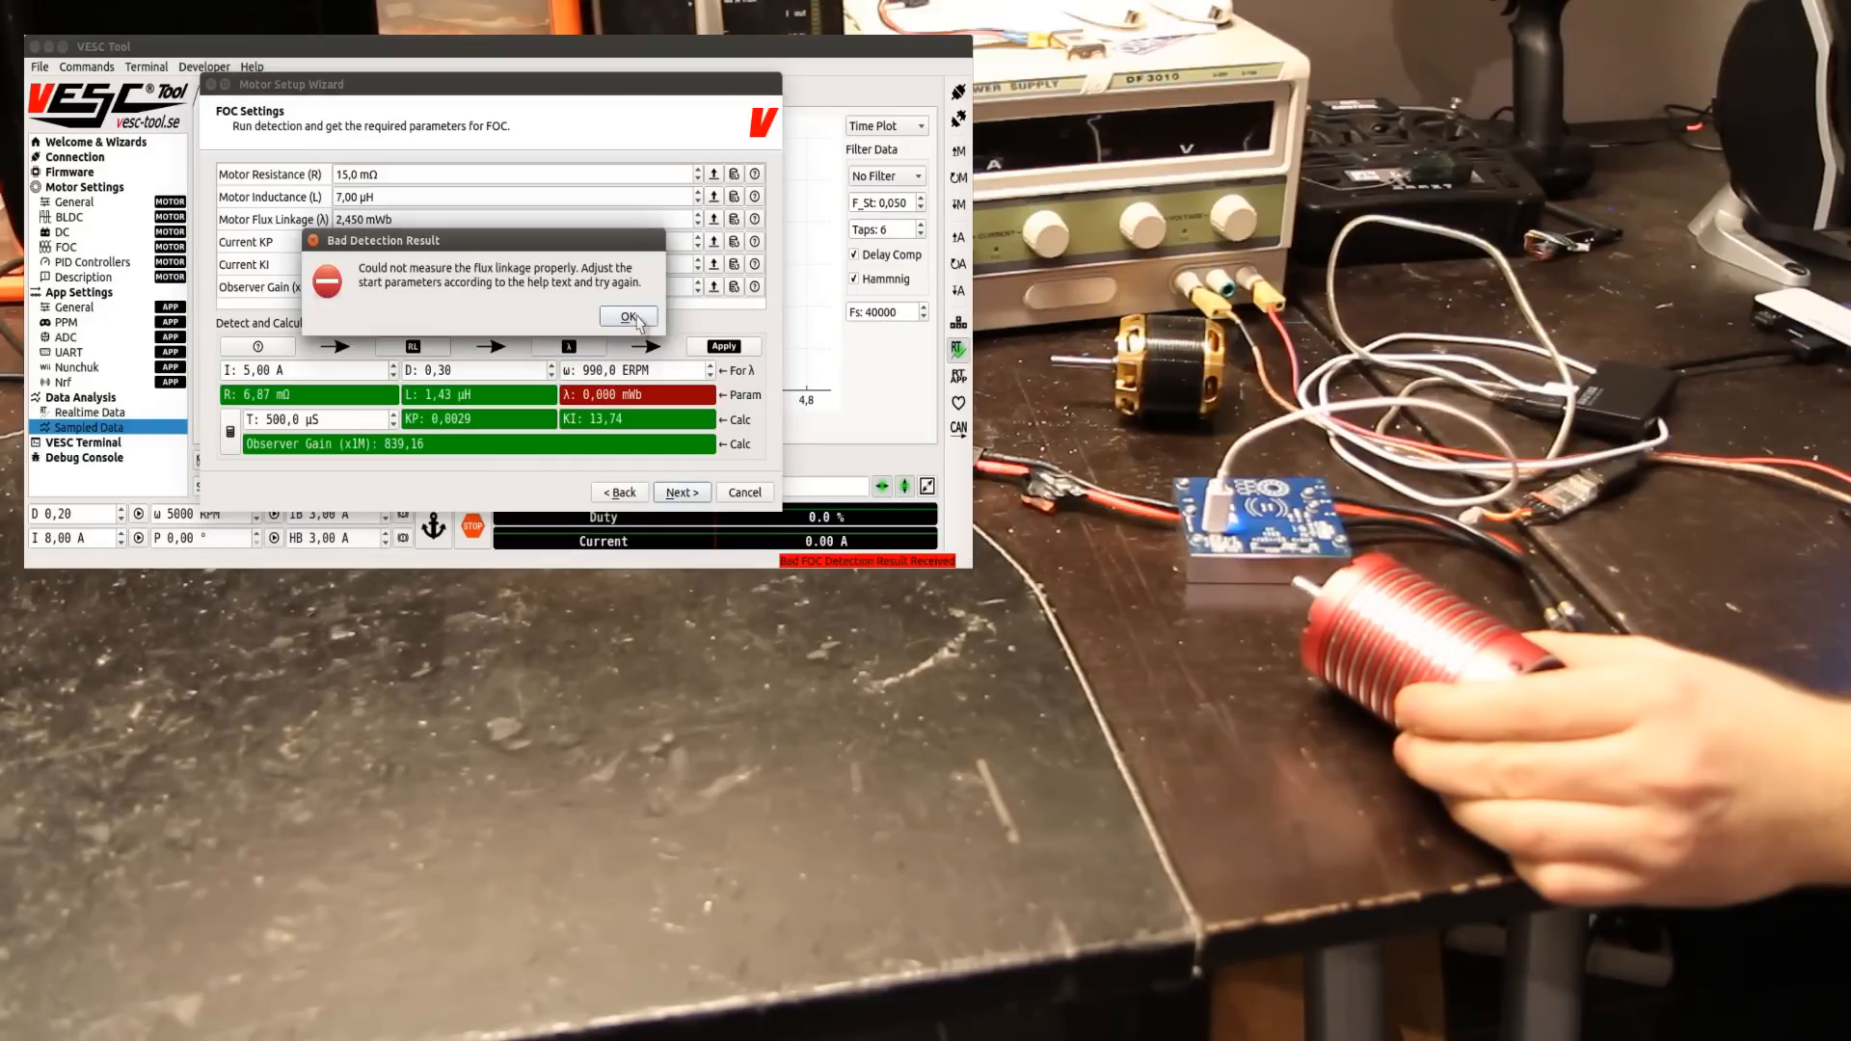
pyautogui.click(627, 316)
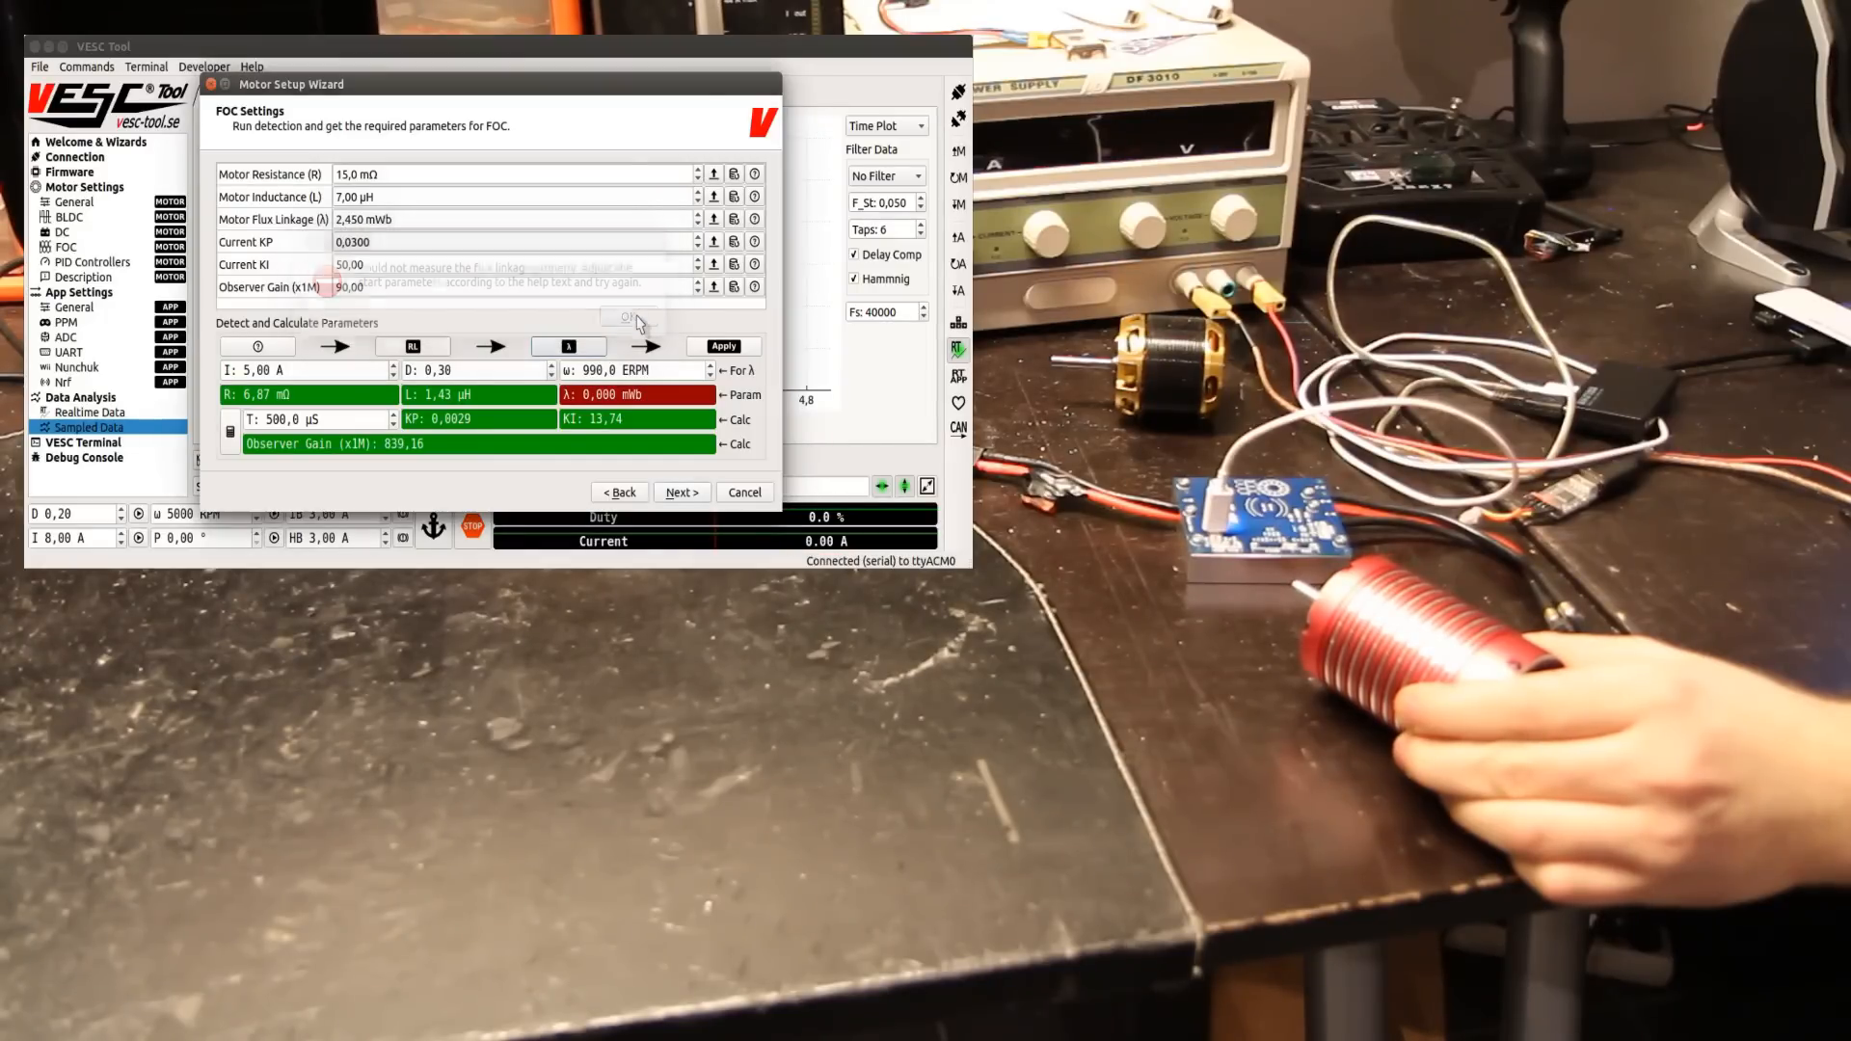
# Step: Set the spin-up current to 10 A and read the FOC detection help text
pyautogui.click(631, 319)
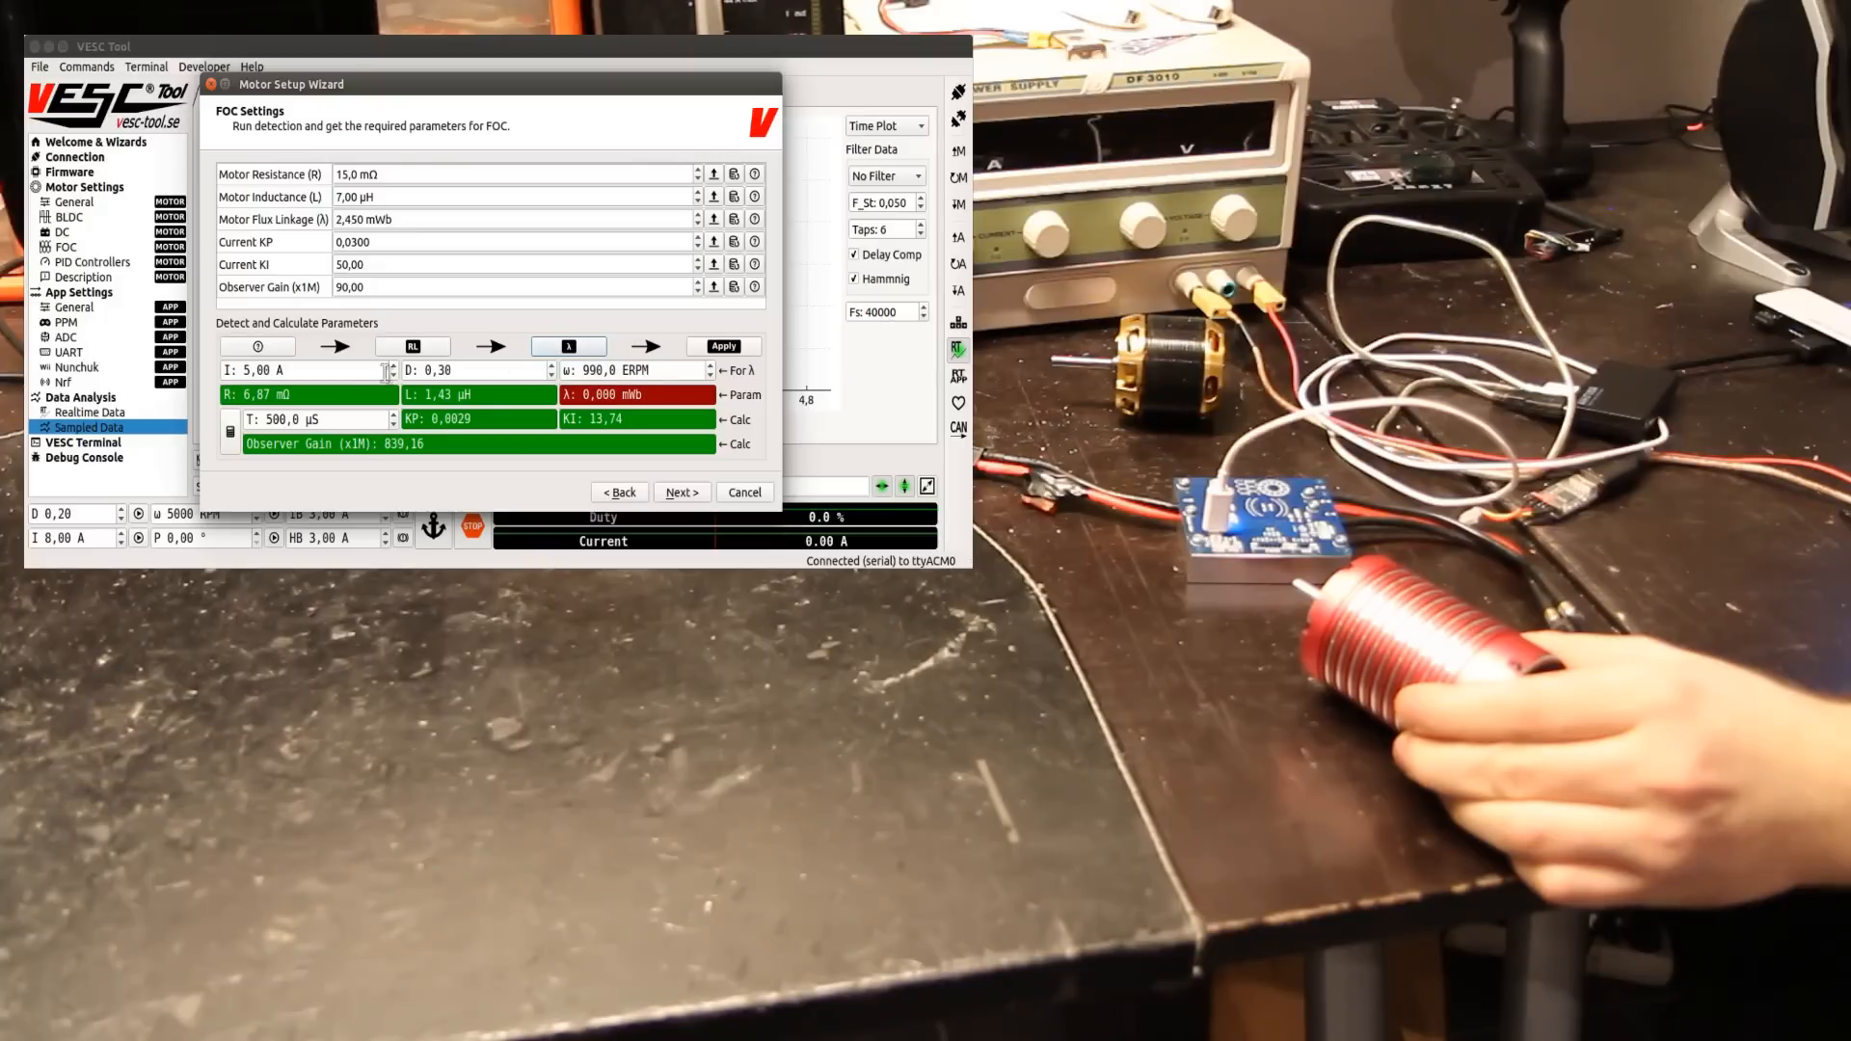
pyautogui.write('10,00')
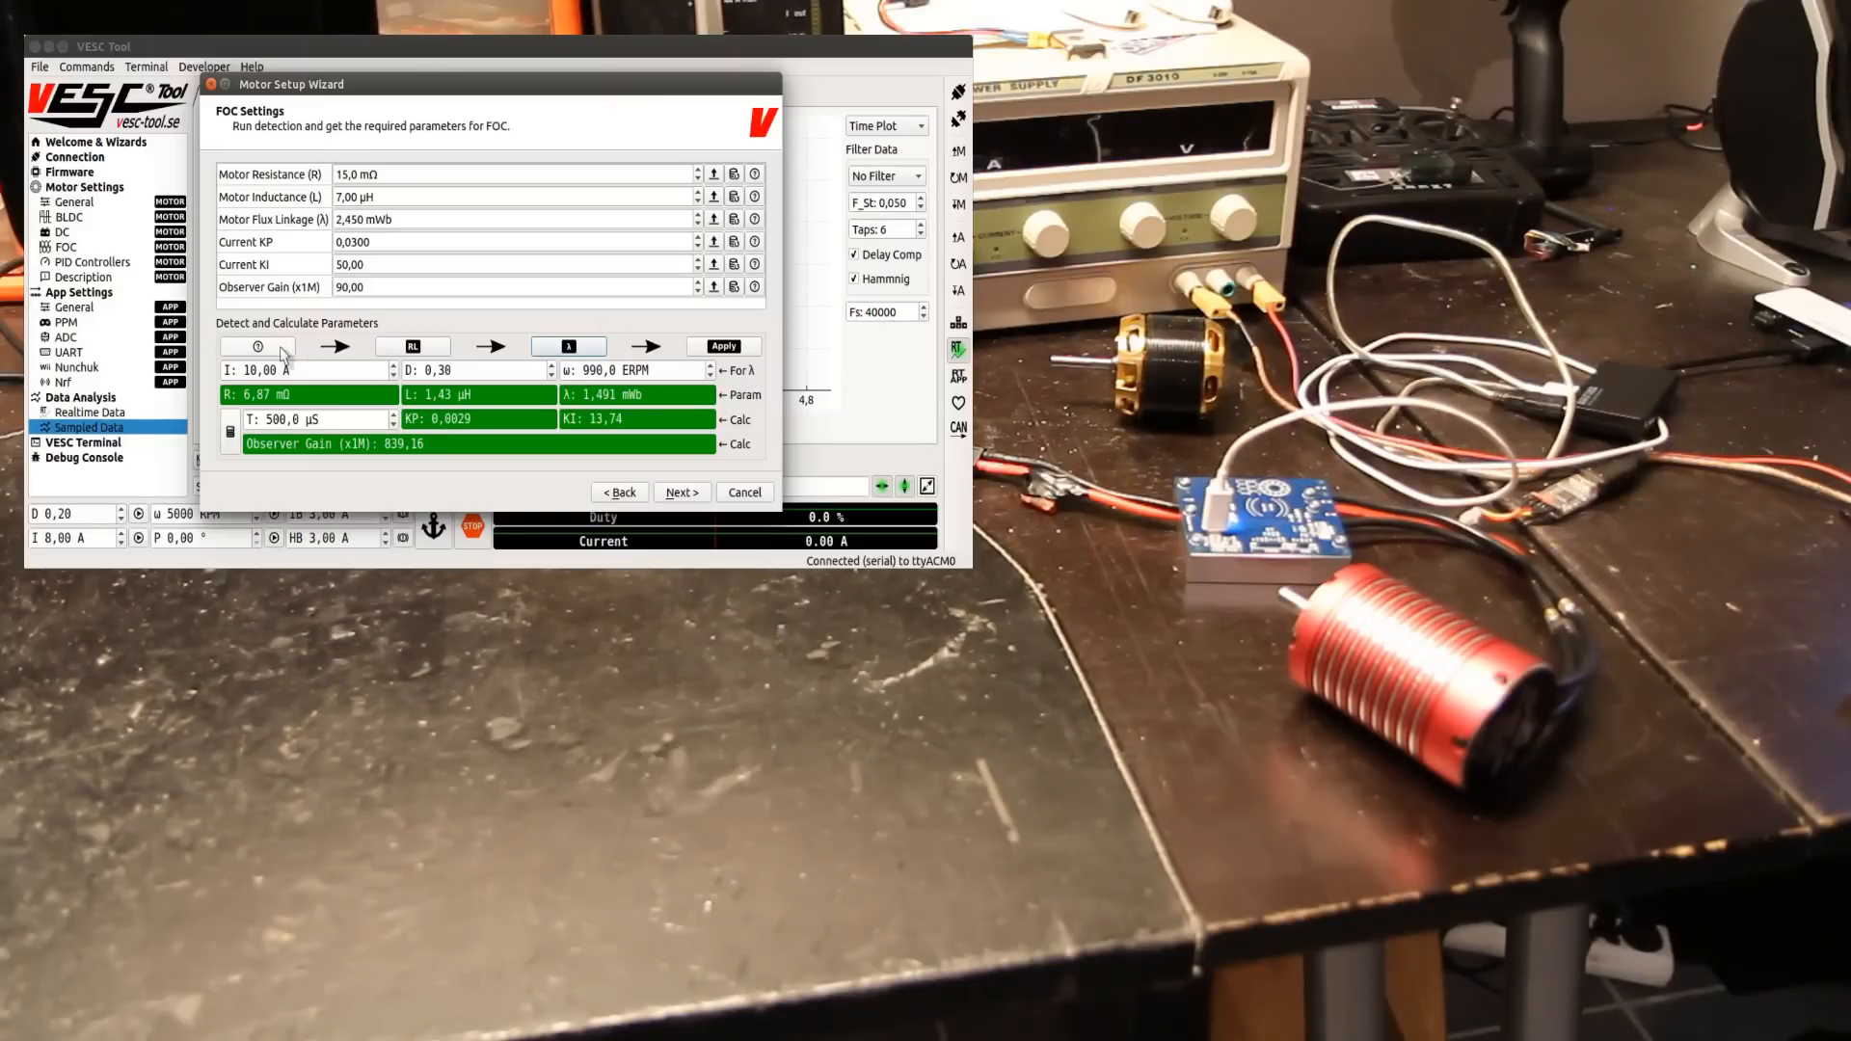
pyautogui.click(257, 346)
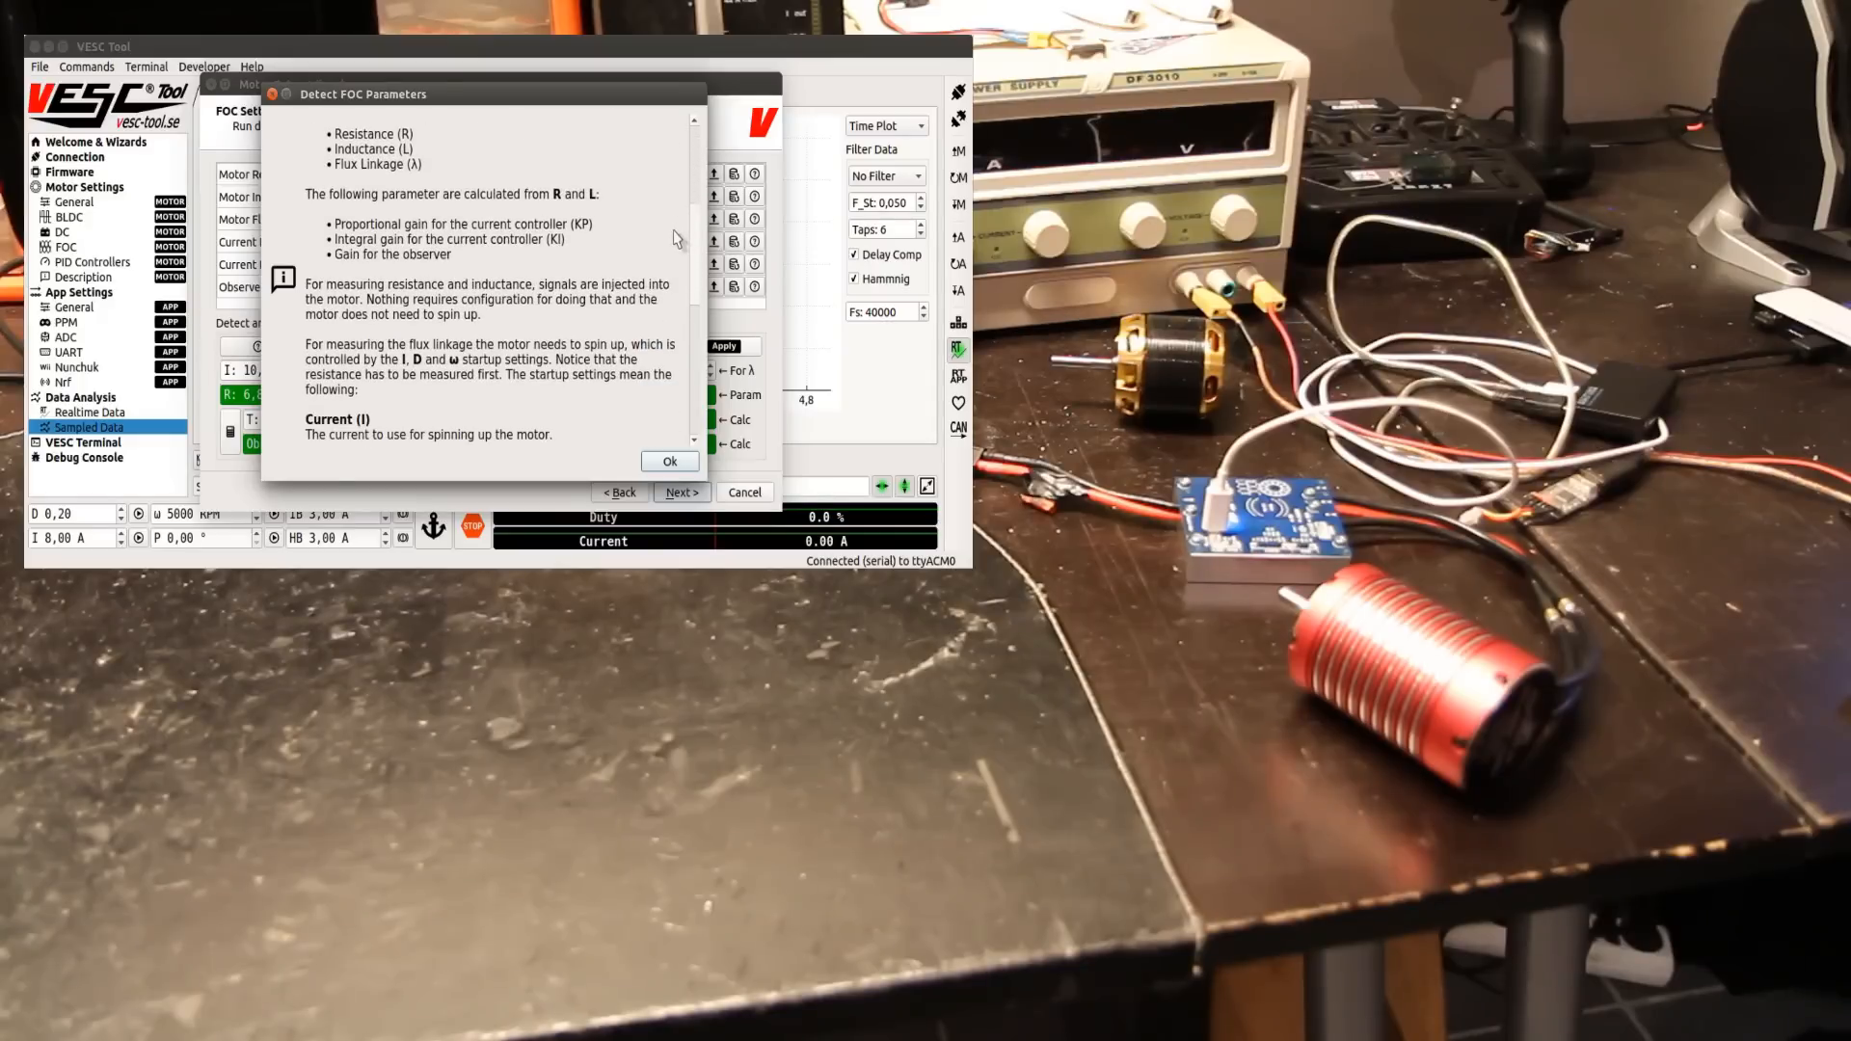
pyautogui.click(668, 461)
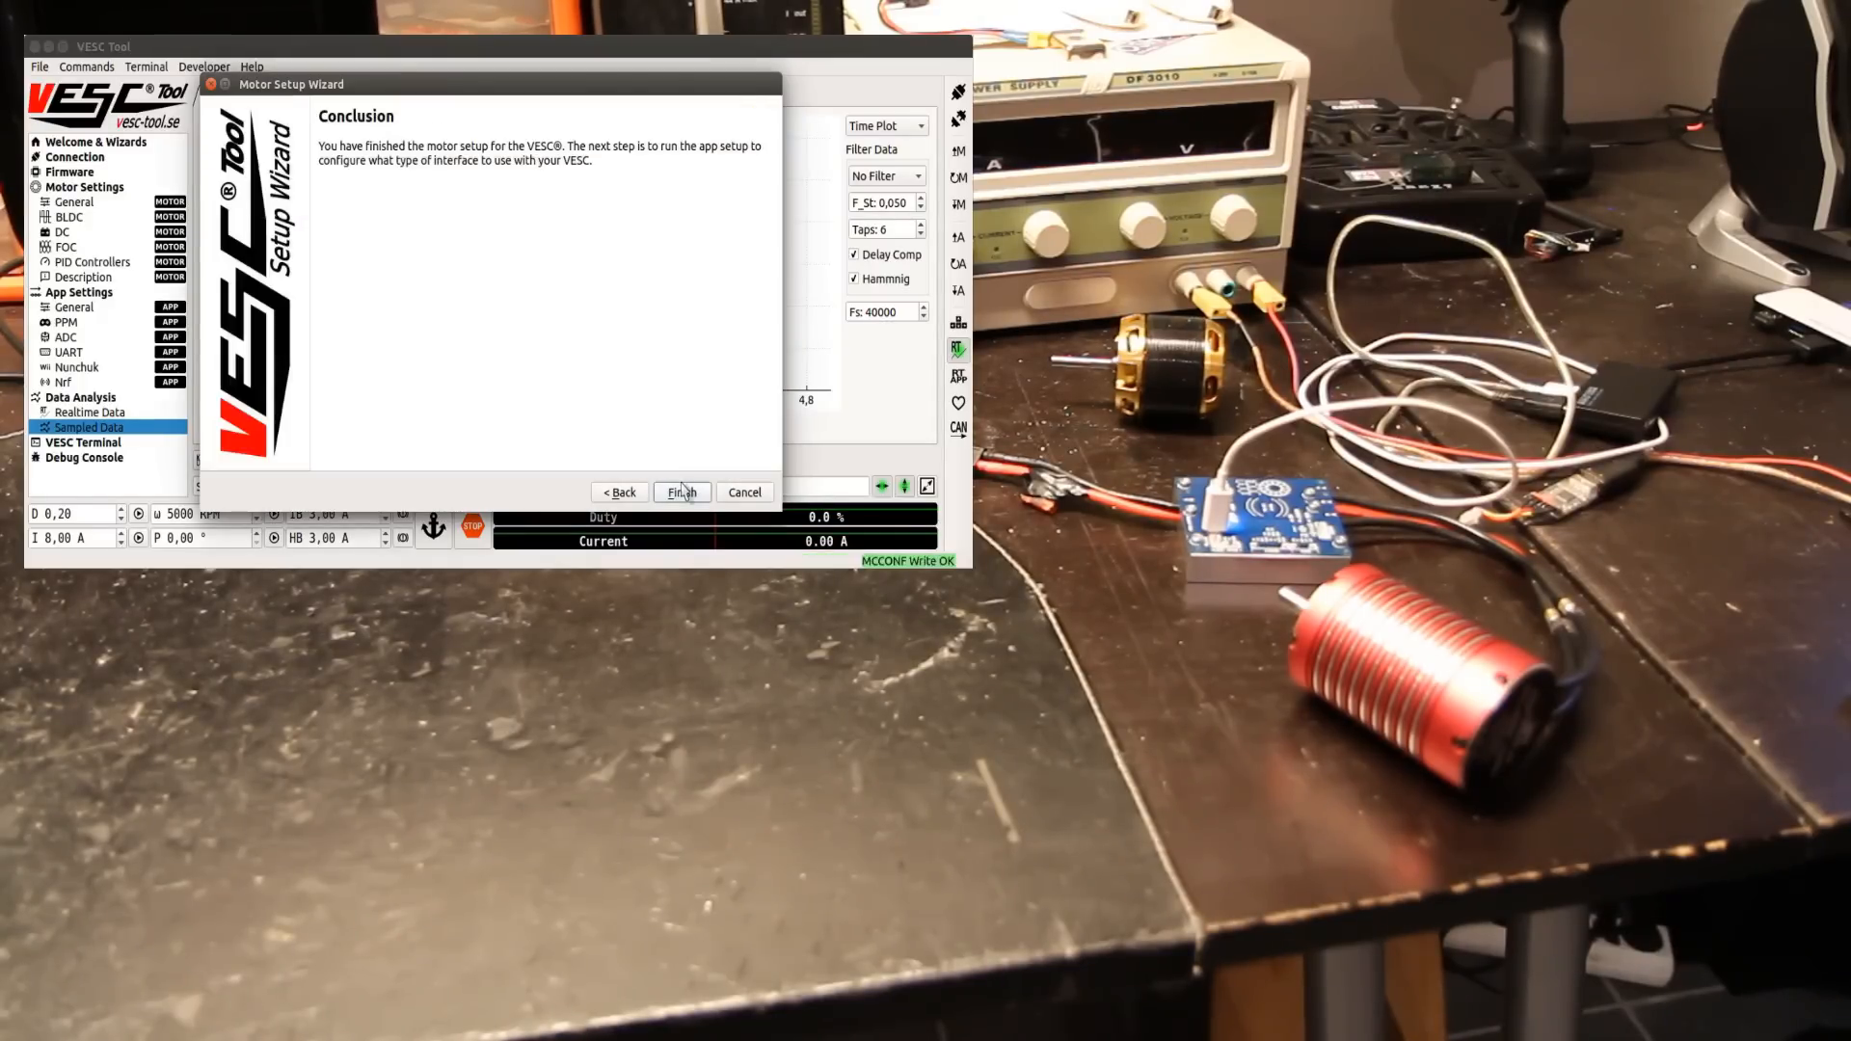
# Step: Finish the wizard on the Conclusion page, writing the detected FOC configuration
pyautogui.click(681, 493)
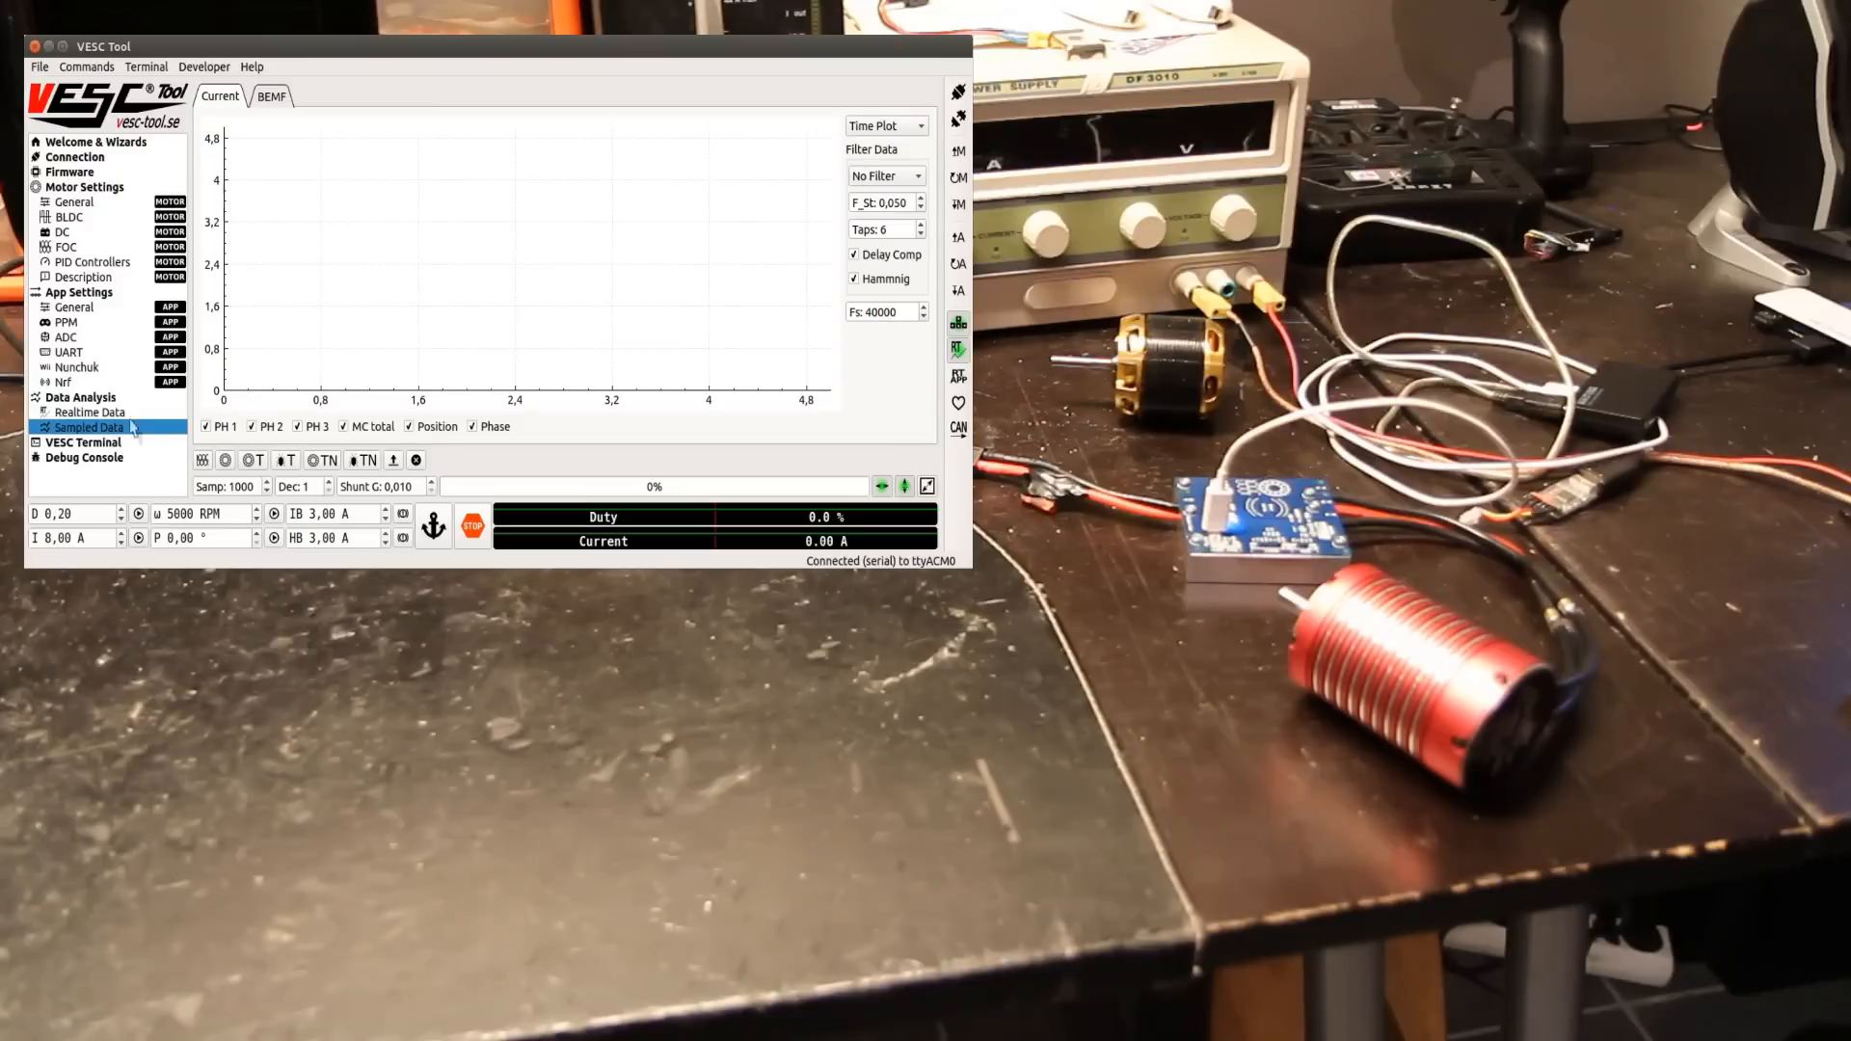
pyautogui.moveTo(508, 326)
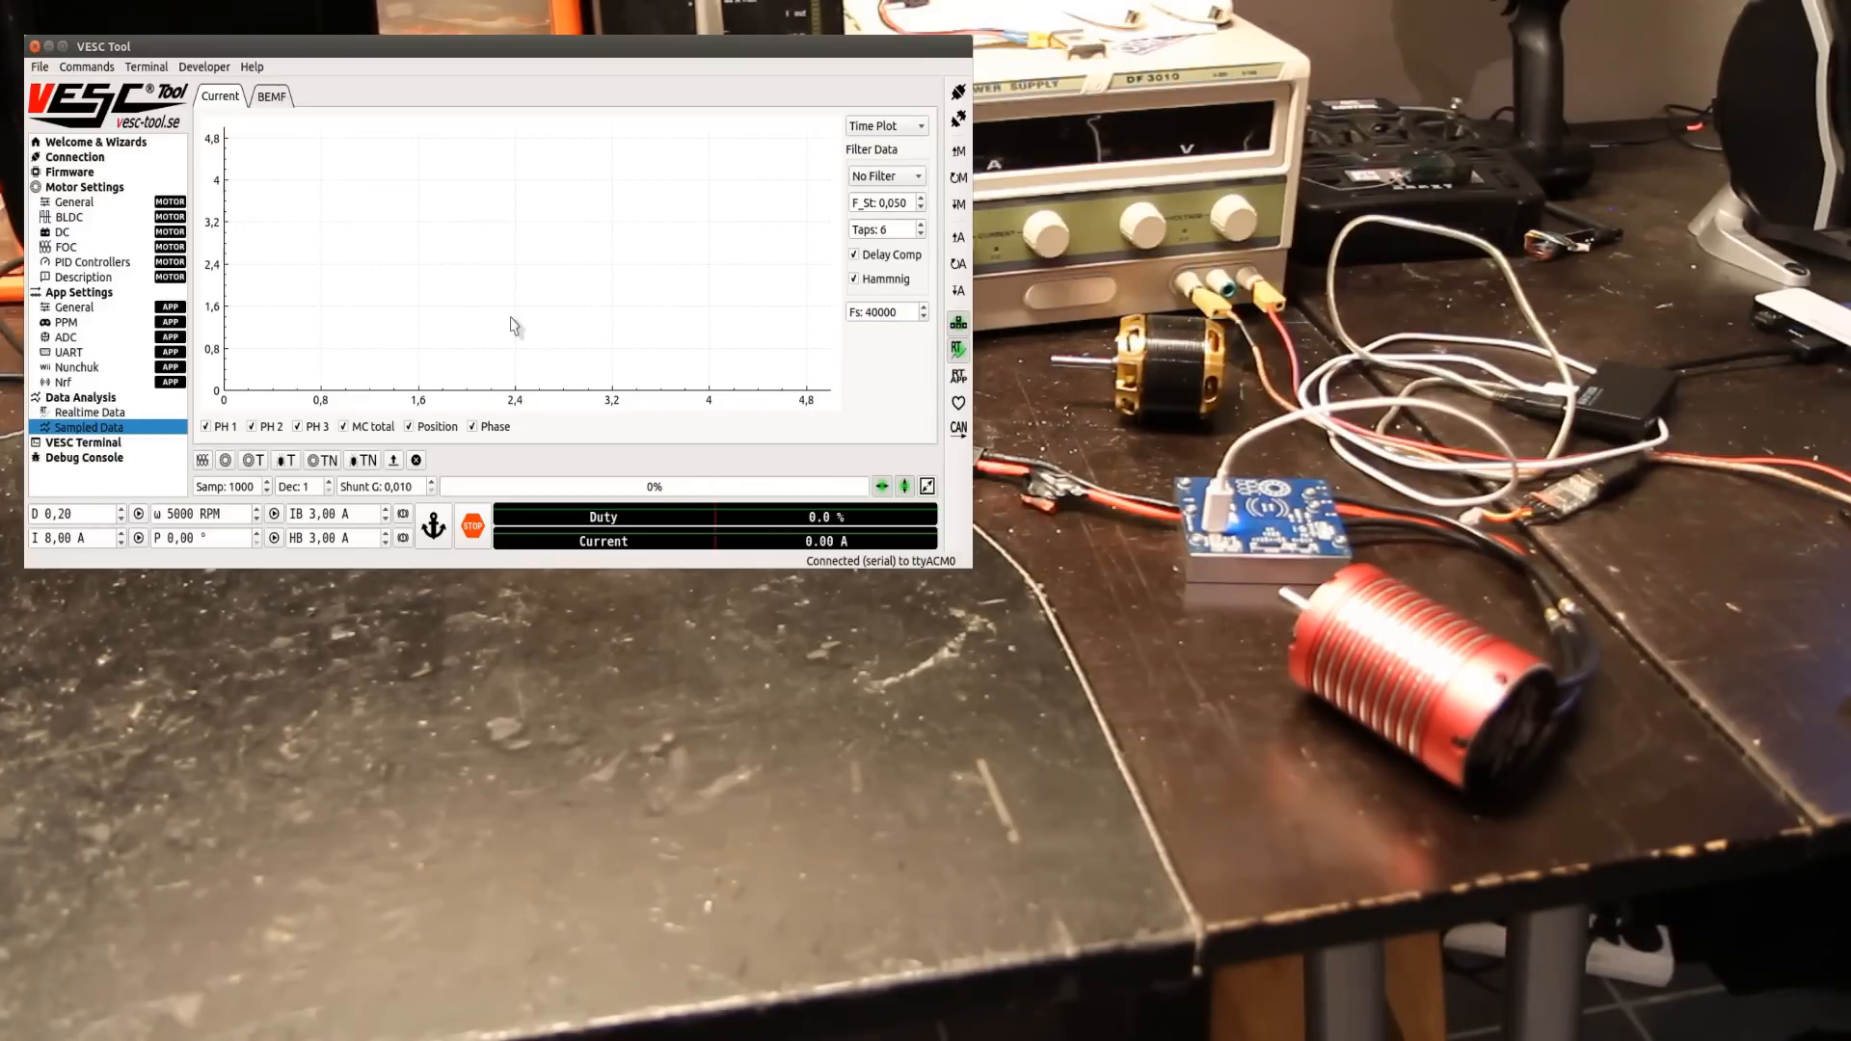
pyautogui.moveTo(272, 473)
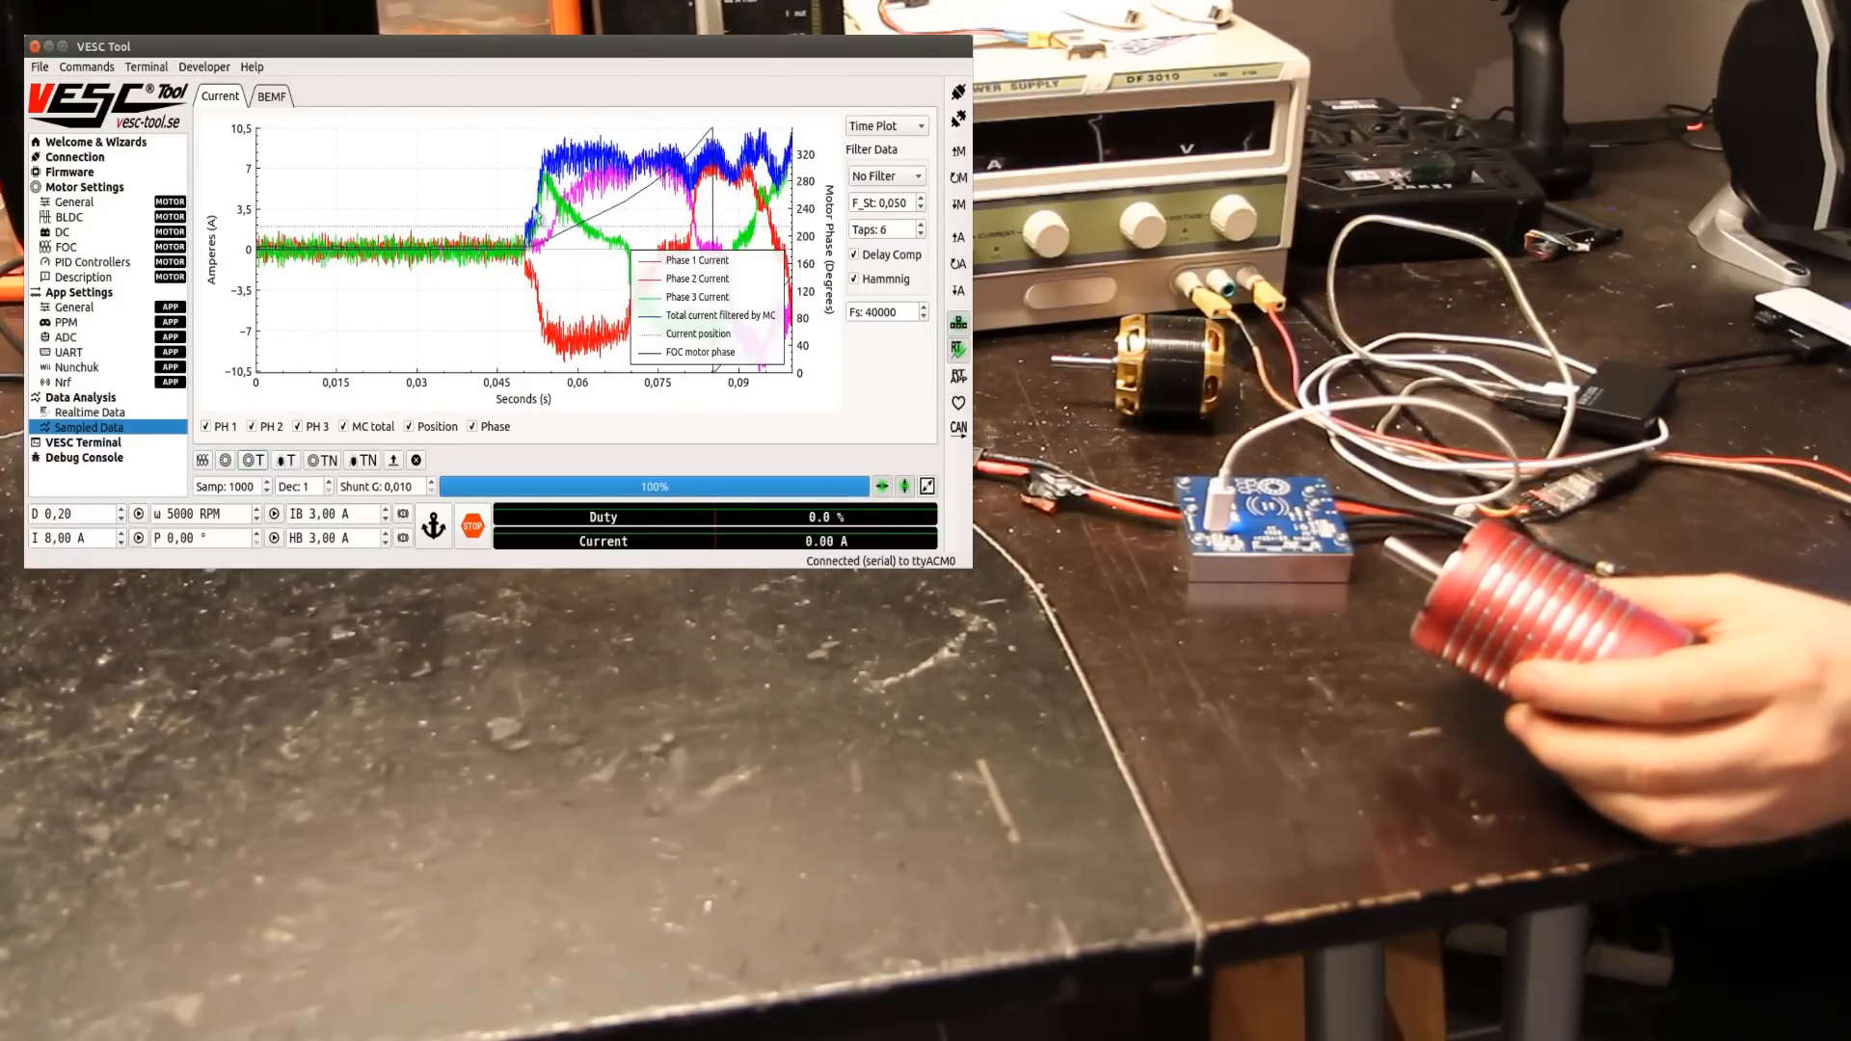
# Step: Hide the rotor position trace, view the phase current plot, then show realtime RPM
pyautogui.click(352, 427)
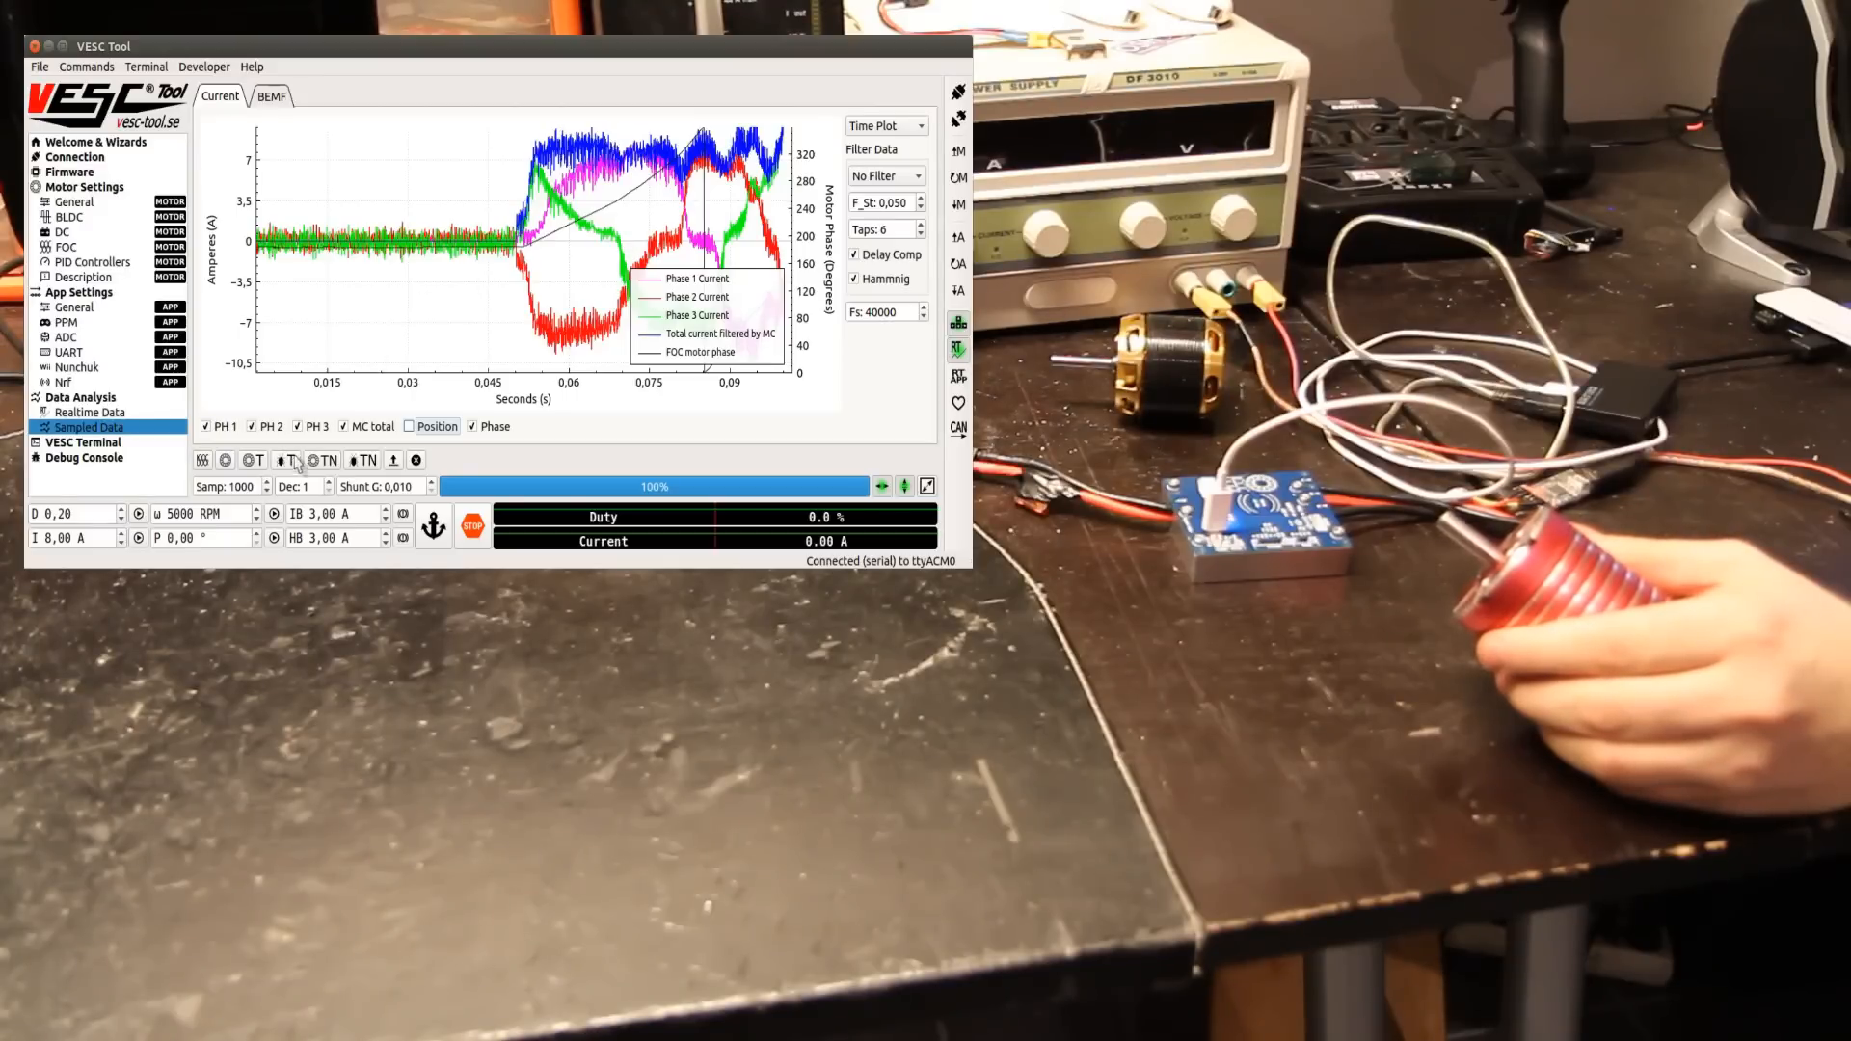
pyautogui.moveTo(316, 459)
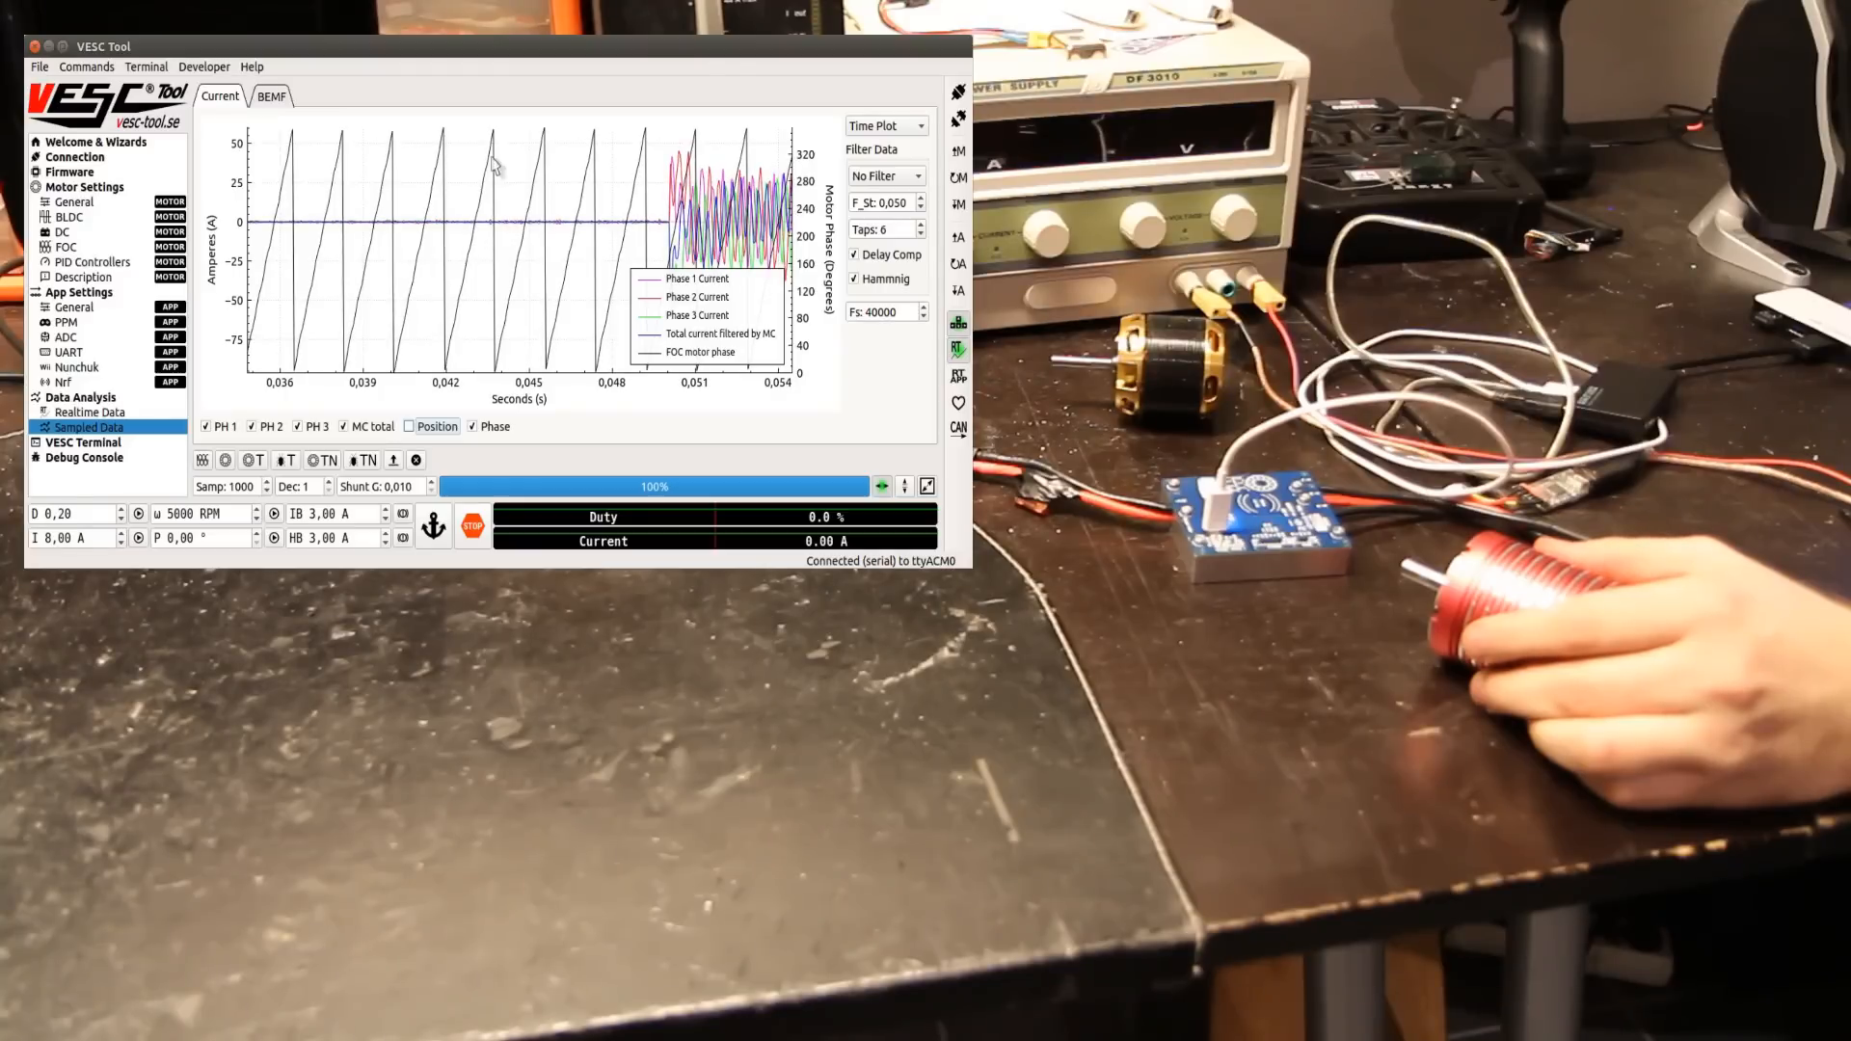
pyautogui.click(272, 95)
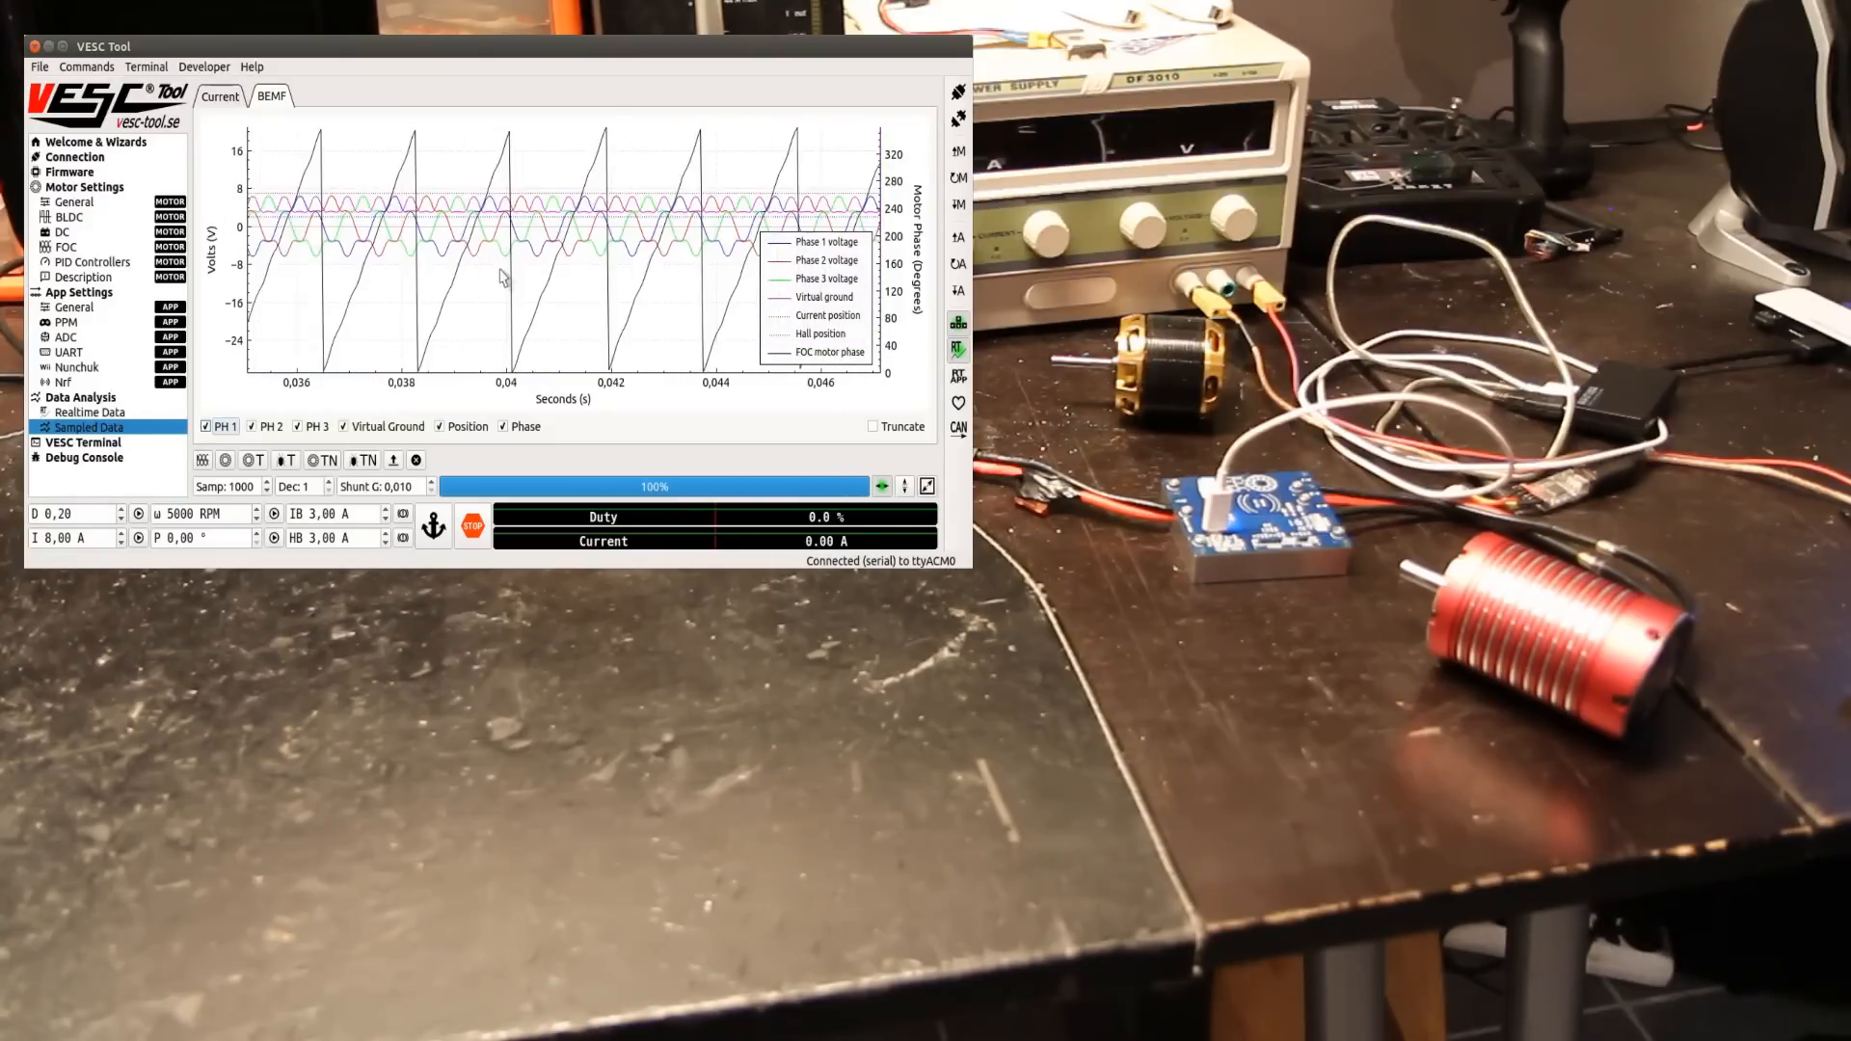
pyautogui.click(220, 96)
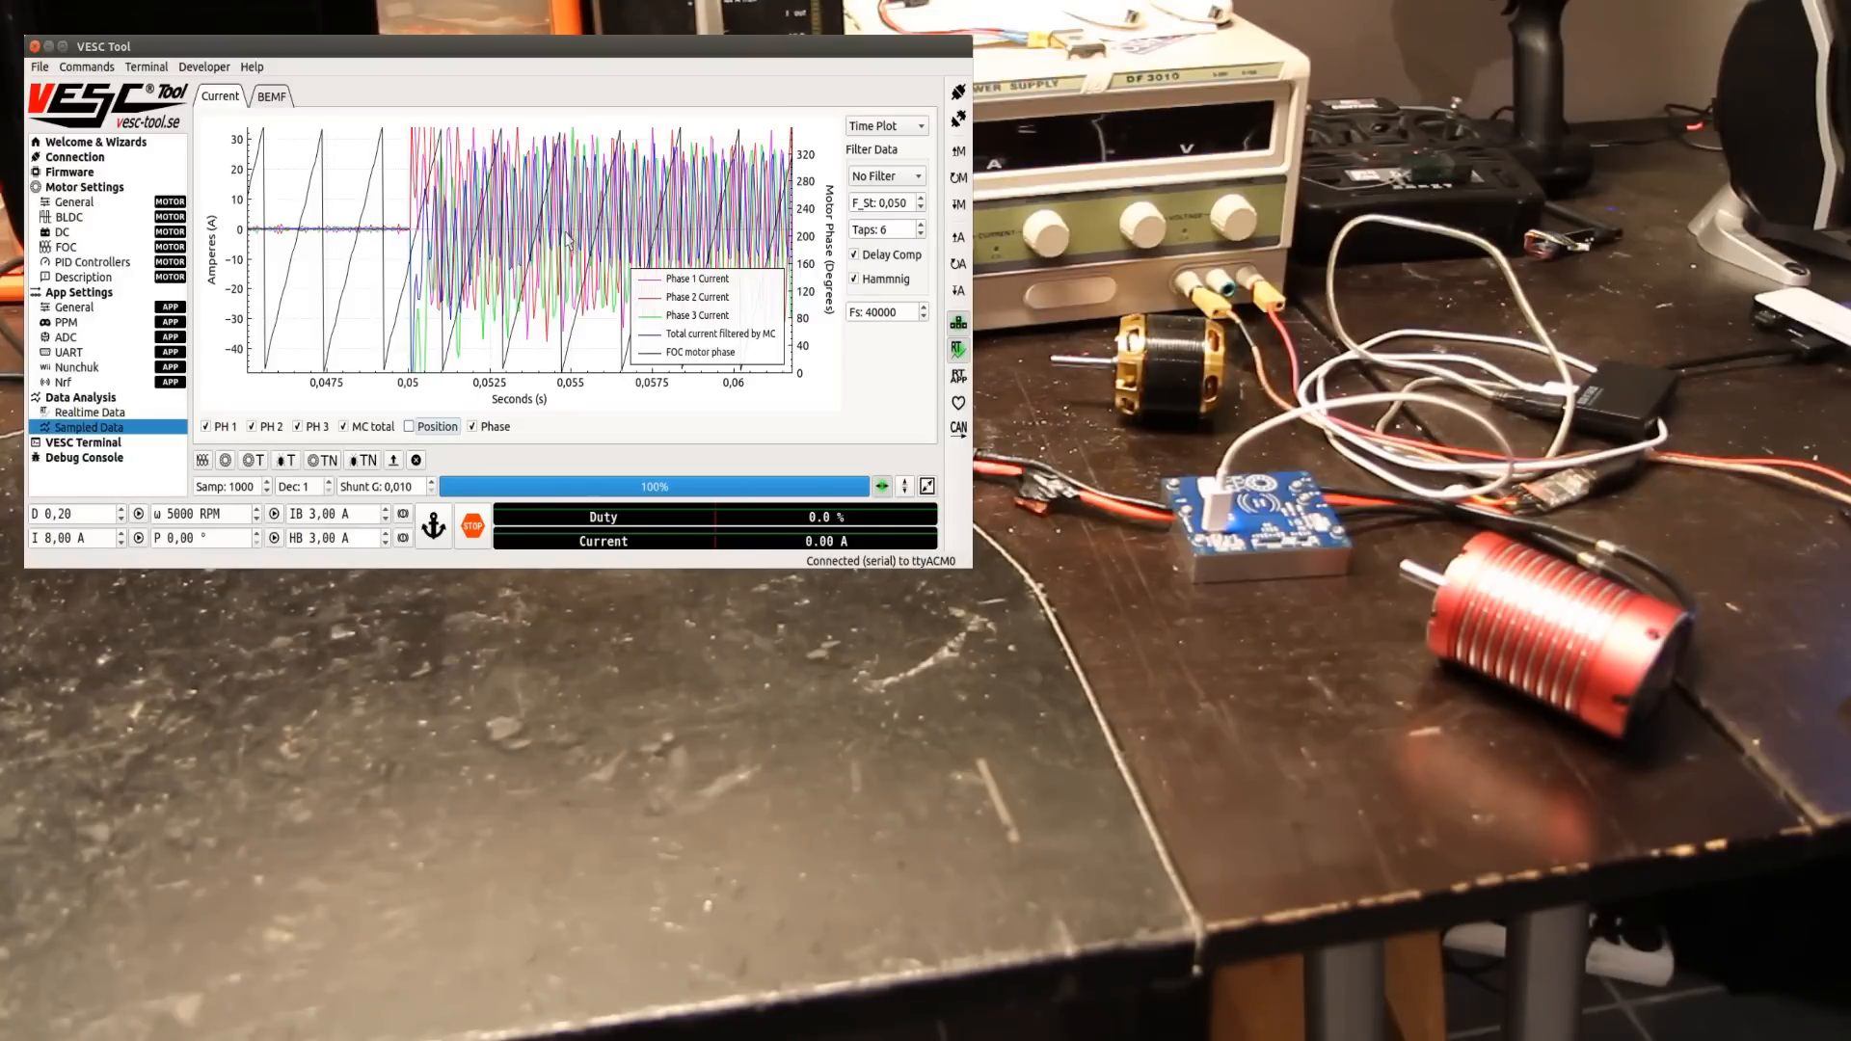
pyautogui.click(88, 411)
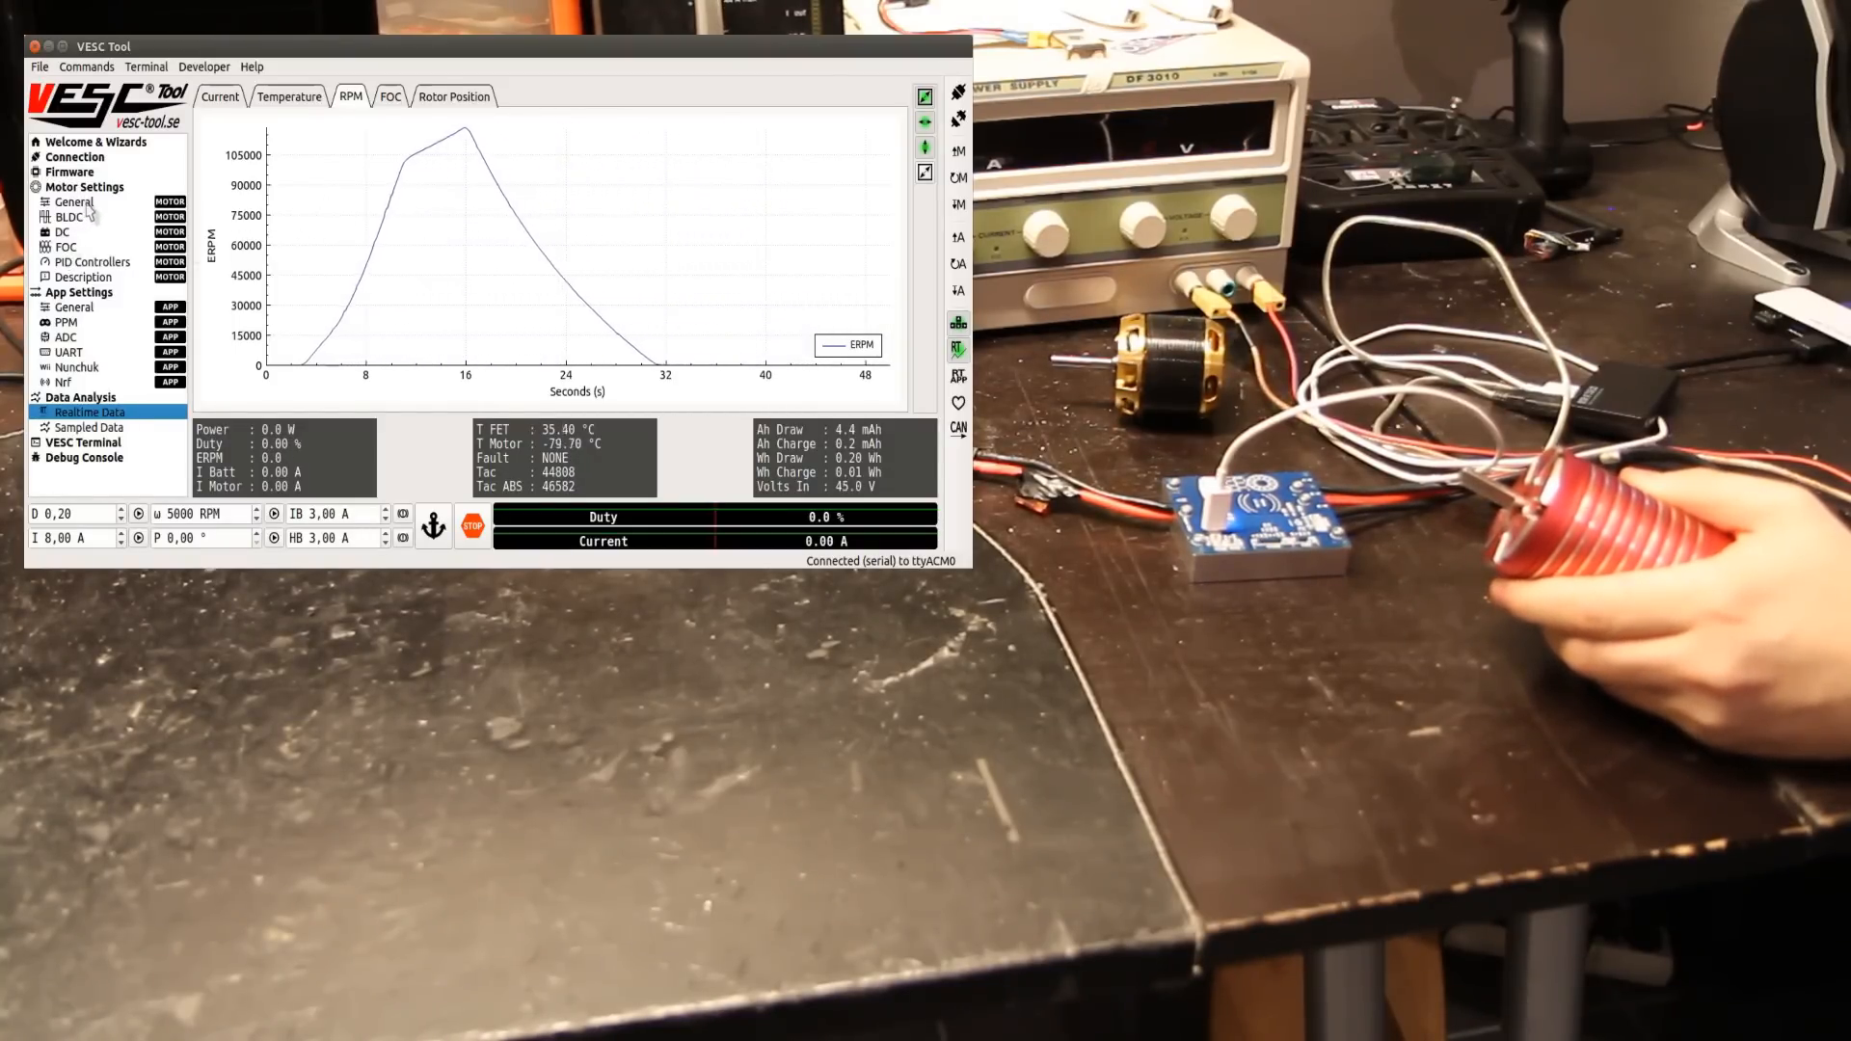
pyautogui.click(74, 201)
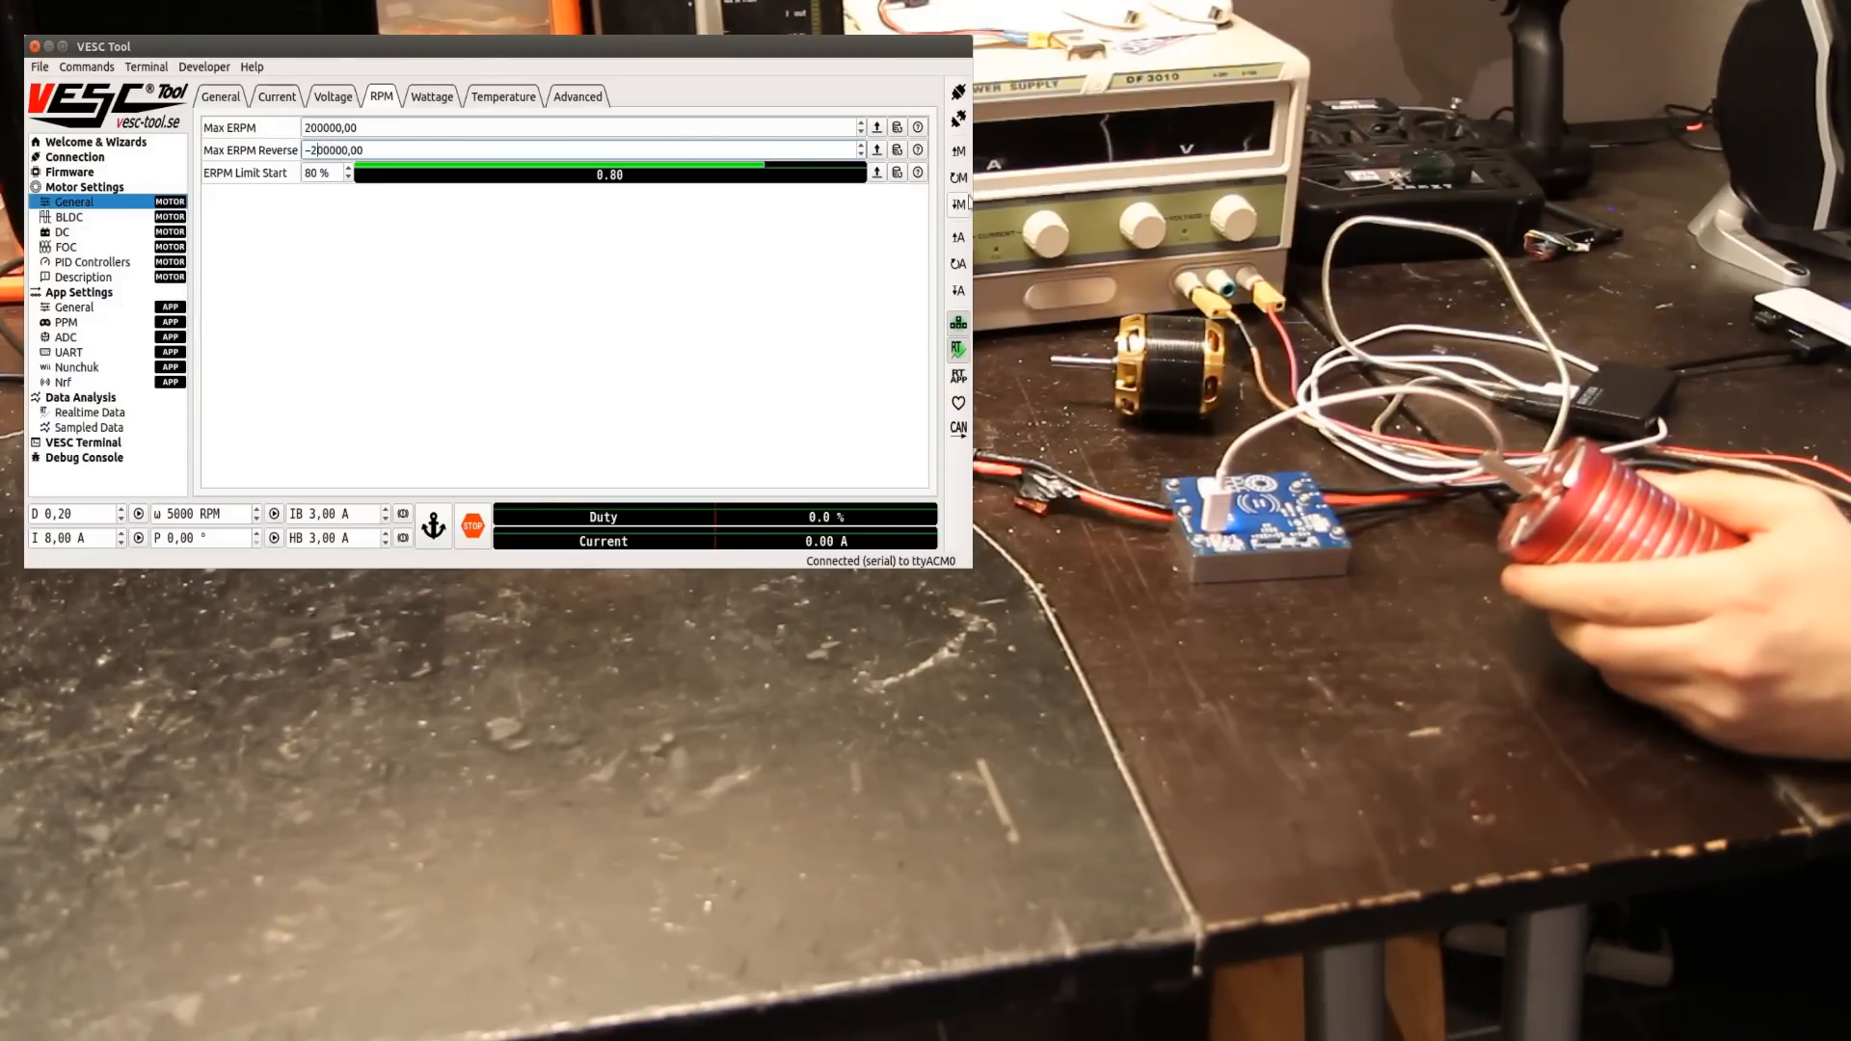
pyautogui.click(88, 411)
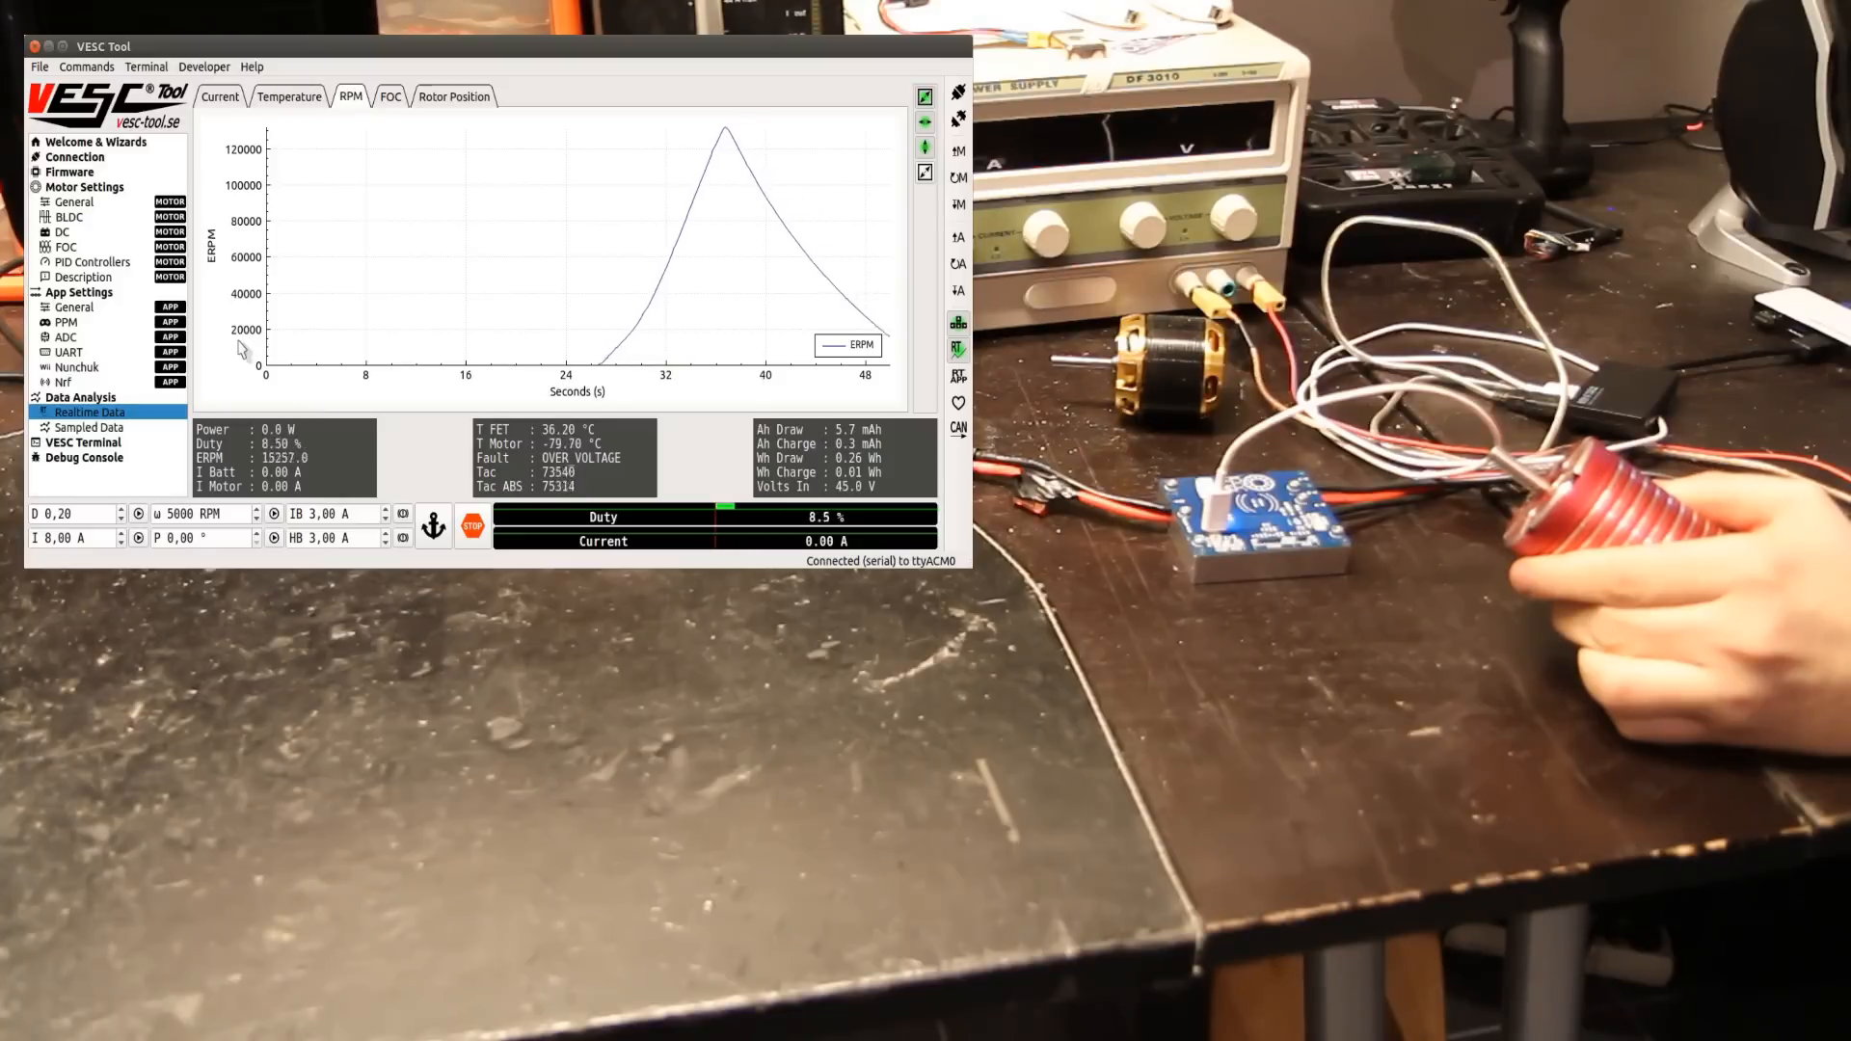
# Step: Write the FOC motor configuration from Motor Settings > FOC to the controller
pyautogui.click(59, 232)
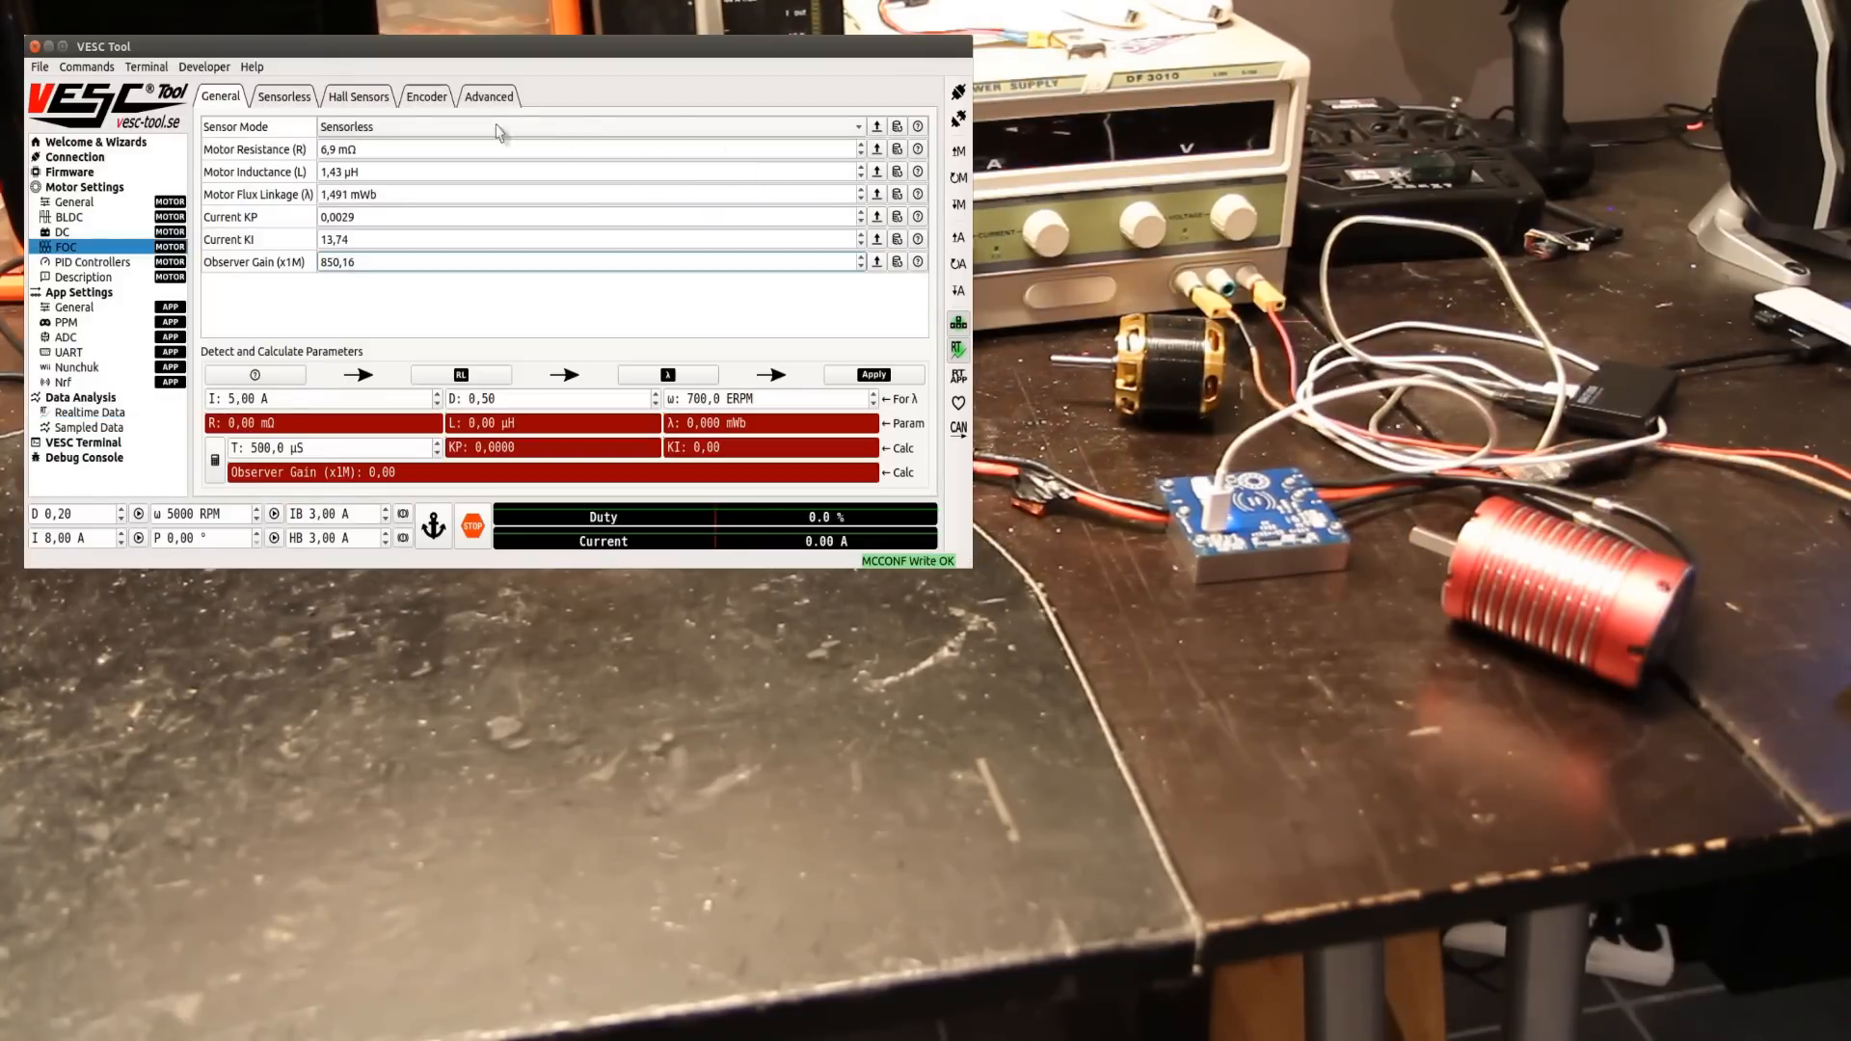
pyautogui.click(487, 95)
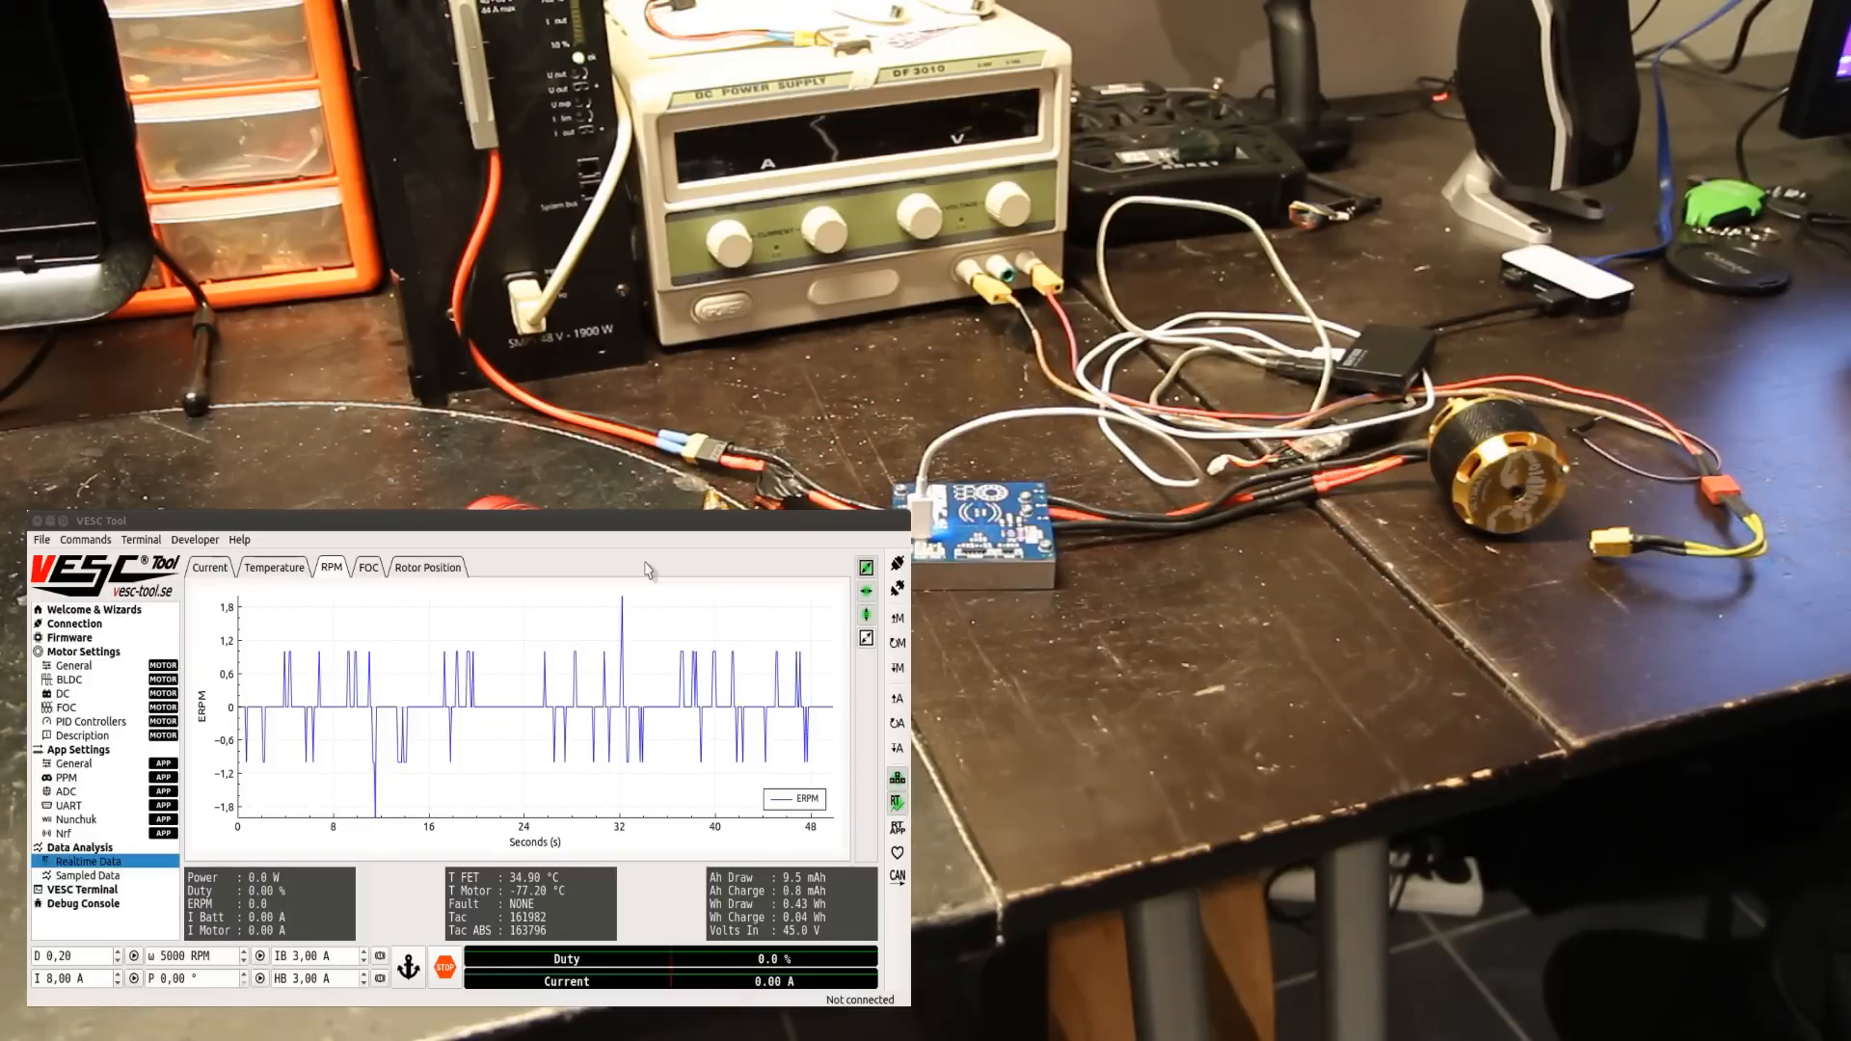
pyautogui.moveTo(899, 547)
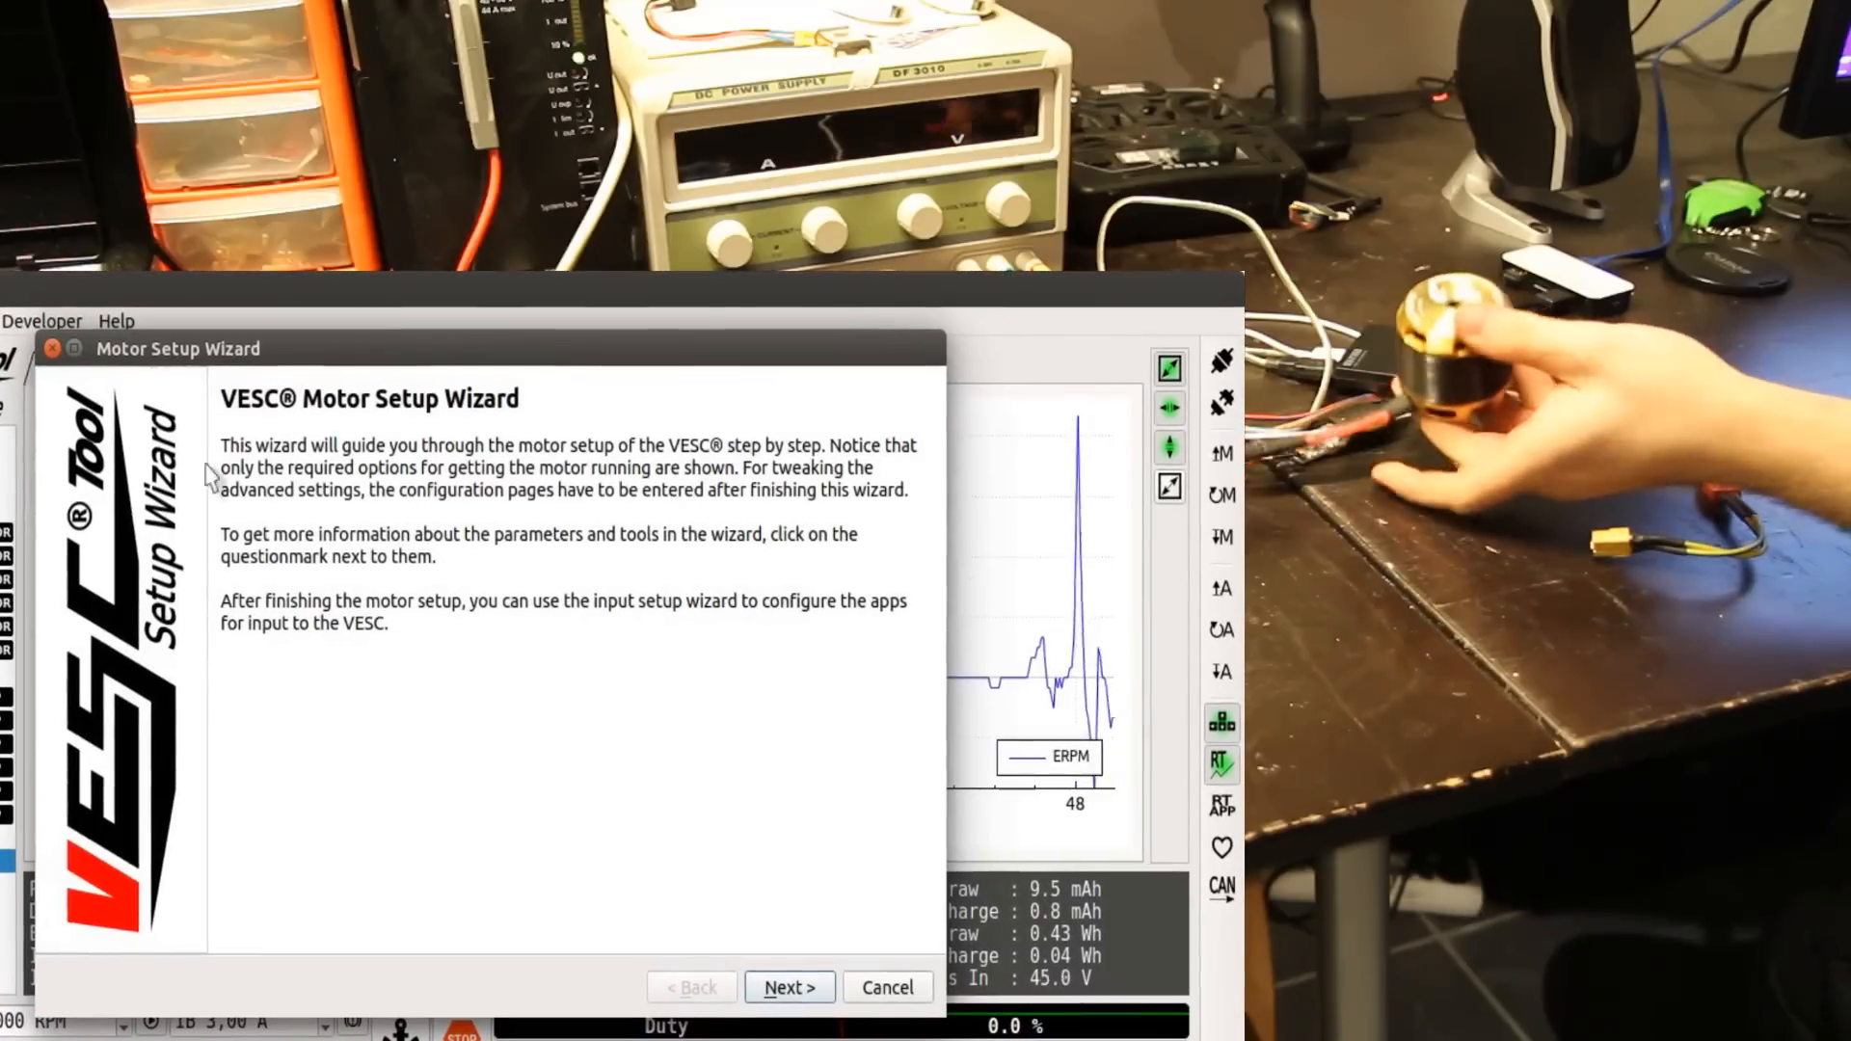
# Step: Rerun the wizard with defaults, FOC motor type, 80 A current limits and sensorless mode
pyautogui.click(788, 987)
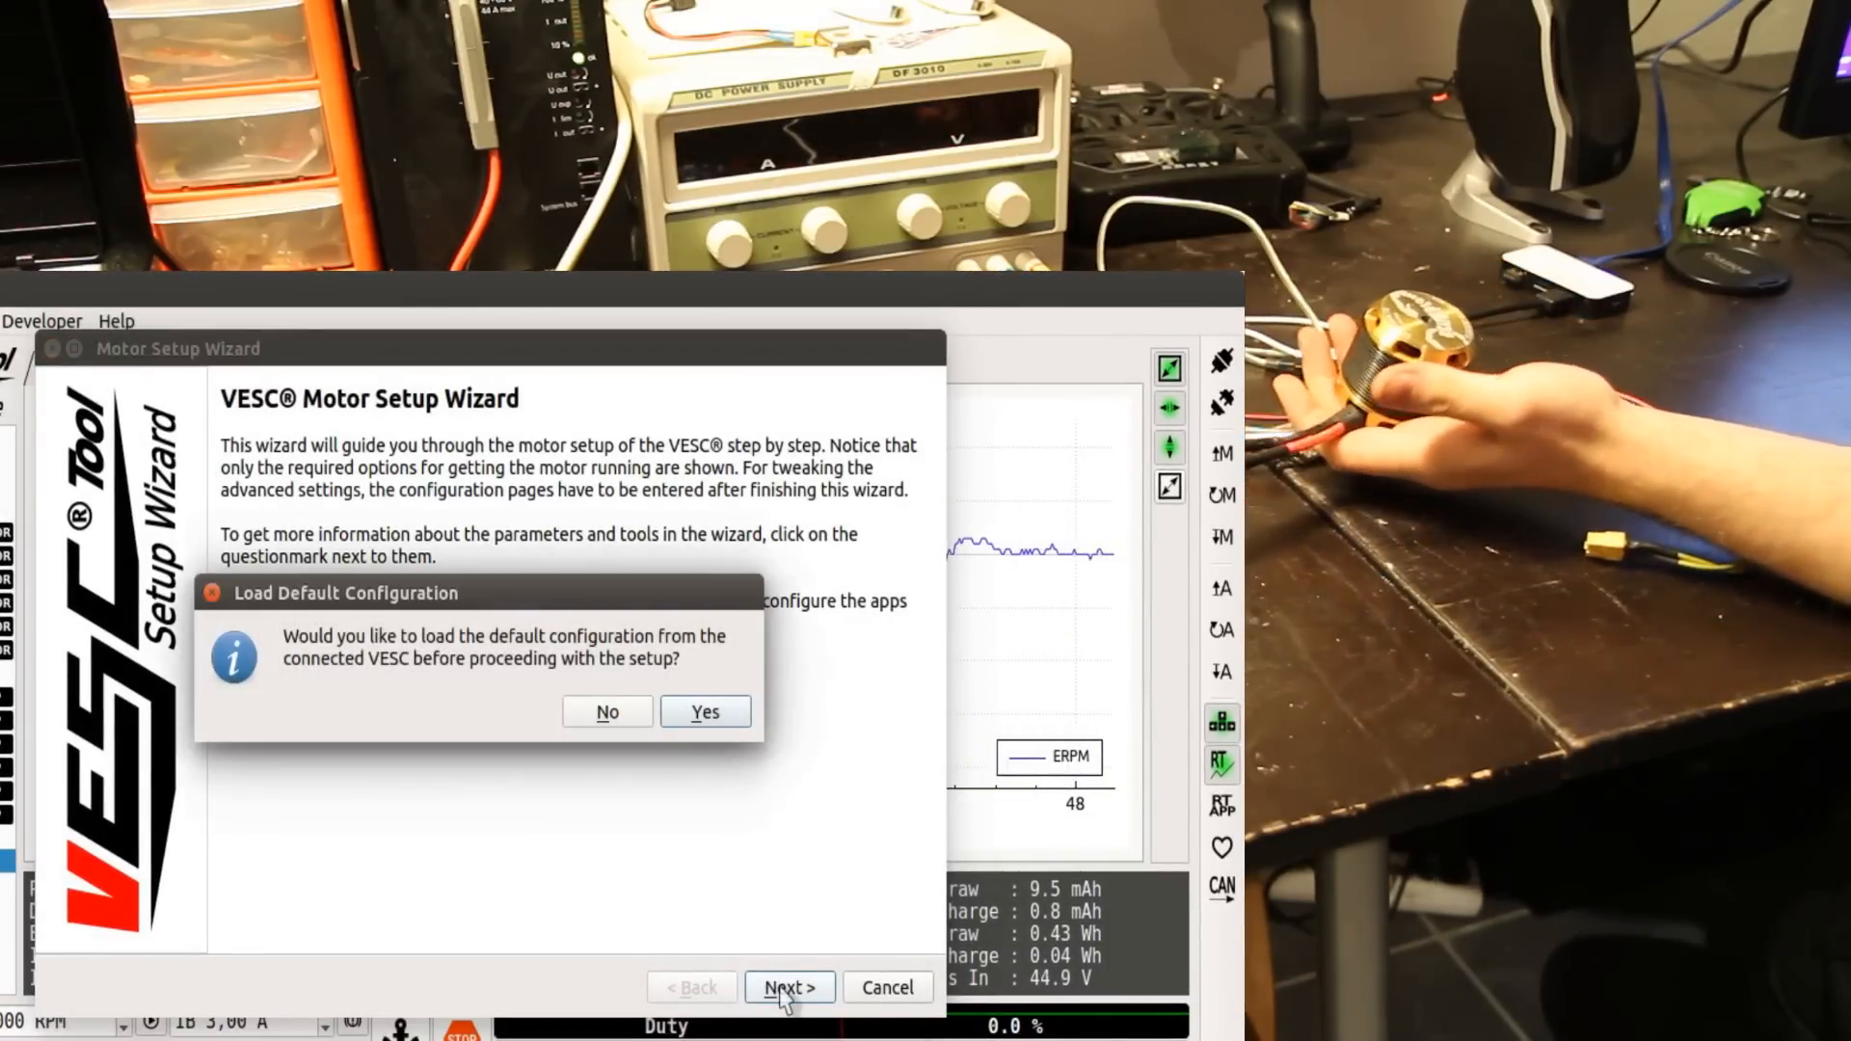
pyautogui.click(705, 711)
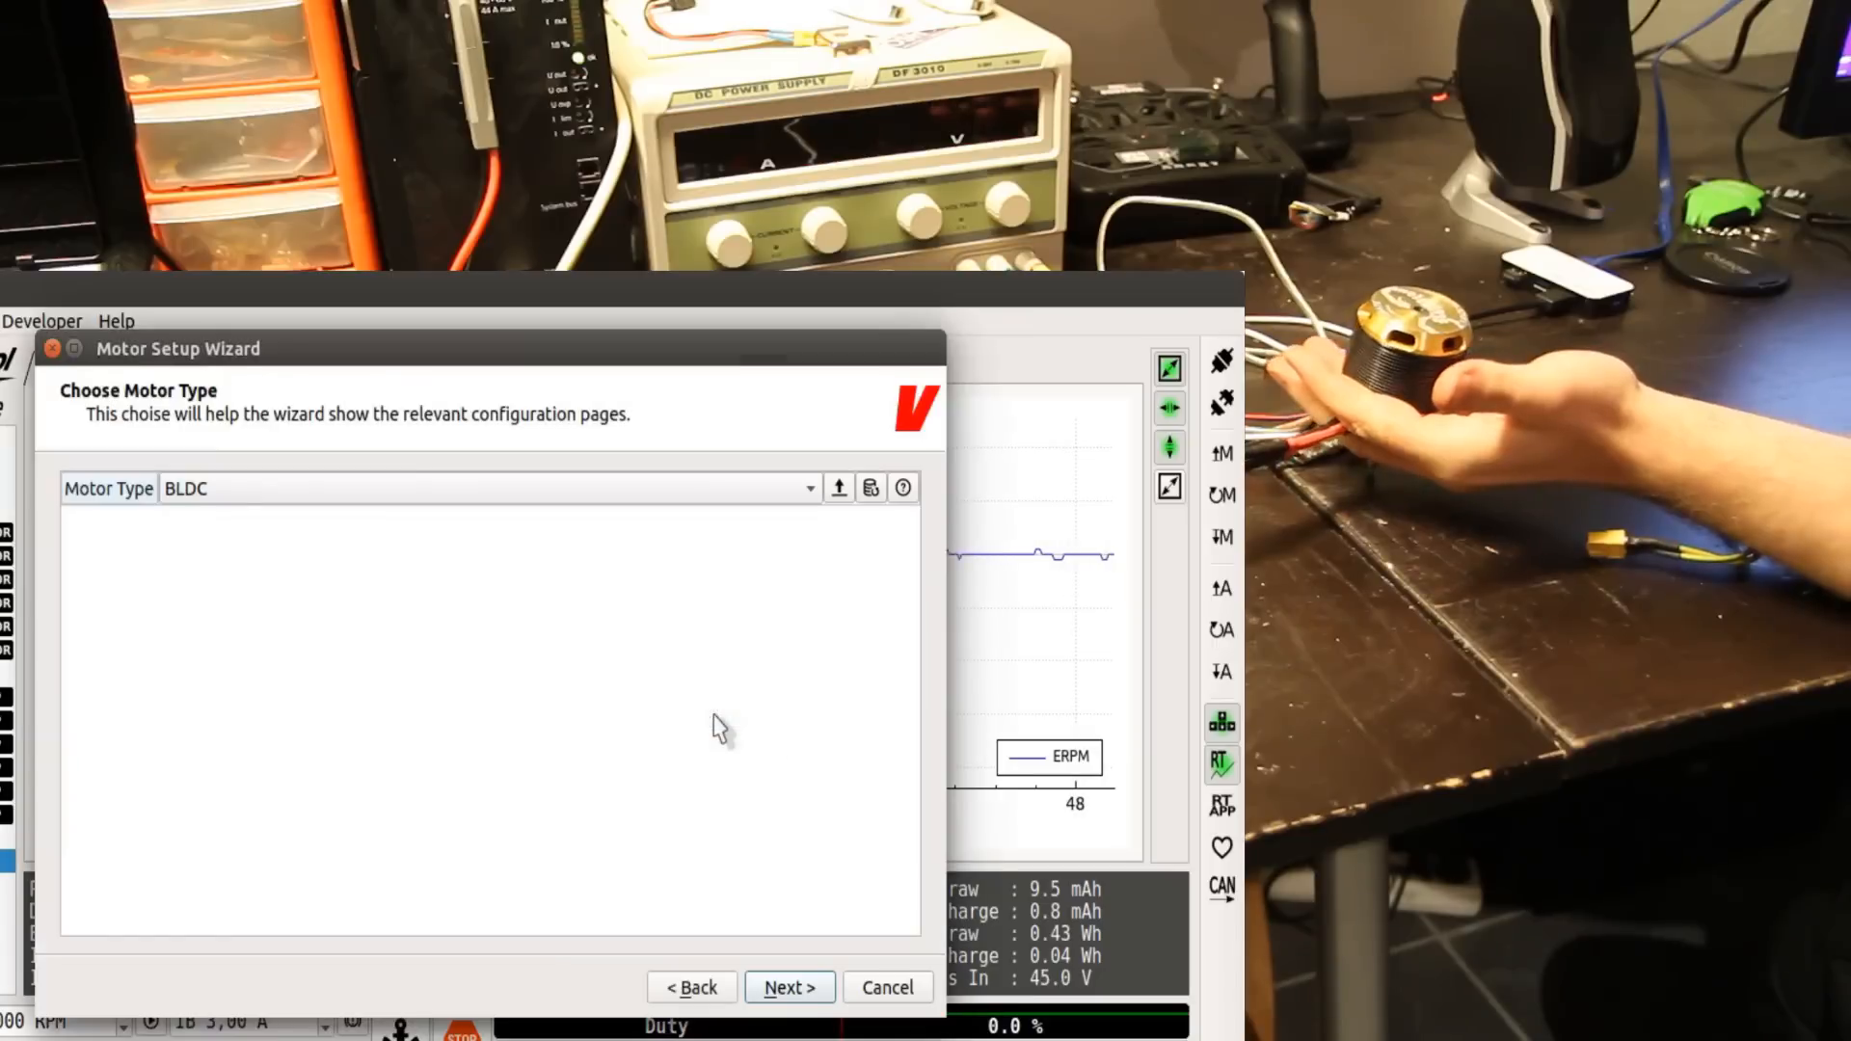
pyautogui.click(484, 488)
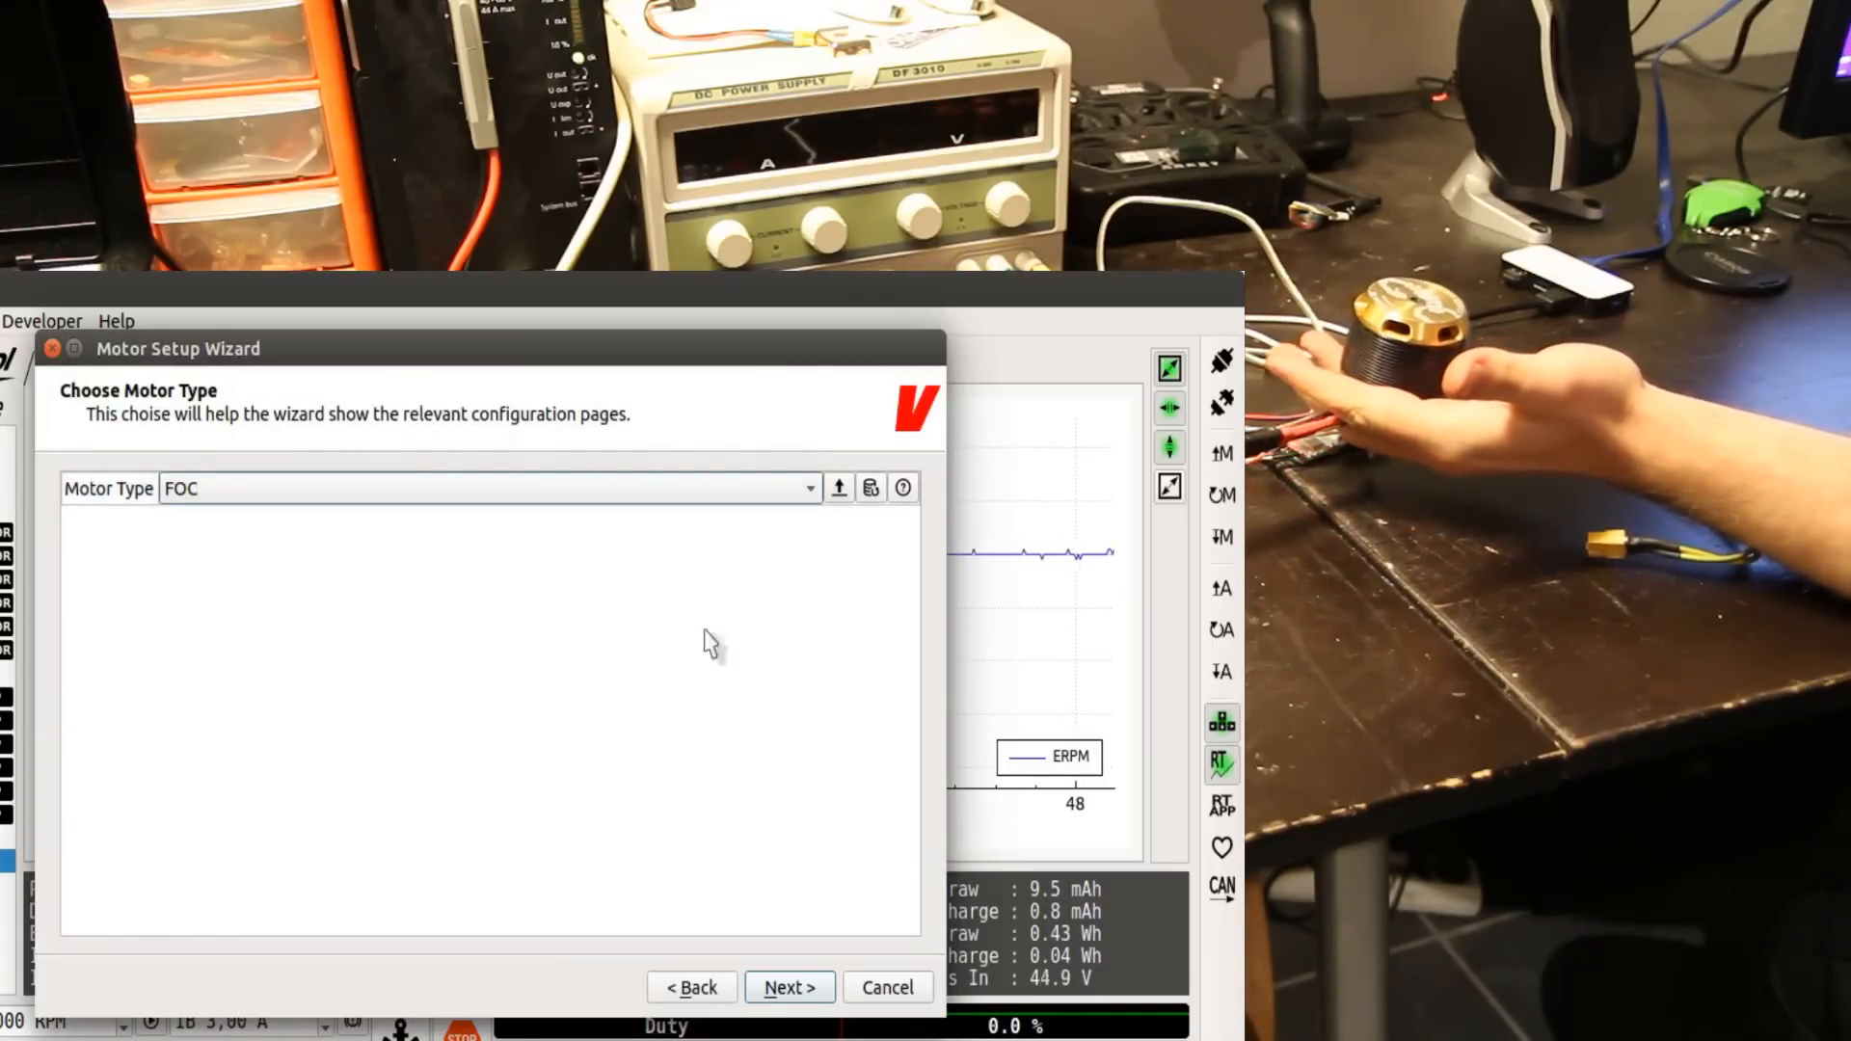
pyautogui.click(788, 987)
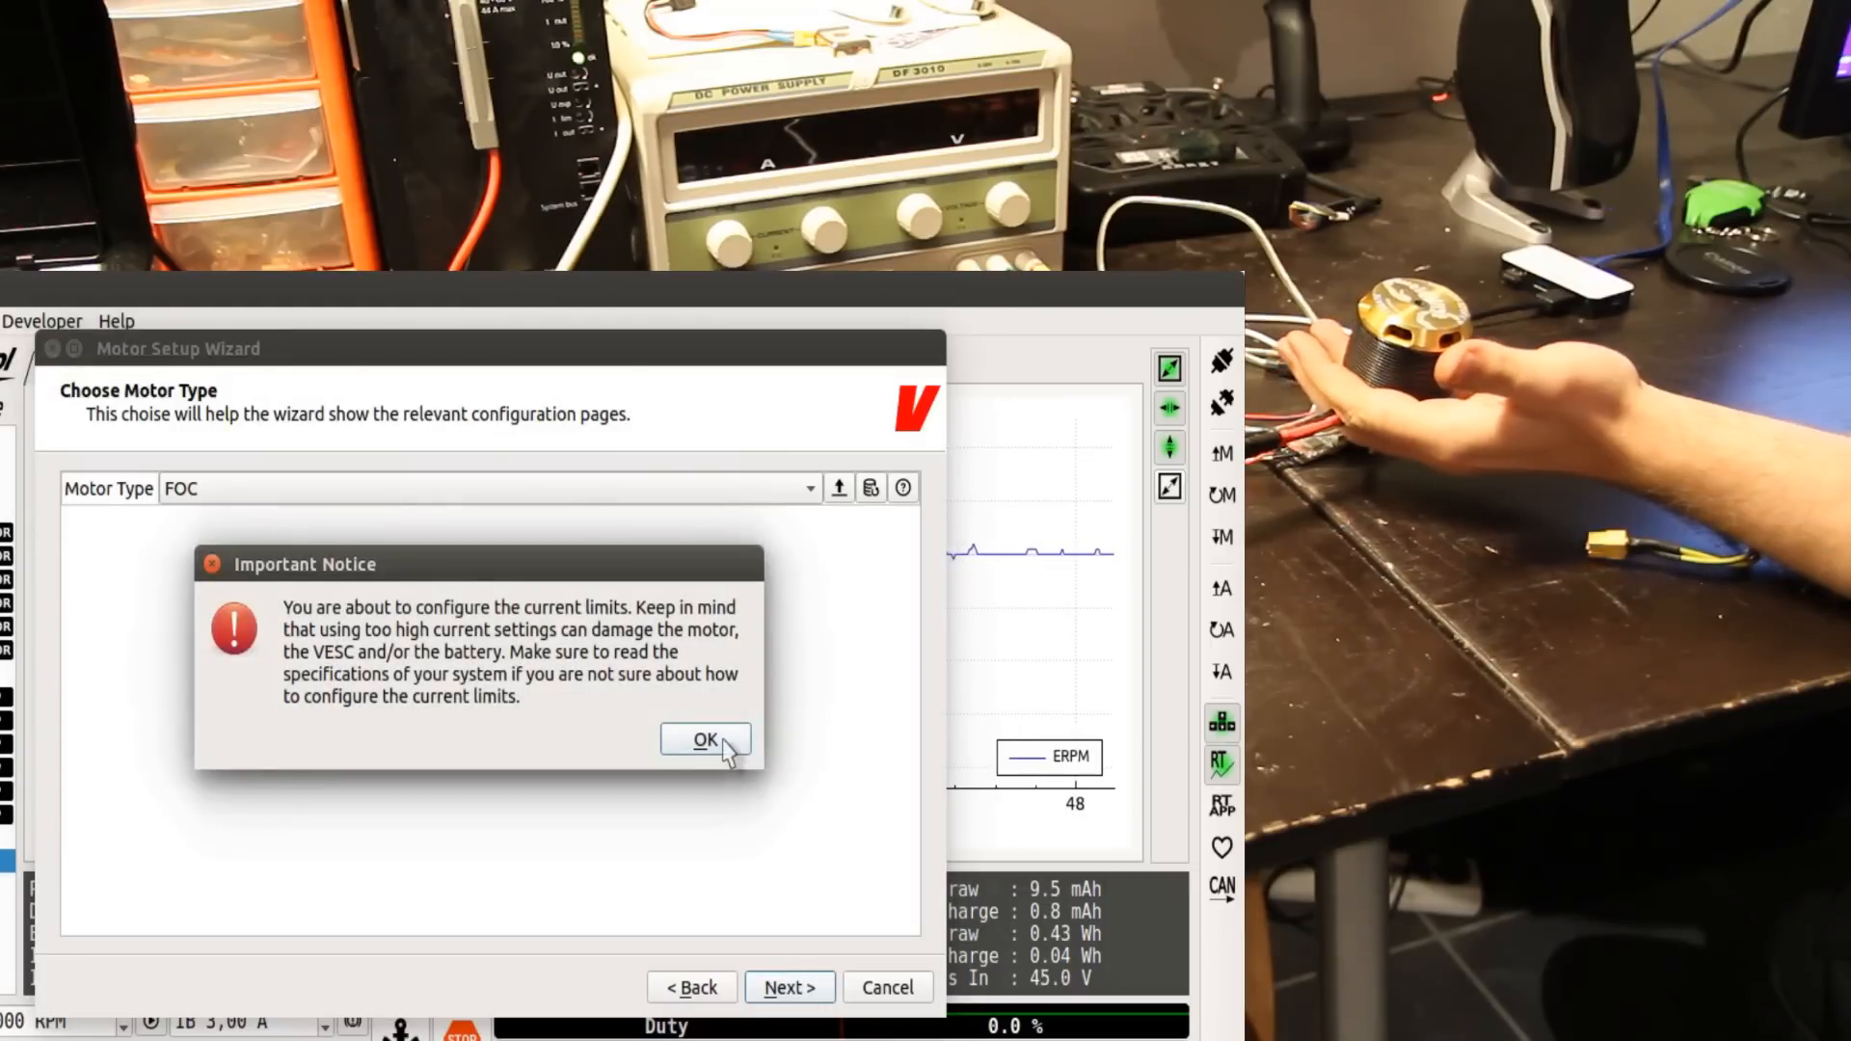
pyautogui.click(703, 739)
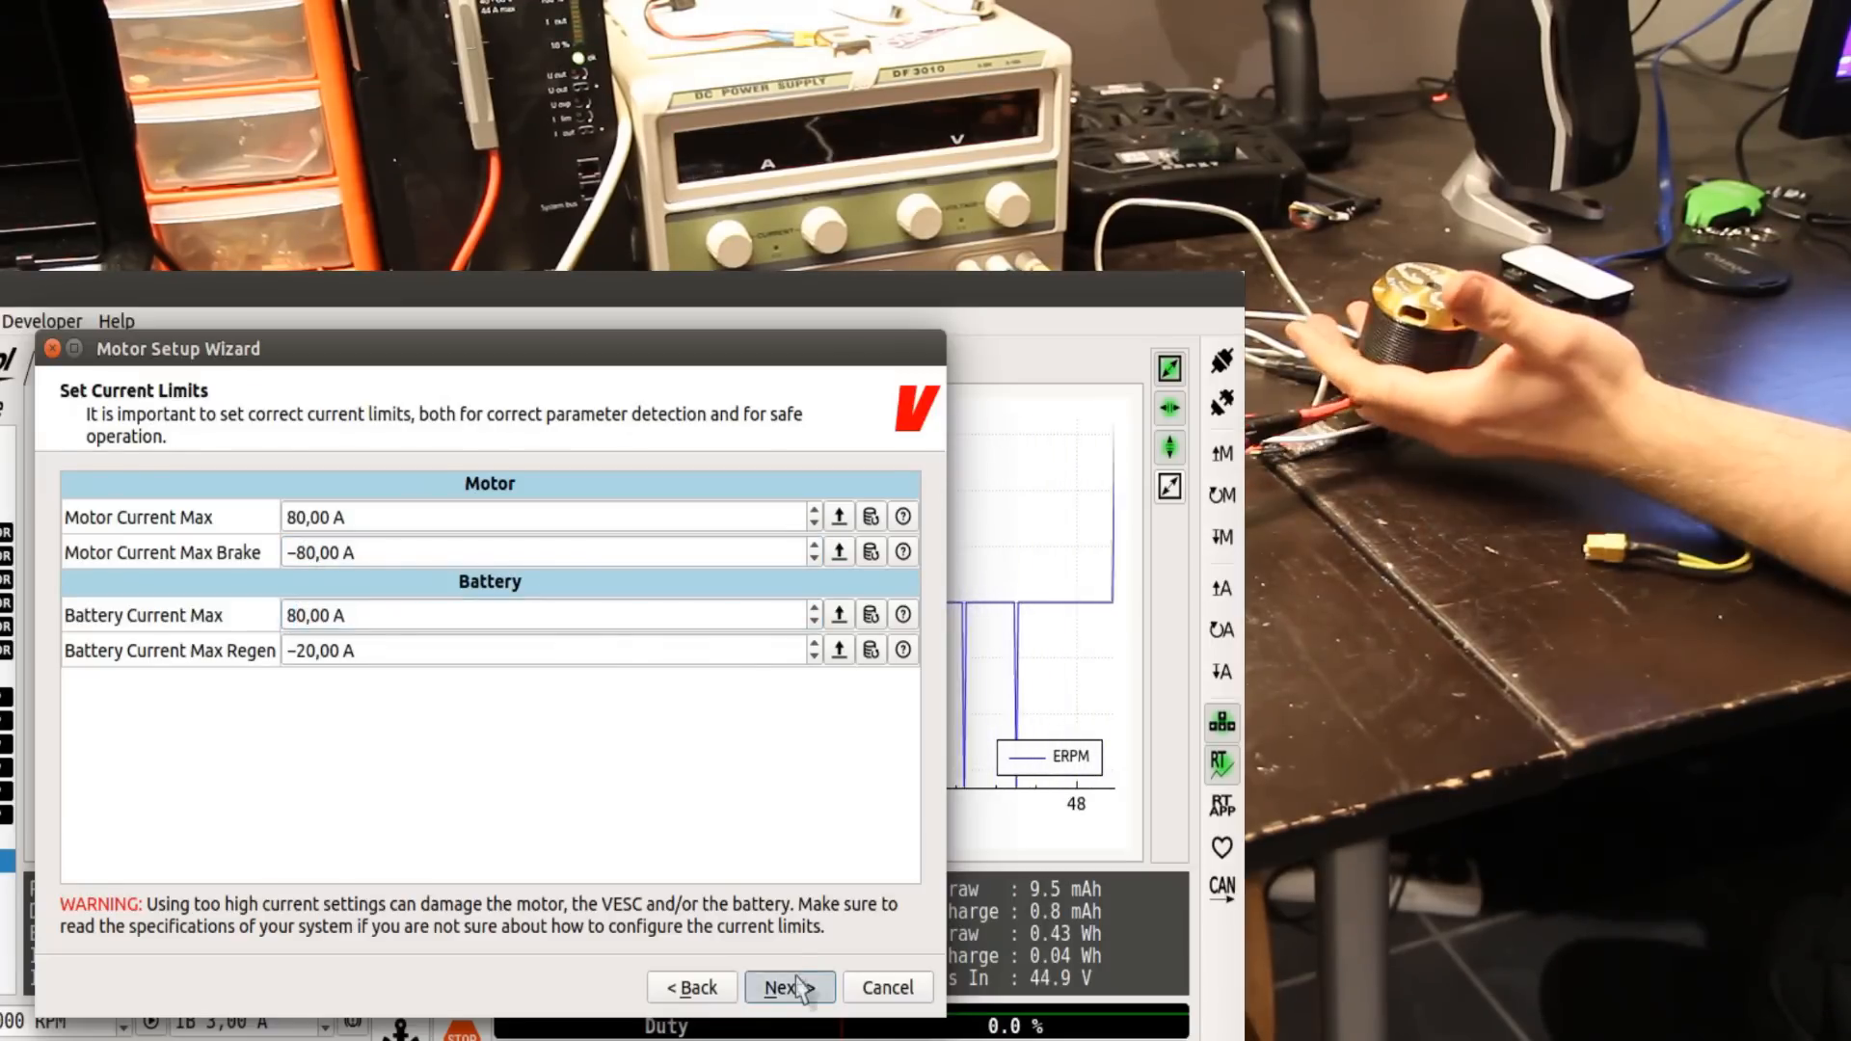
pyautogui.click(789, 987)
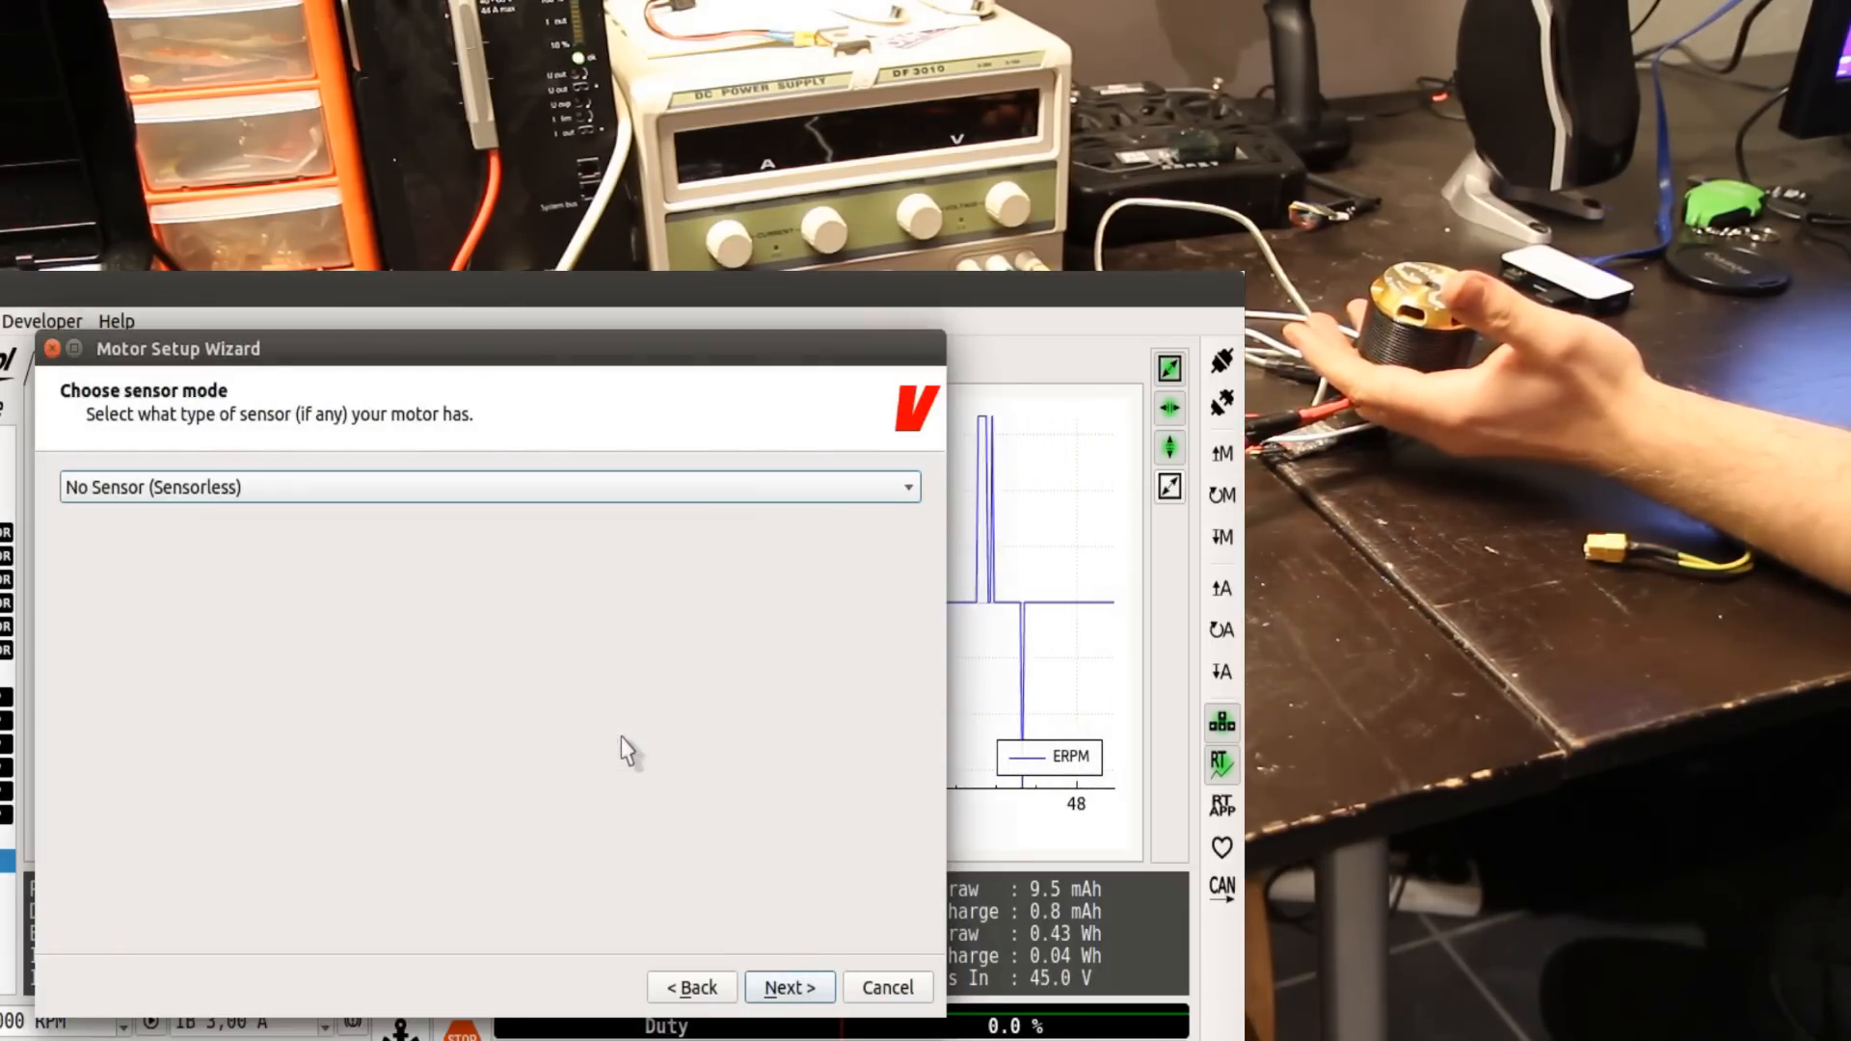
pyautogui.click(789, 987)
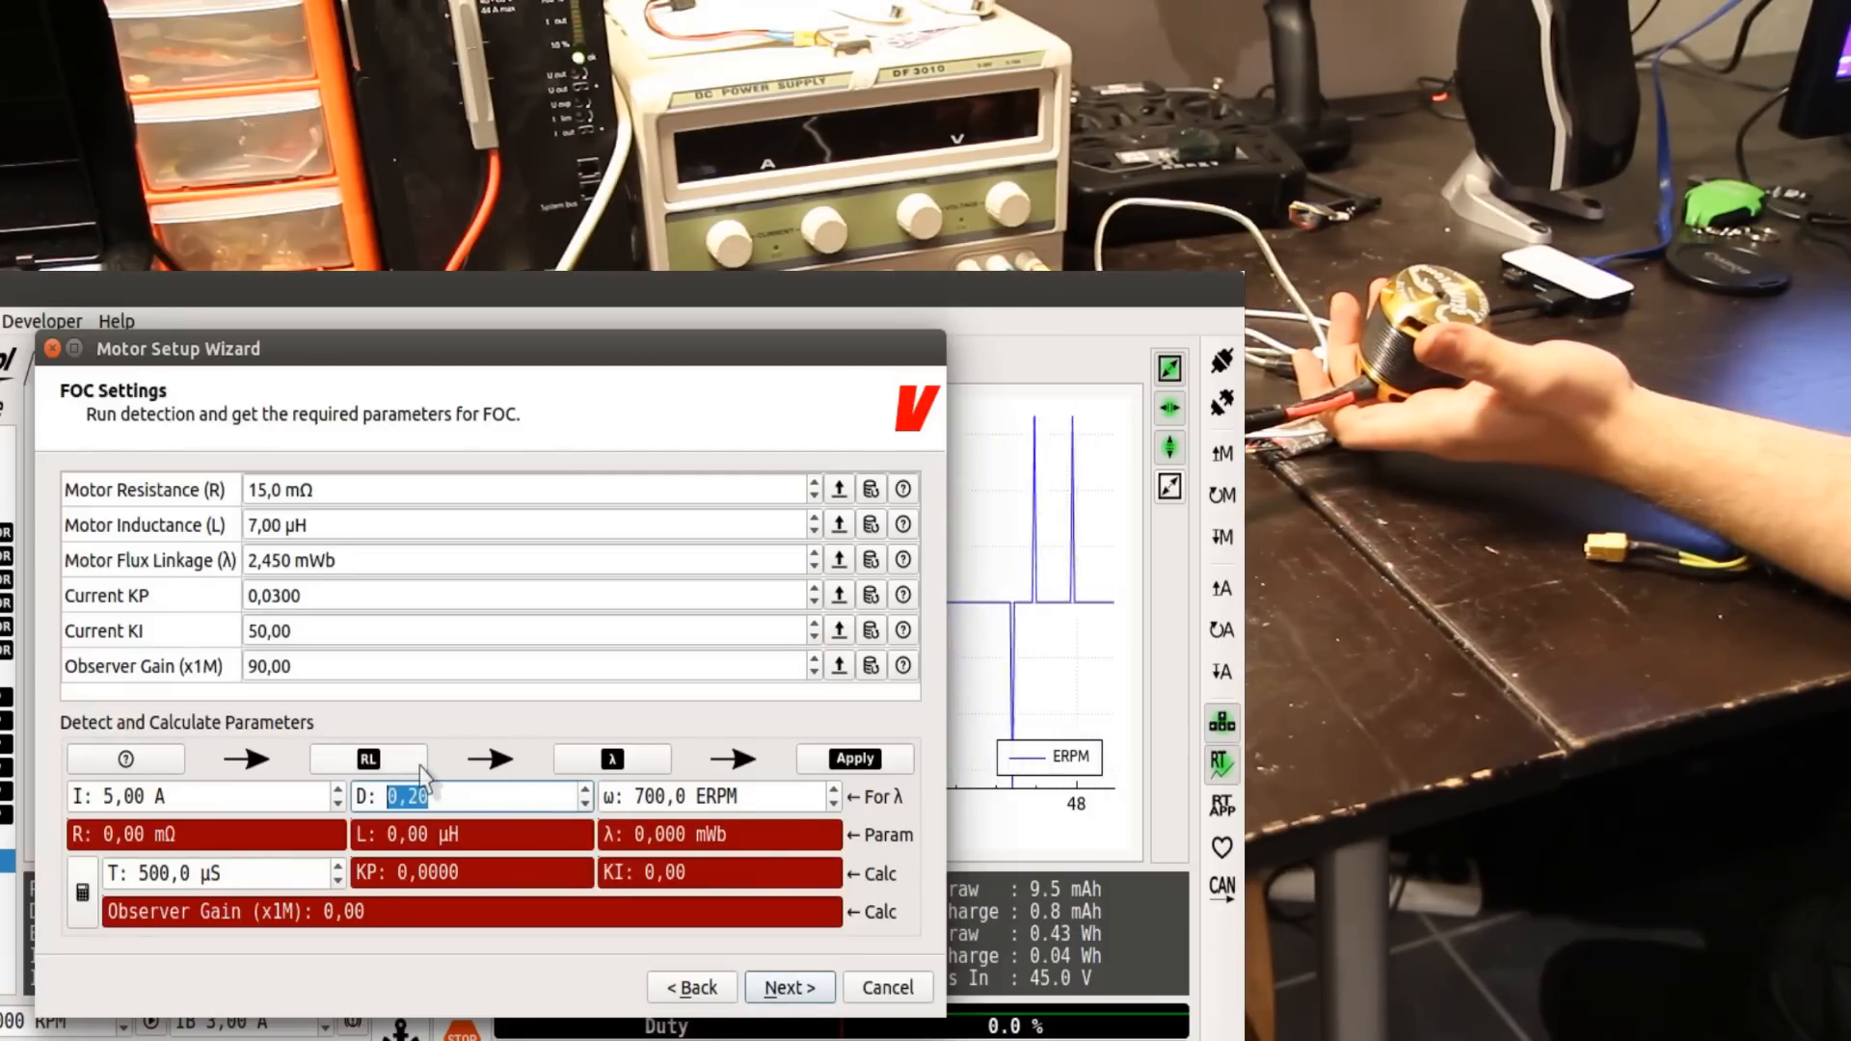
# Step: Measure R (7.95 mΩ) and flux linkage (2.046 mWb), apply them, and finish the wizard
pyautogui.click(367, 758)
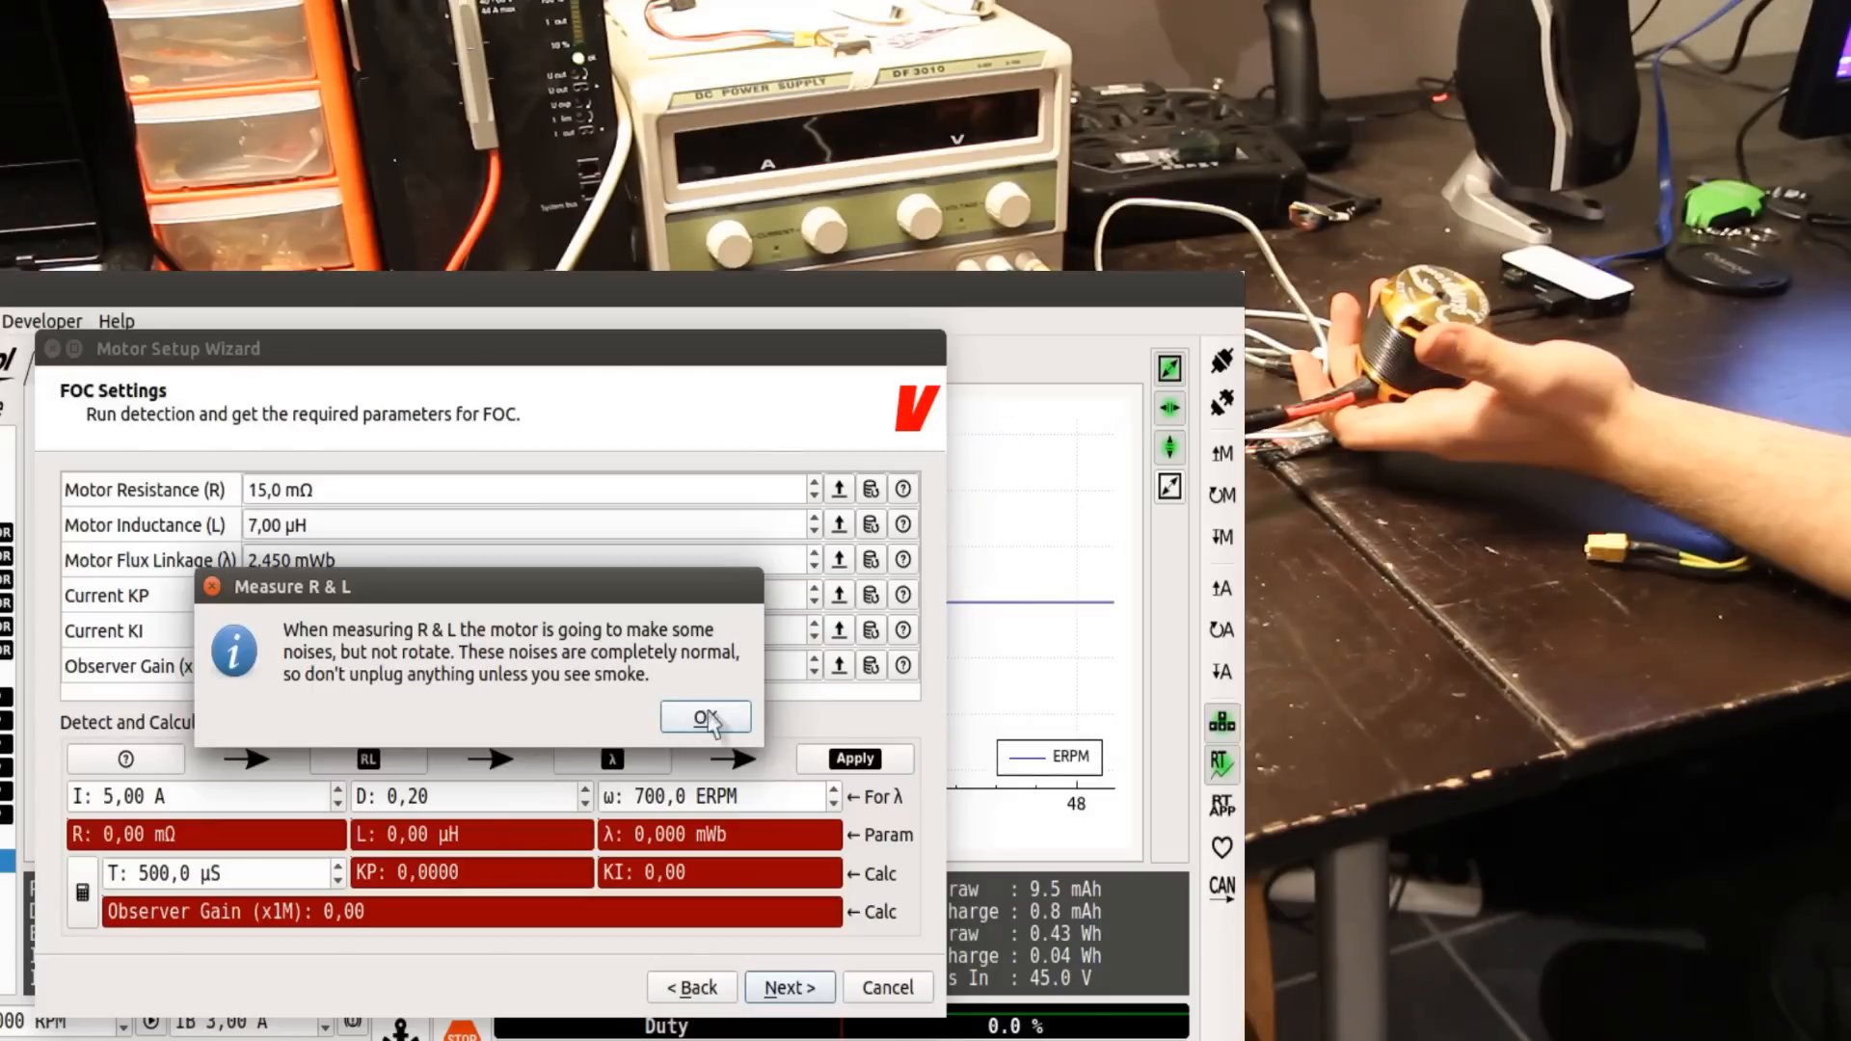
pyautogui.click(705, 717)
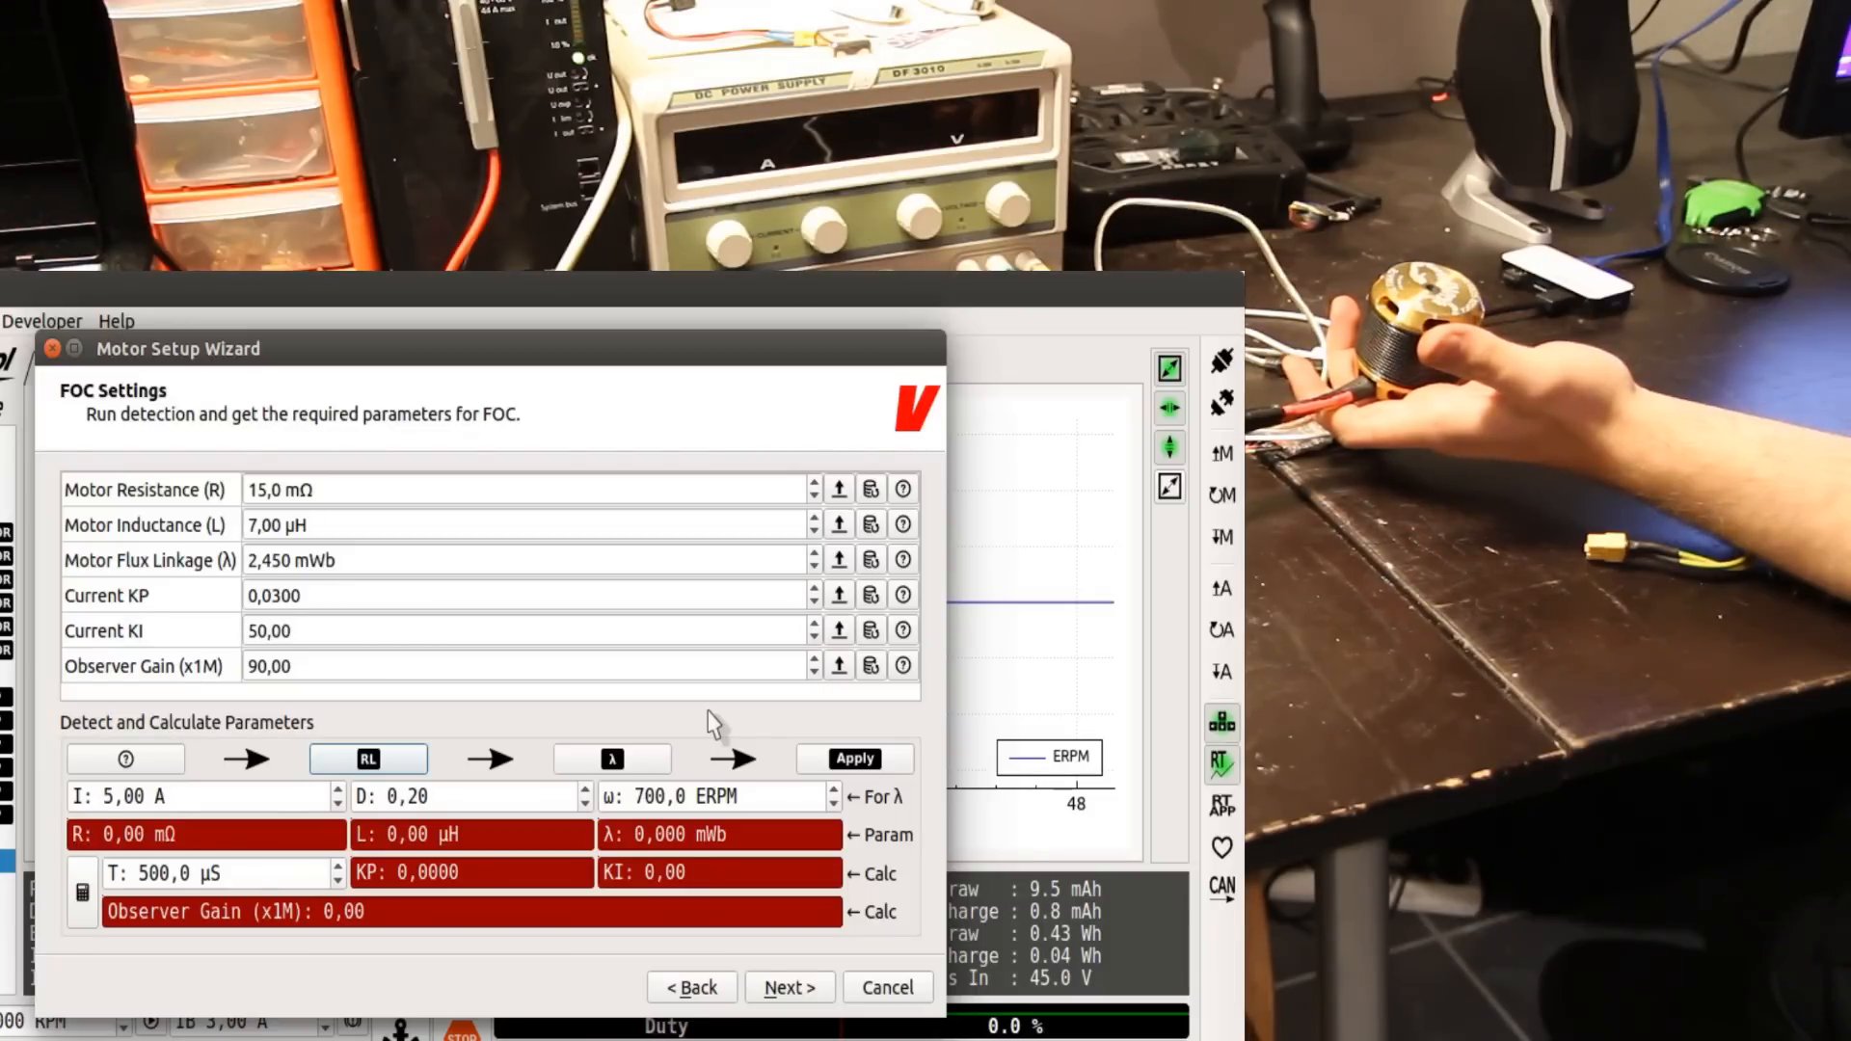
pyautogui.click(368, 757)
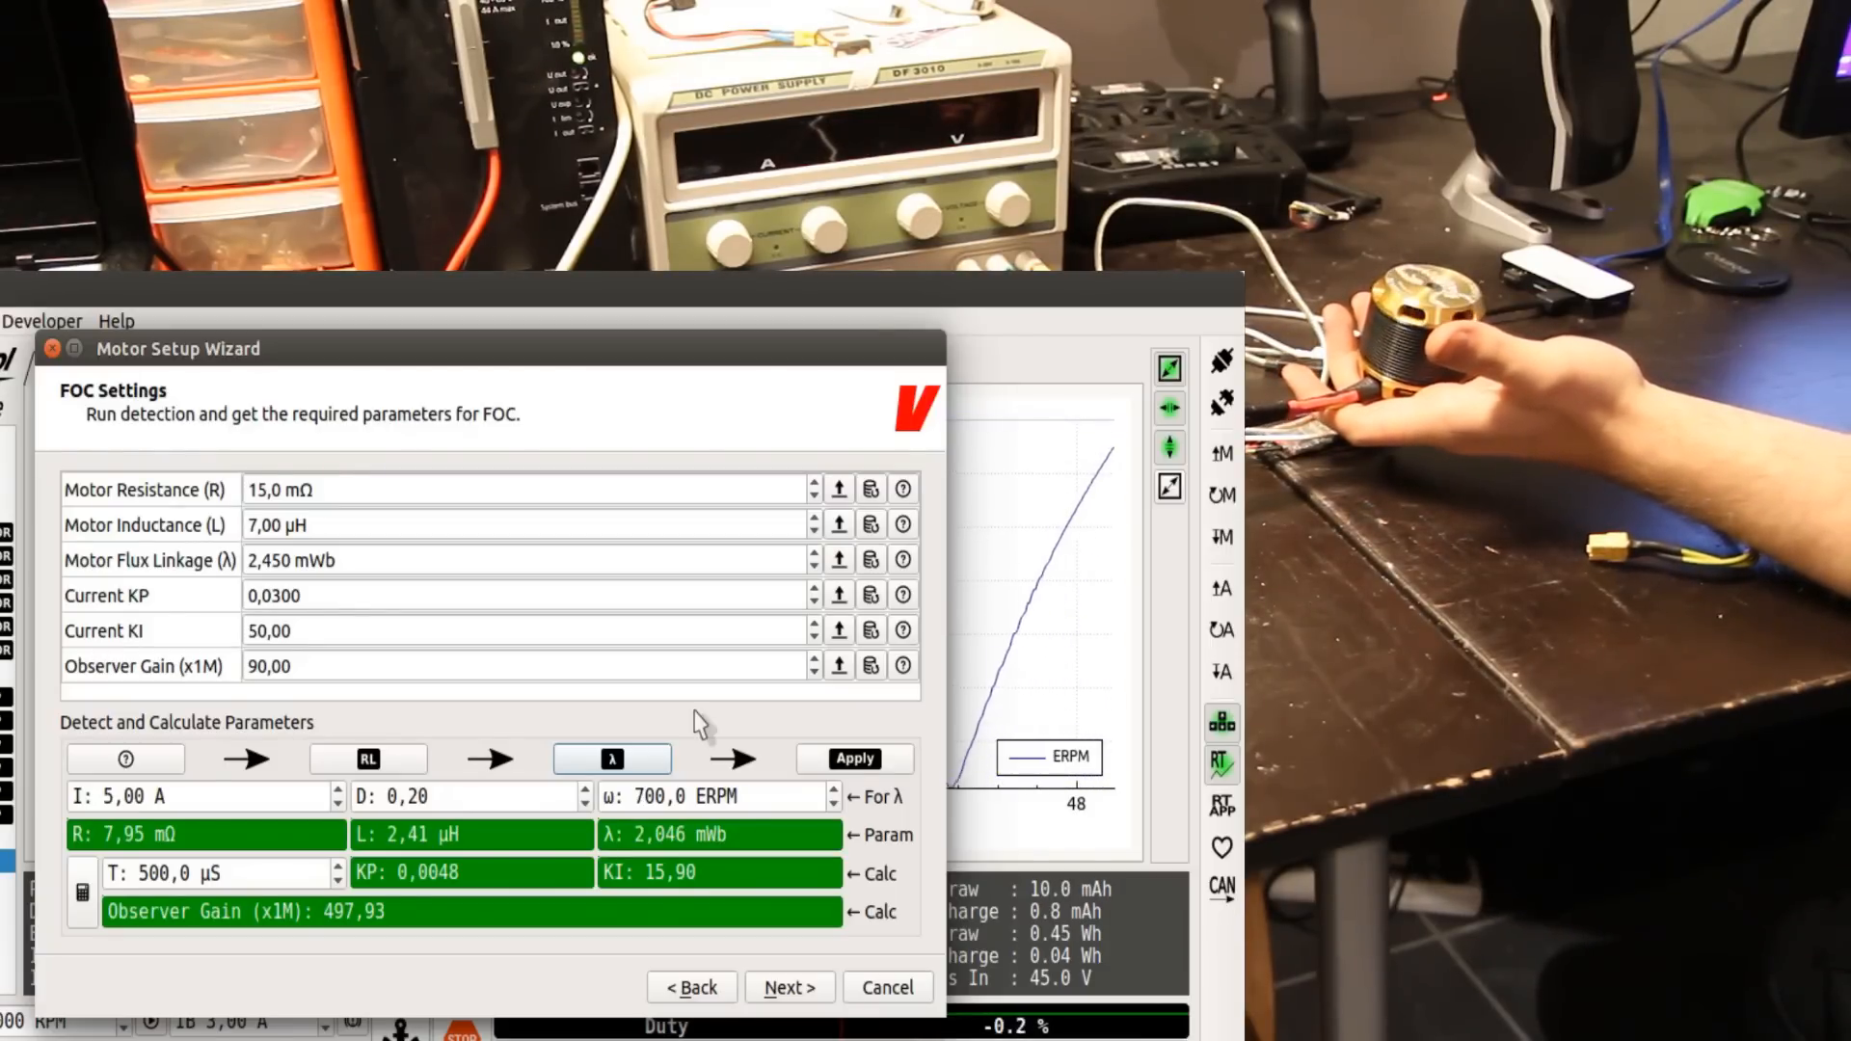
pyautogui.click(852, 757)
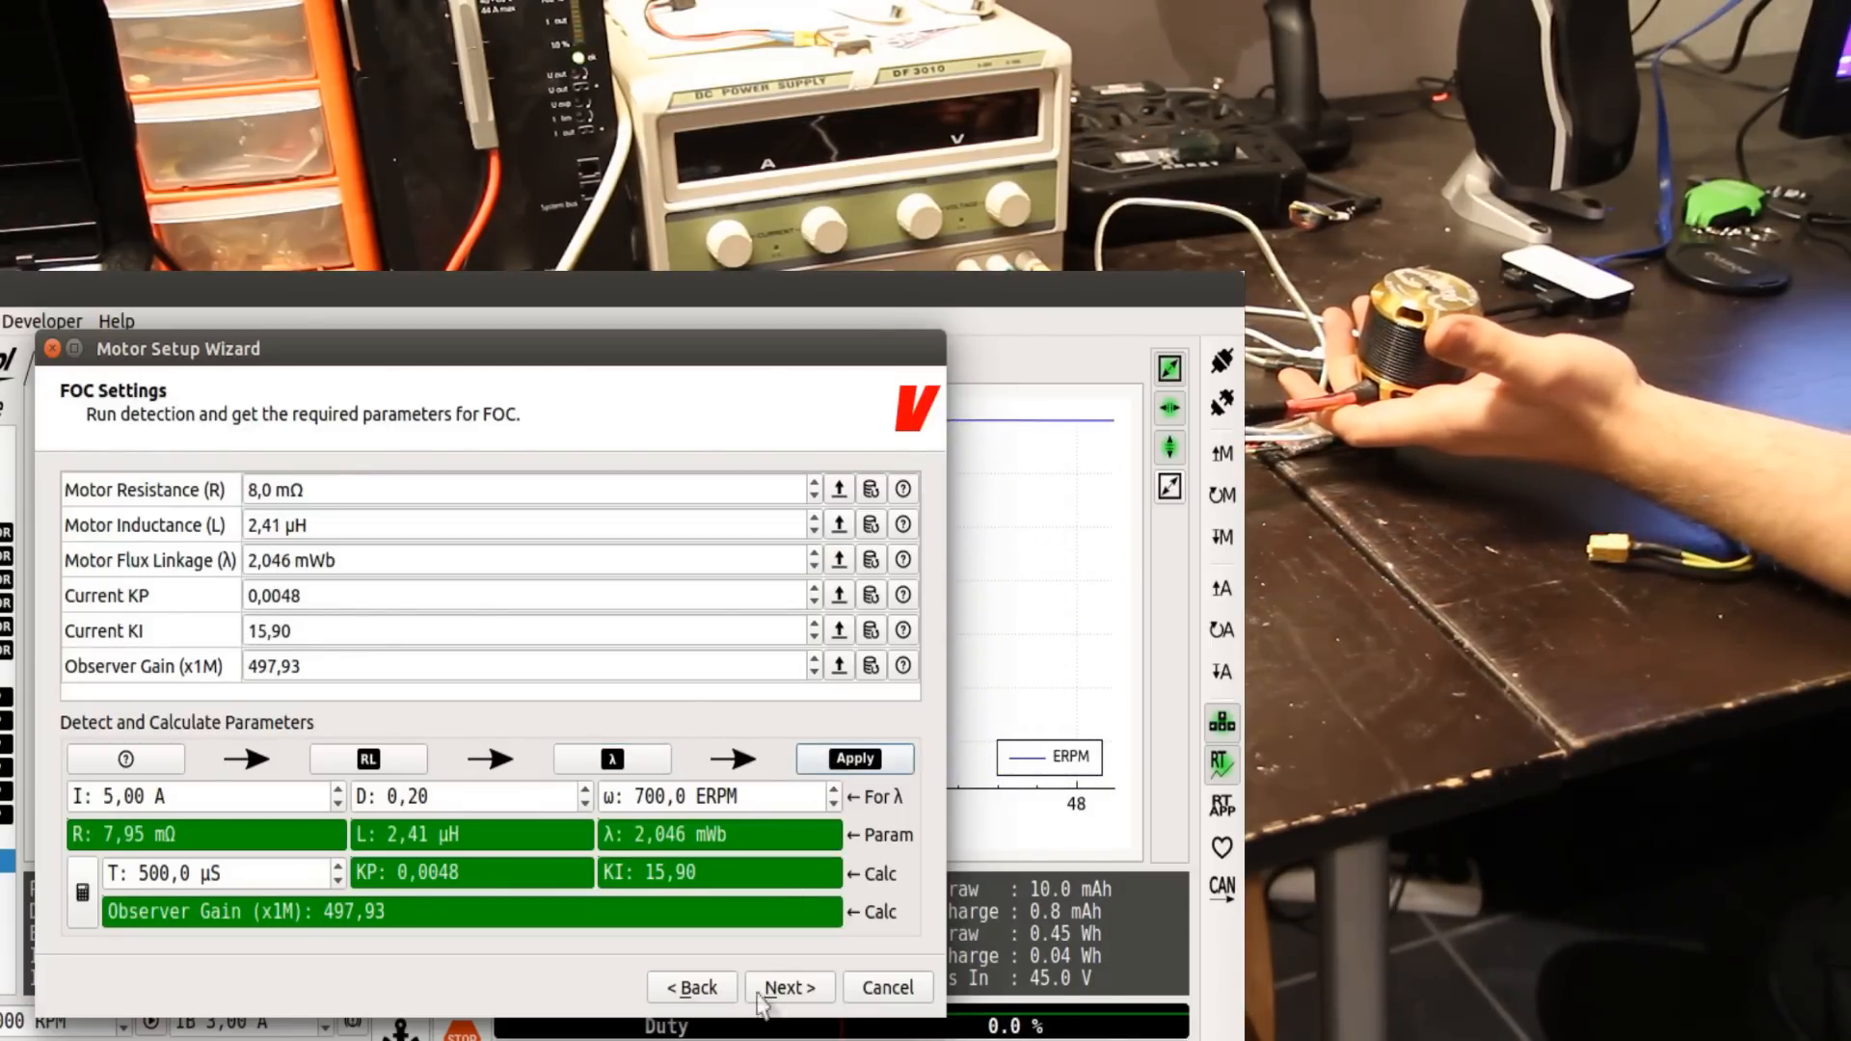
pyautogui.click(788, 987)
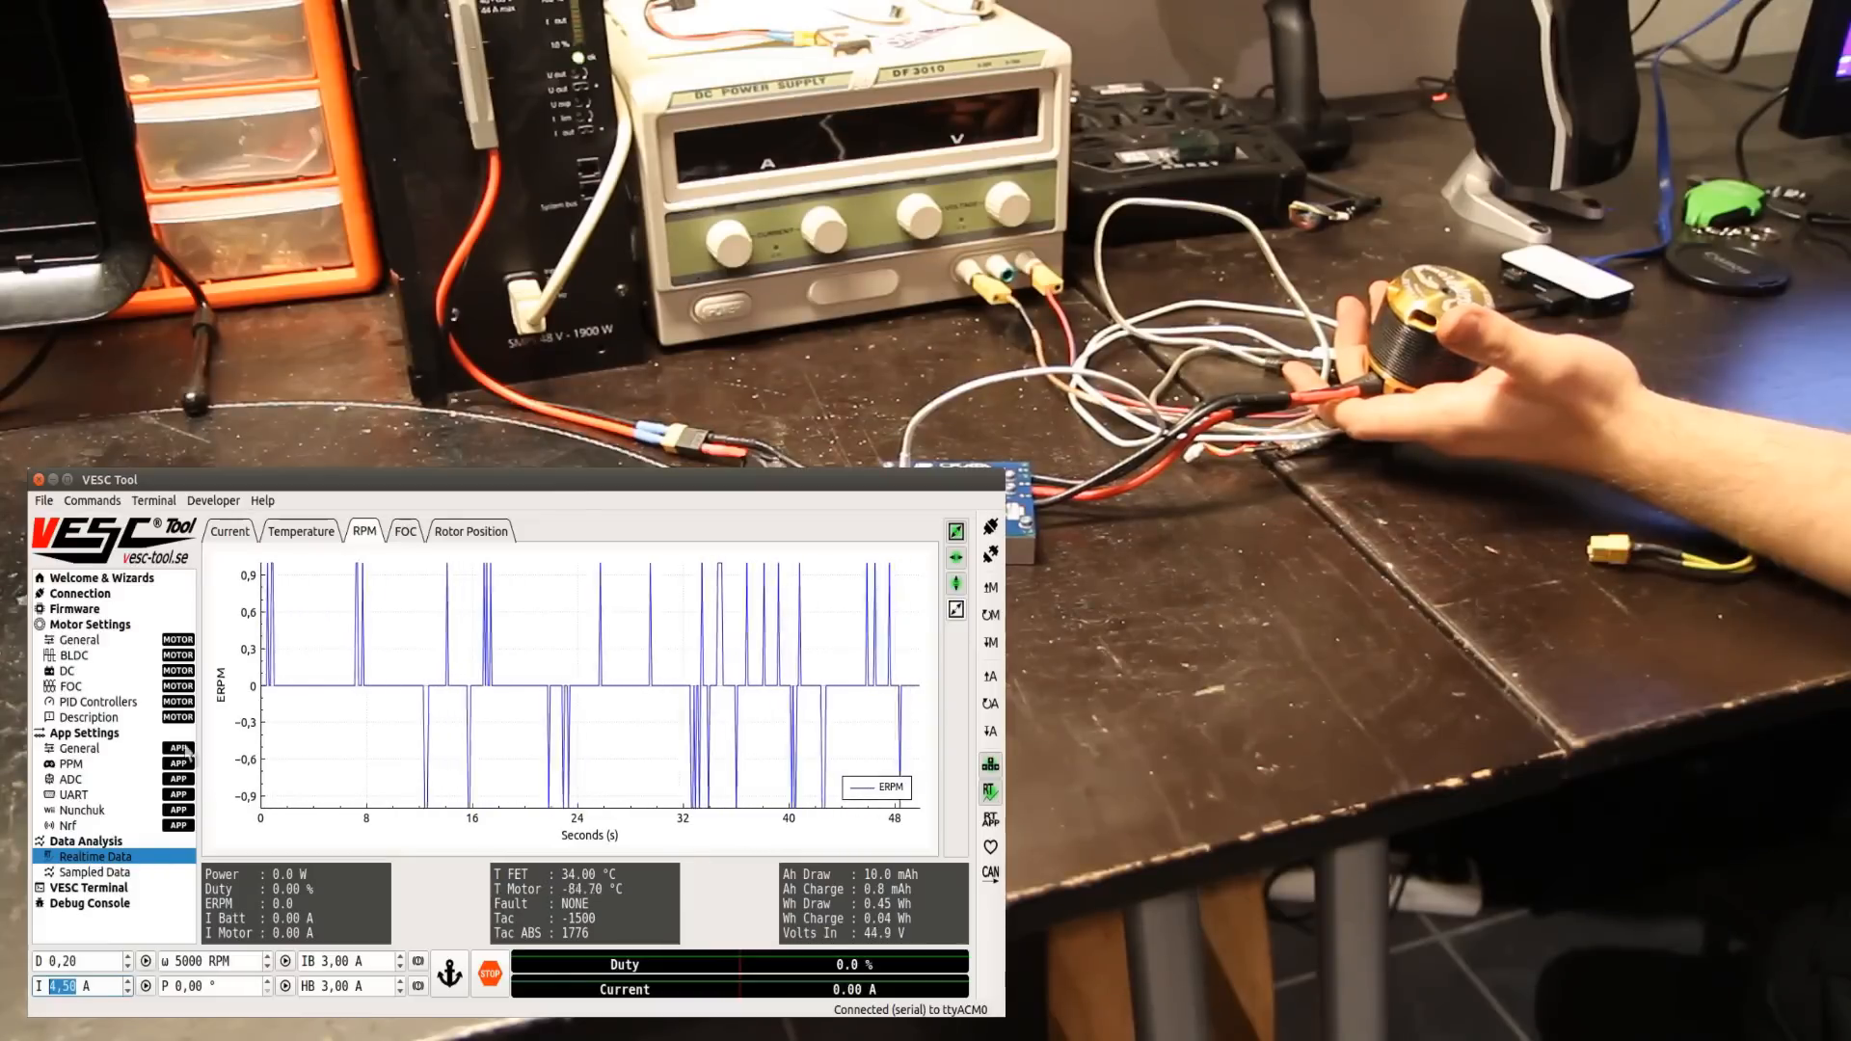
pyautogui.click(69, 686)
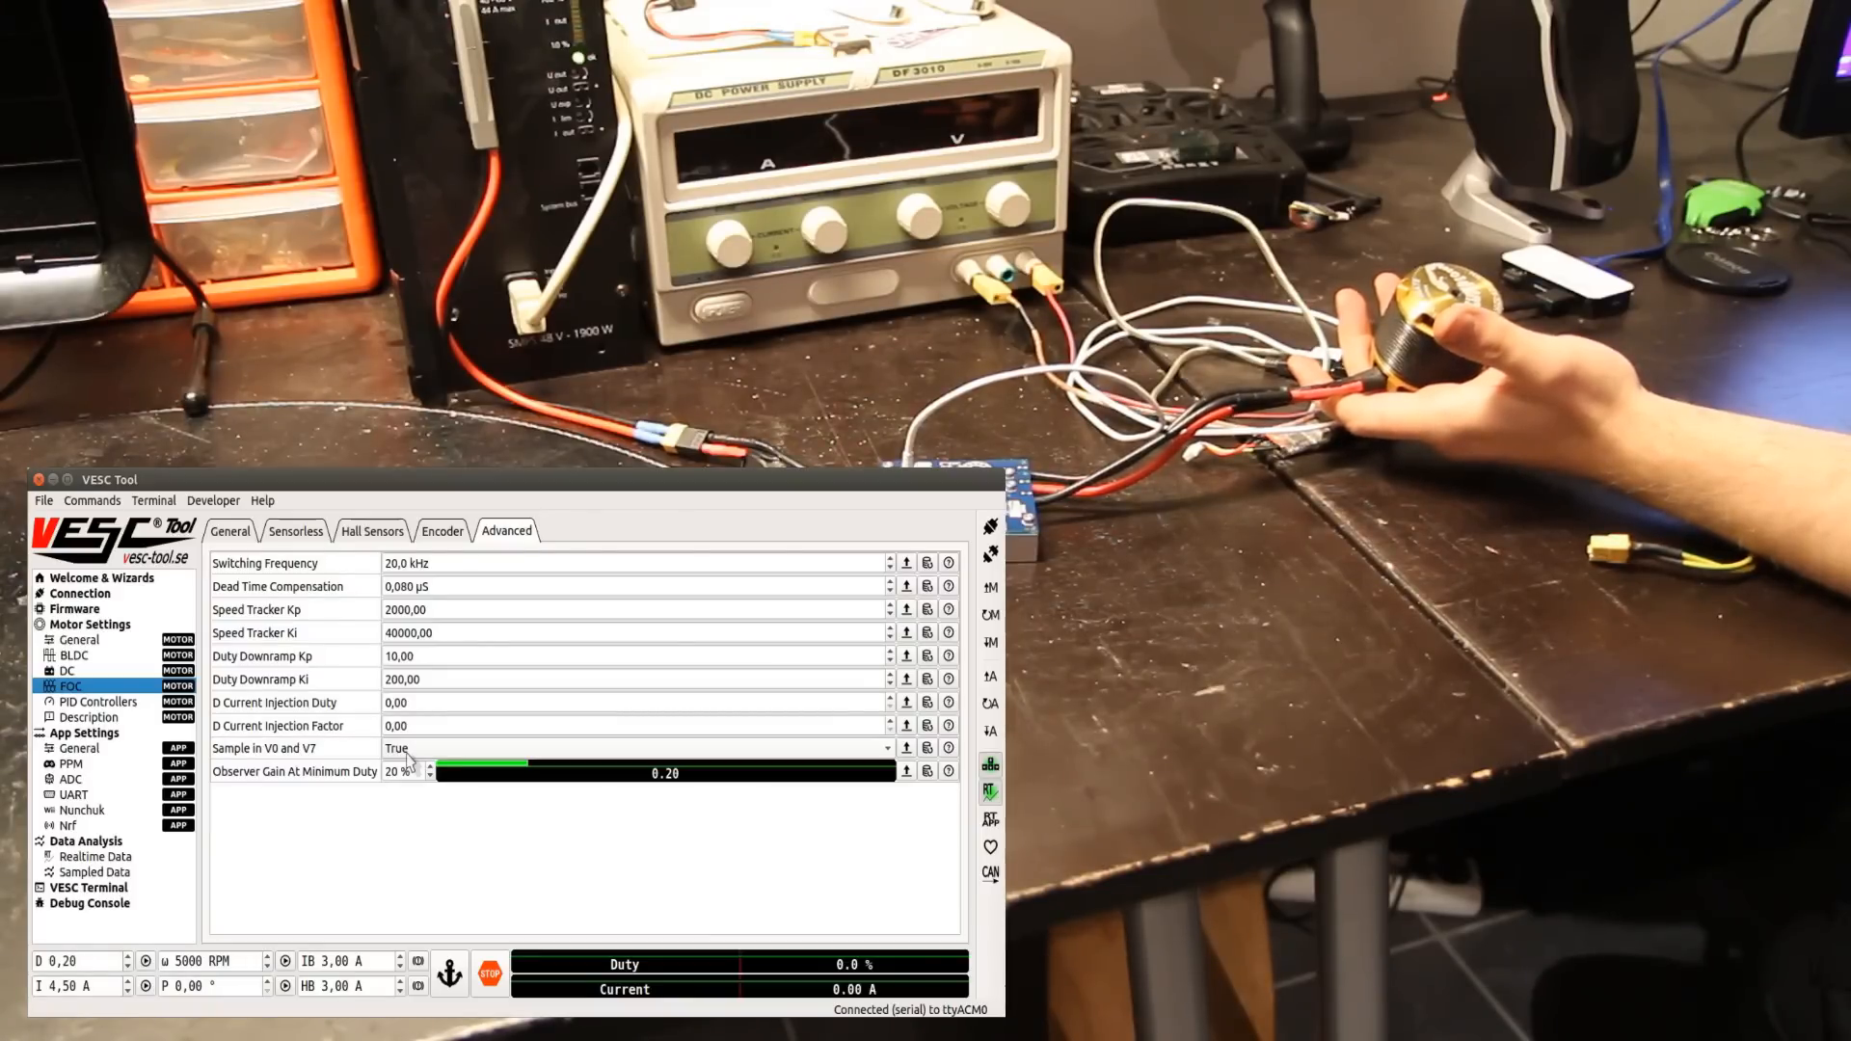
pyautogui.click(95, 856)
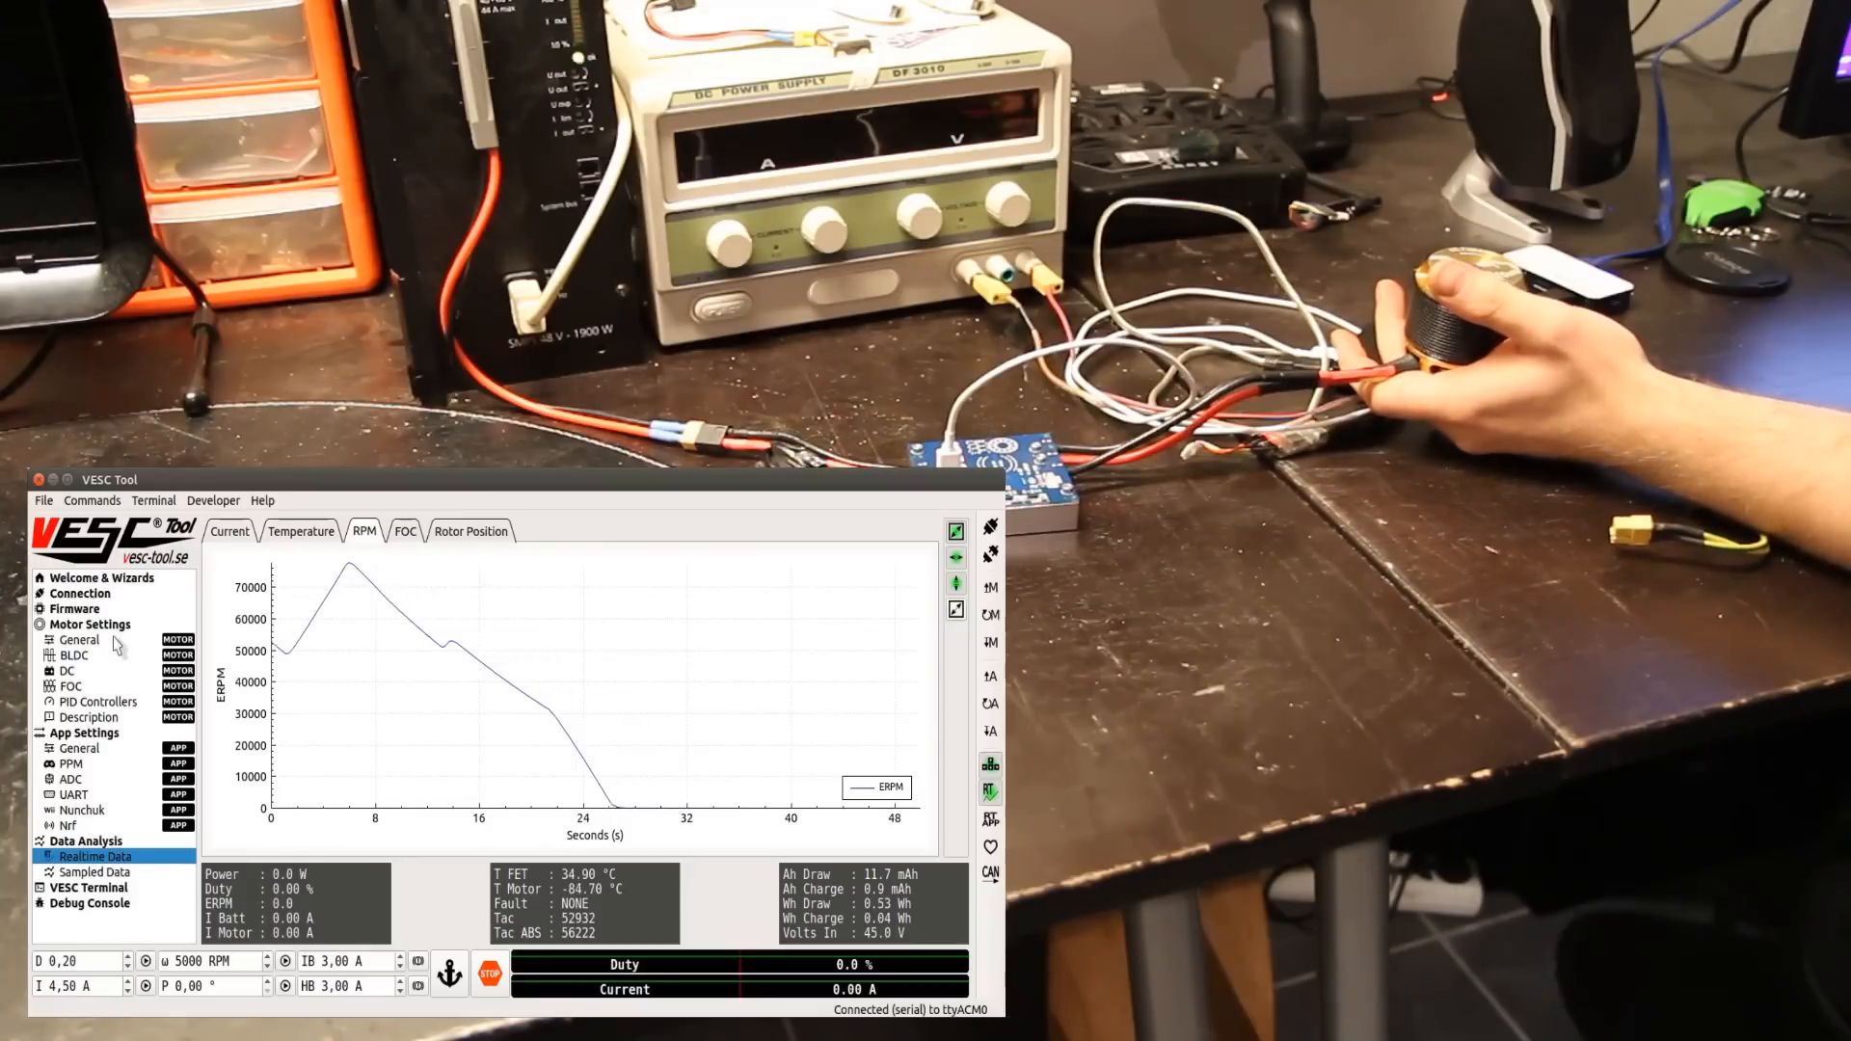
# Step: Show the General > Current tab with DRV8301 OC fields, checking the realtime plot in between
pyautogui.click(79, 640)
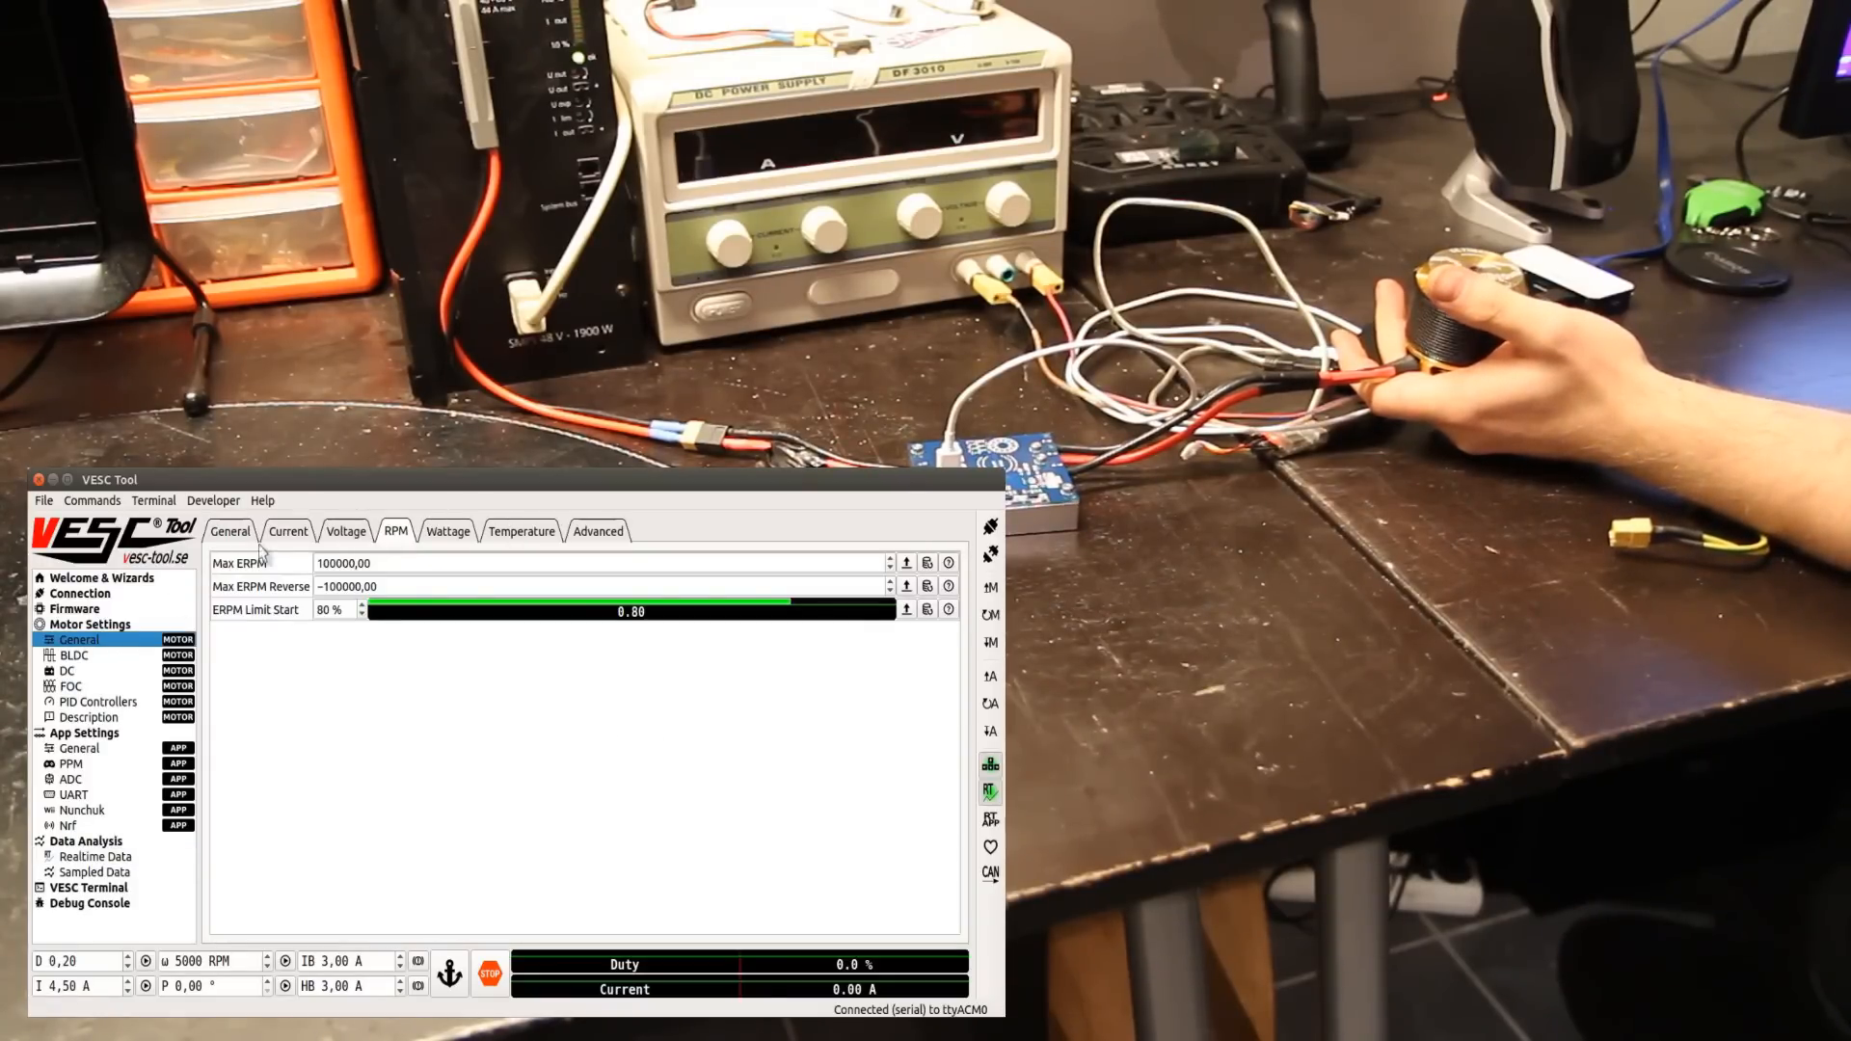
pyautogui.click(286, 531)
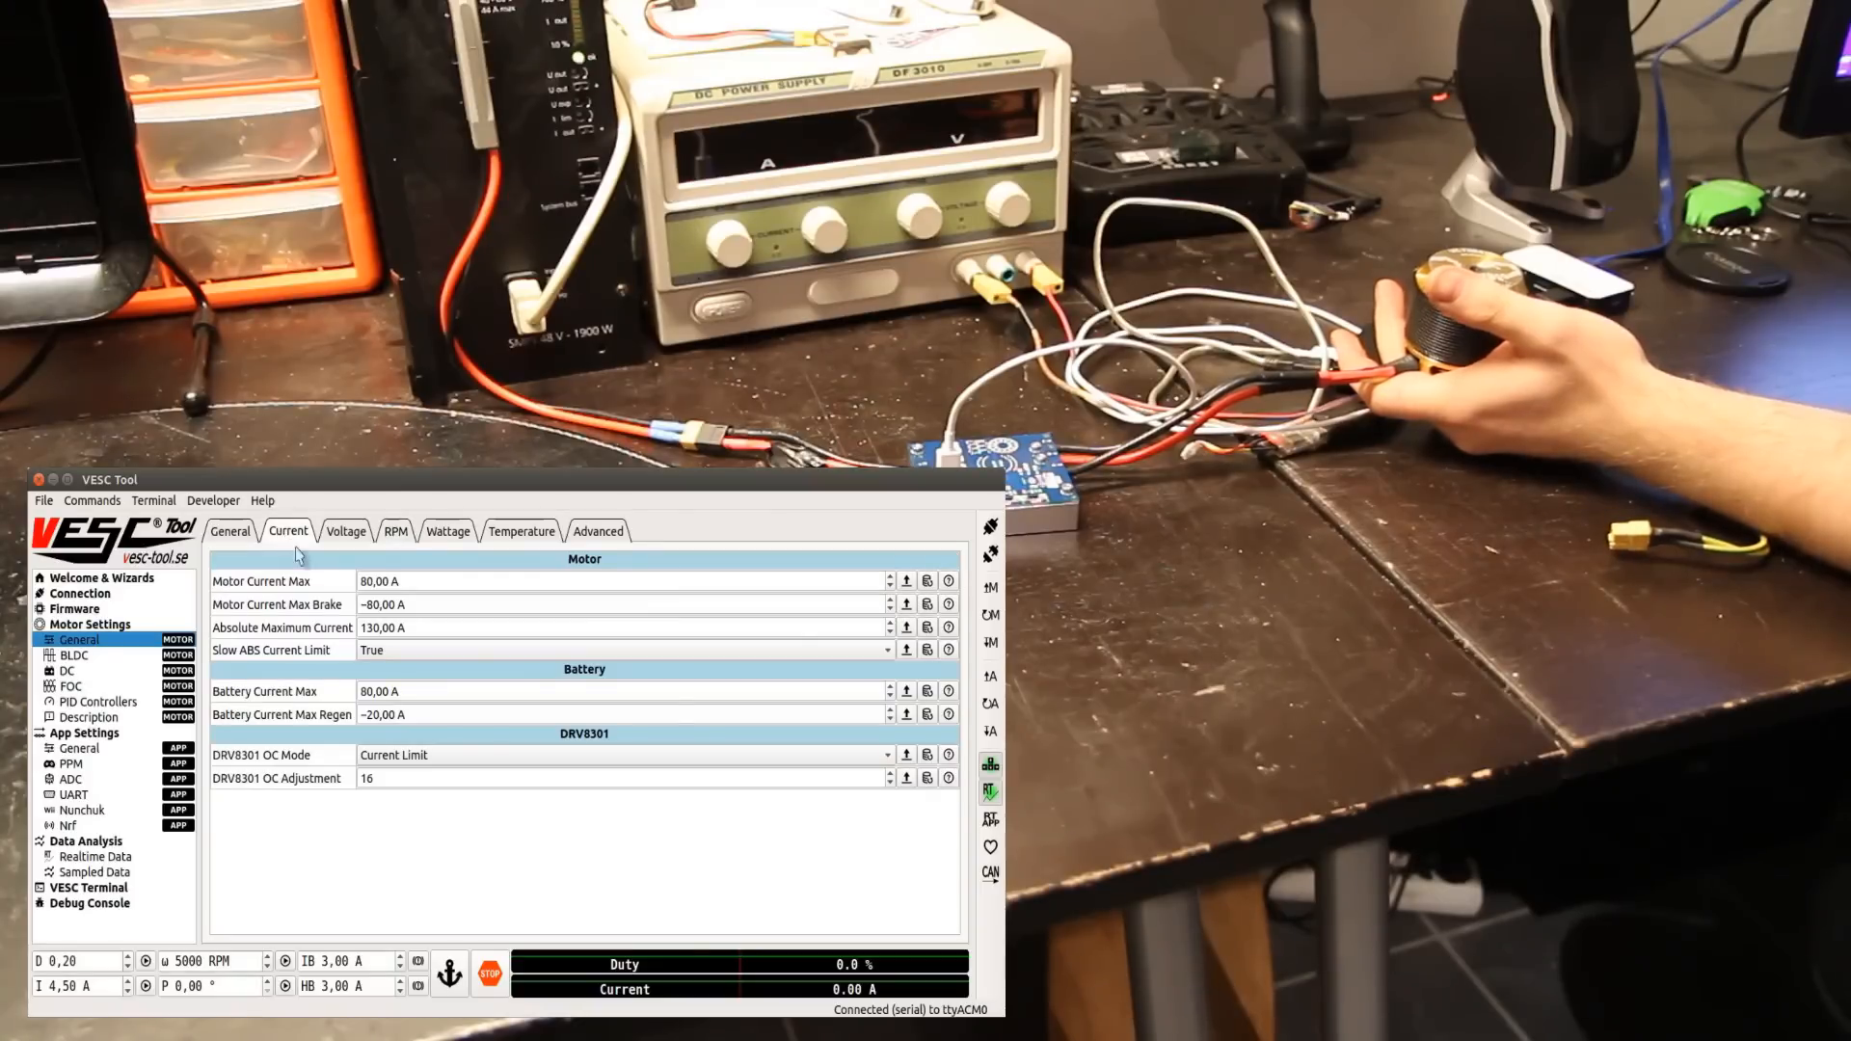
pyautogui.moveTo(478, 842)
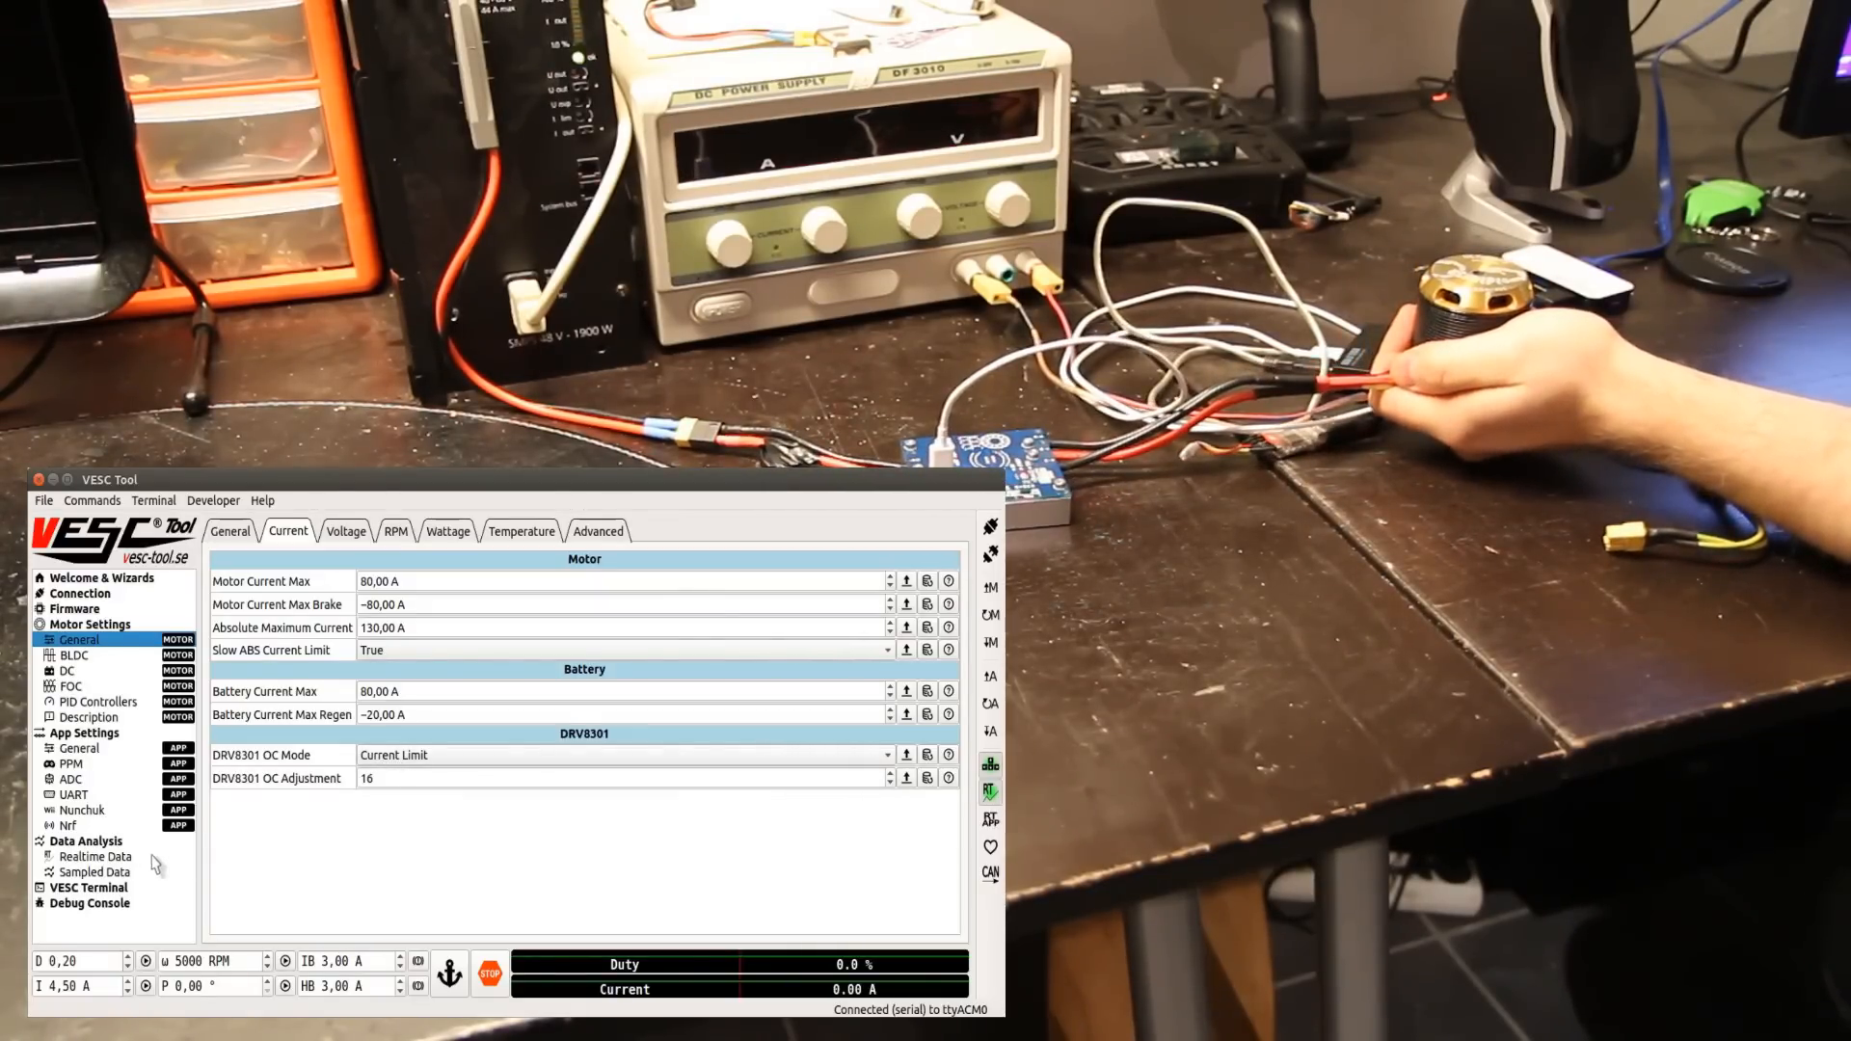
pyautogui.click(94, 856)
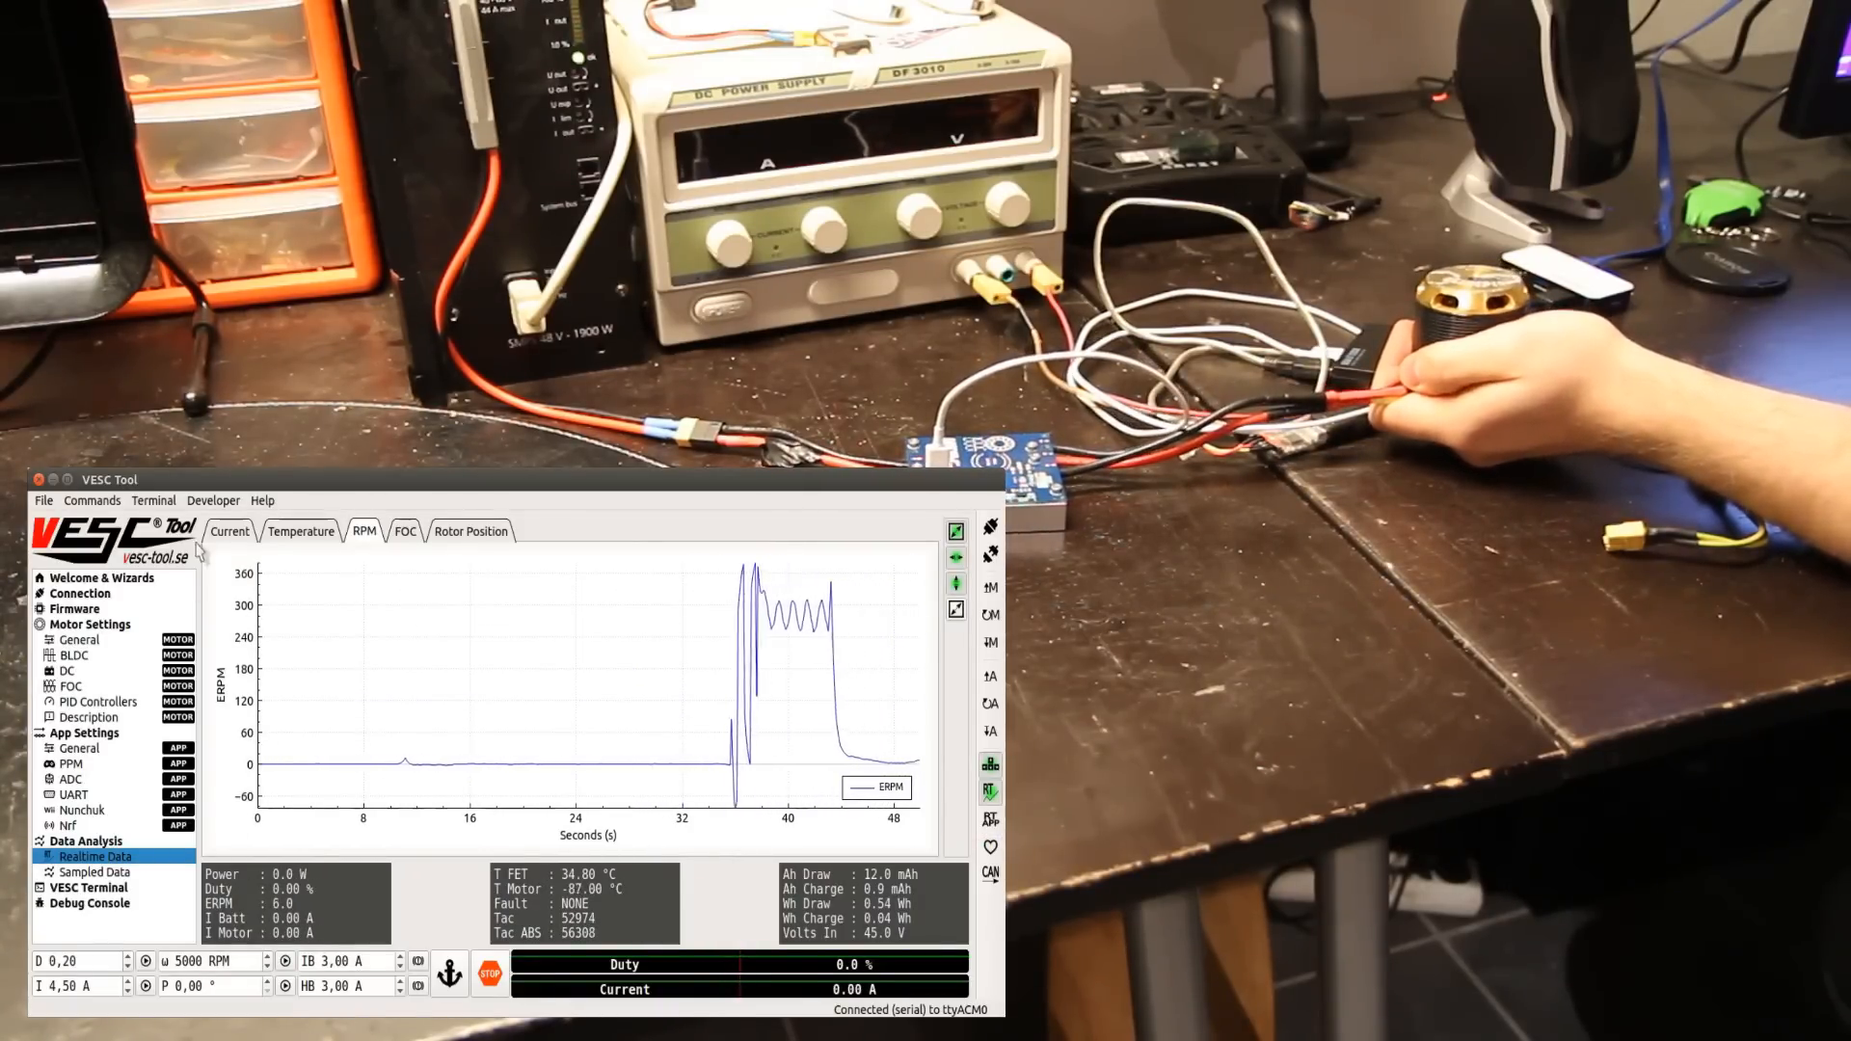
pyautogui.click(229, 532)
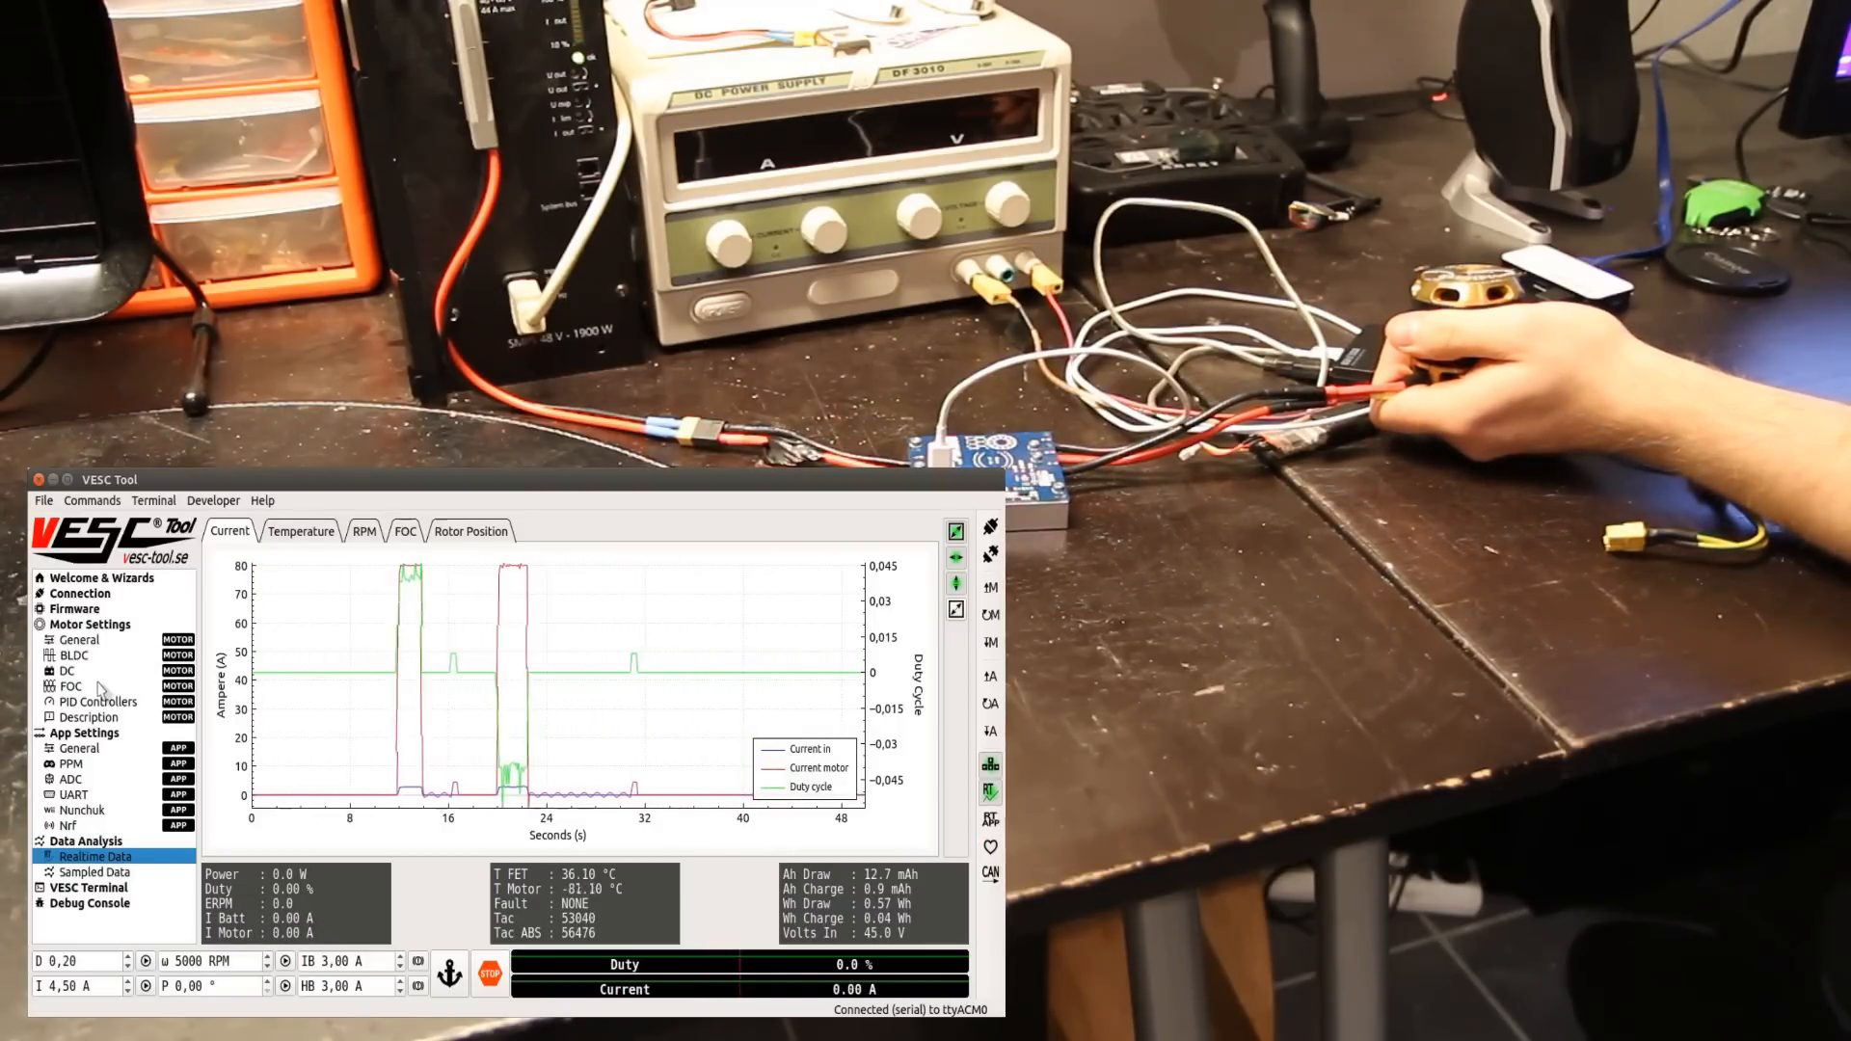
pyautogui.click(79, 640)
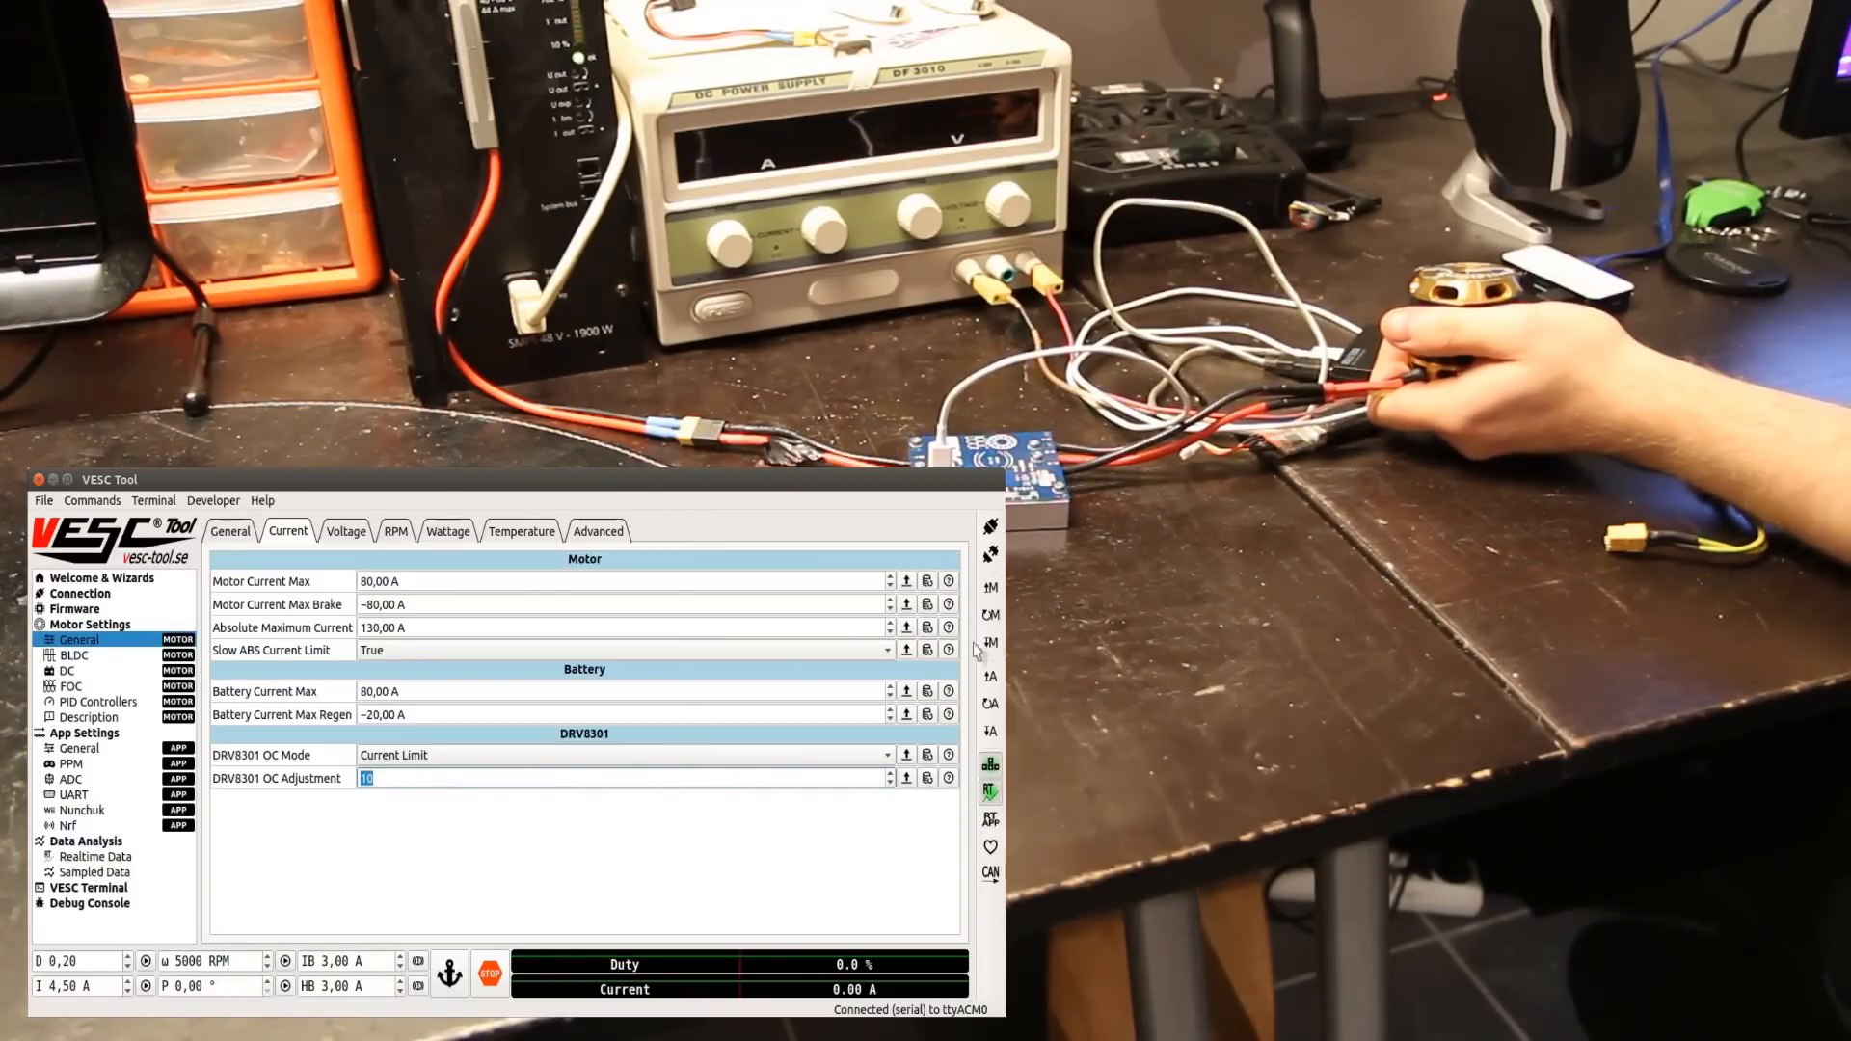
# Step: Choose OC Latch Shutdown in the DRV8301 OC Mode dropdown, with OC adjustment at 10
pyautogui.click(94, 856)
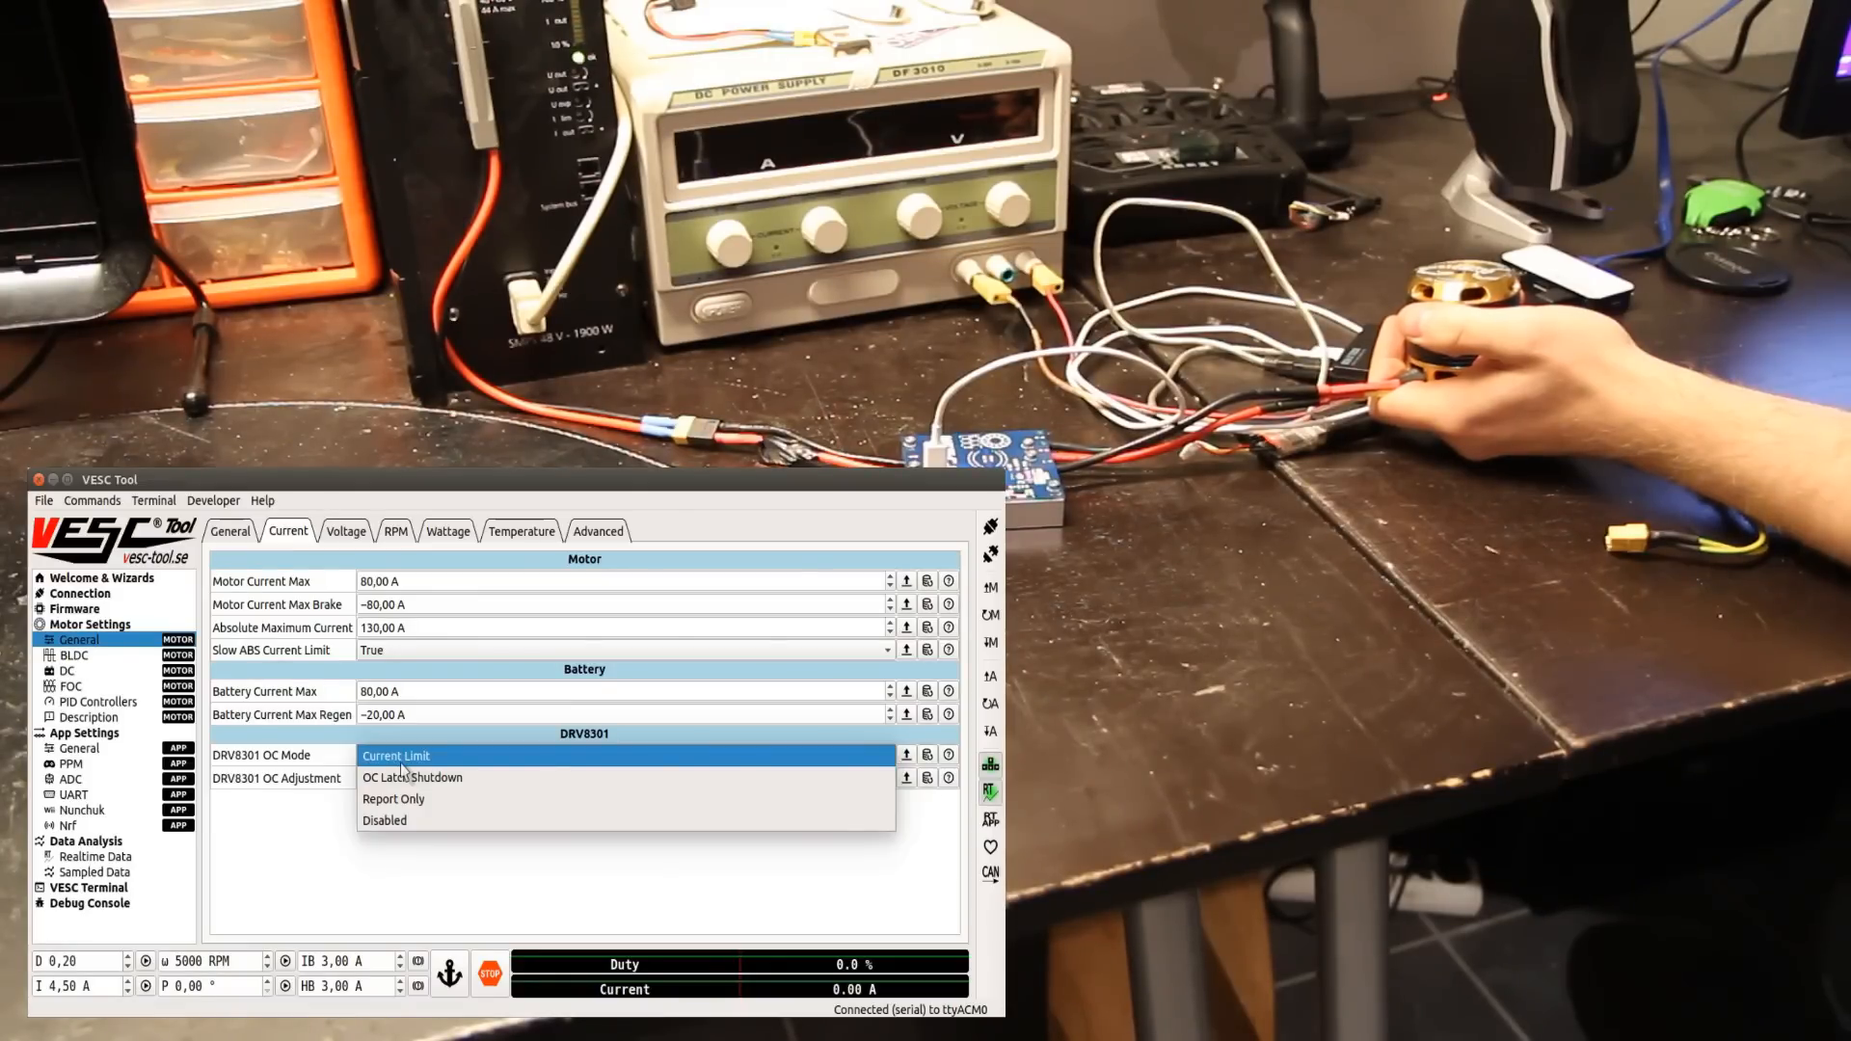
pyautogui.moveTo(435, 755)
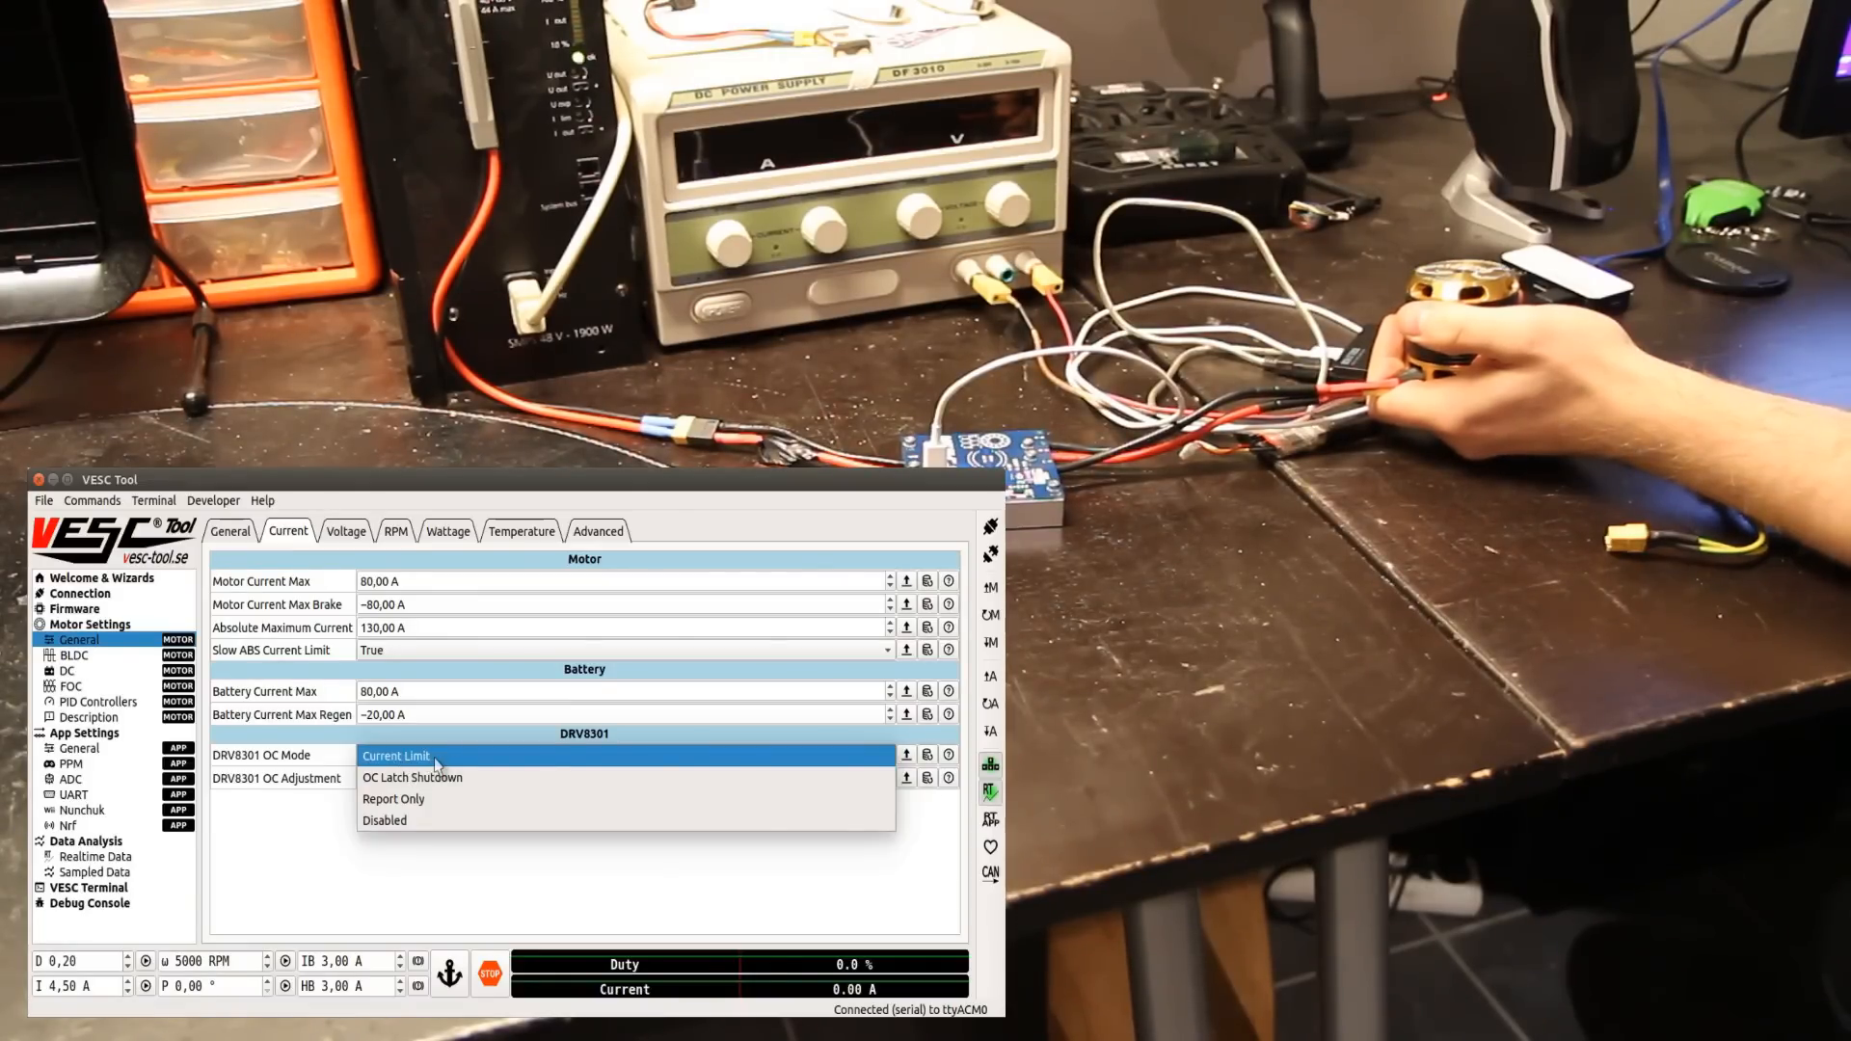
pyautogui.click(410, 777)
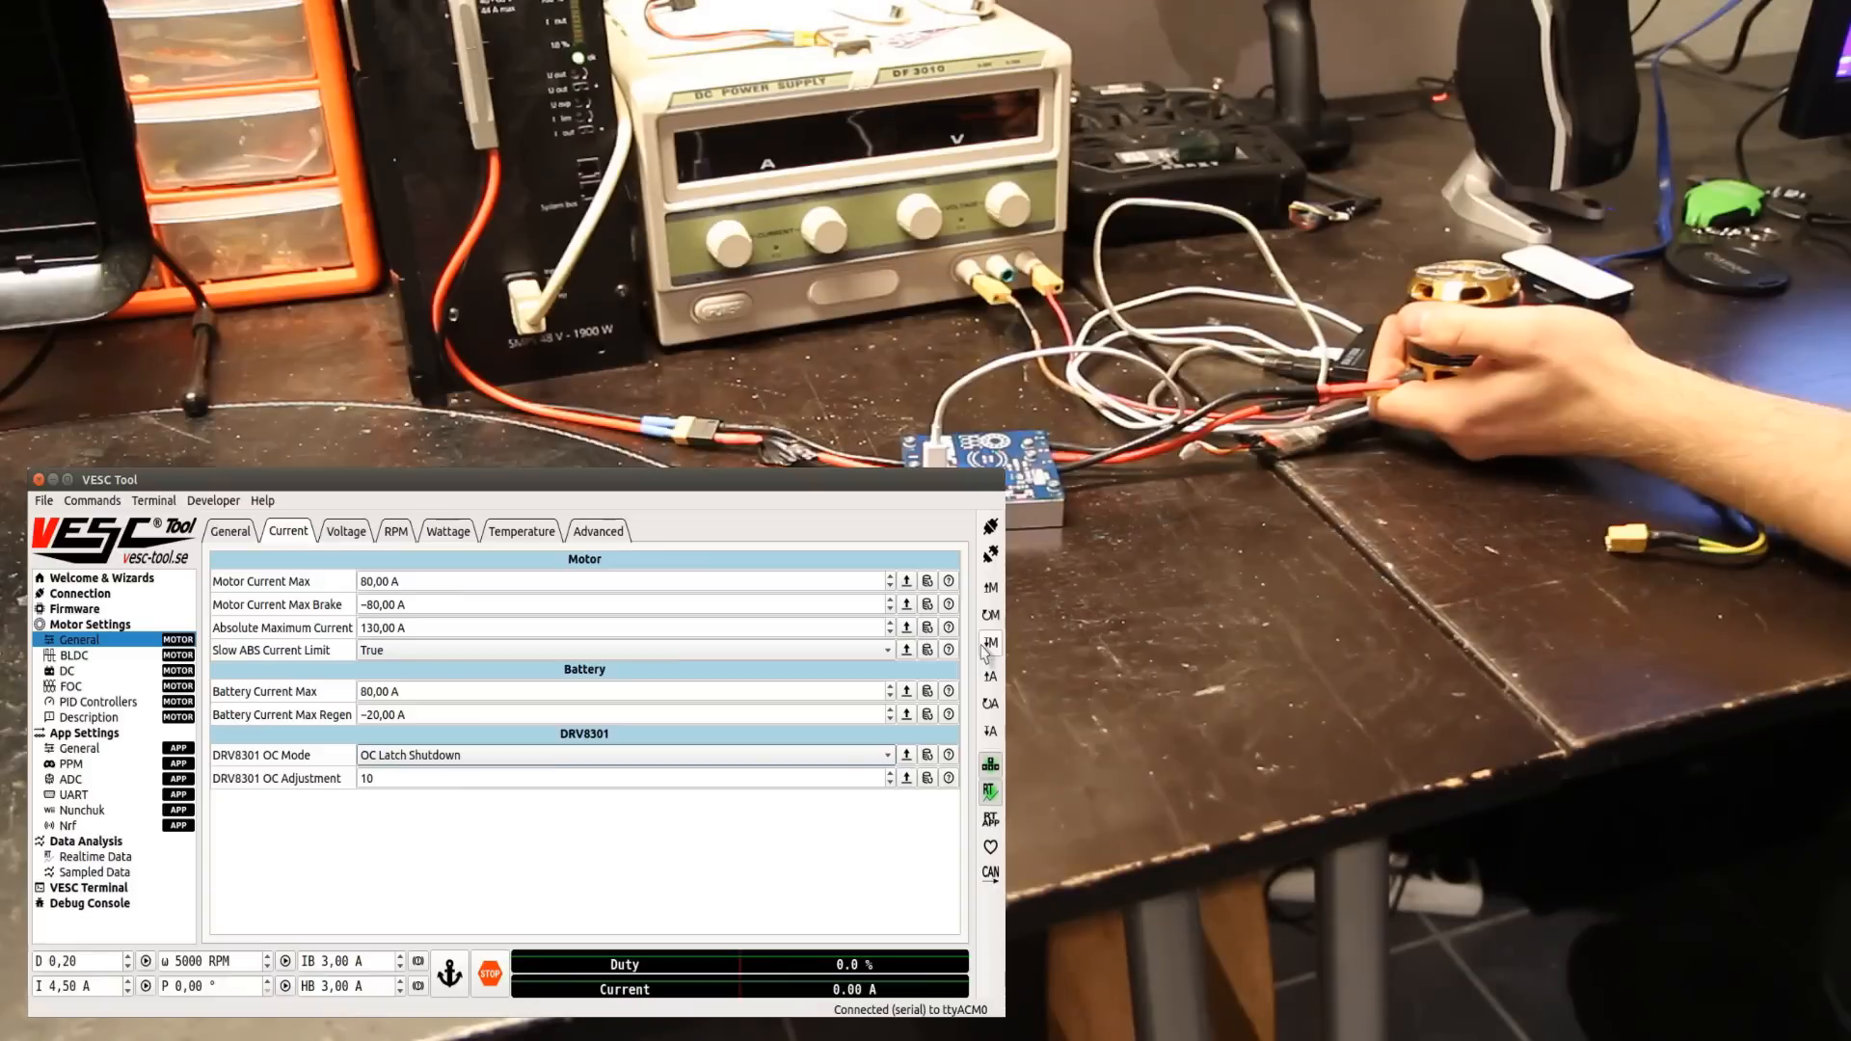
pyautogui.moveTo(407, 737)
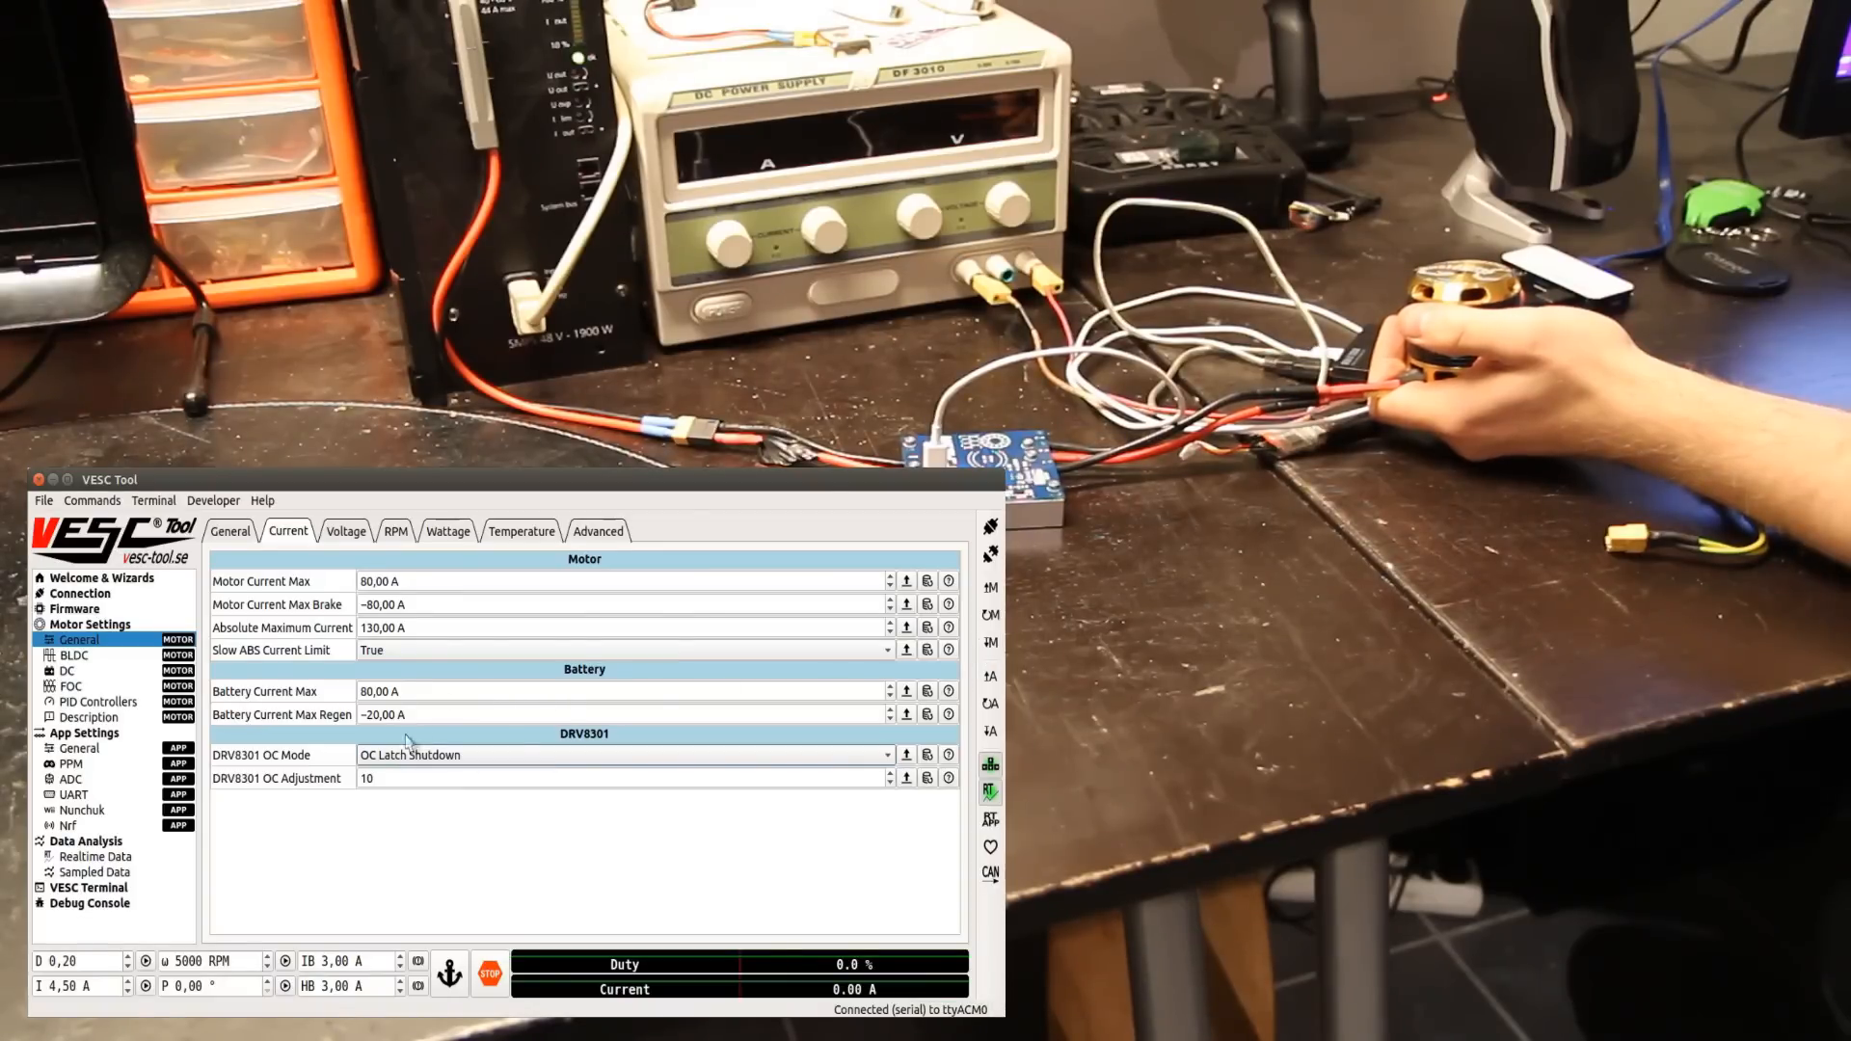
# Step: View the sampled capture of phase currents spiking past 60 A at the over-current fault
pyautogui.click(91, 871)
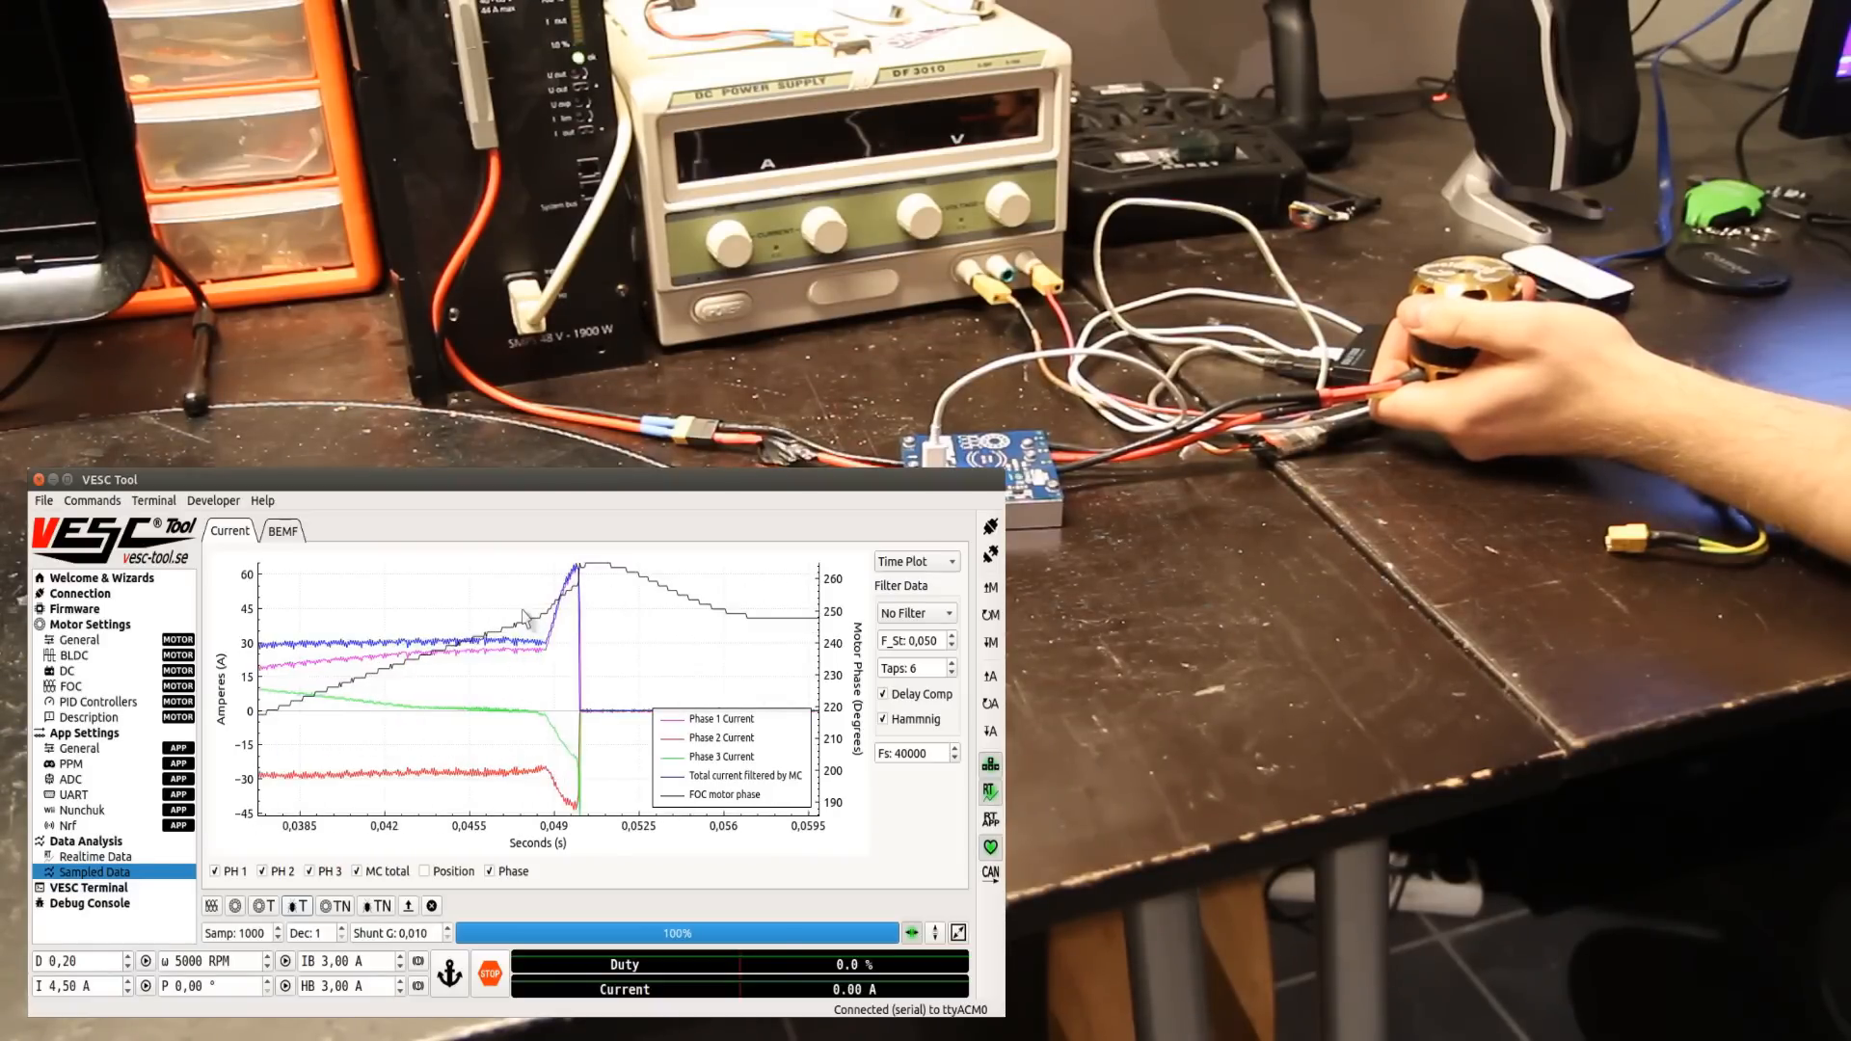
pyautogui.moveTo(578, 578)
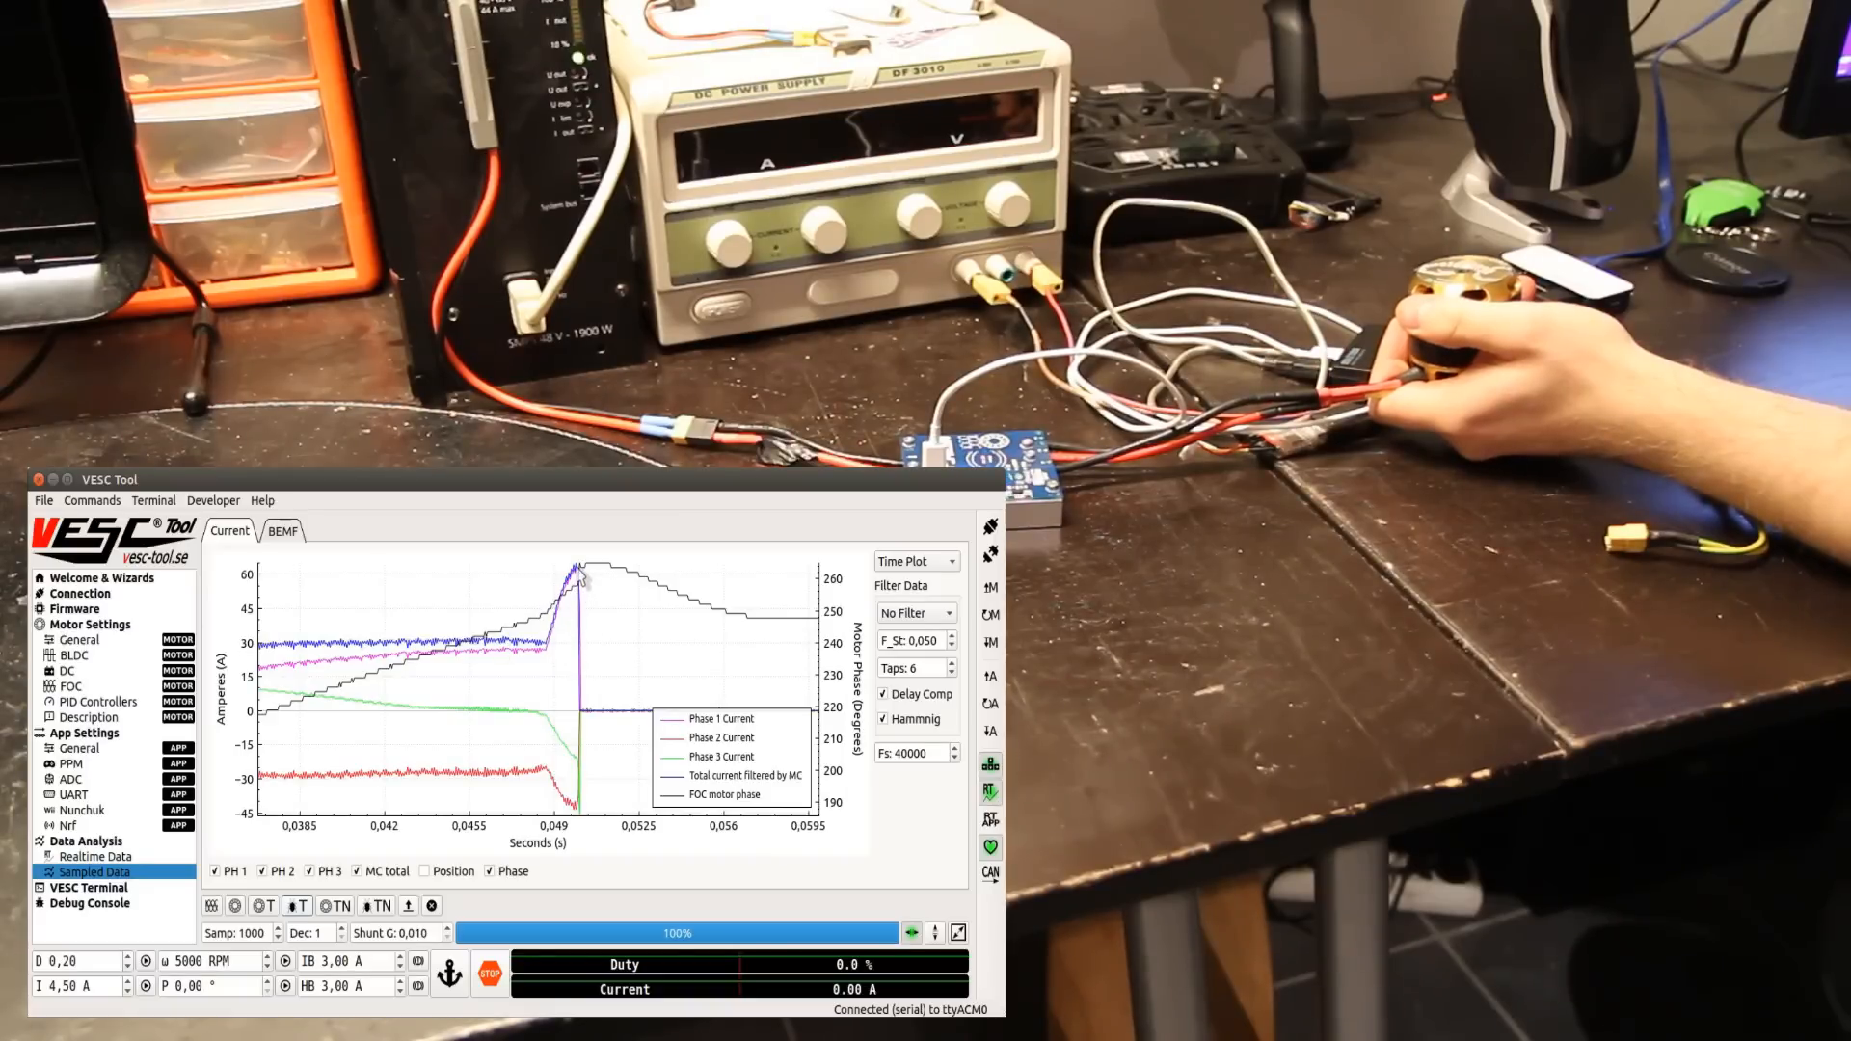
pyautogui.moveTo(584, 611)
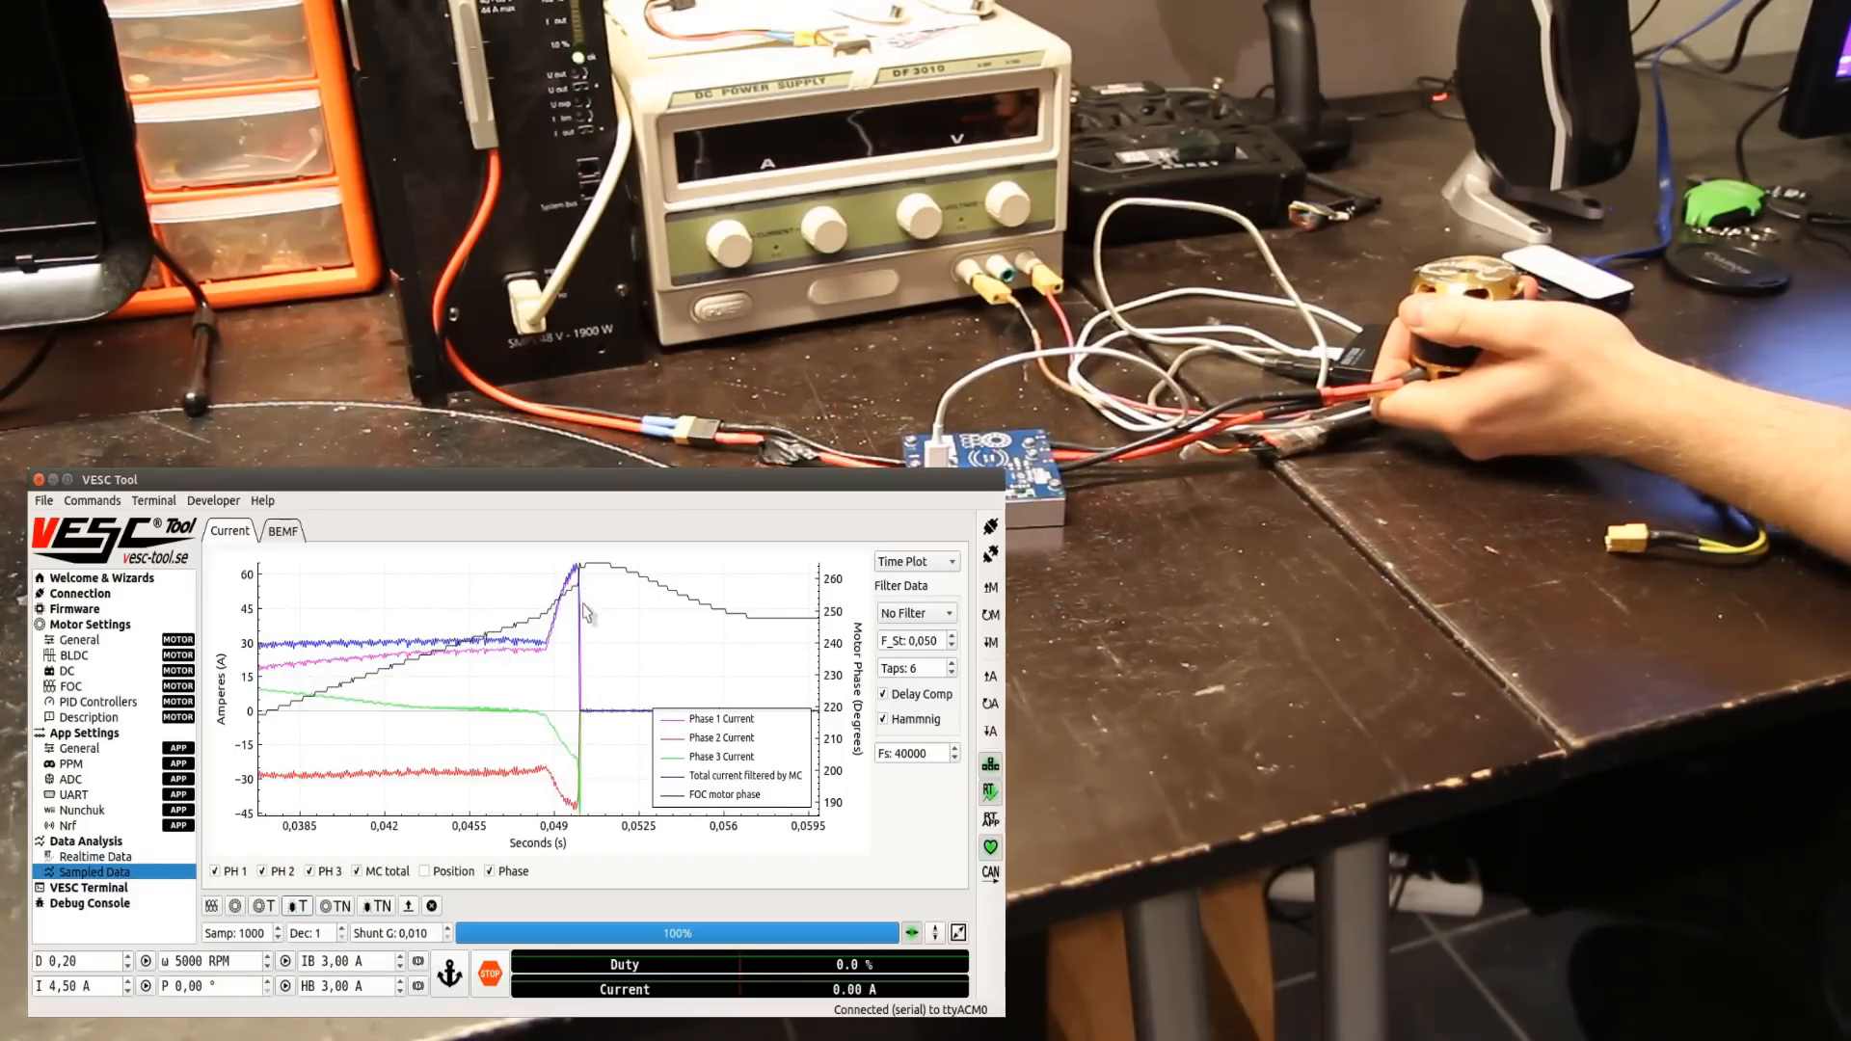
pyautogui.click(214, 500)
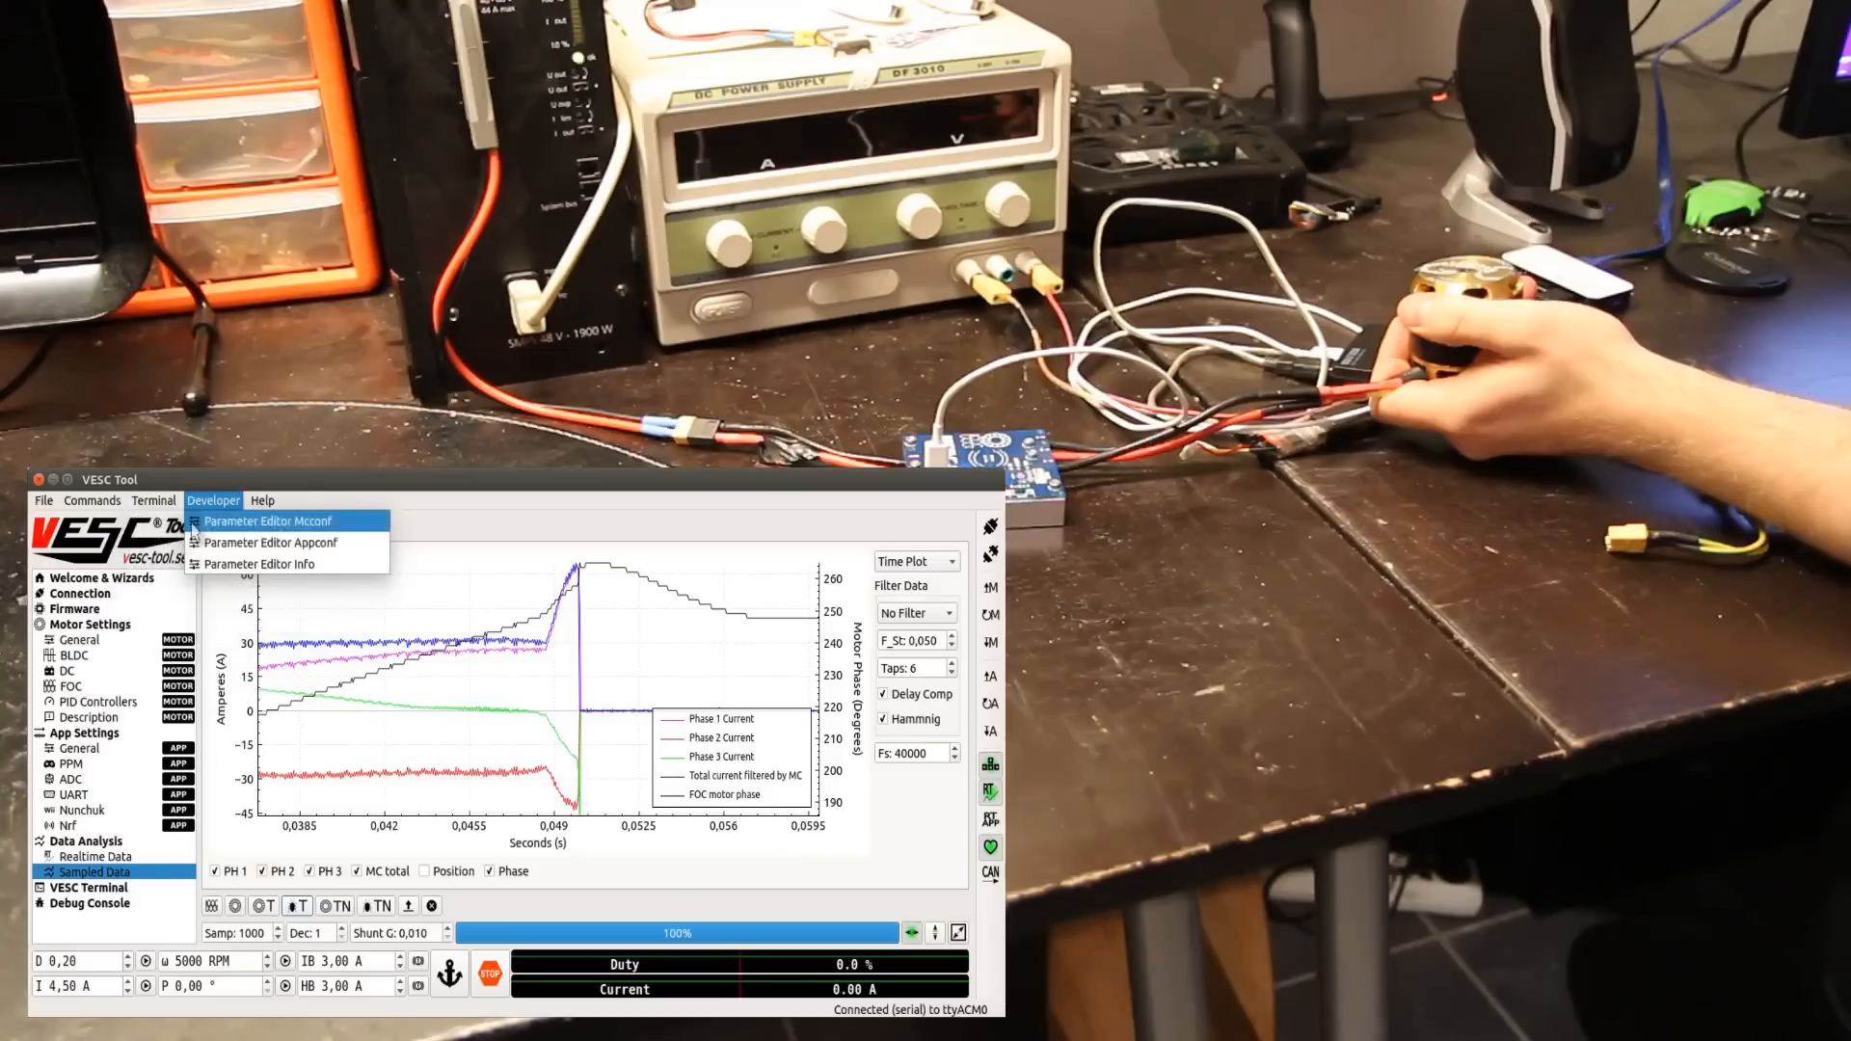
# Step: Read the 62.8 A DRV fault printout, reset latched DRV8301 faults, and confirm no fault
pyautogui.click(87, 887)
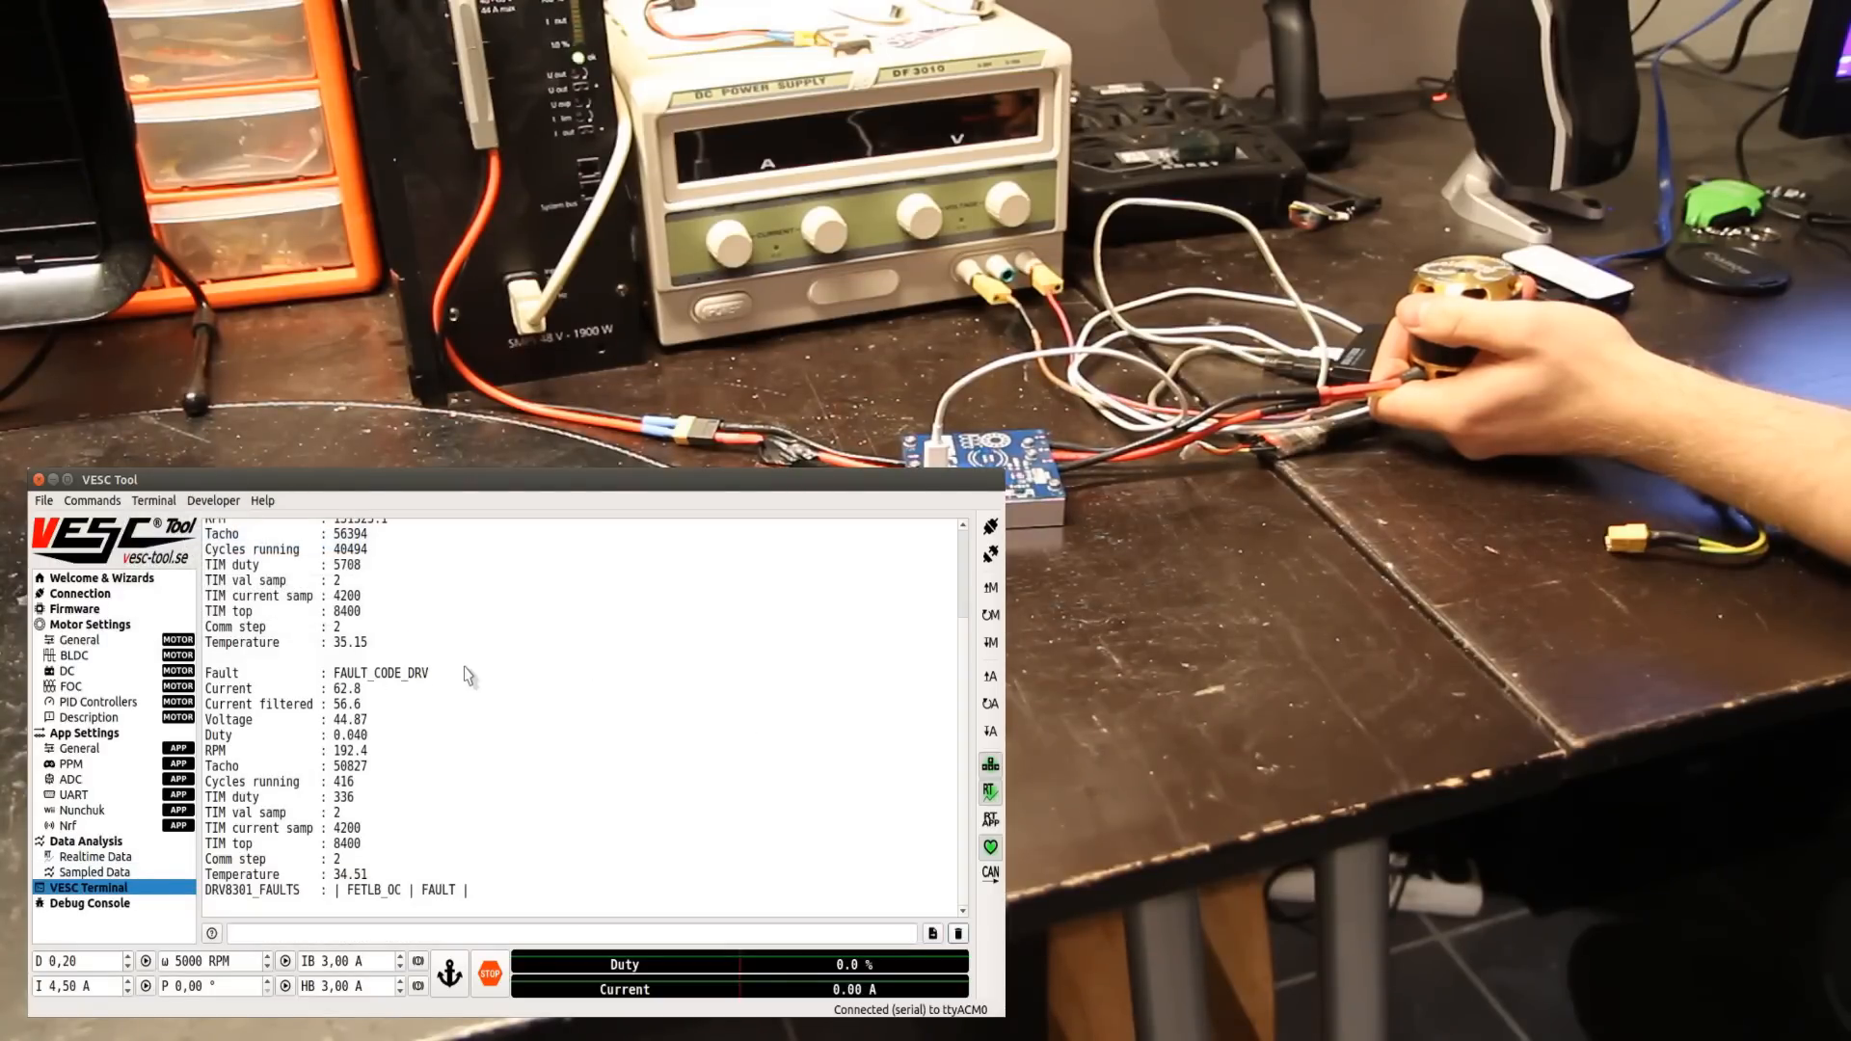
pyautogui.moveTo(367, 692)
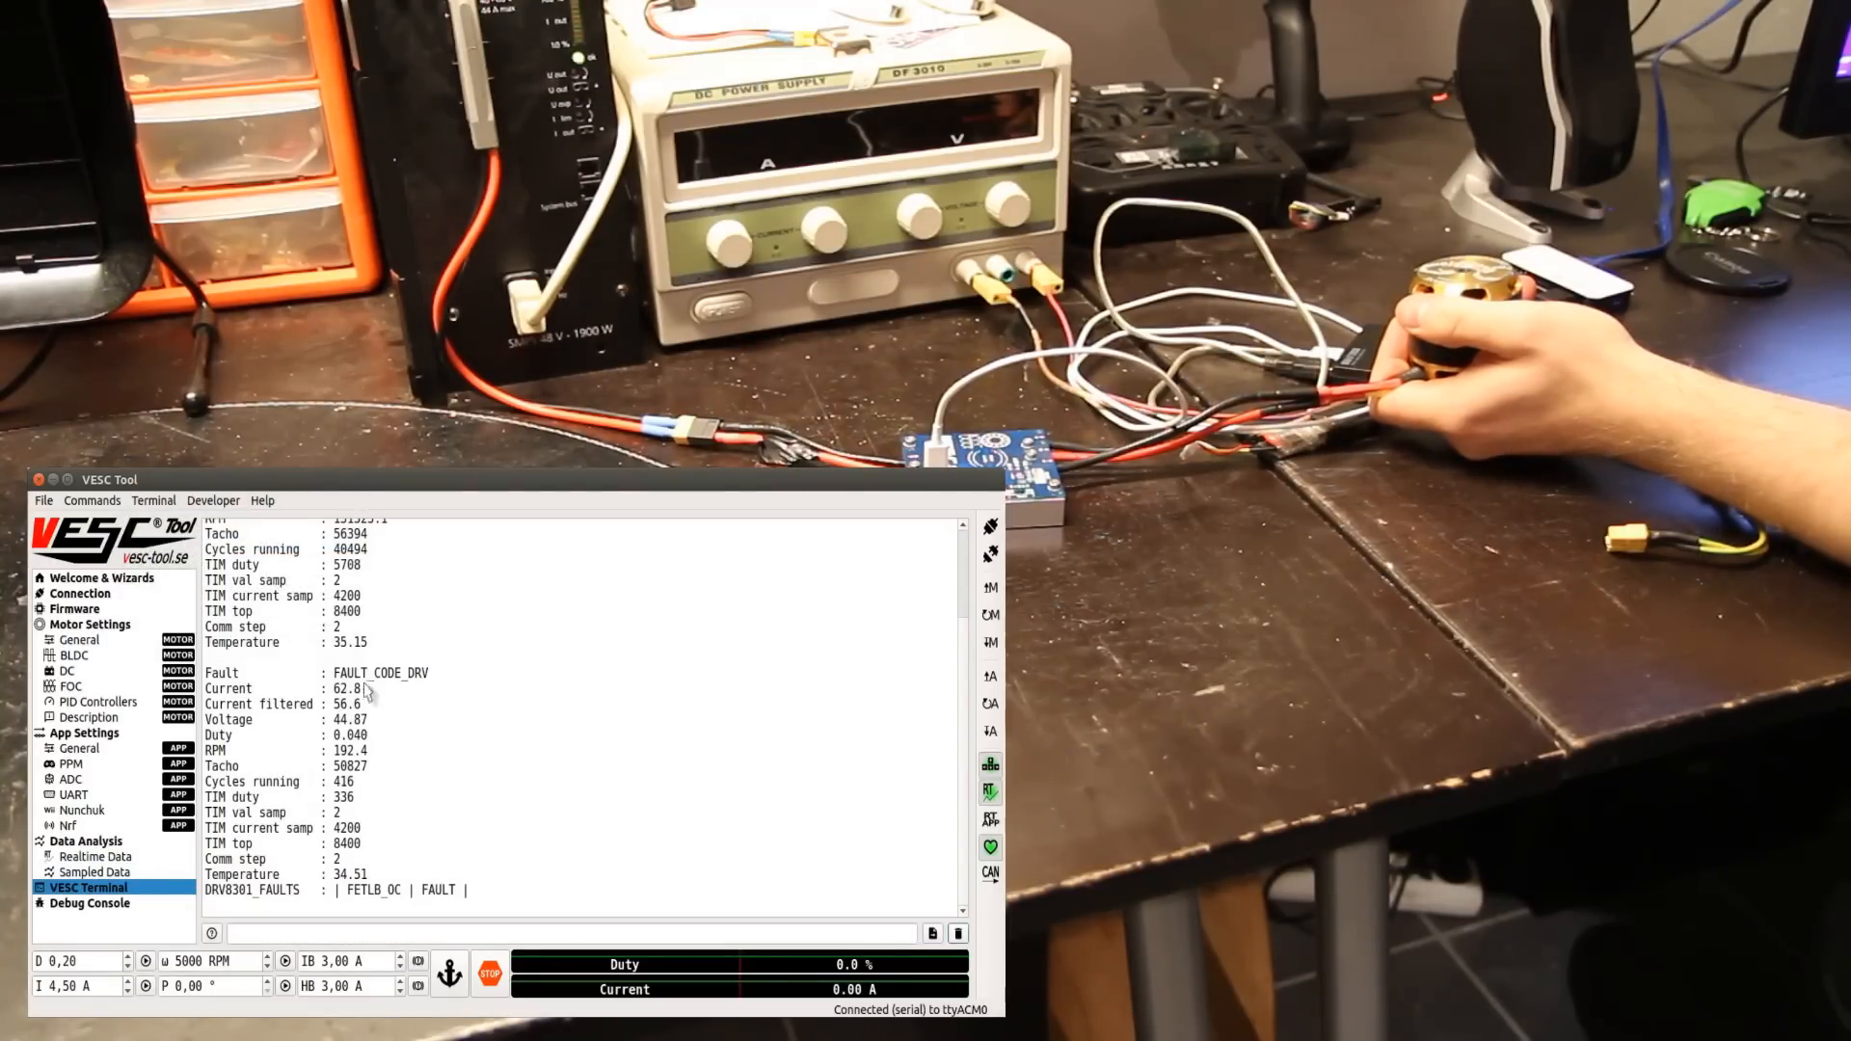
pyautogui.moveTo(369, 793)
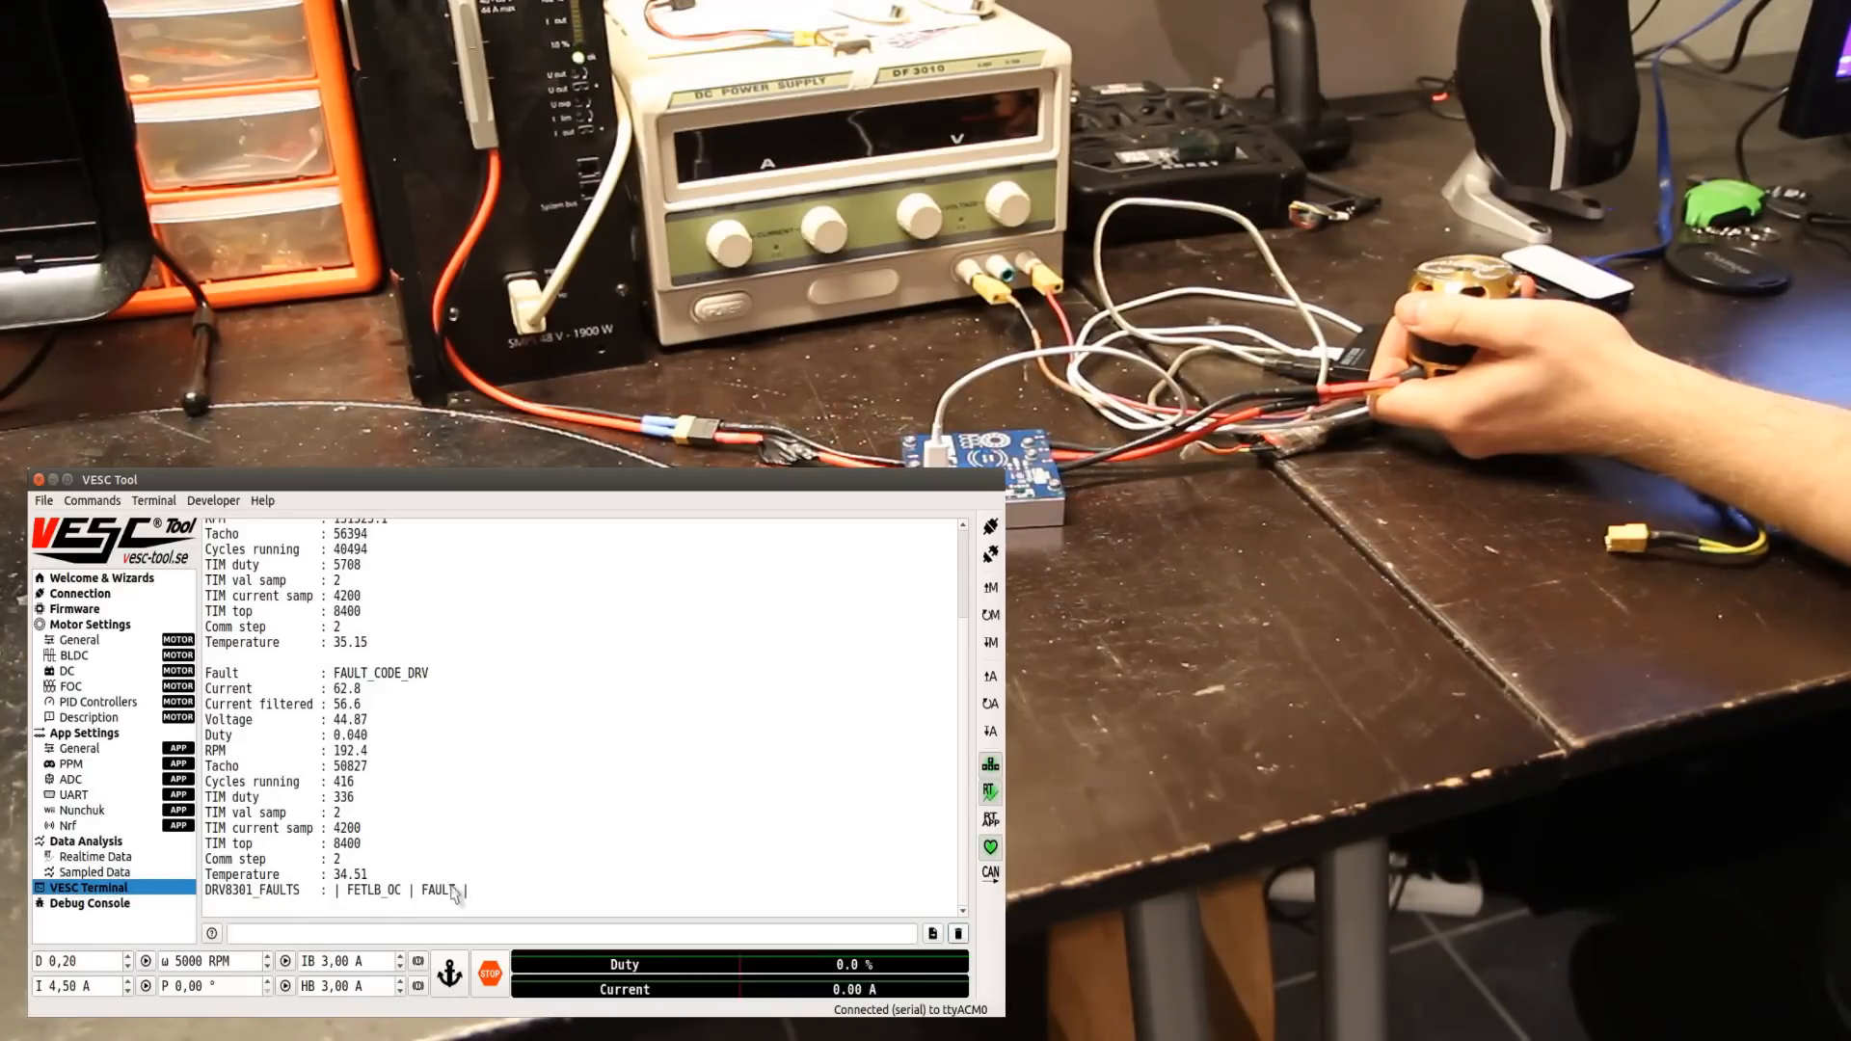
pyautogui.moveTo(394, 906)
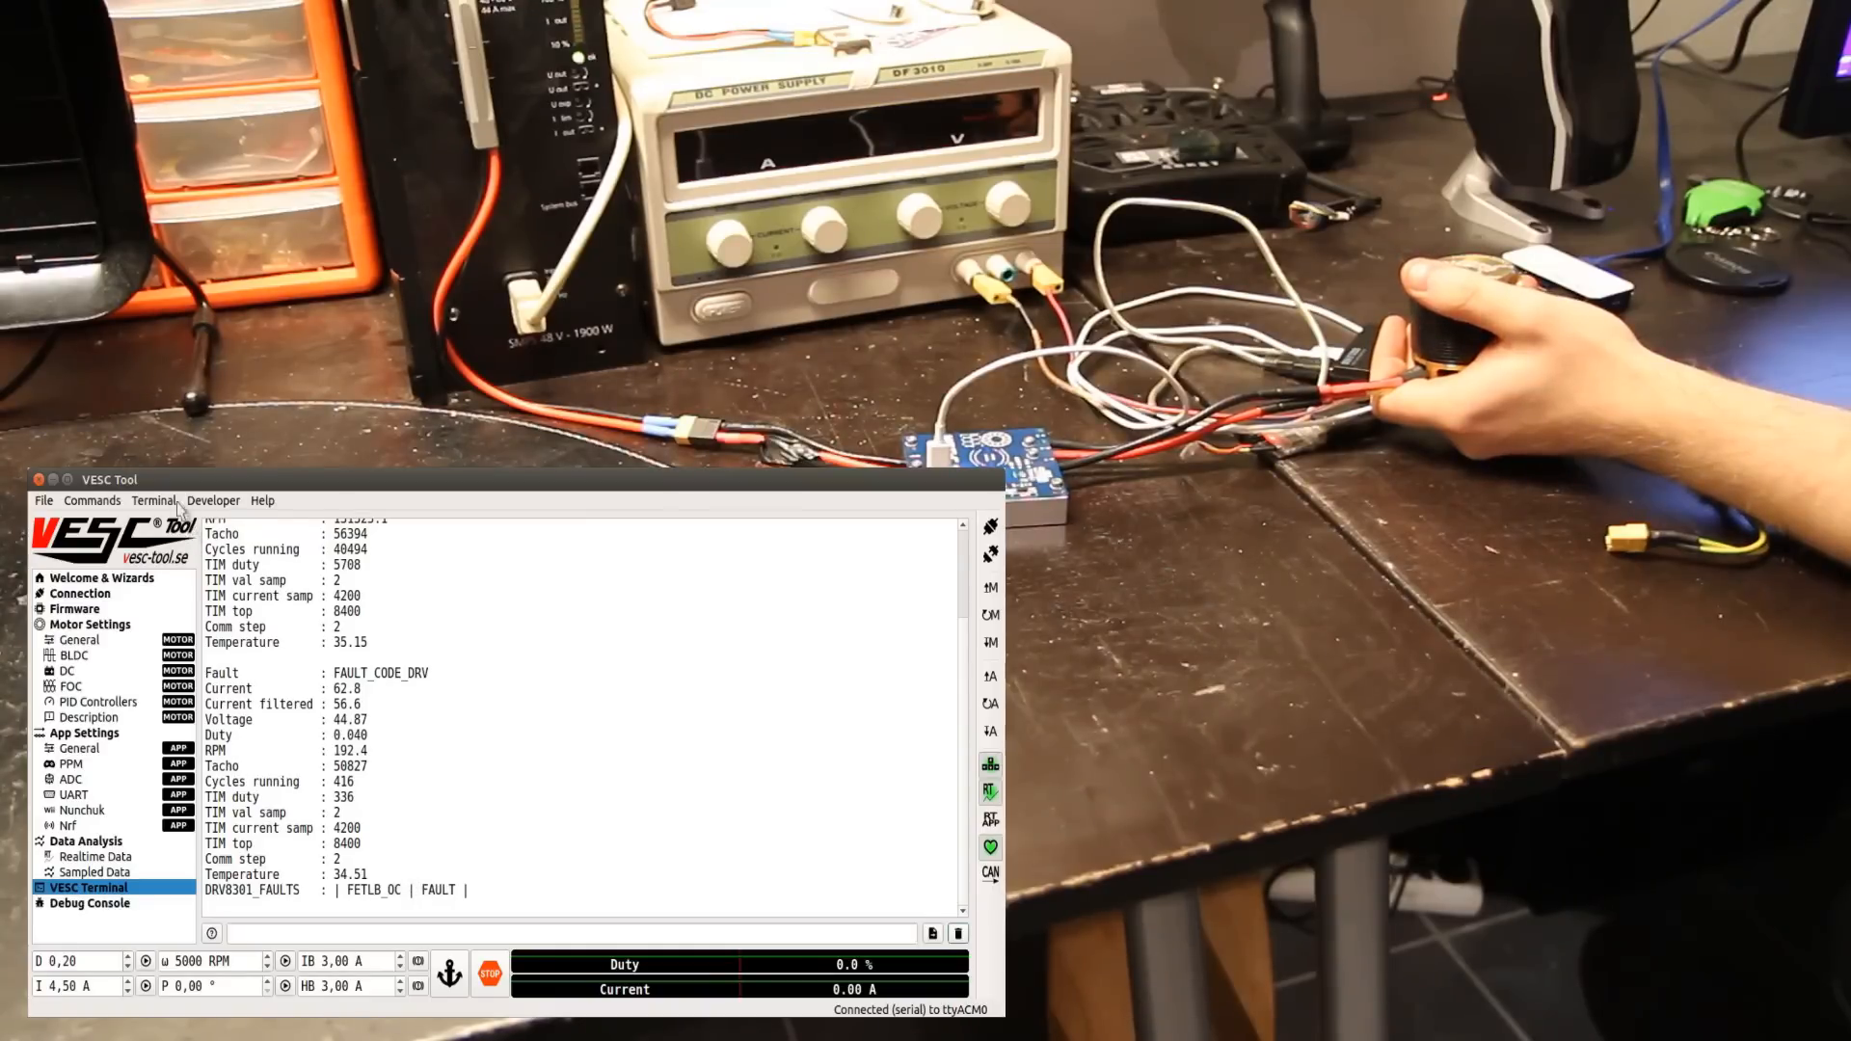
pyautogui.click(152, 500)
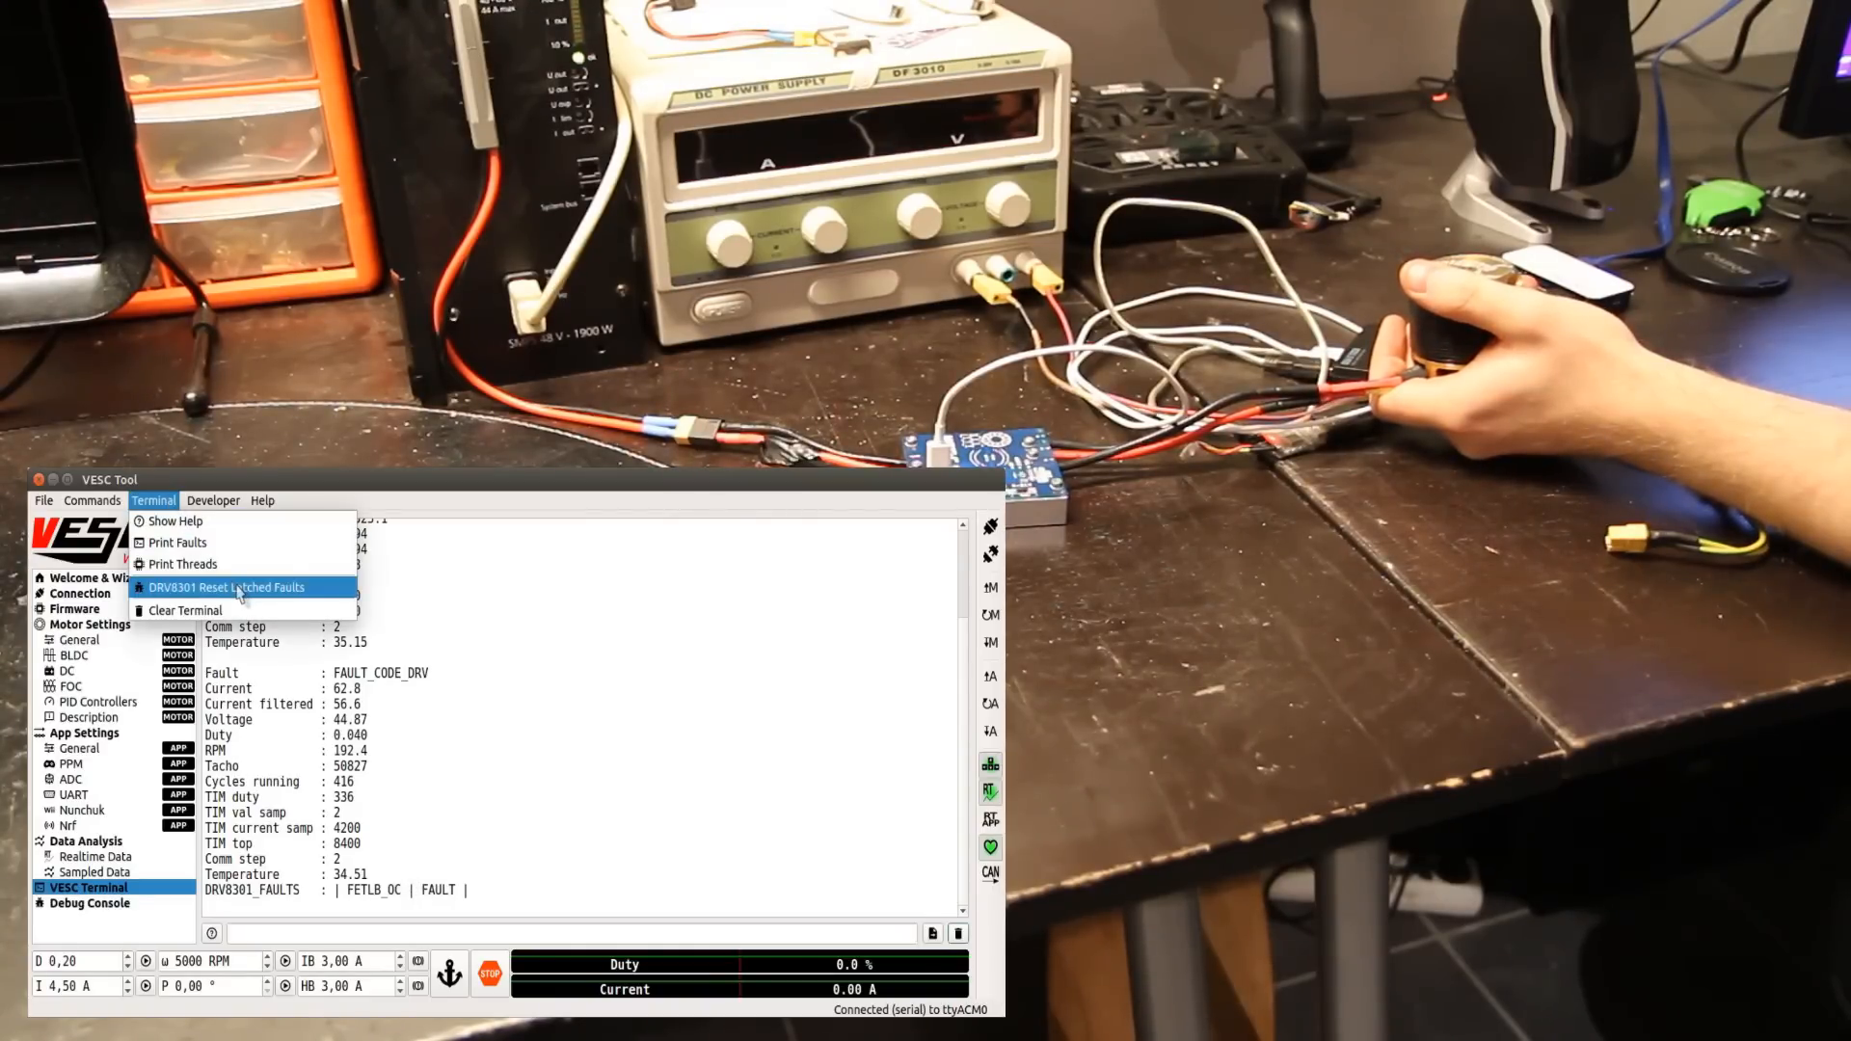
pyautogui.click(226, 587)
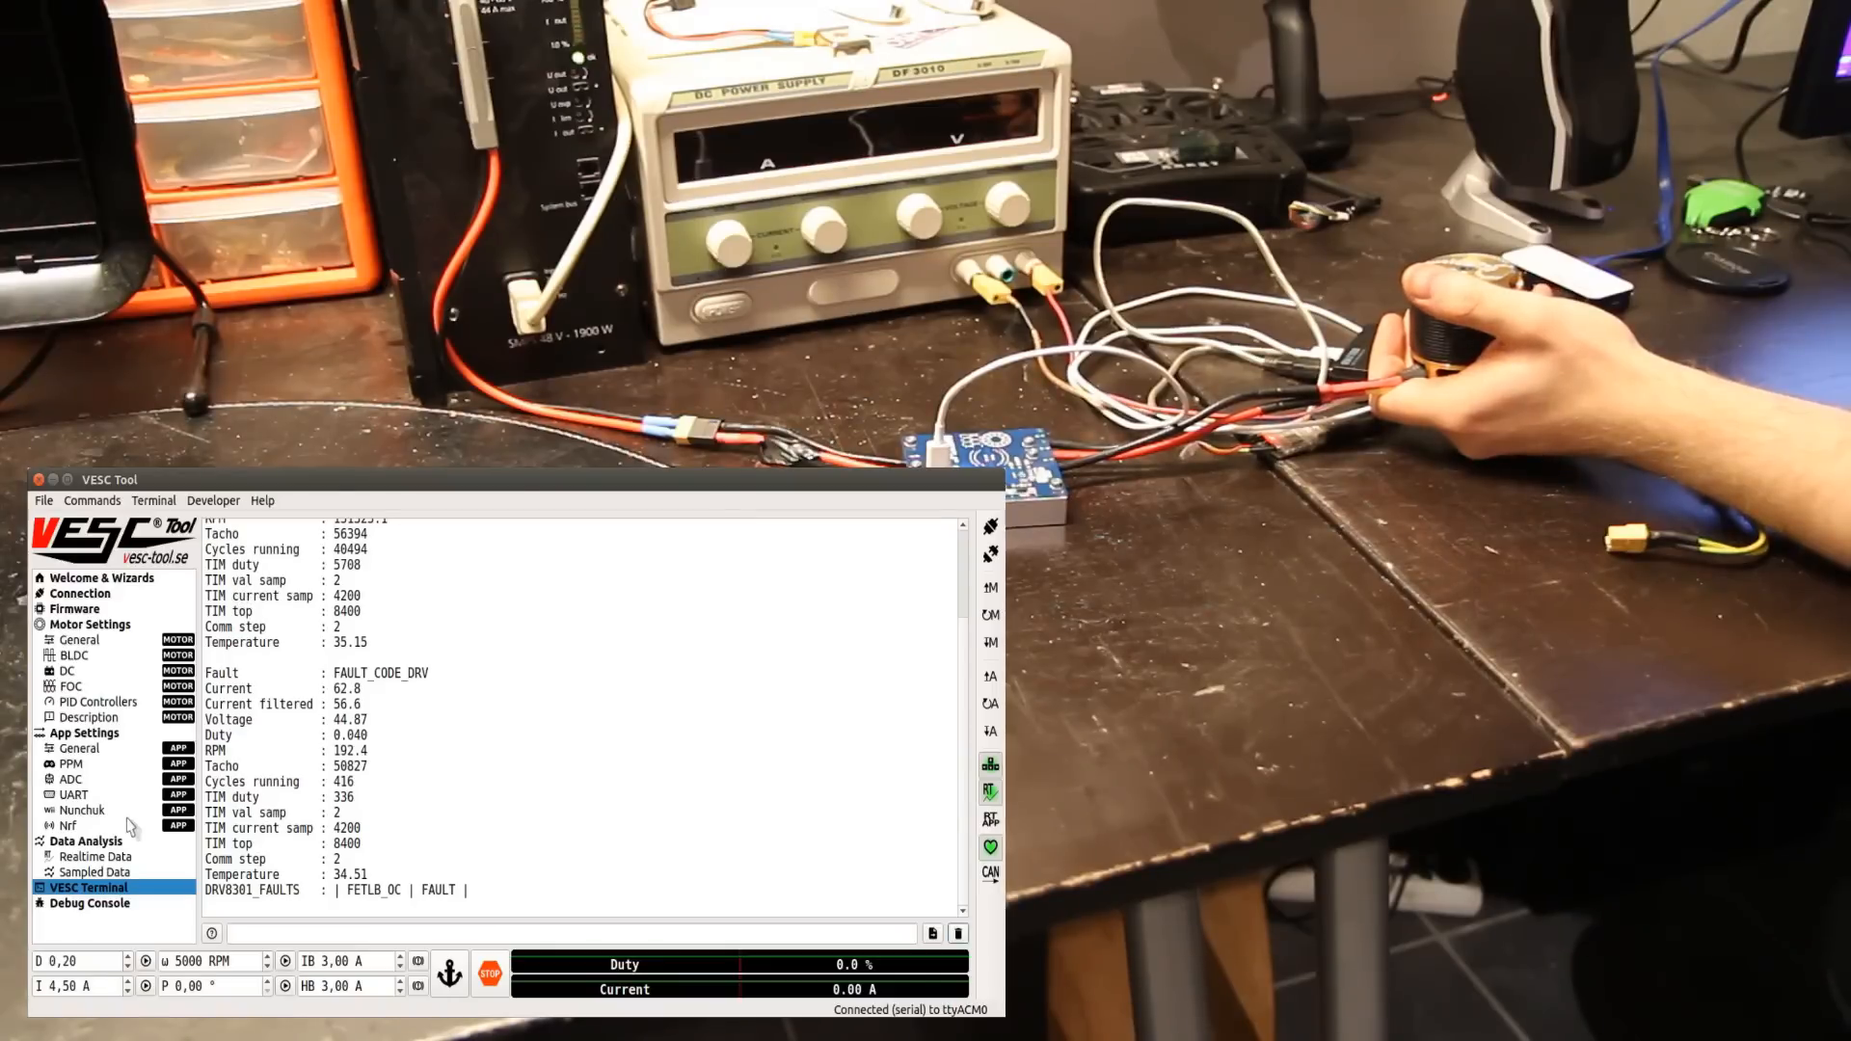
pyautogui.click(94, 856)
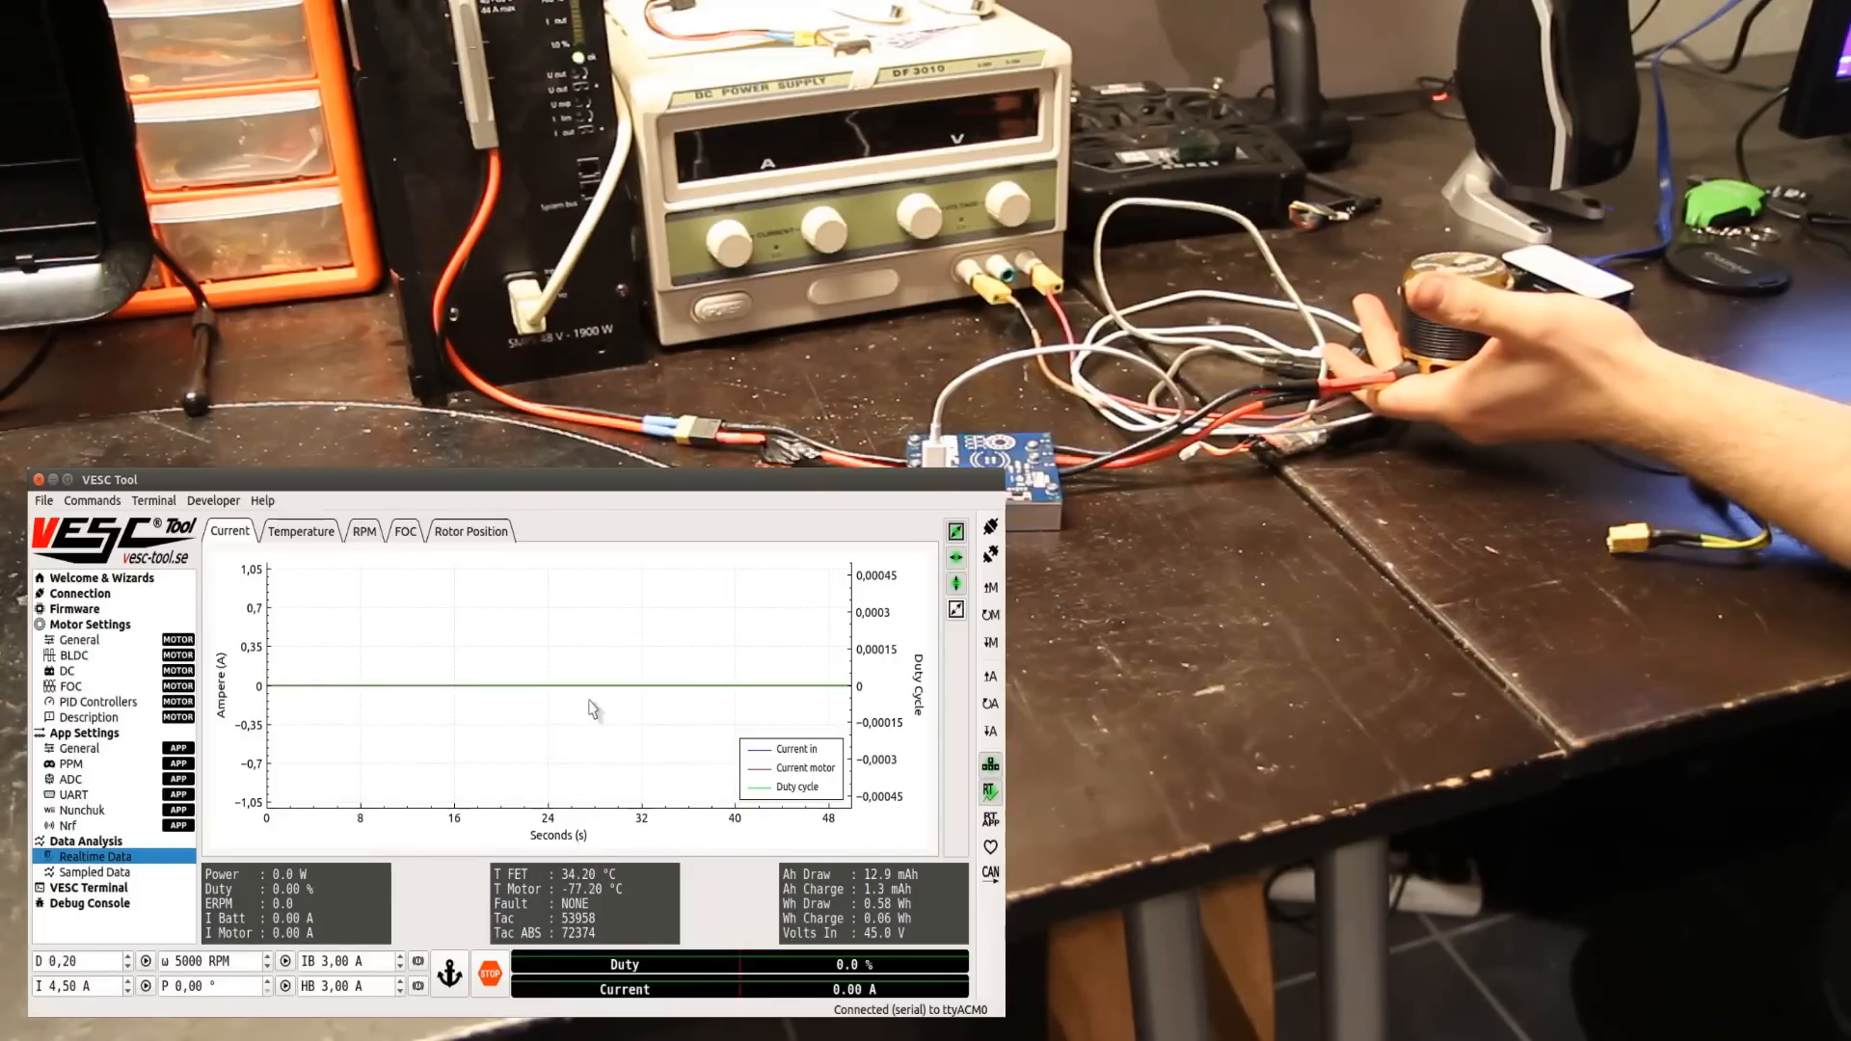
pyautogui.moveTo(547, 695)
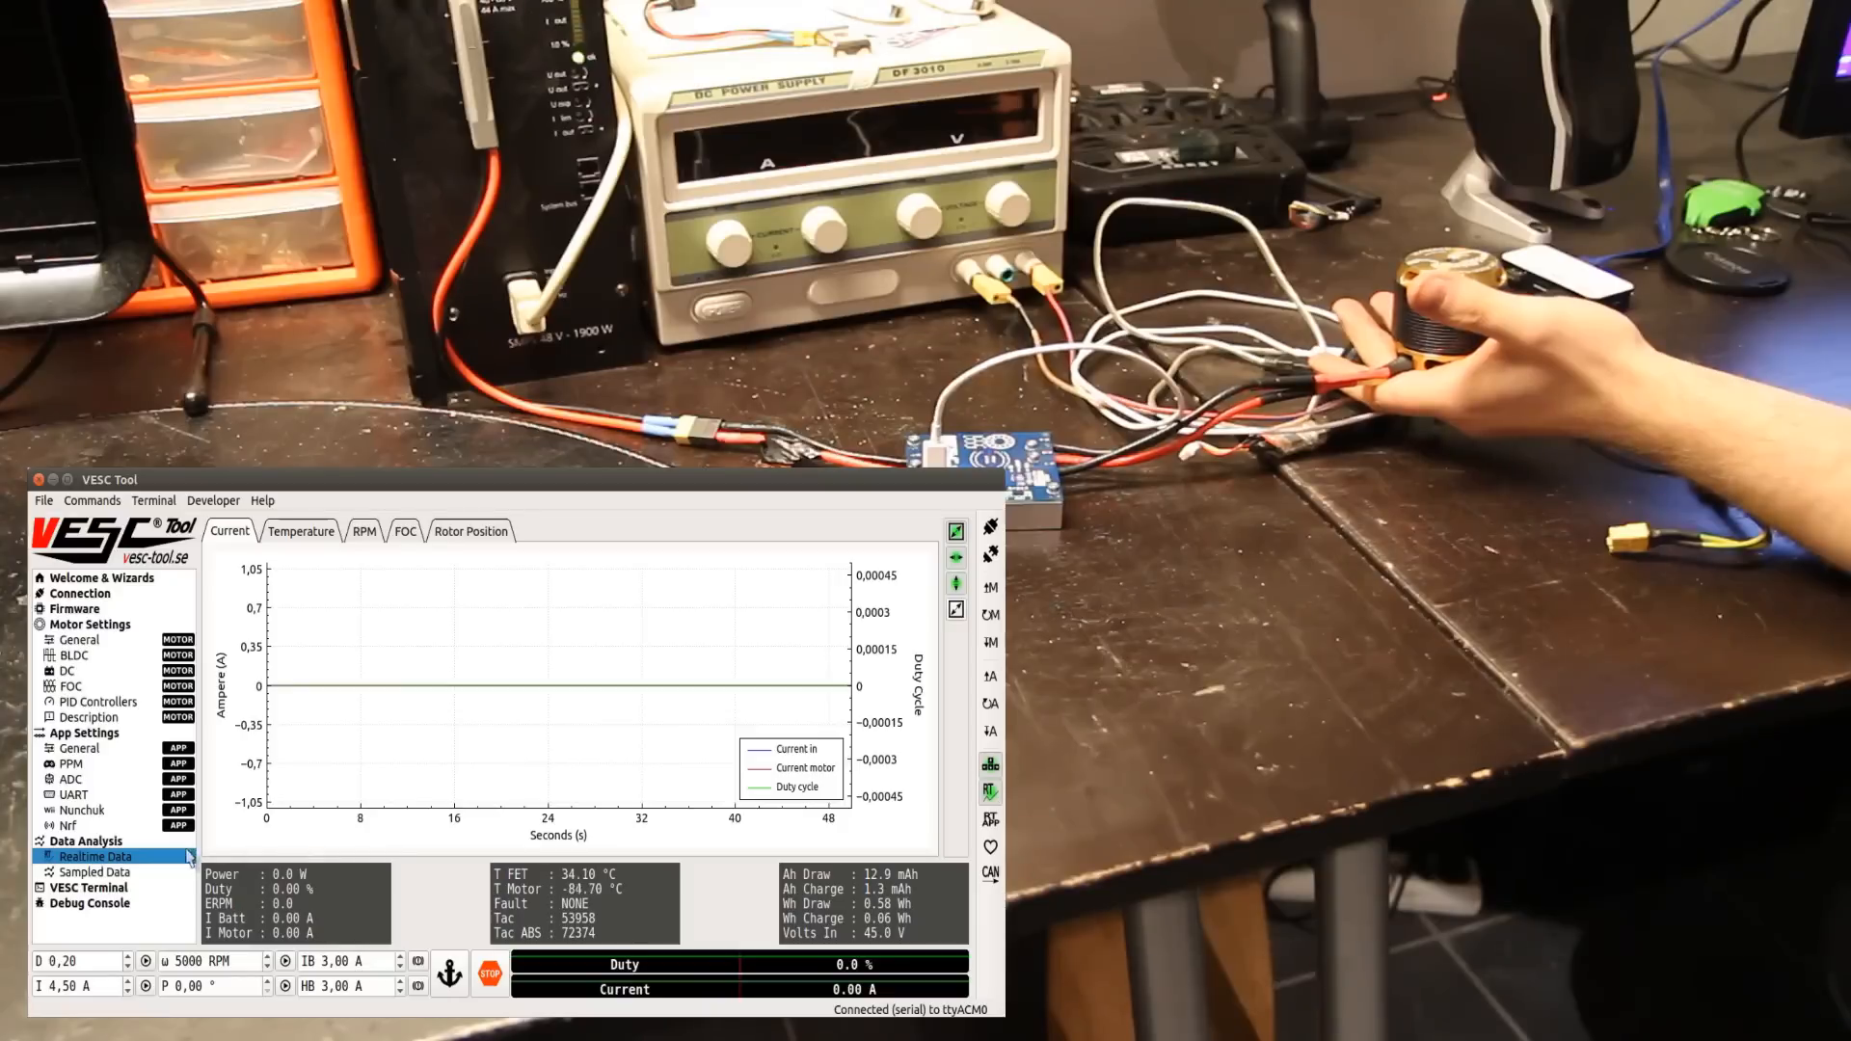
# Step: Inspect the new capture with phase currents near 60 A, then return to current settings
pyautogui.click(94, 873)
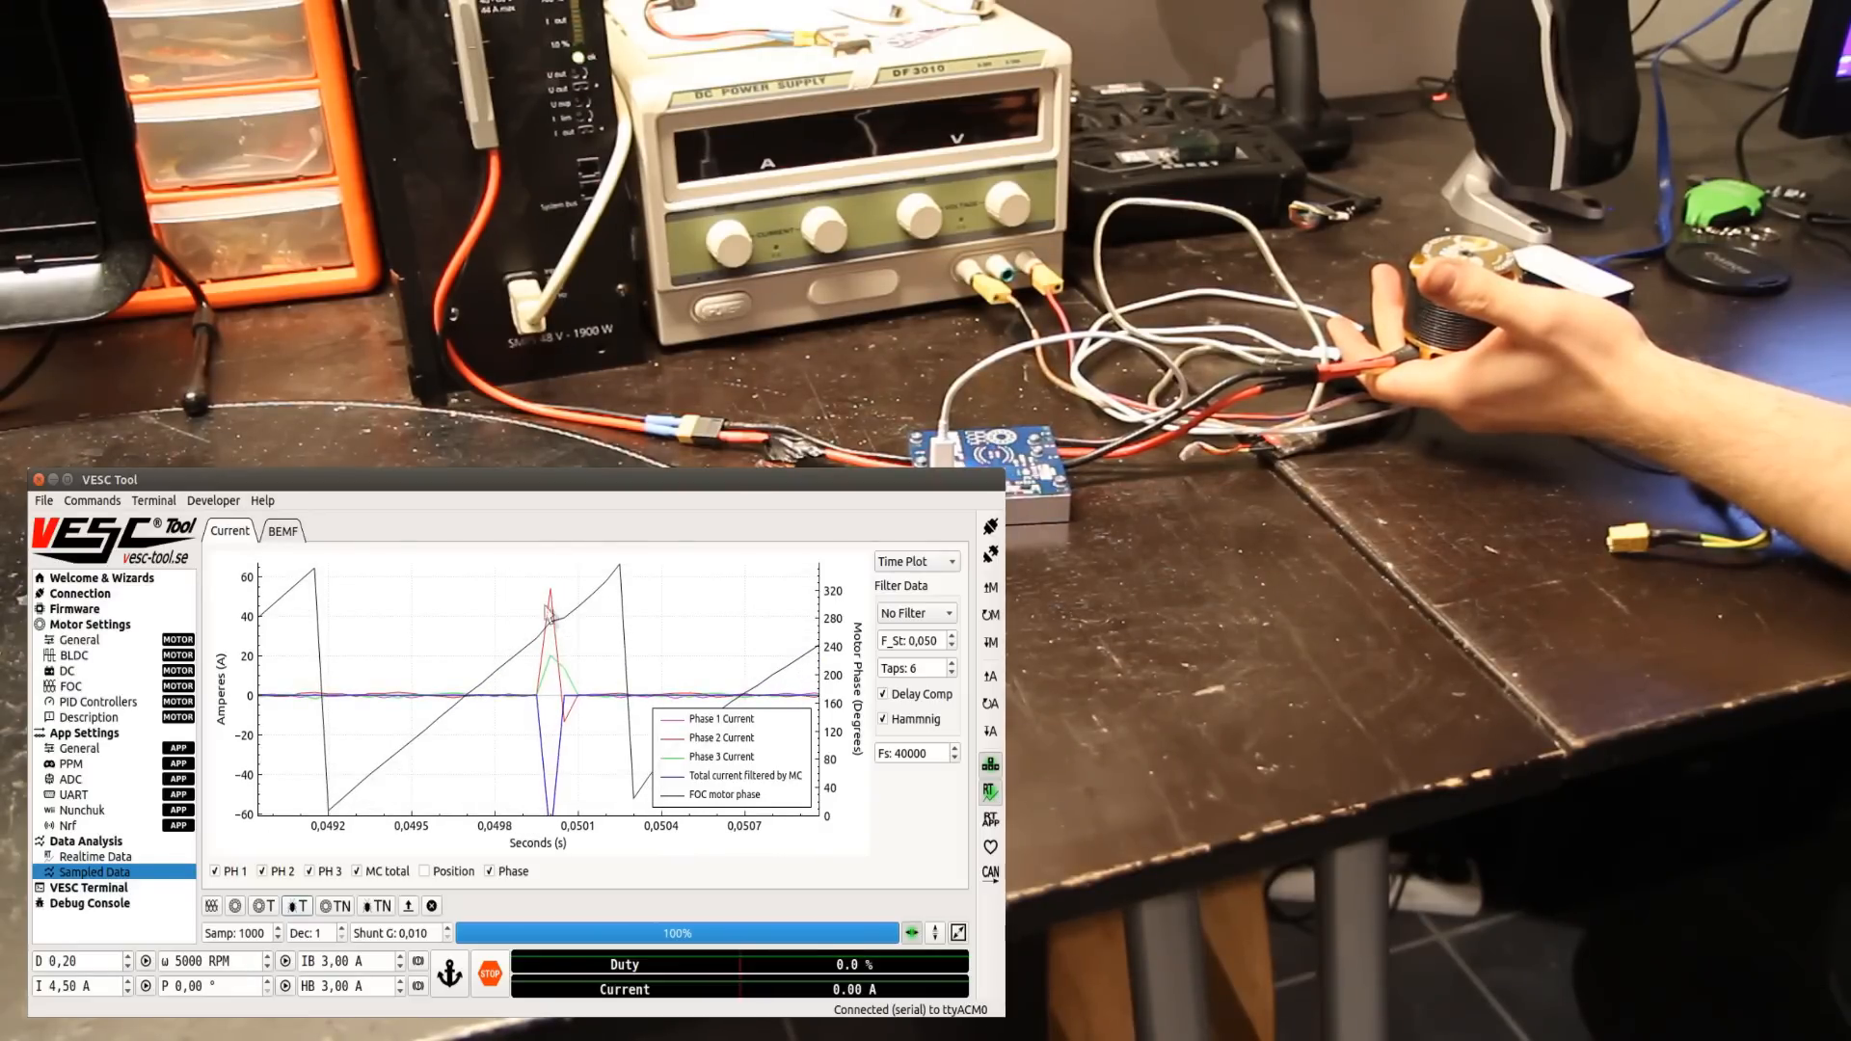
pyautogui.click(152, 500)
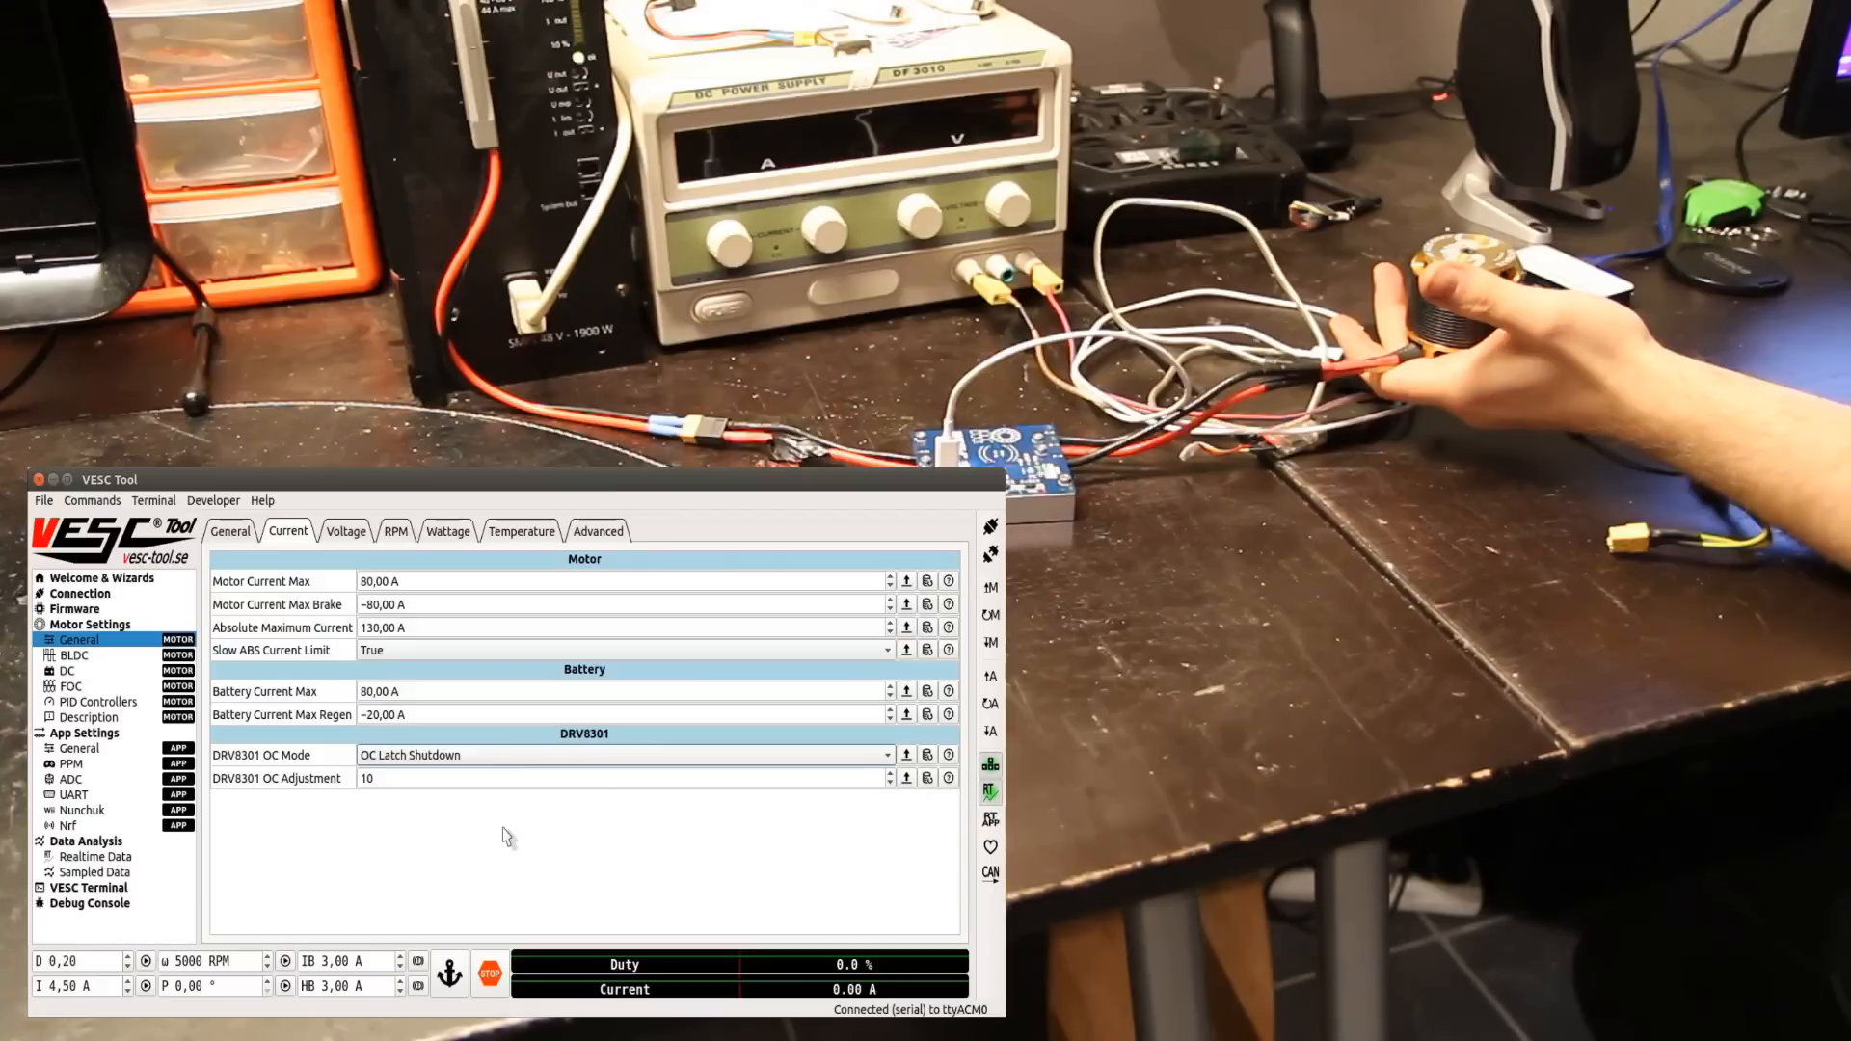
# Step: Set DRV8301 OC Mode to Current Limit with OC Adjustment 16 and show realtime data
pyautogui.click(621, 755)
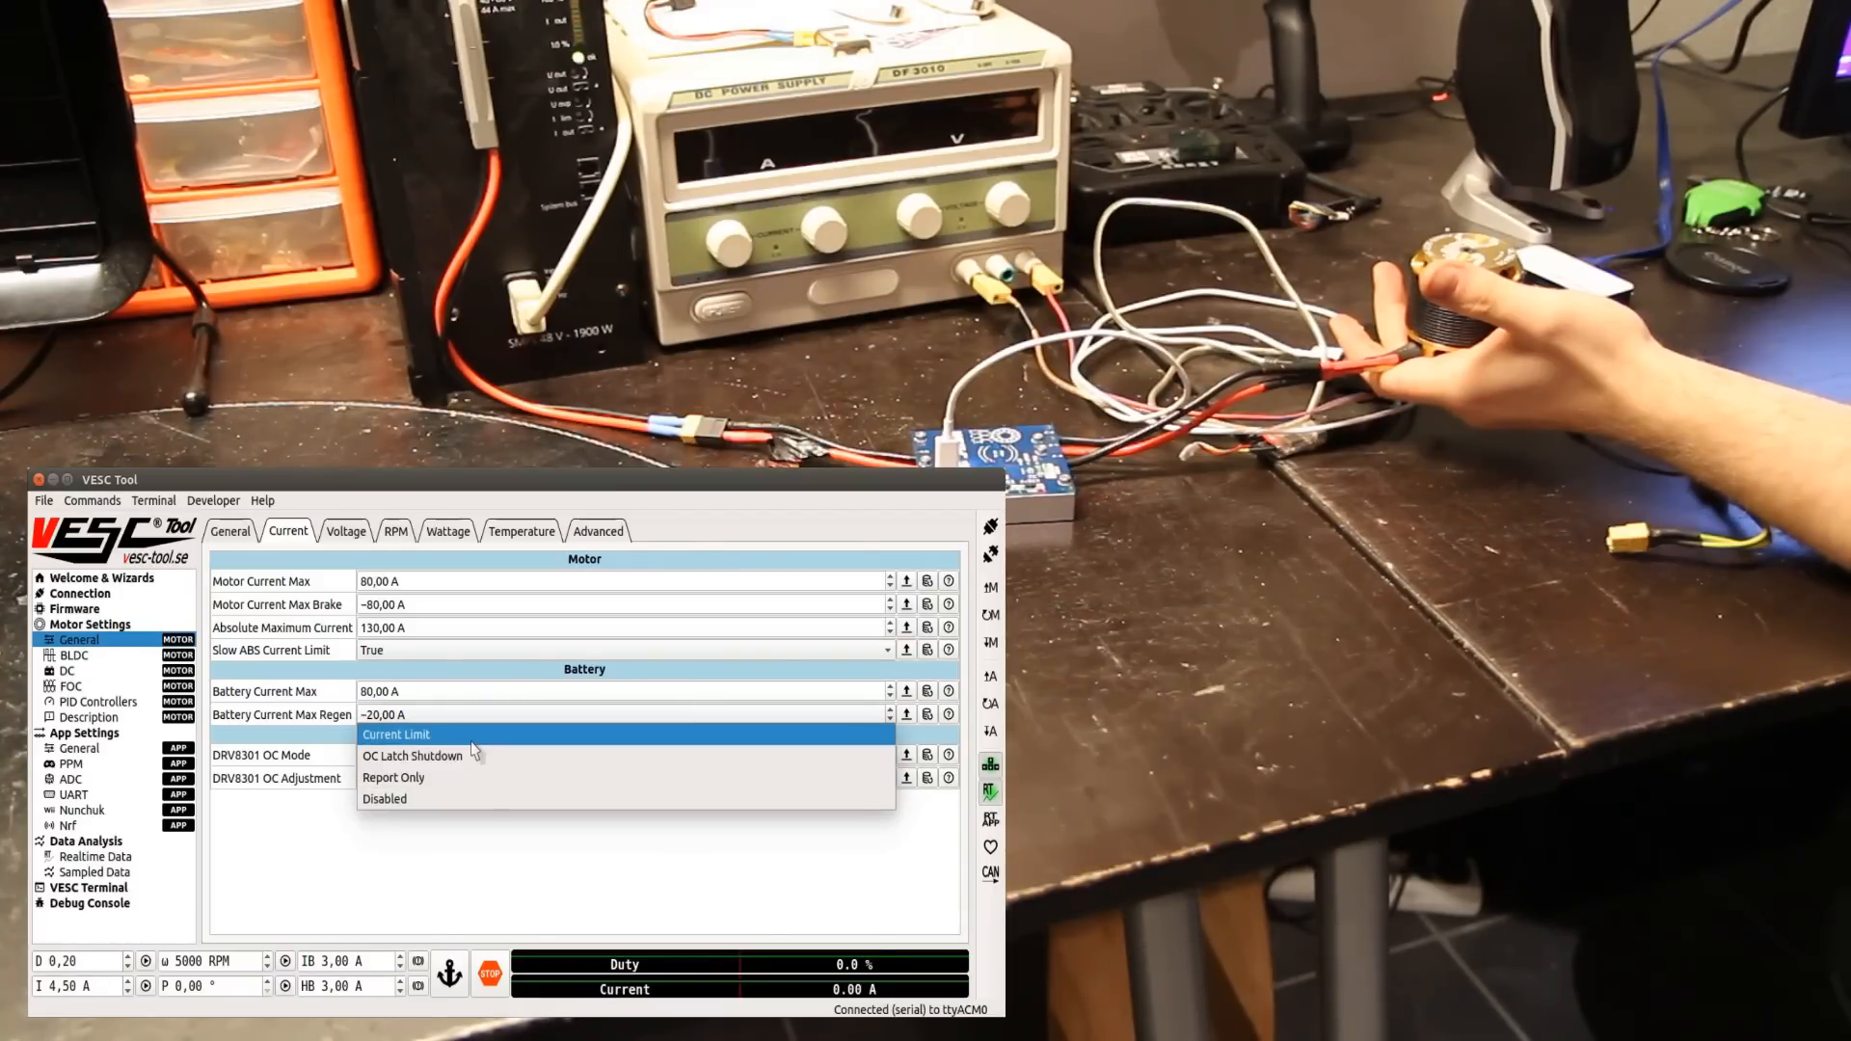
pyautogui.click(395, 734)
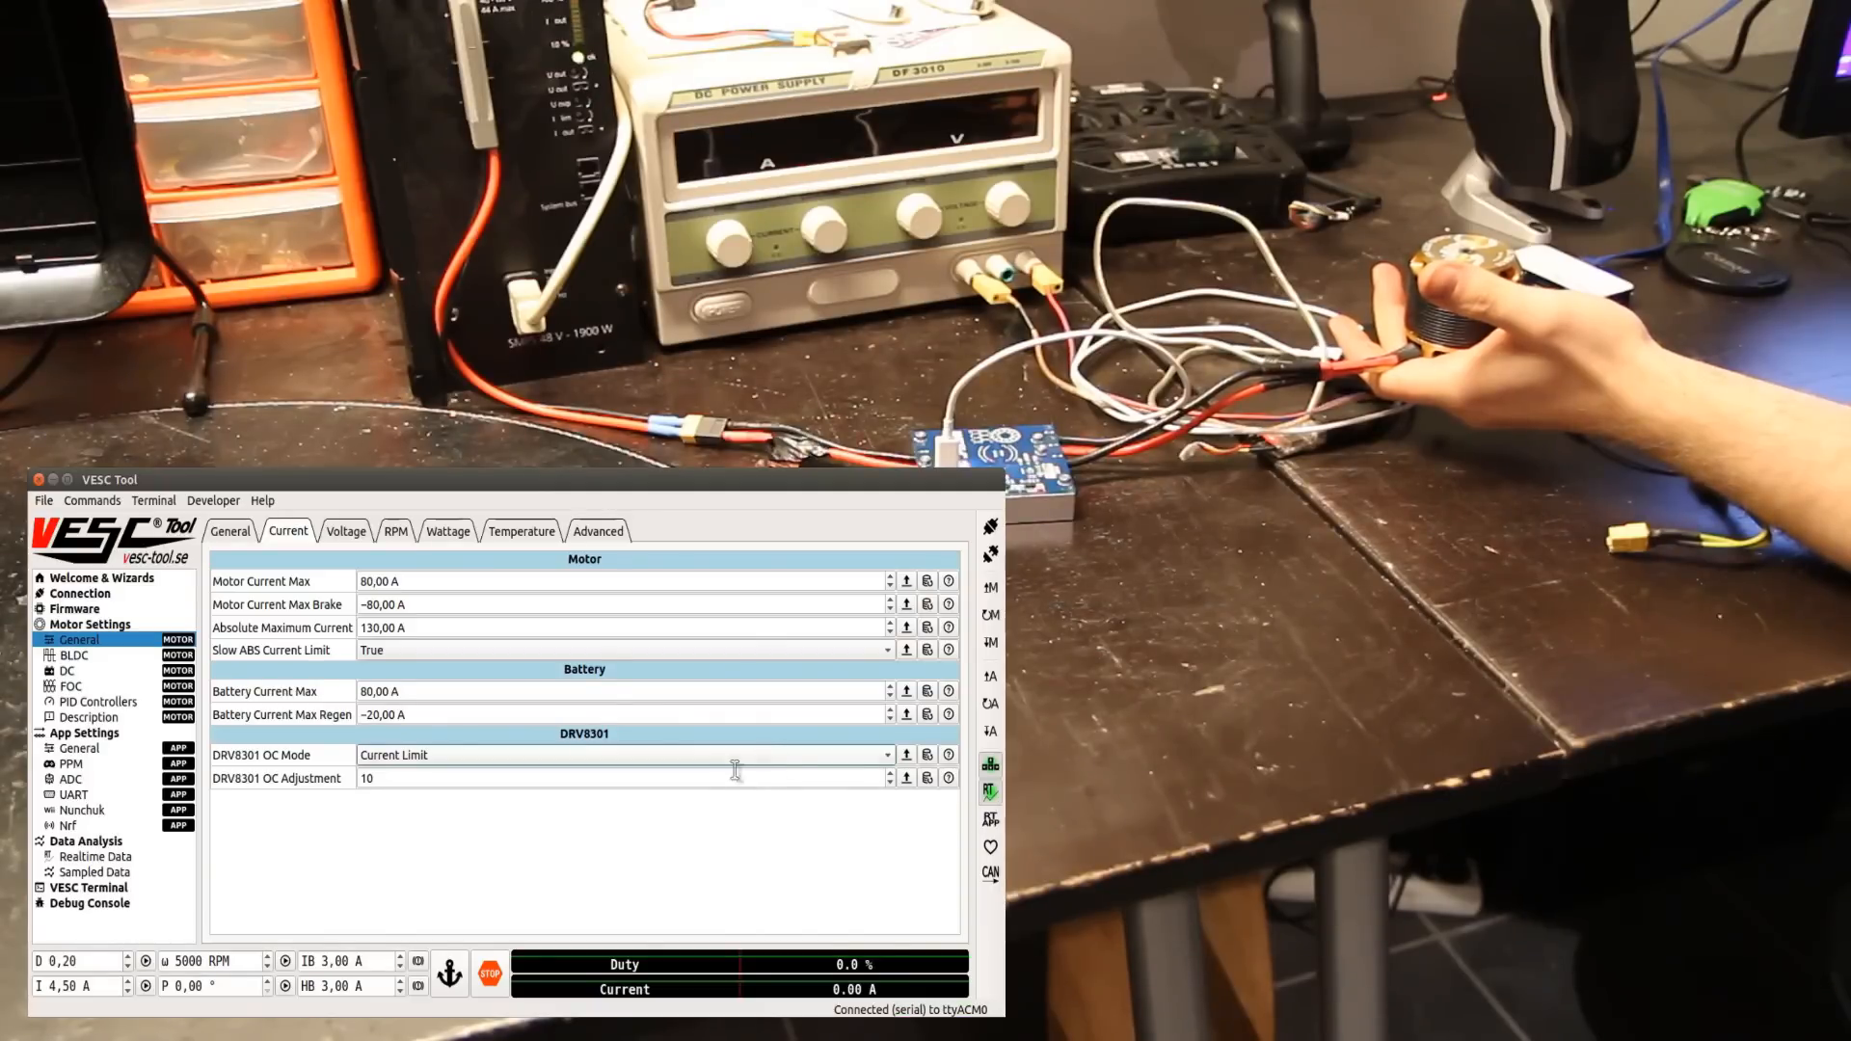
pyautogui.click(95, 856)
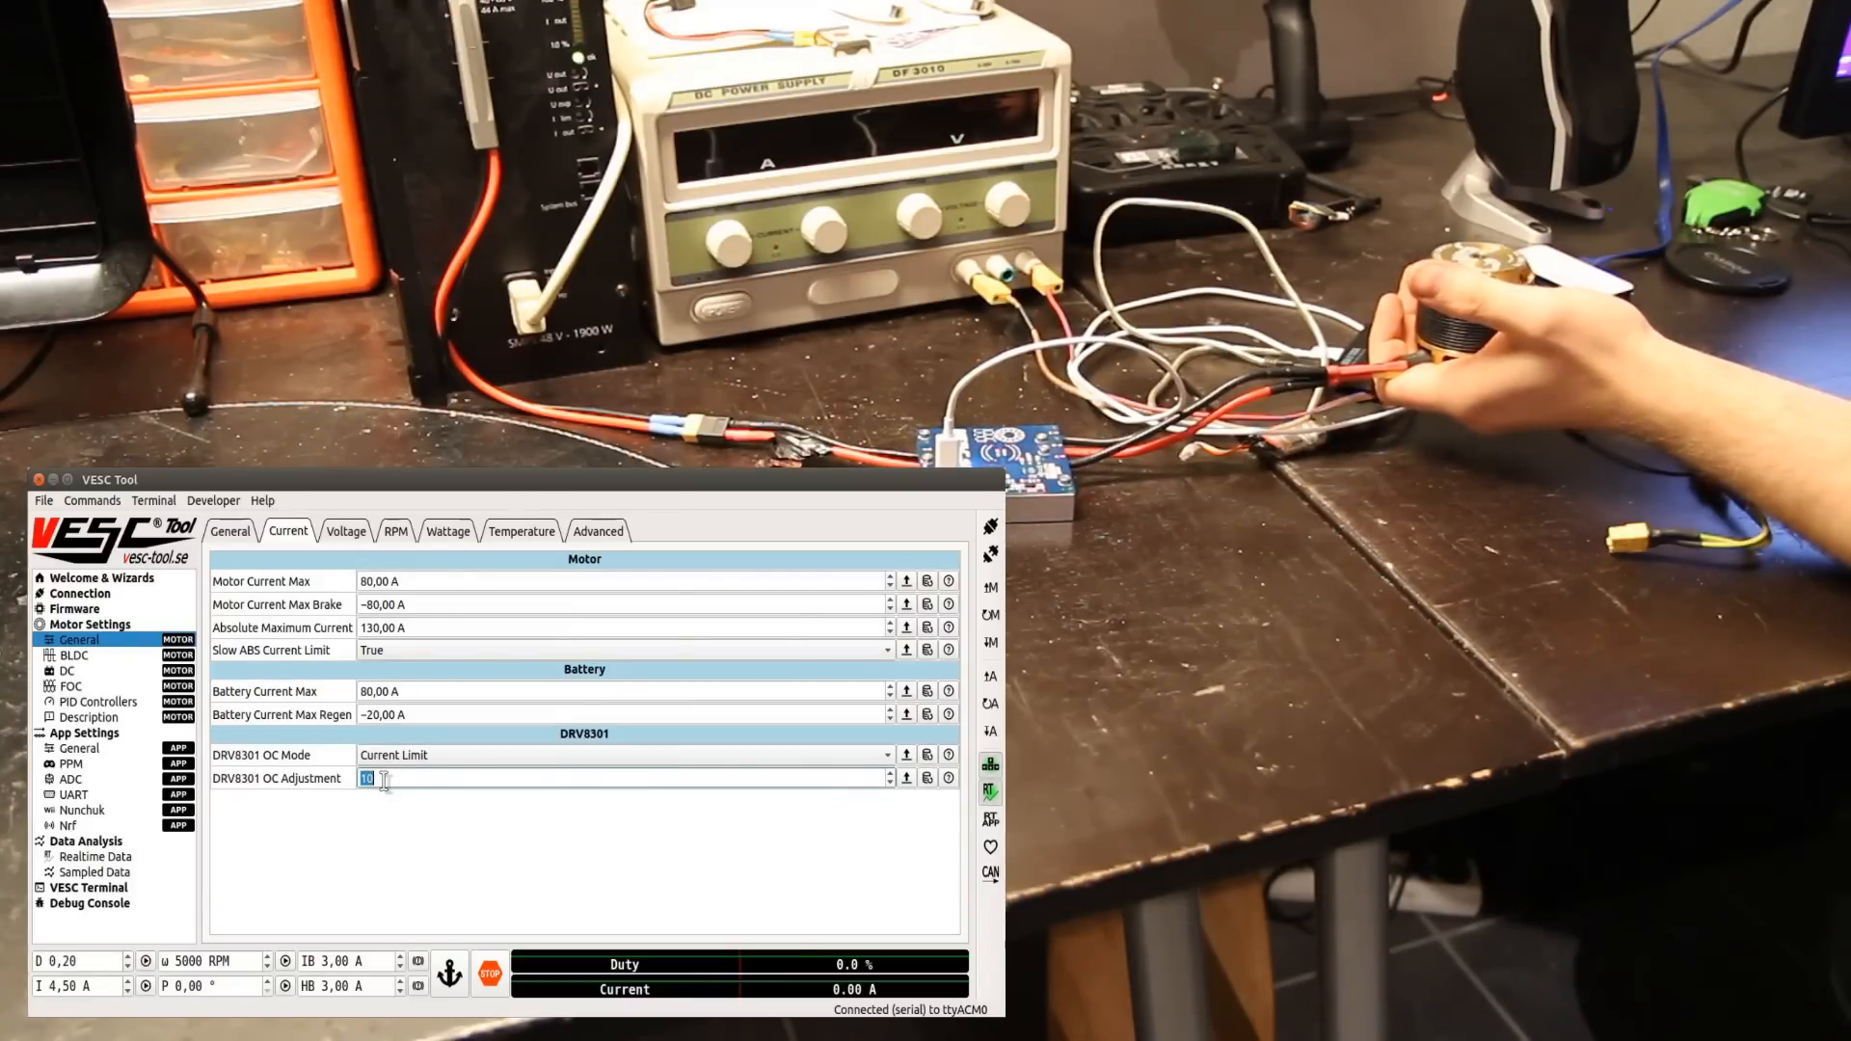
pyautogui.write('16')
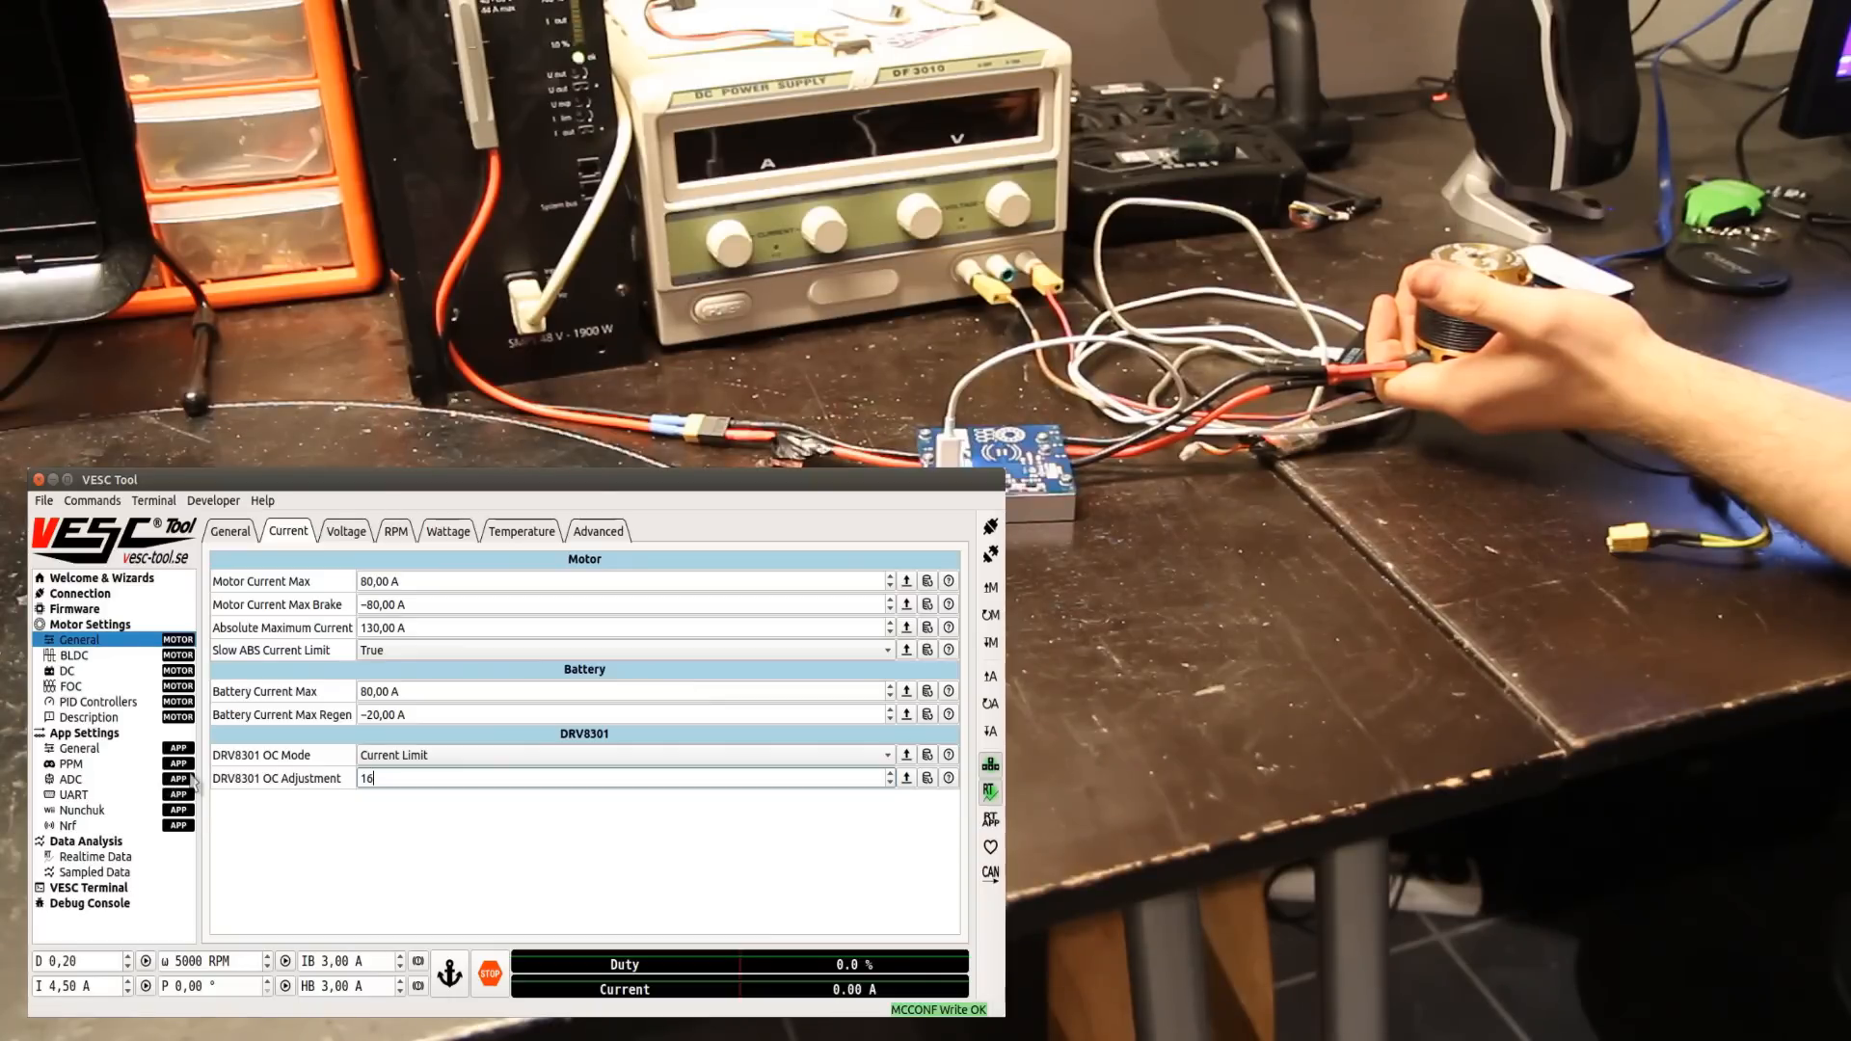
pyautogui.click(90, 856)
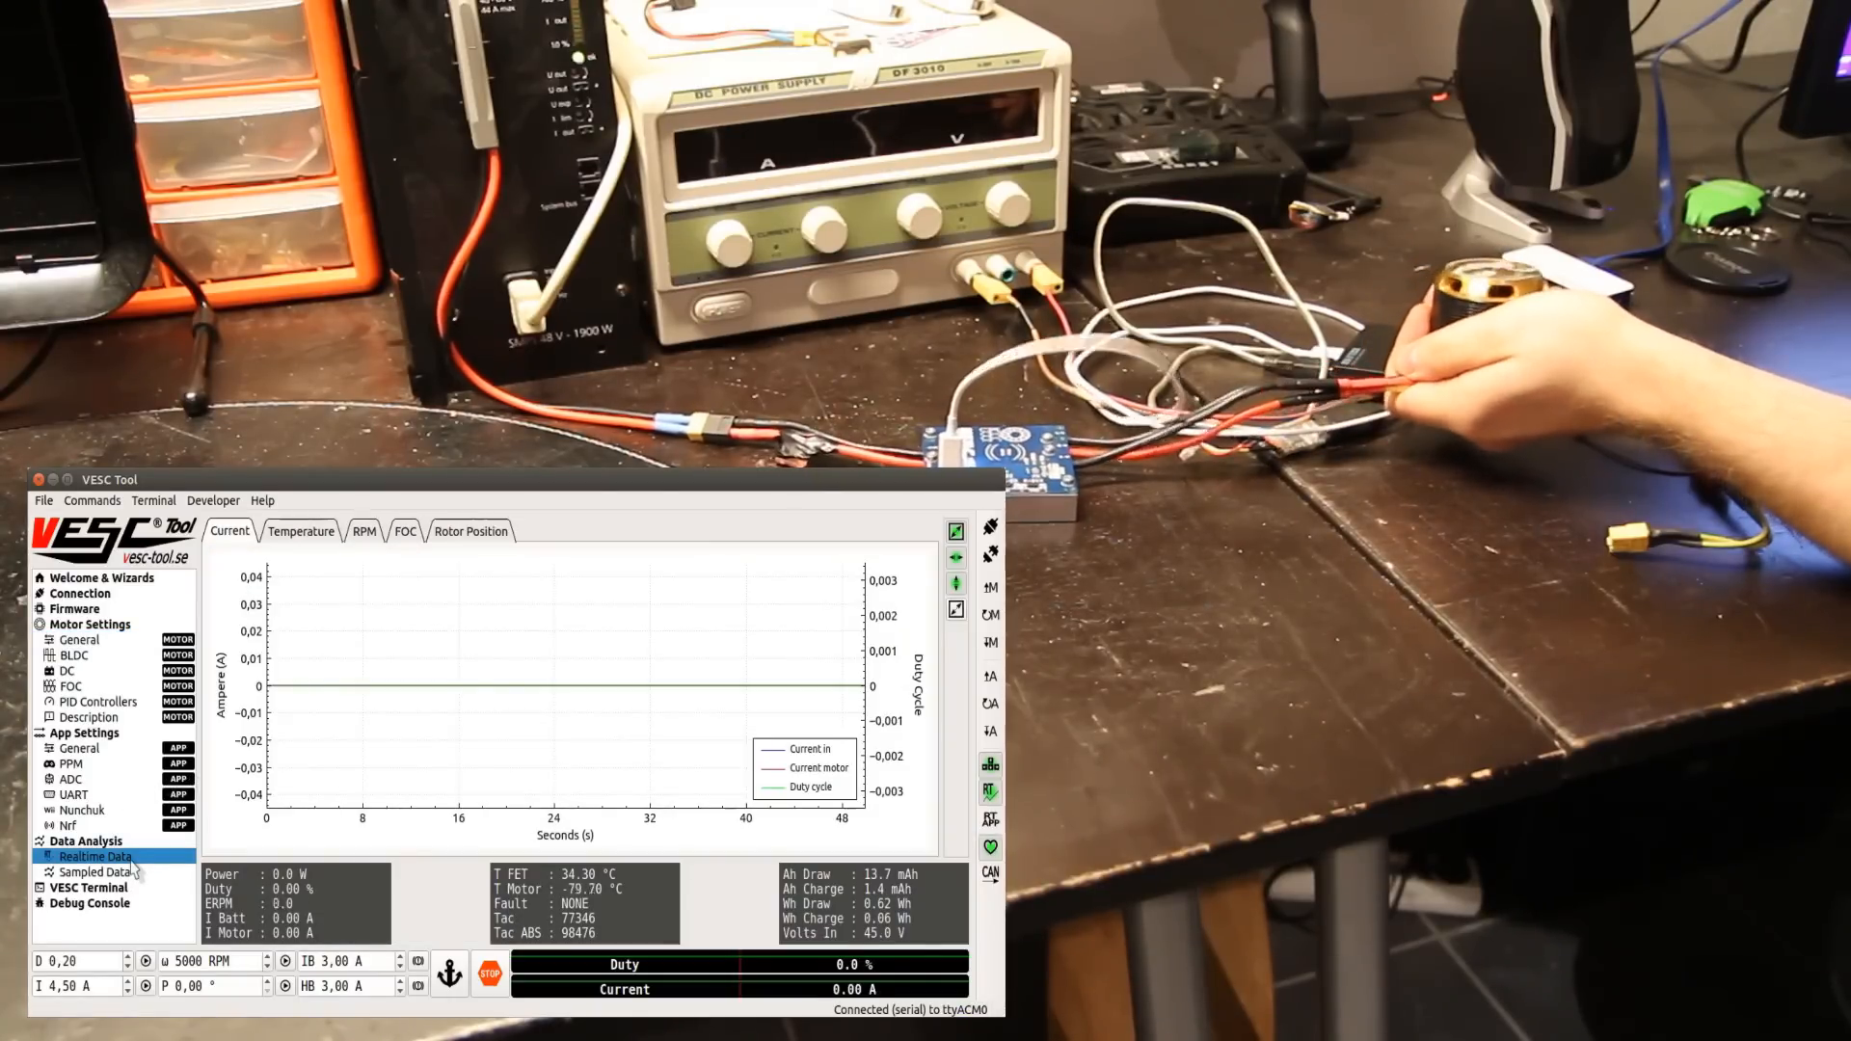